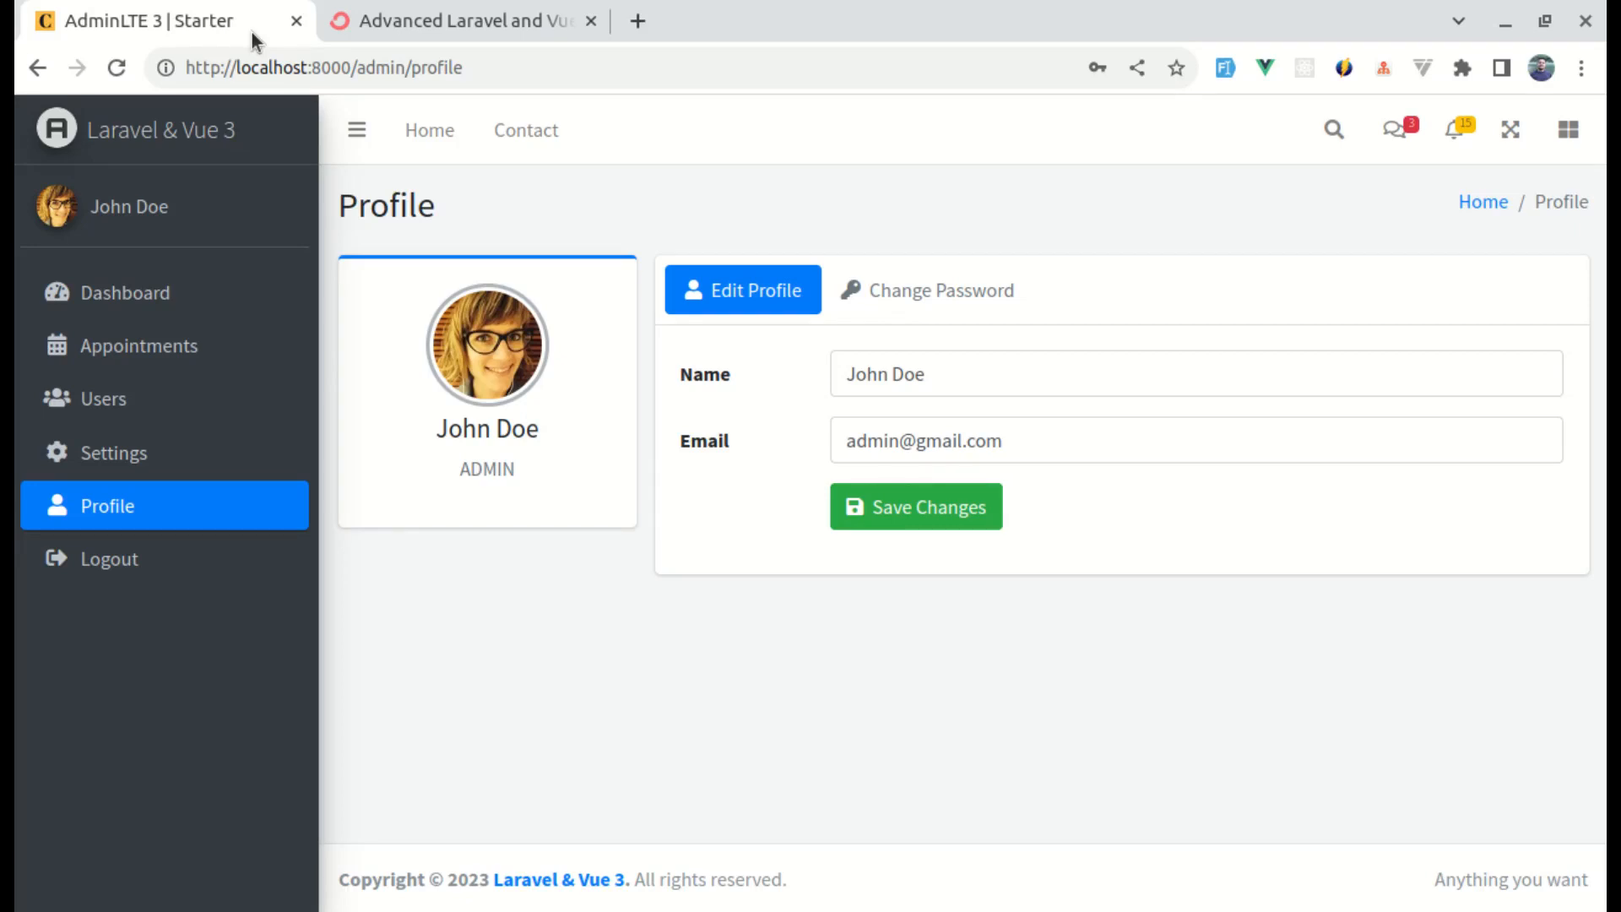
Bring the Advanced Laravel & Vue 3 course signup tab to the front in Chrome
click(461, 21)
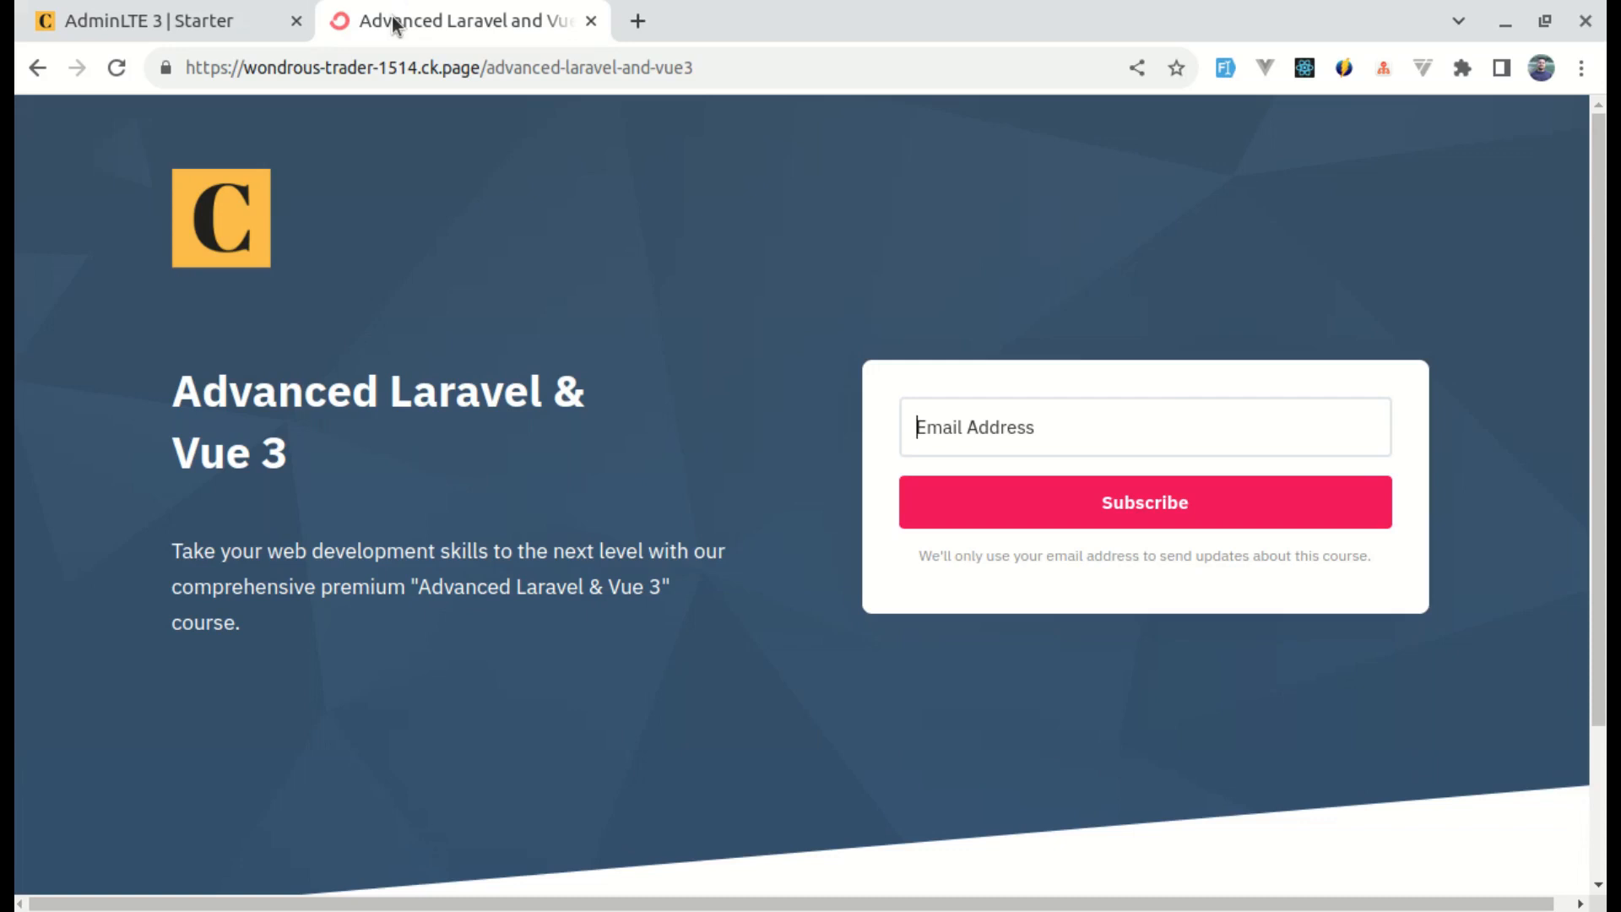
mouse_move(1085, 376)
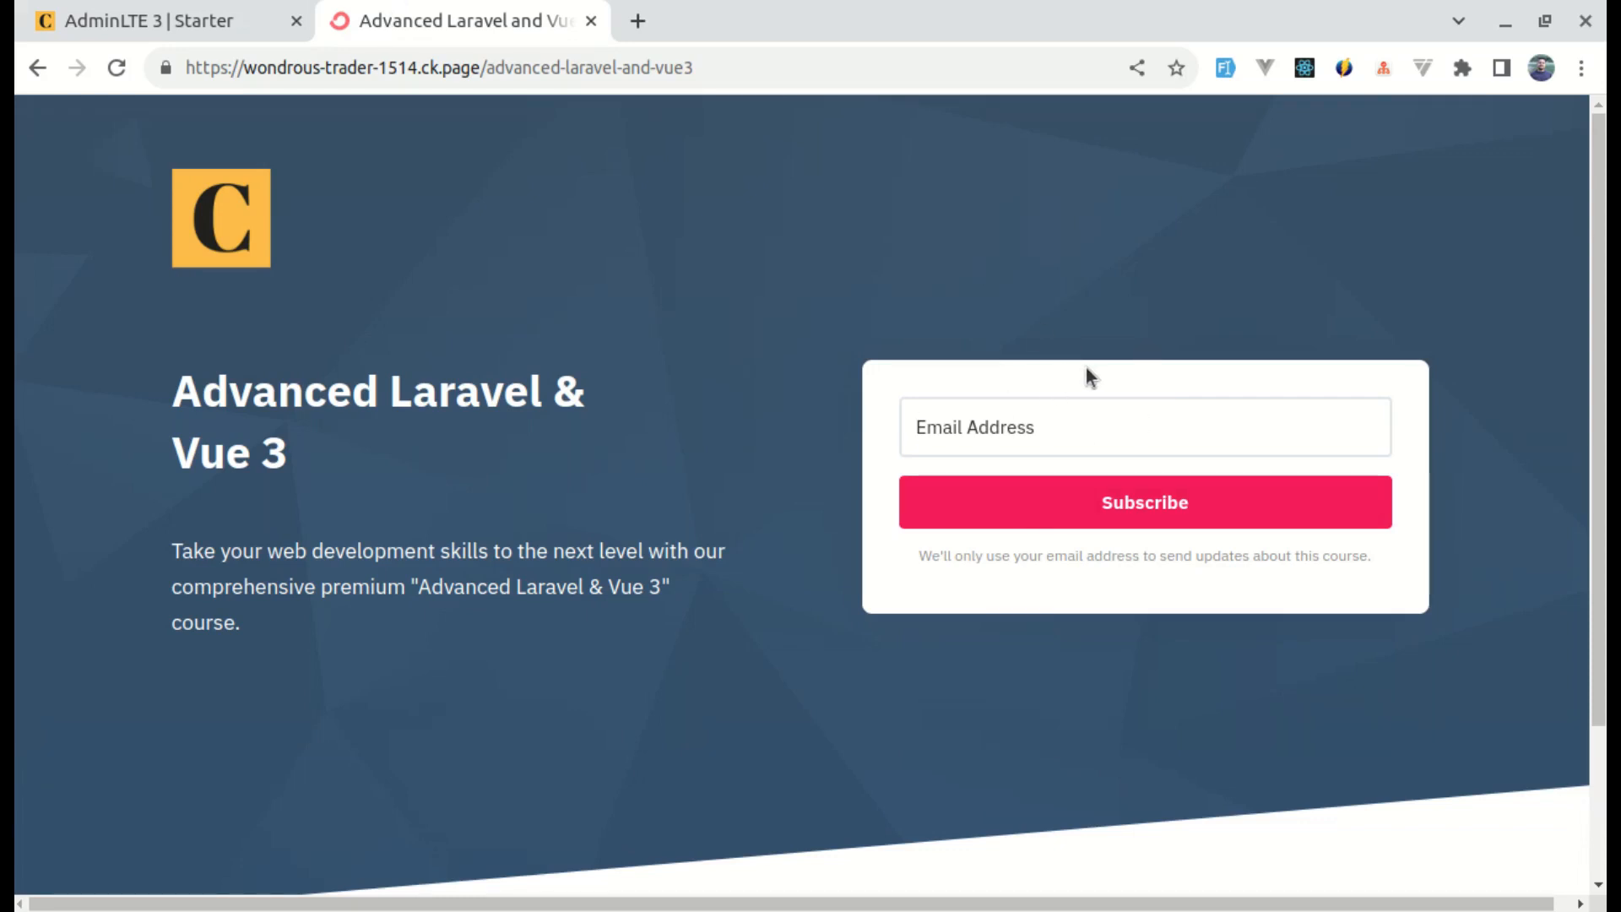
click(135, 24)
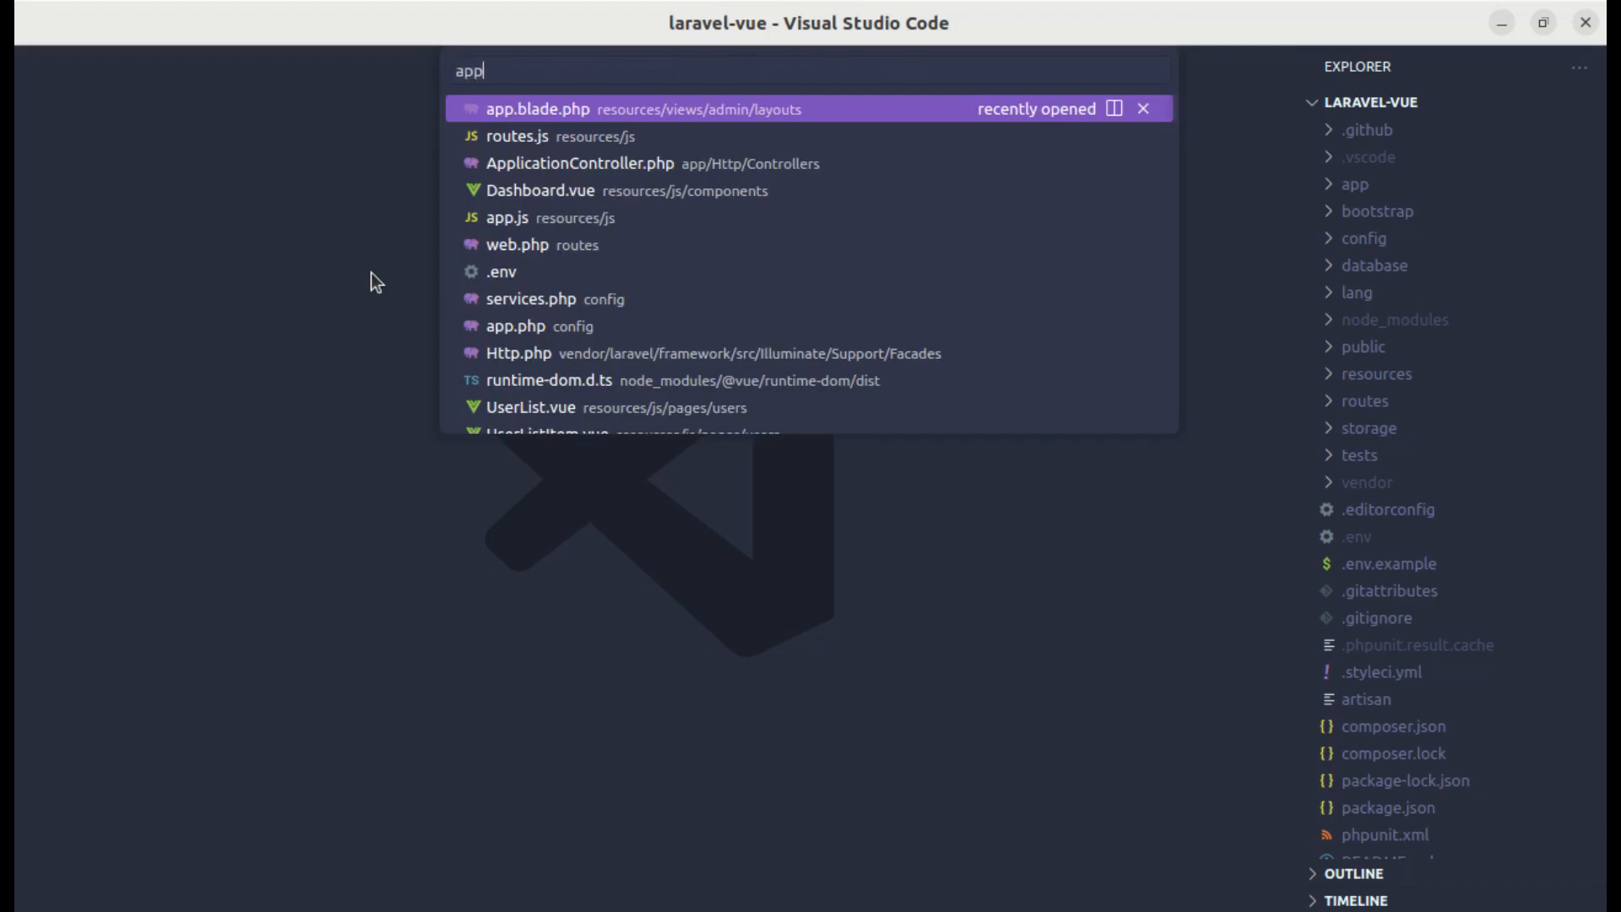
Open app.blade.php and replace its body layout markup with an empty <div id="app"></div>
click(538, 109)
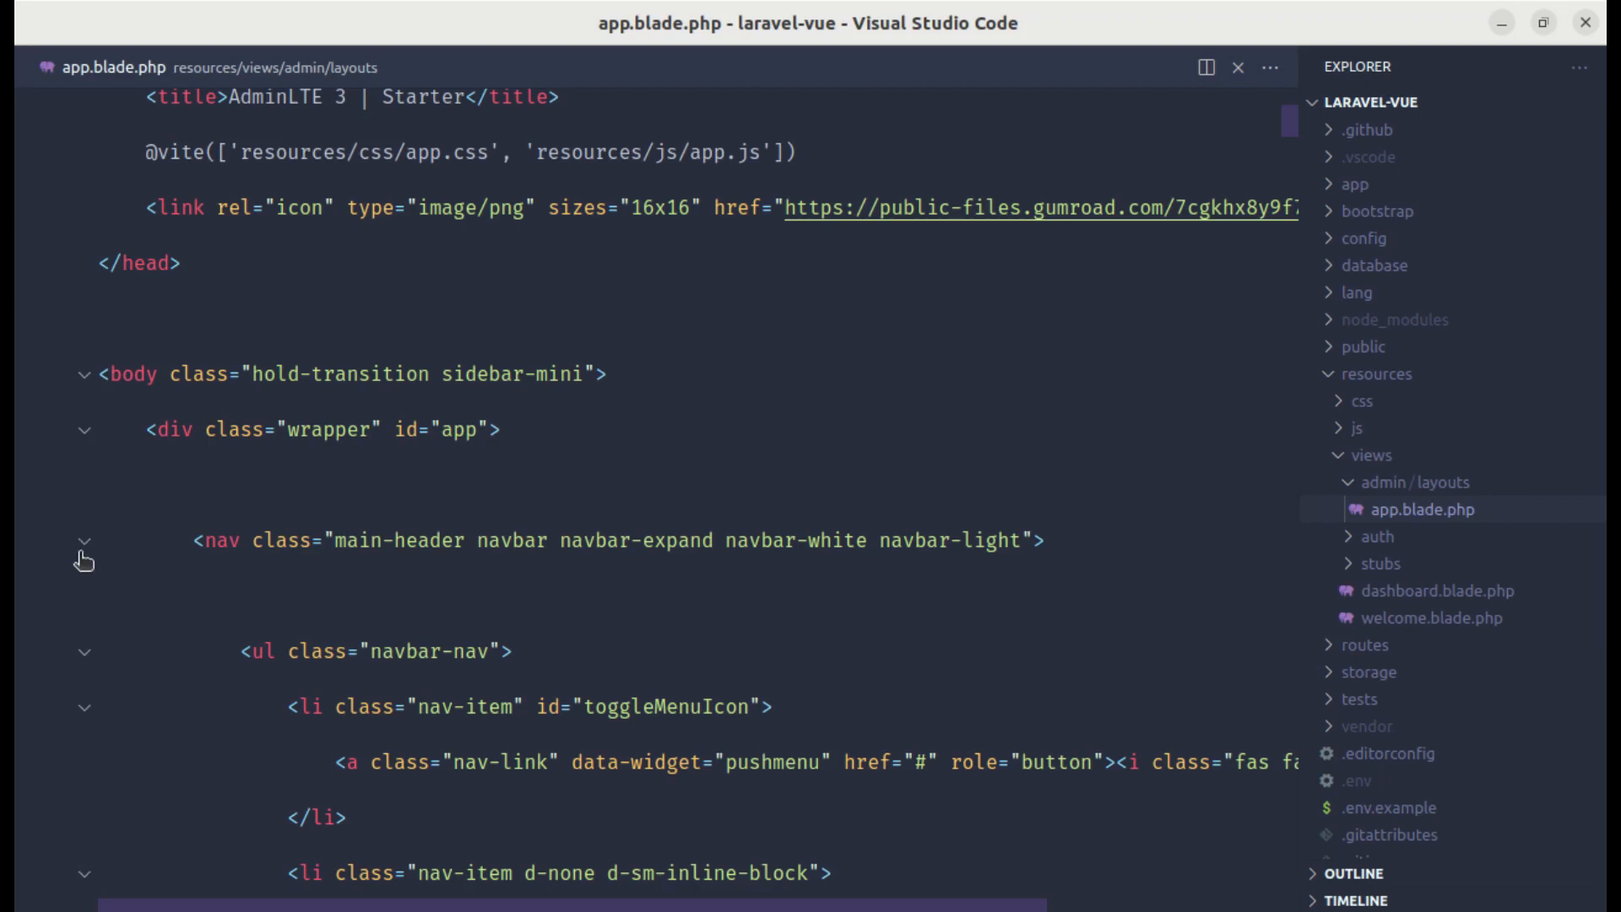
click(84, 540)
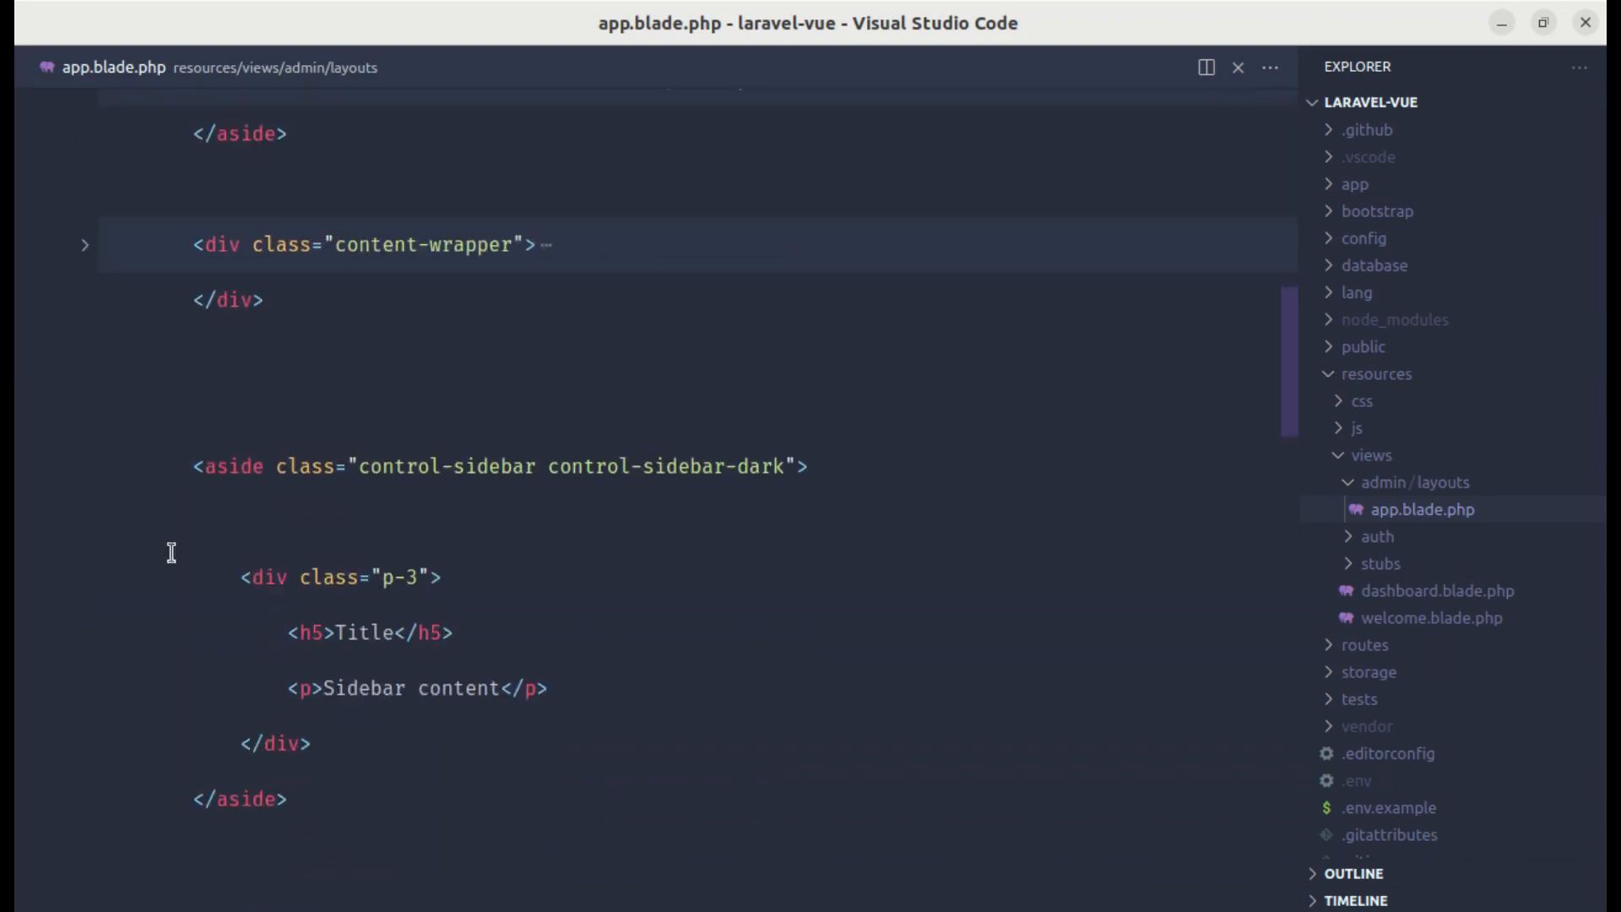
click(85, 467)
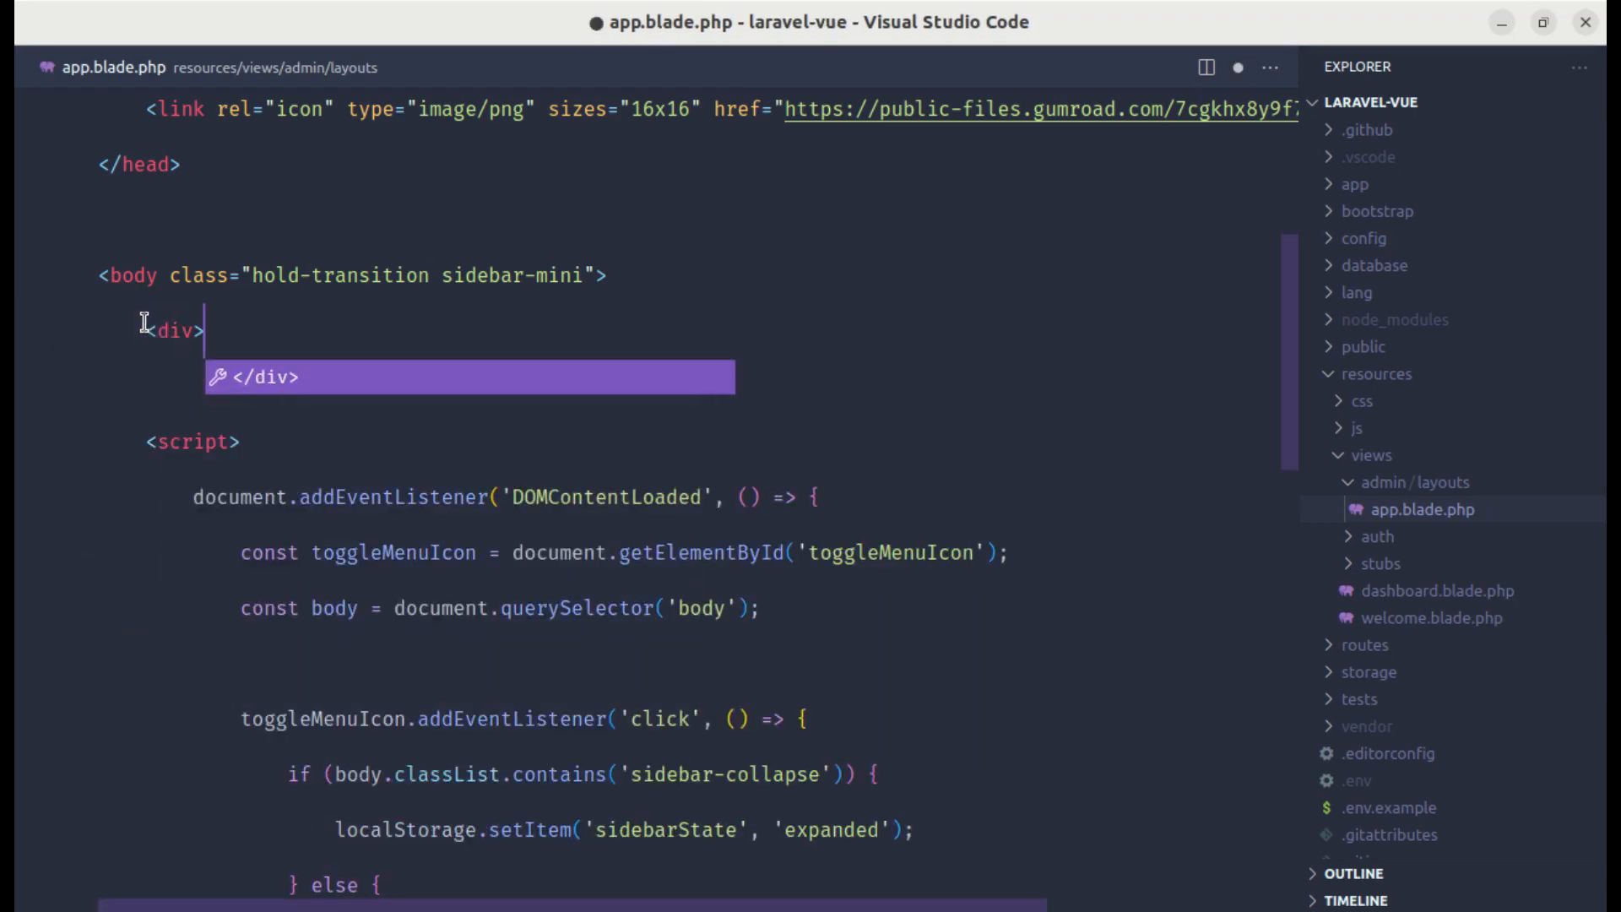
text(id=")
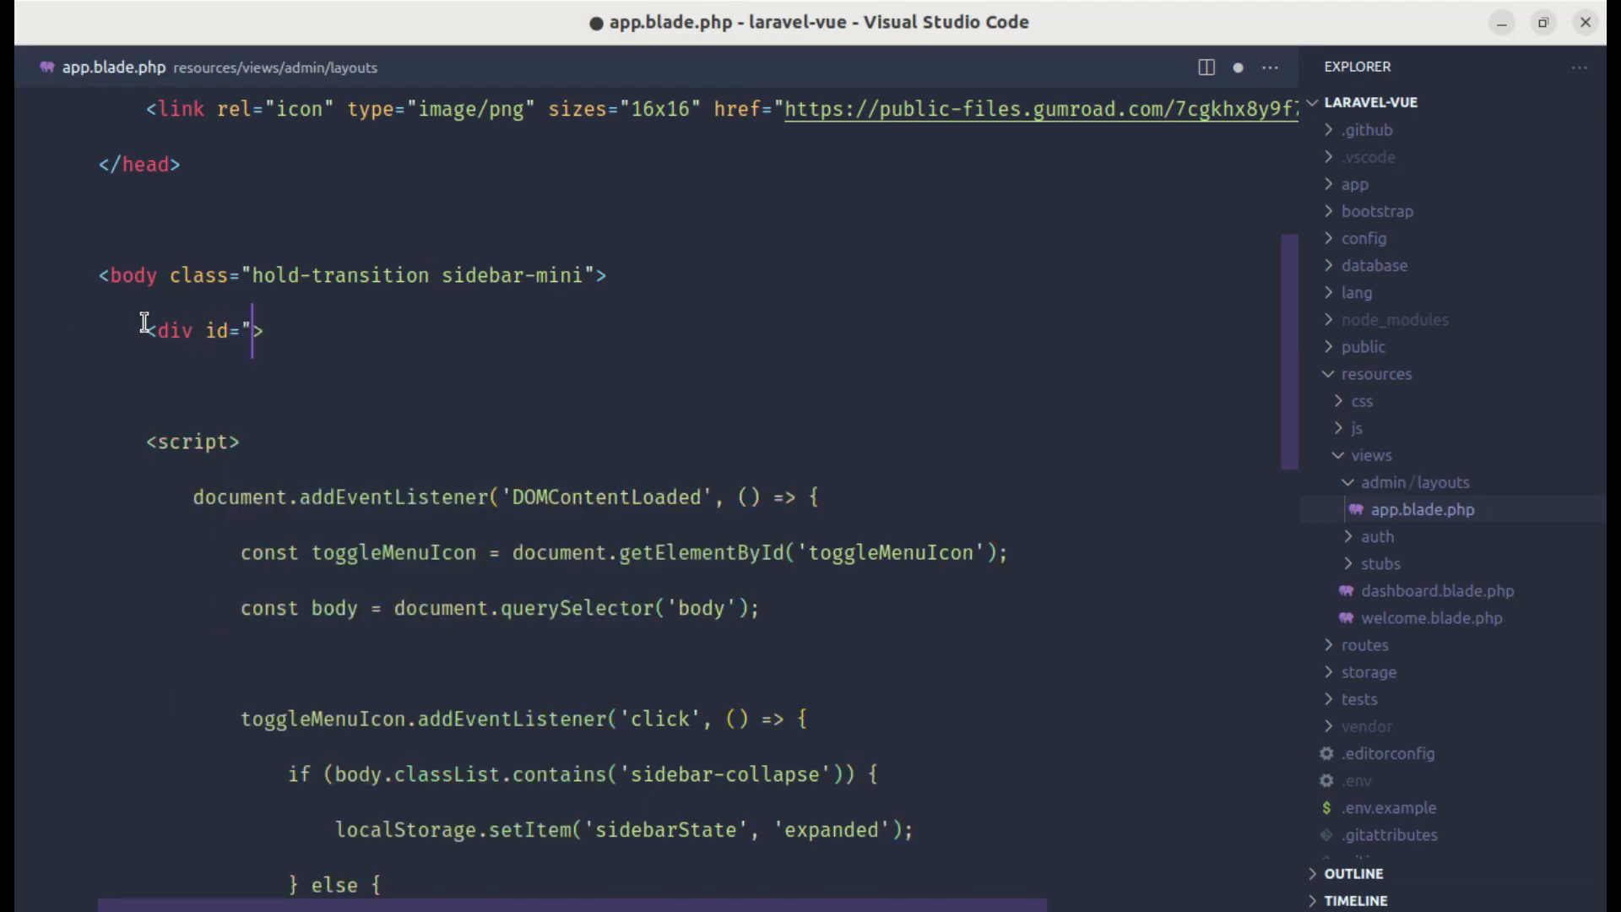
text(app"></div>)
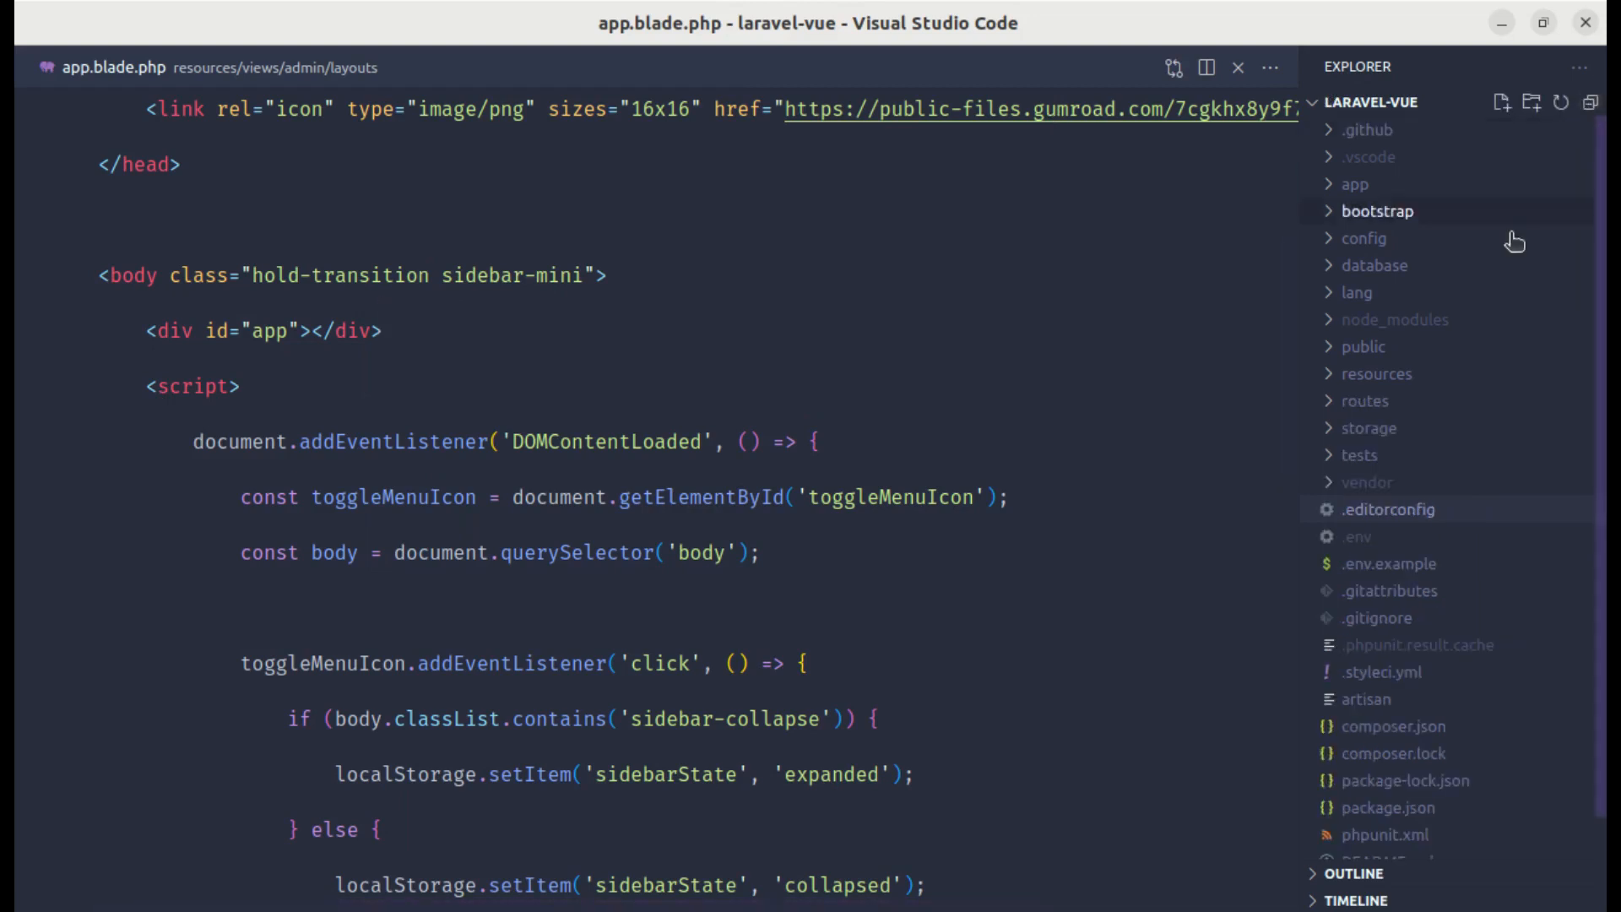
Create a new App.vue file in resources/js for the layout template
click(1376, 374)
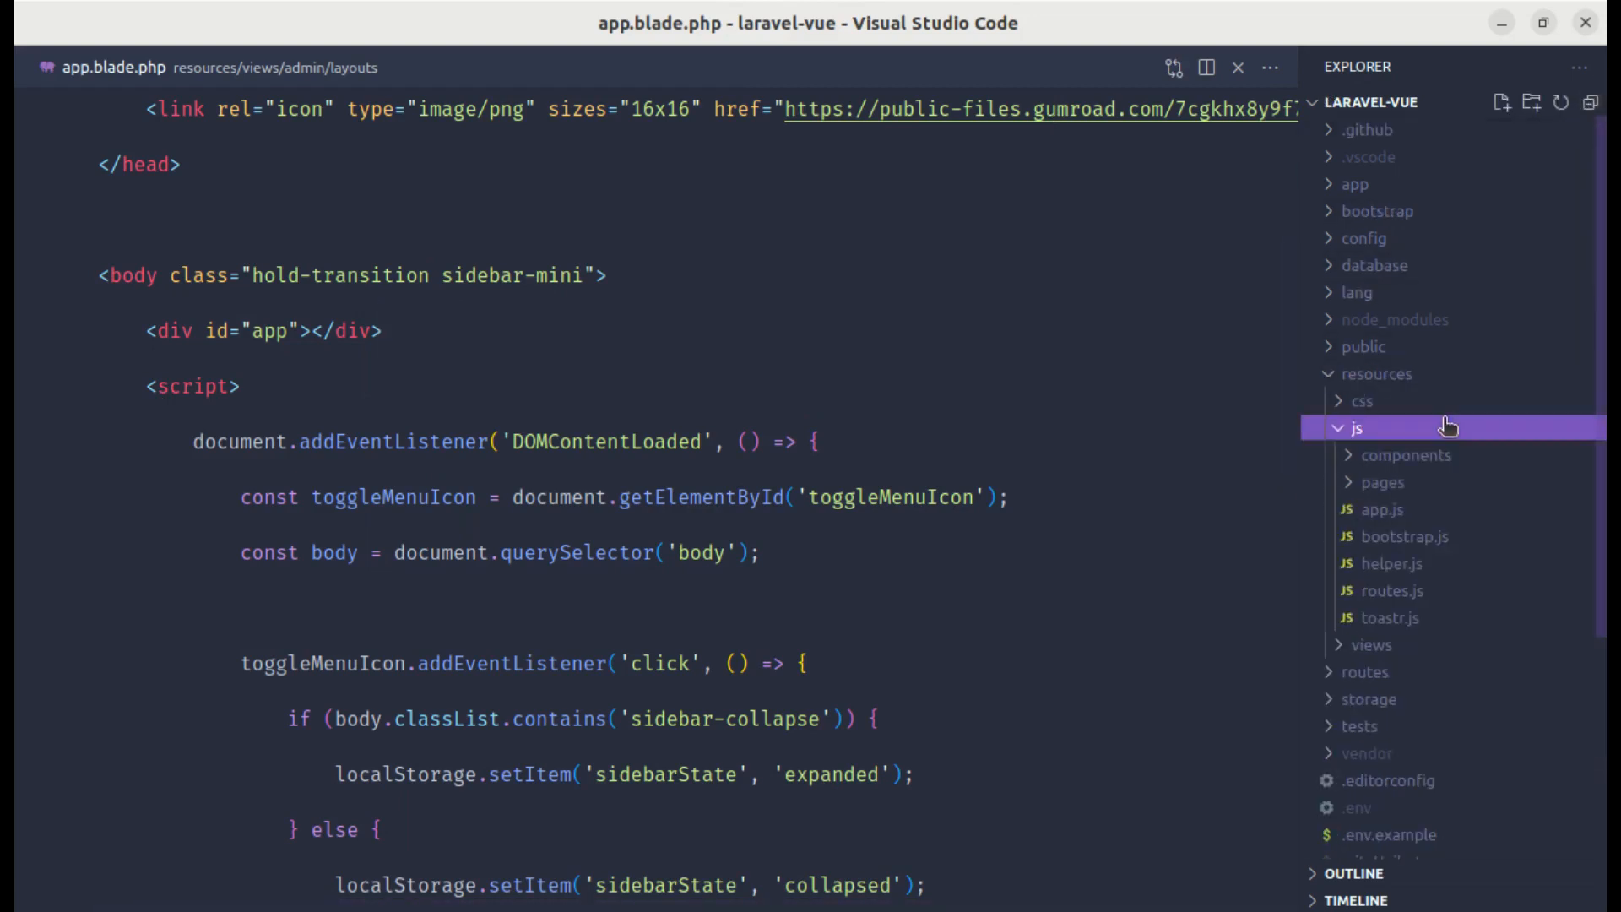
click(1504, 102)
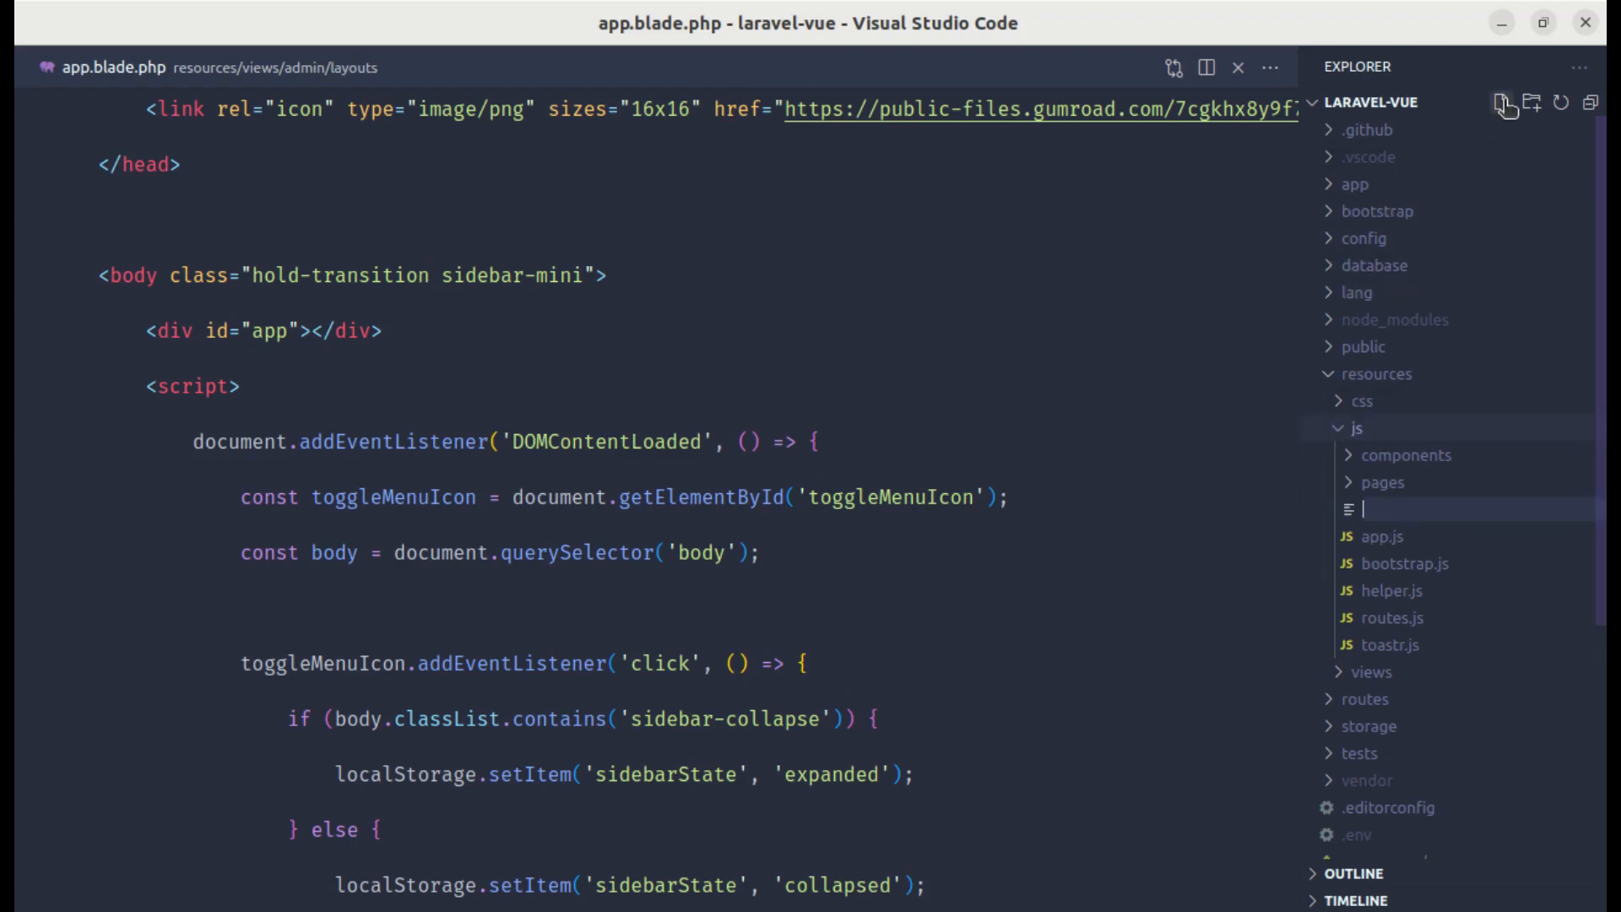
text(App.vue)
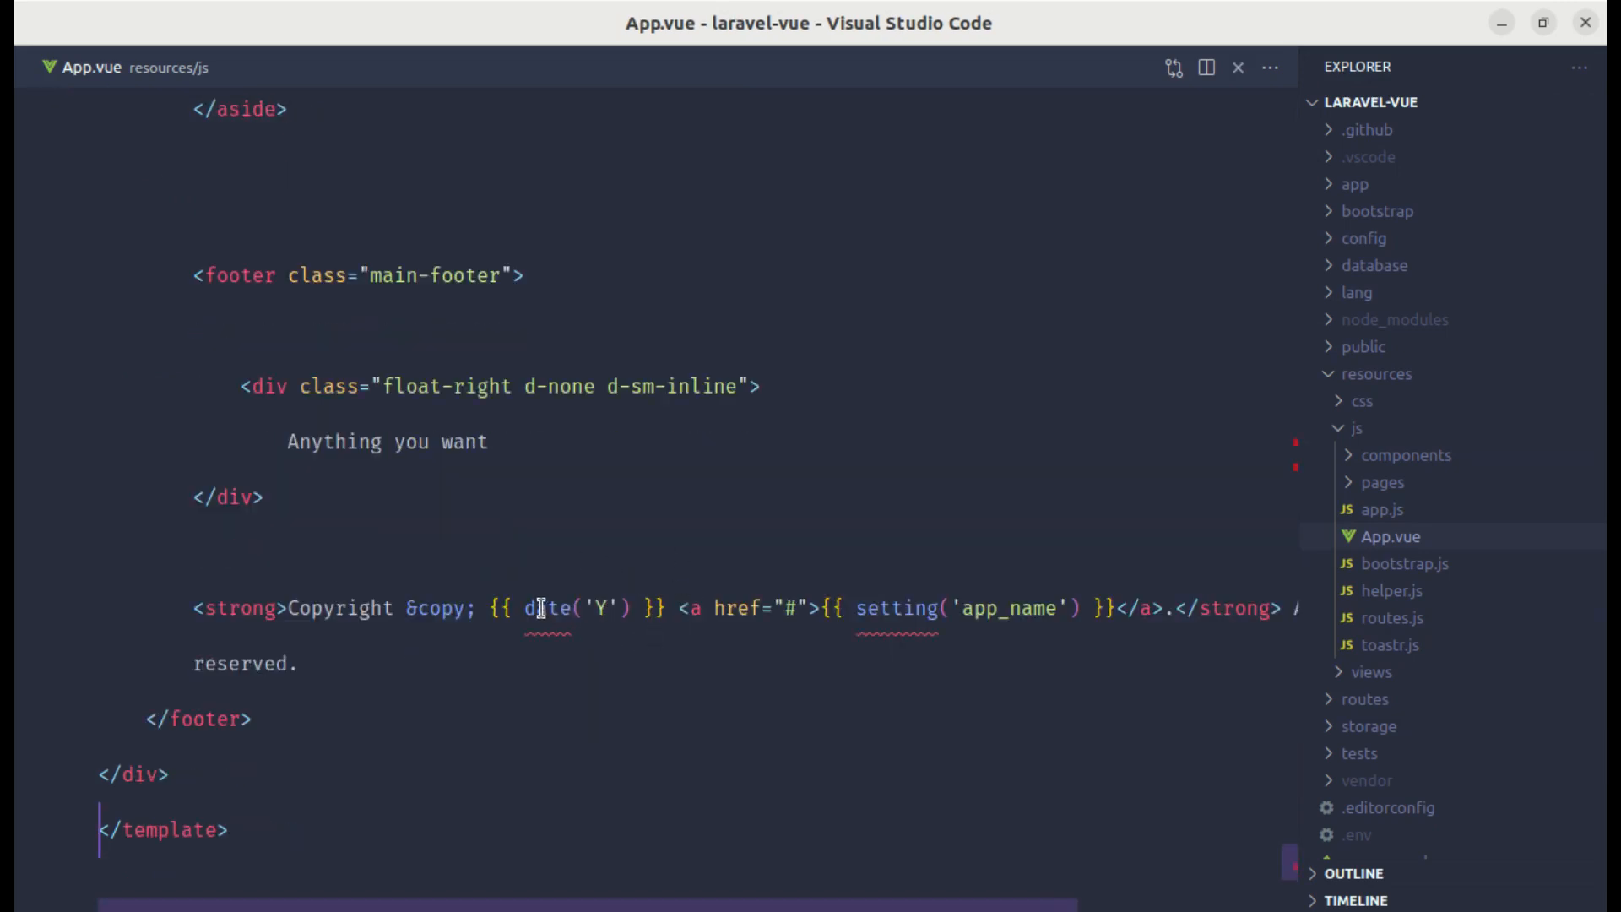
Replace the footer's year and app name expressions with 2023 and APP NAME
drag(488, 608, 667, 608)
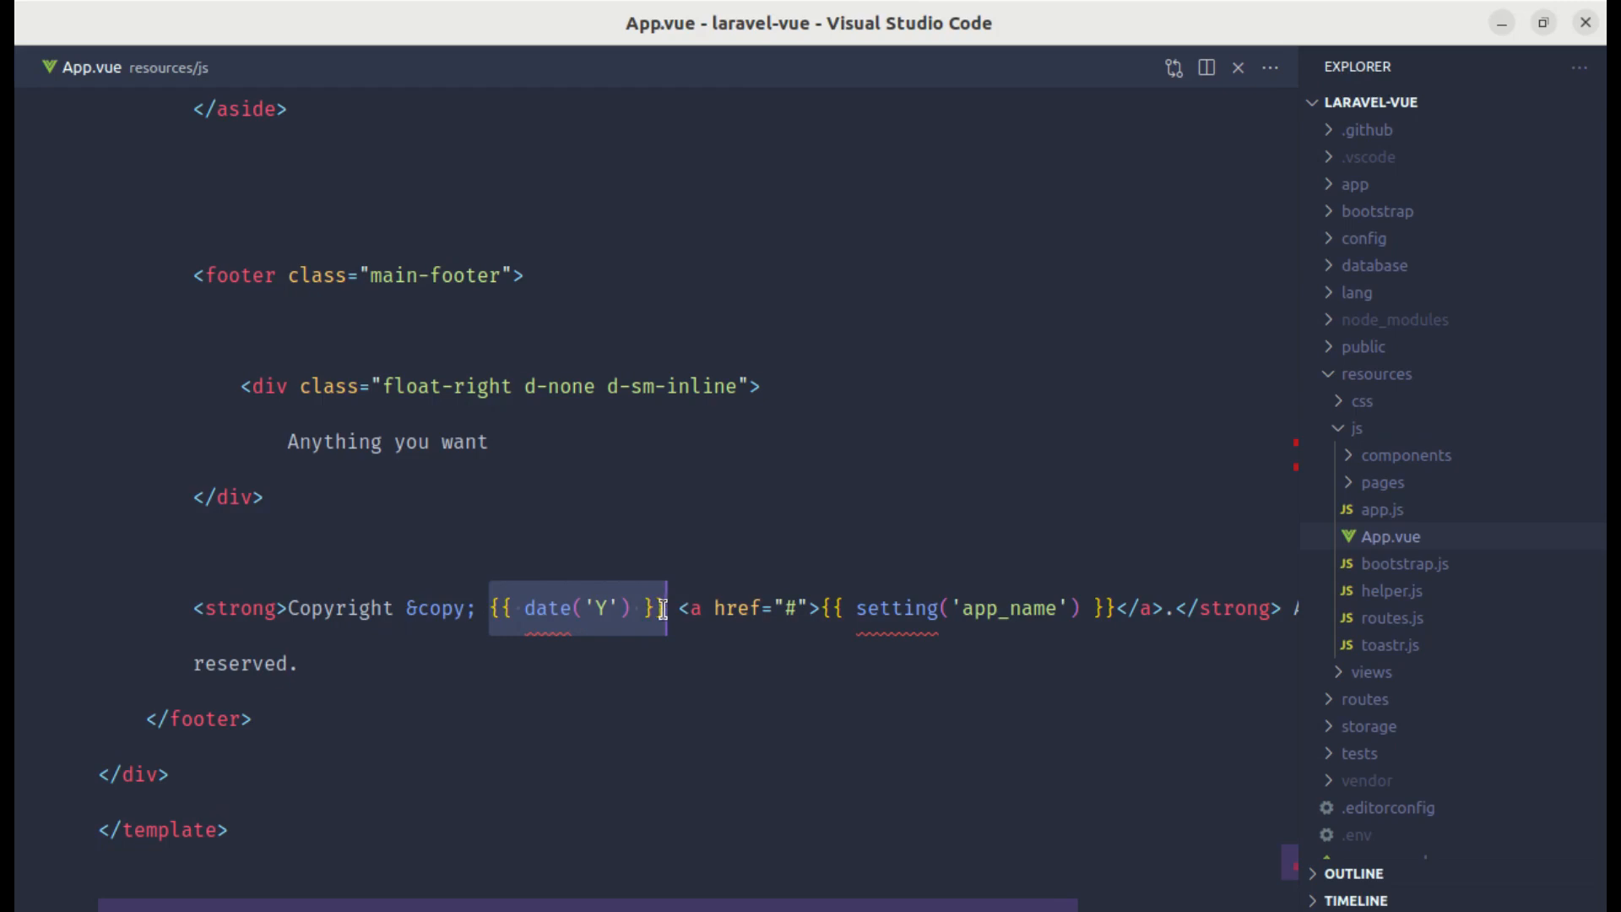
text(2023)
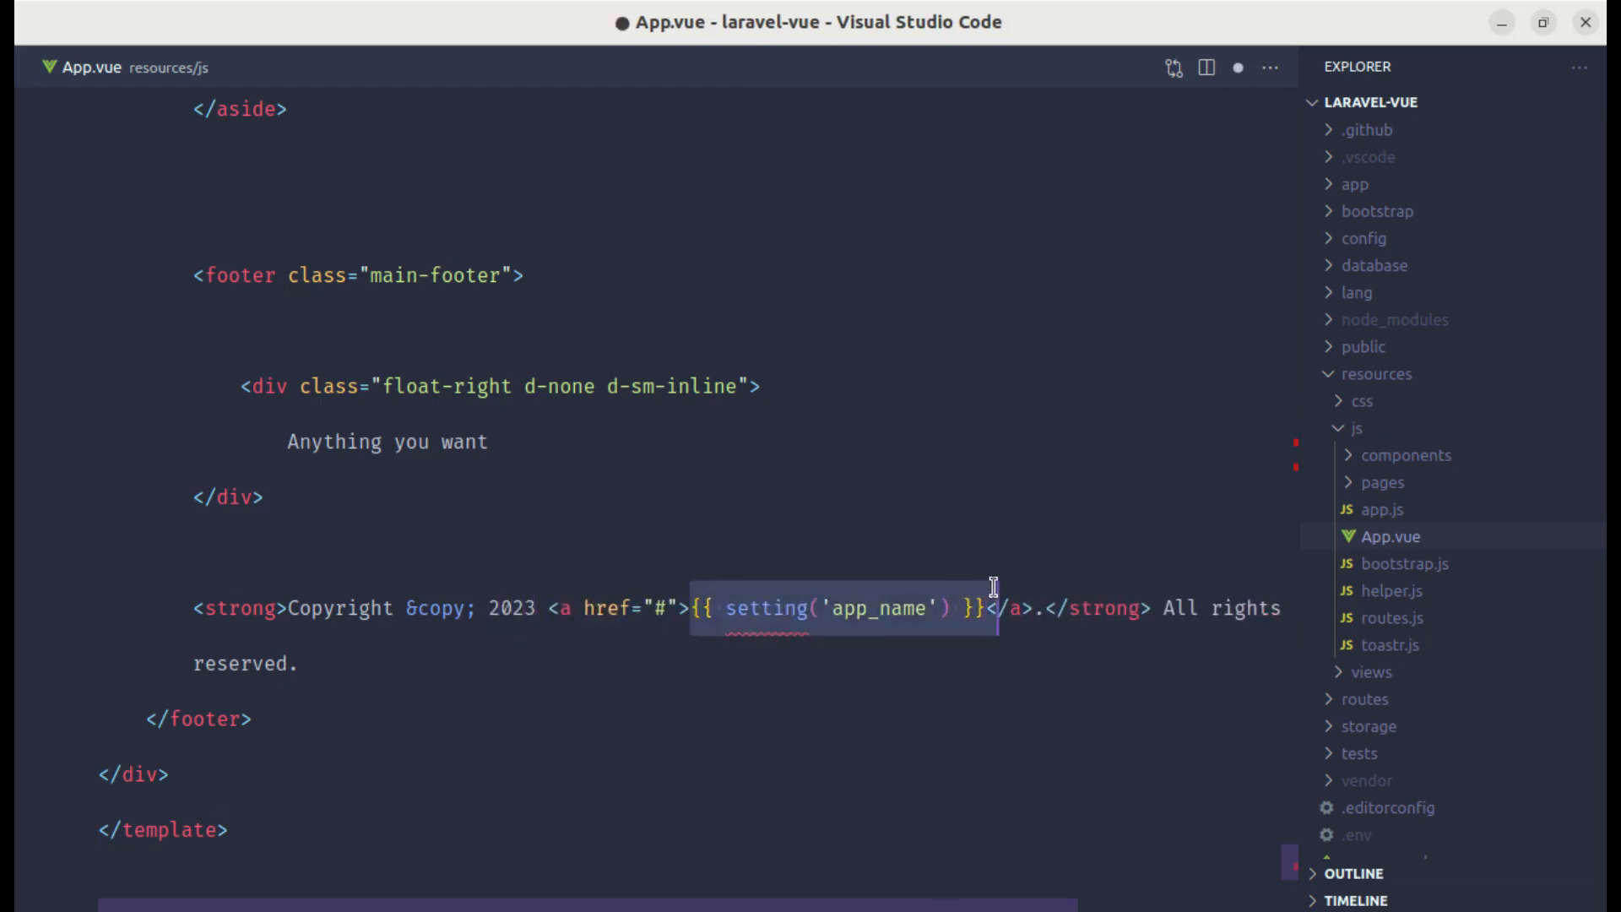
text(A)
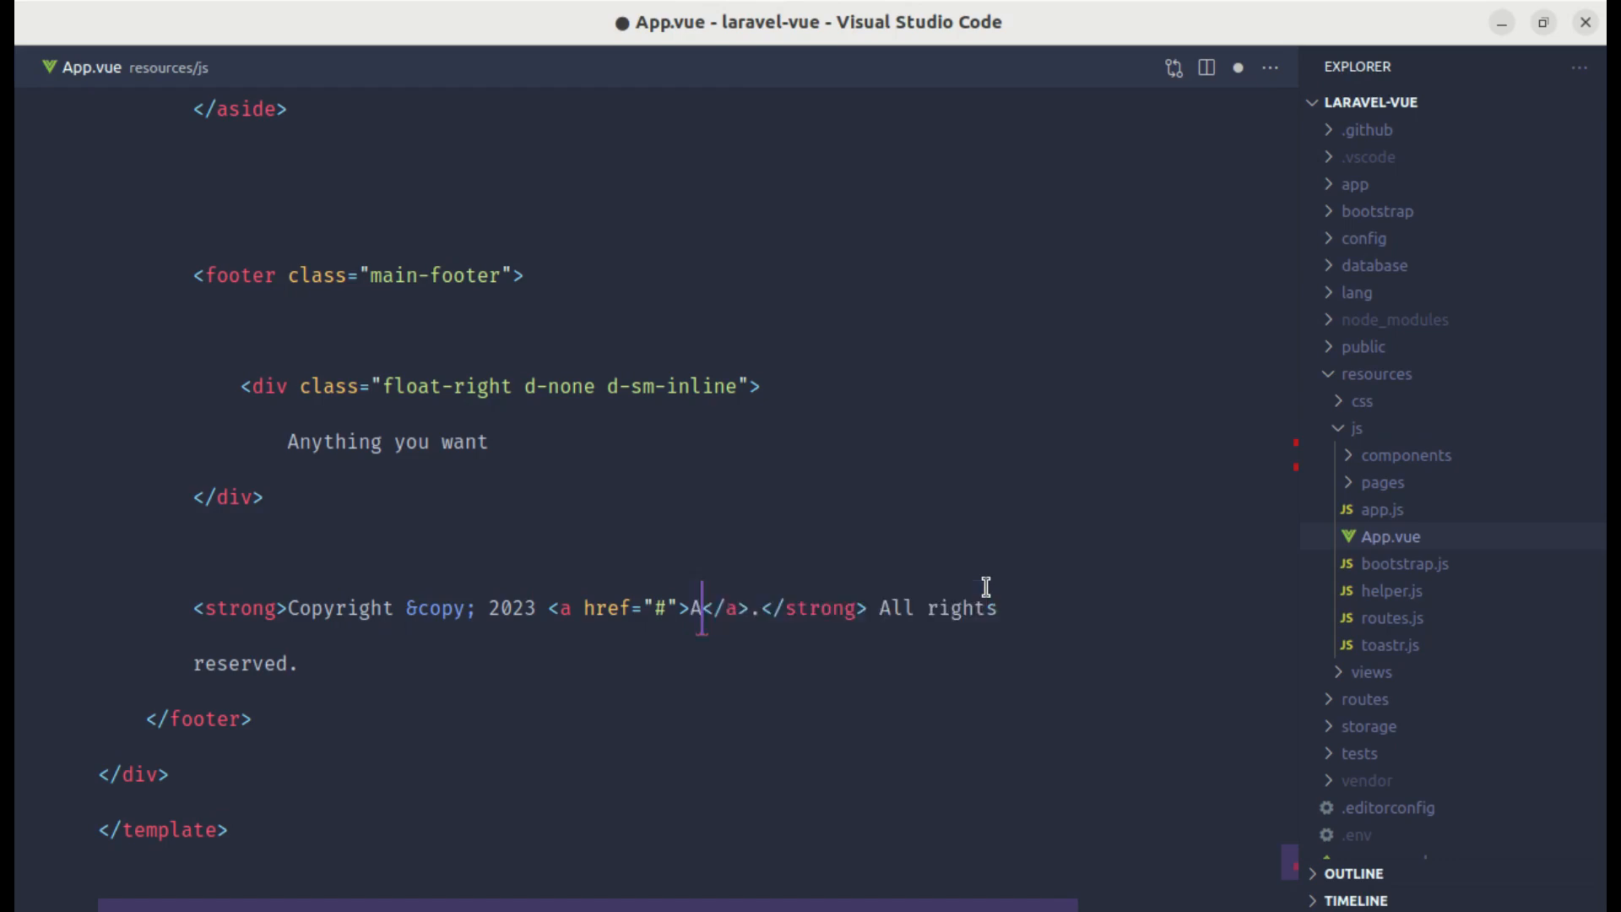
text(PP NAME)
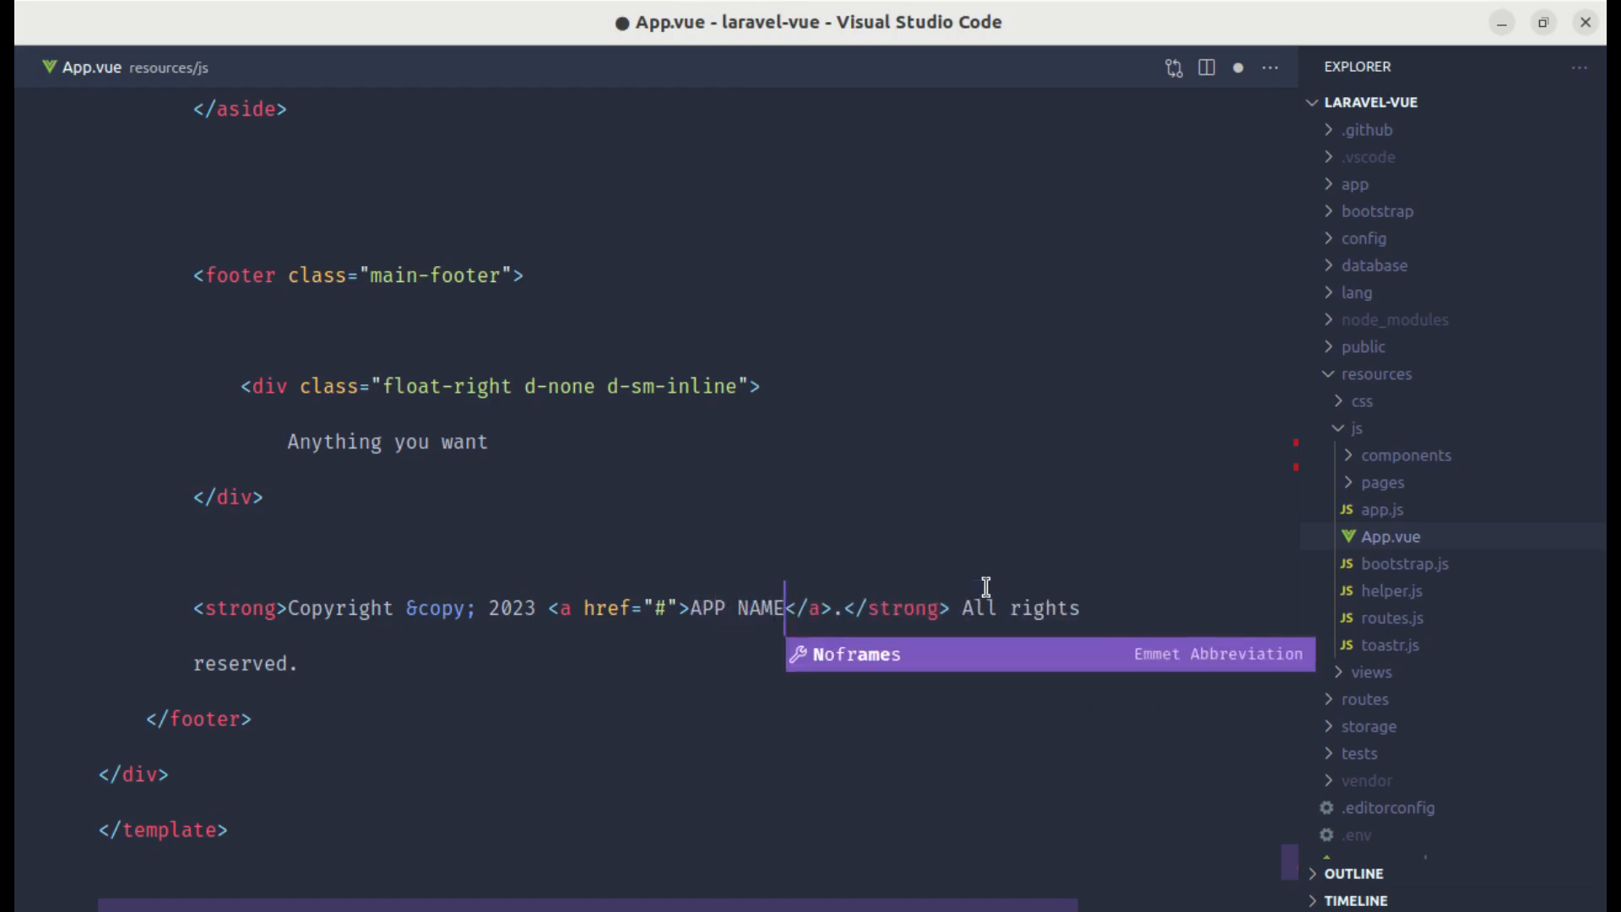
key(ctrl+f)
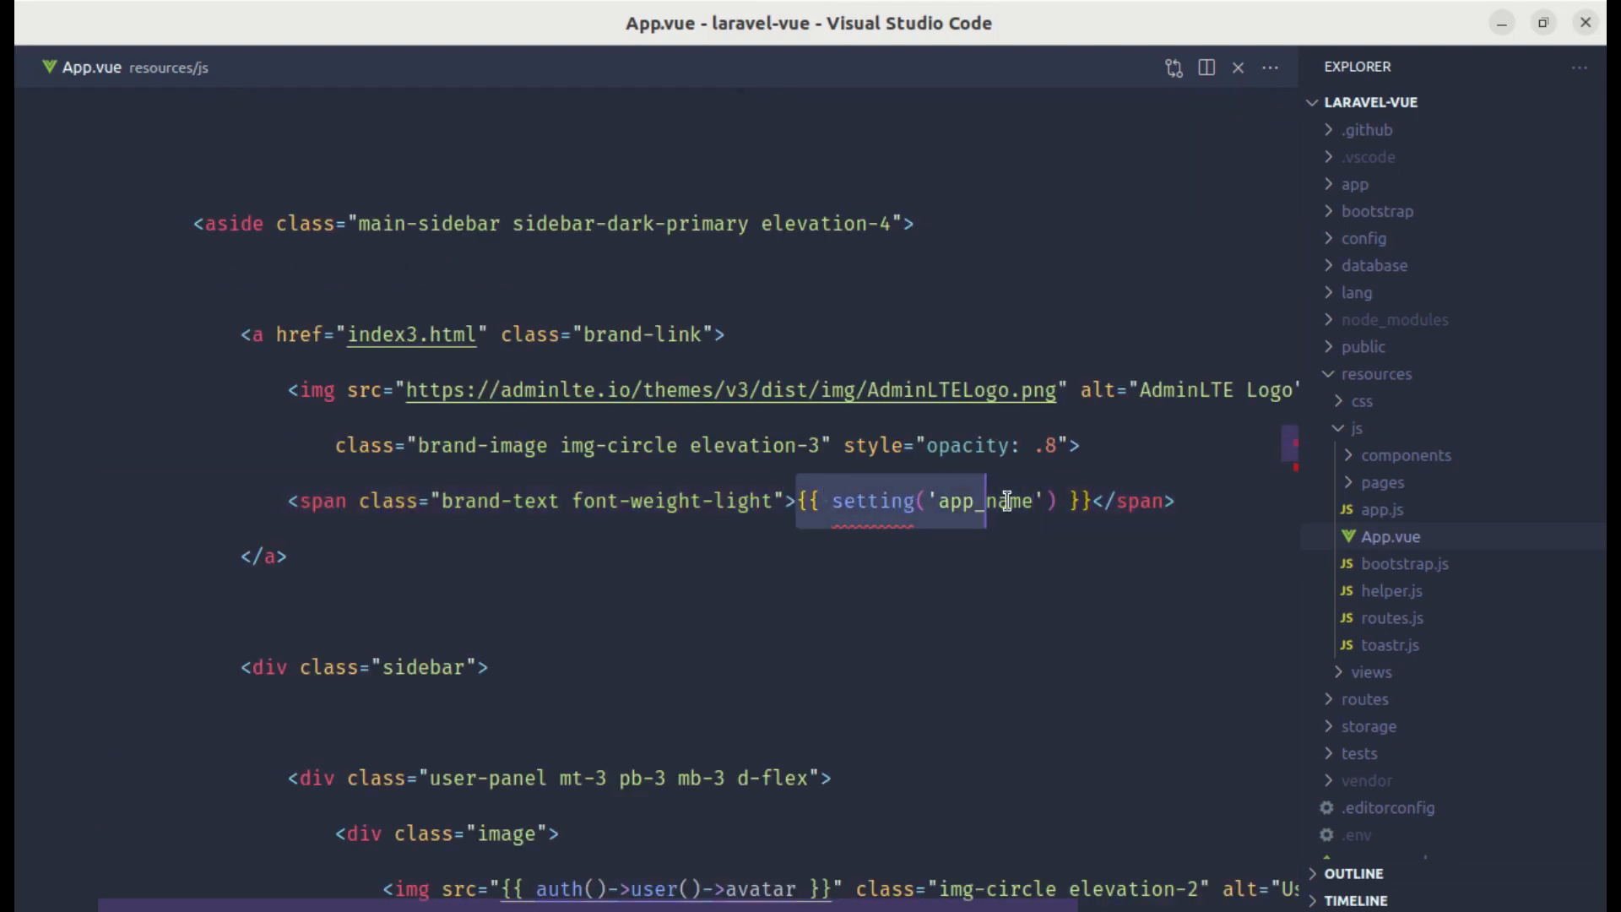
Set the sidebar brand text to APP NAME and overwrite the avatar source expression
key(Delete)
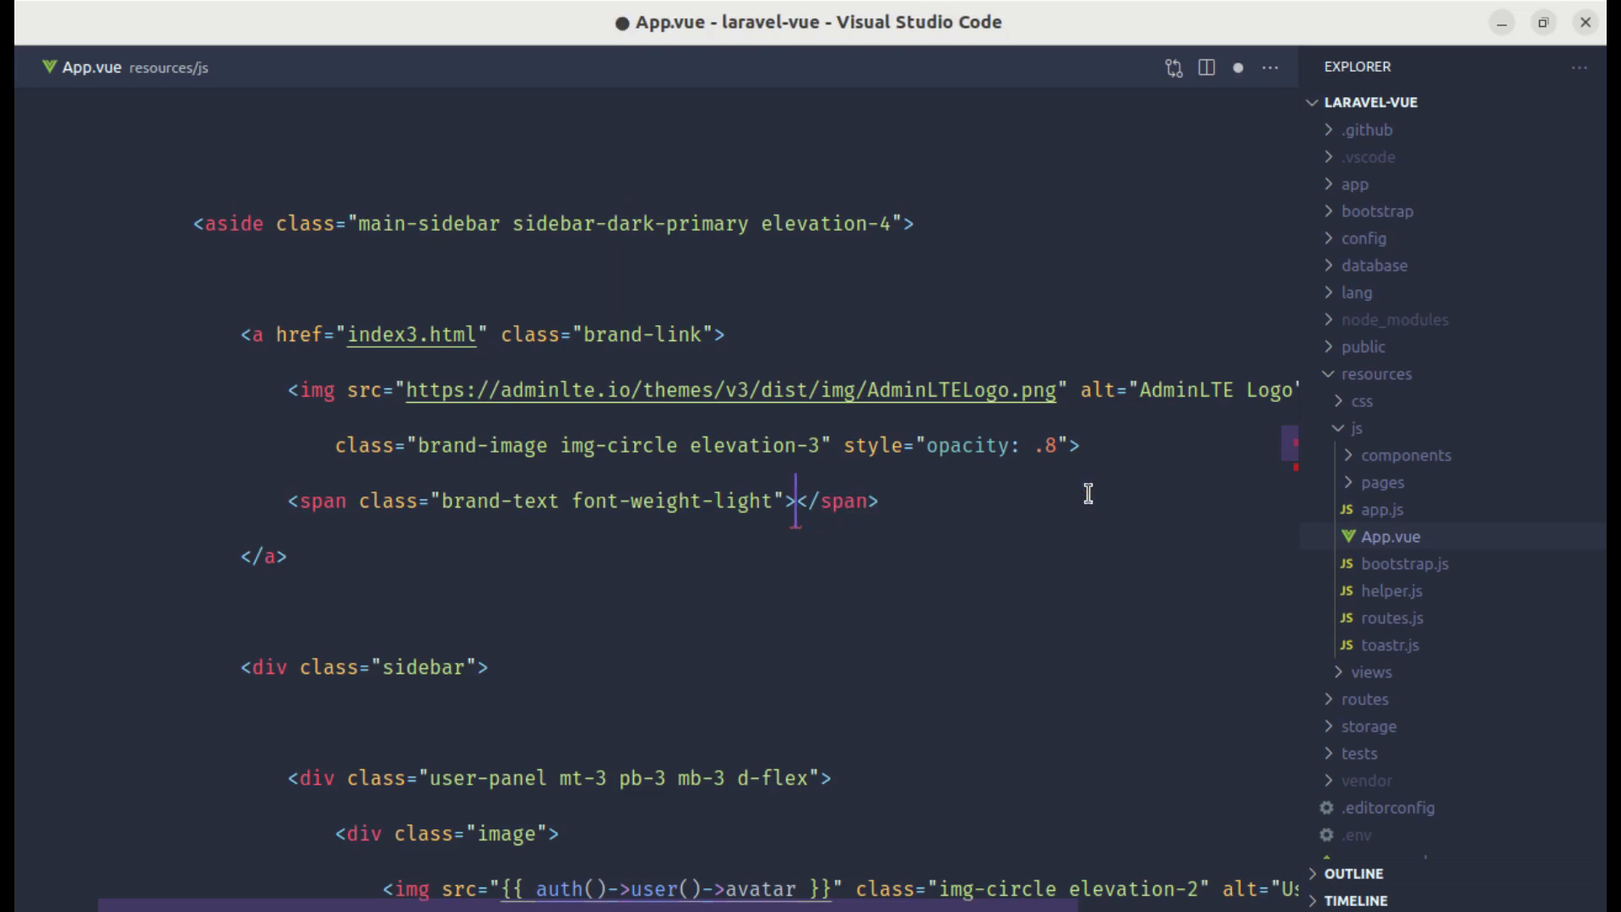
text(APP NAME)
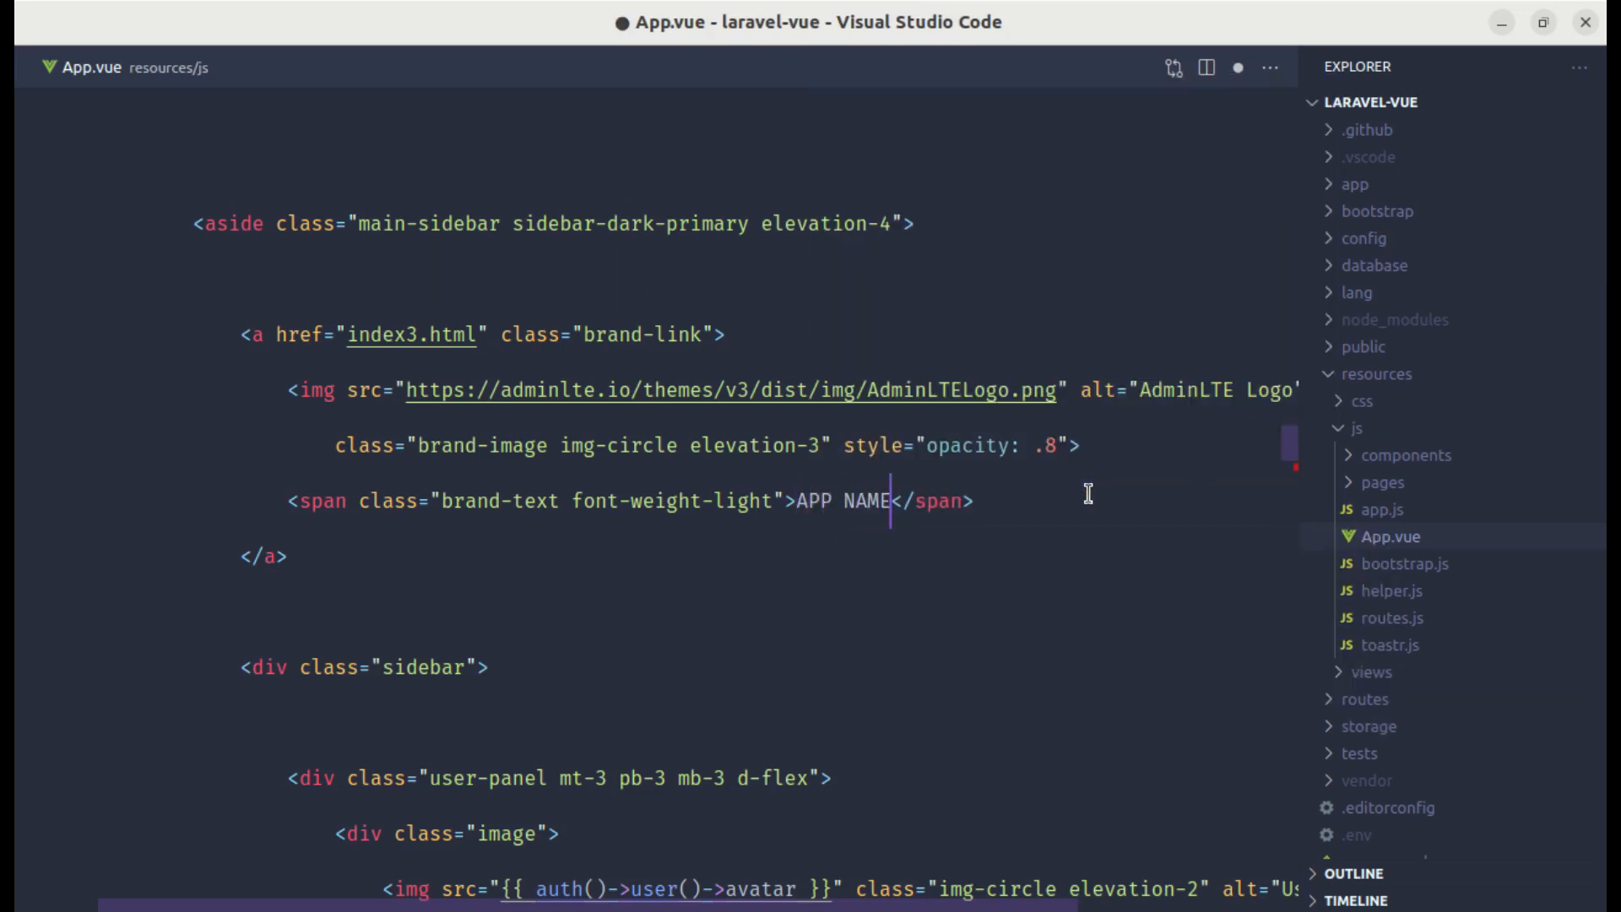
scroll(down, 3)
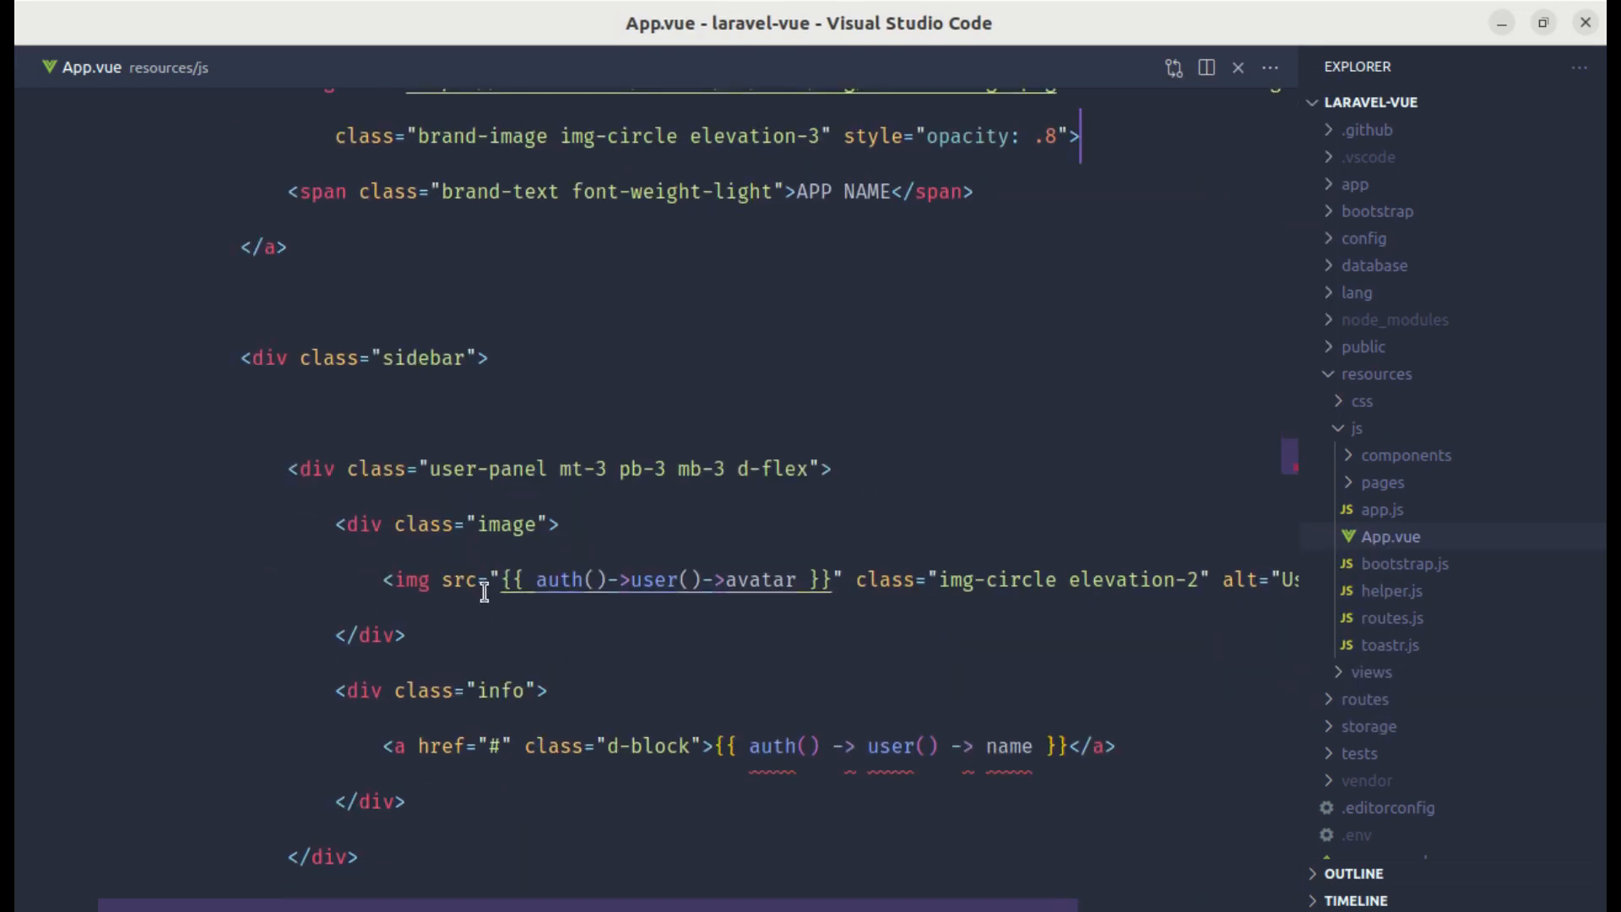
double_click(662, 579)
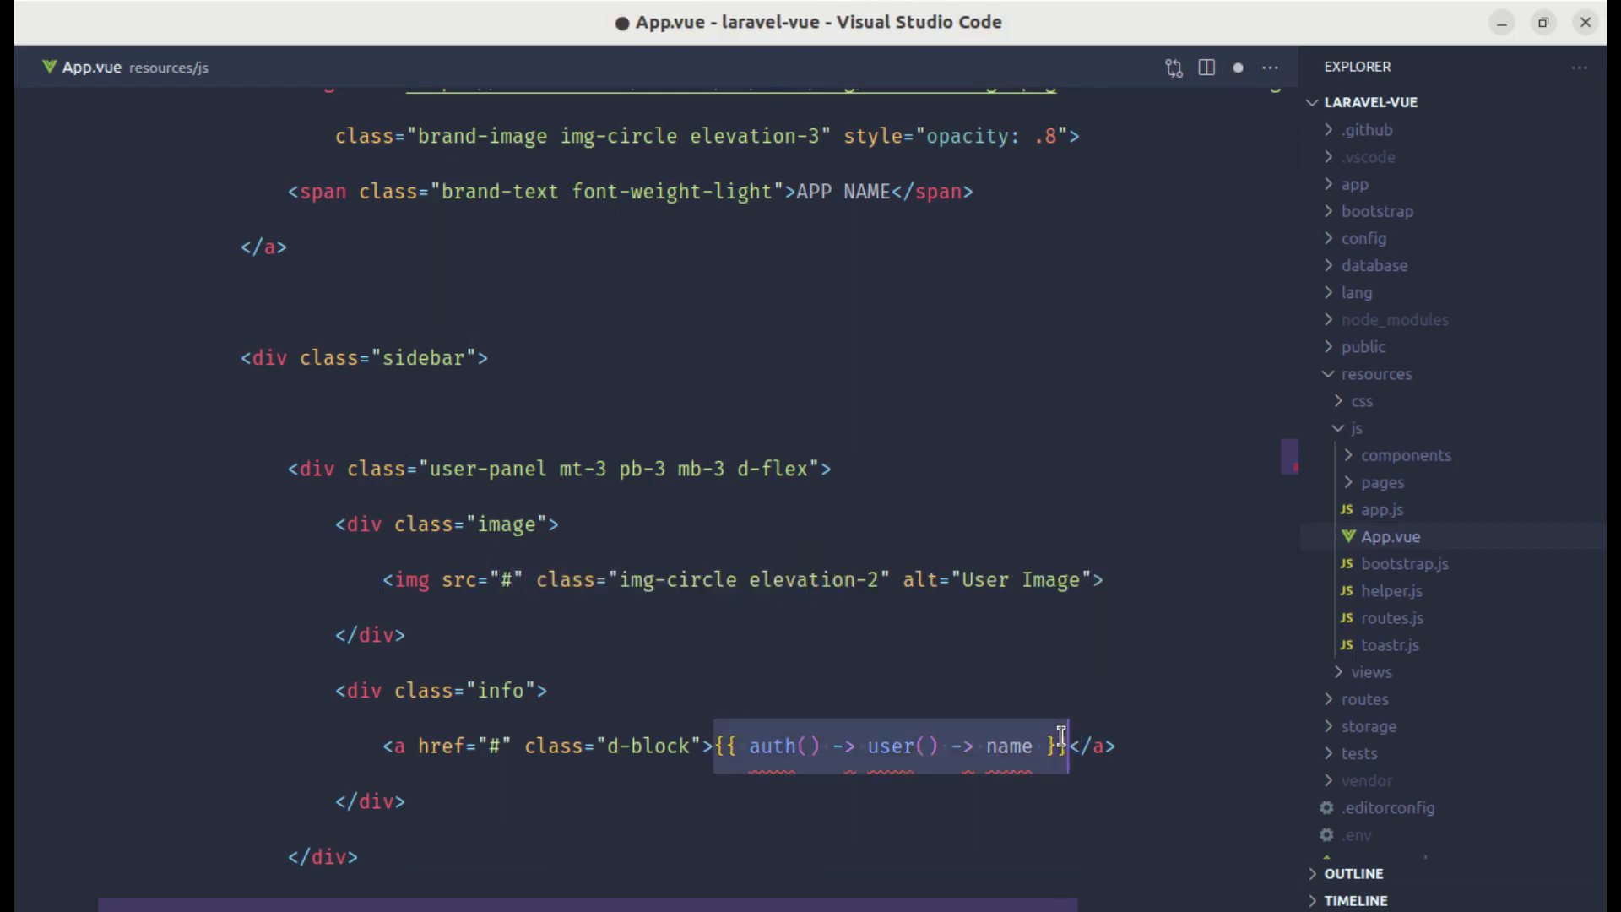
text(Johne)
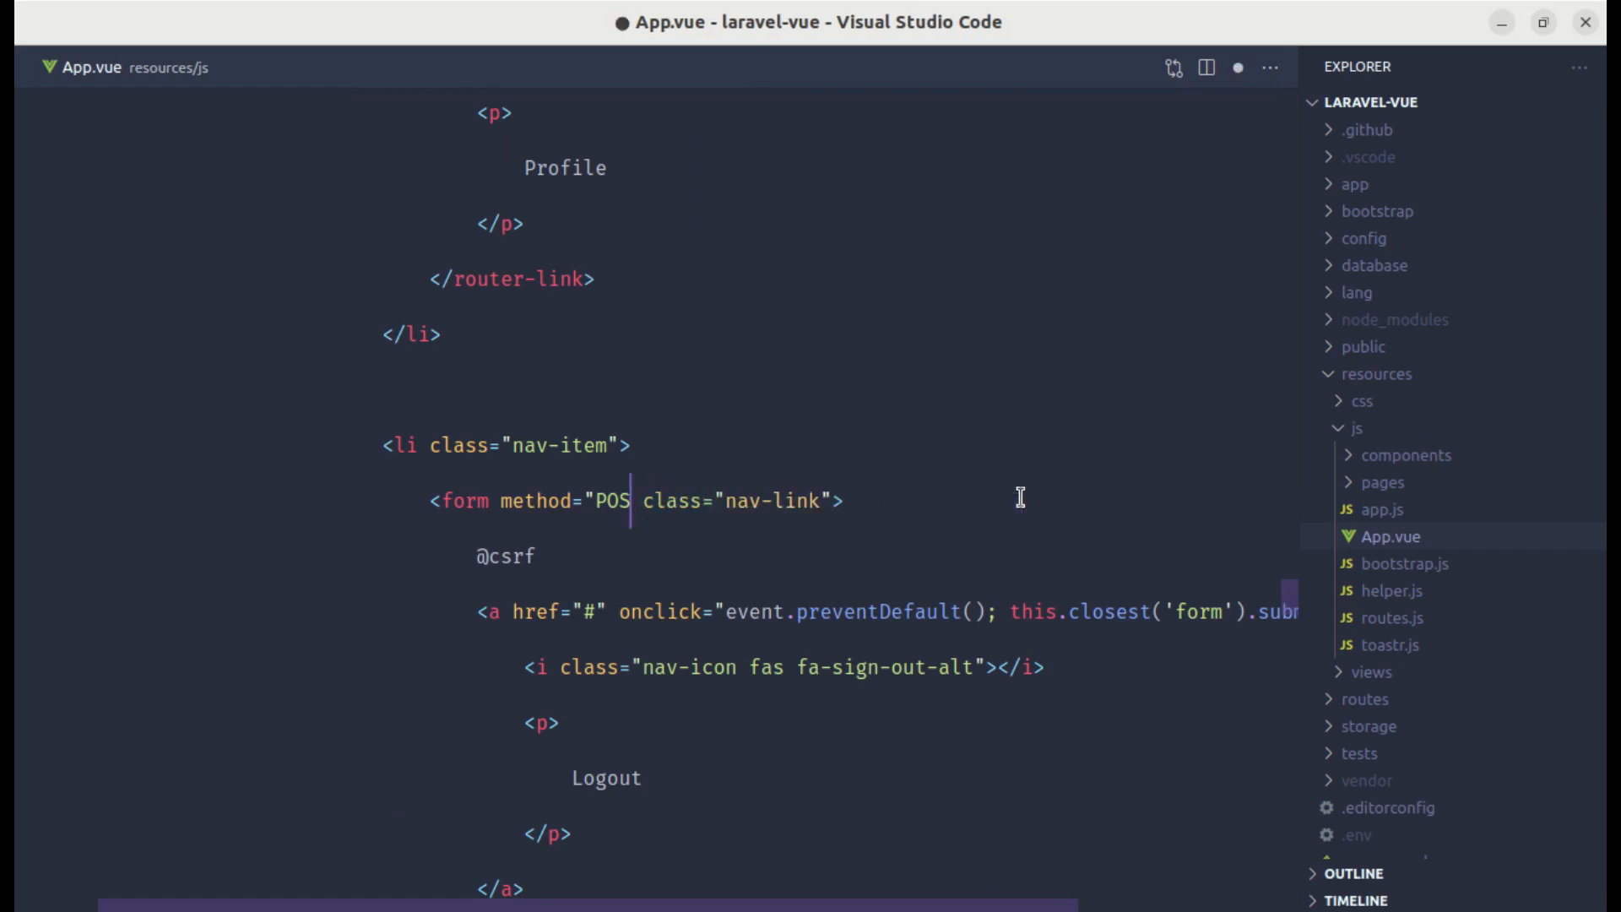
key(BackSpace)
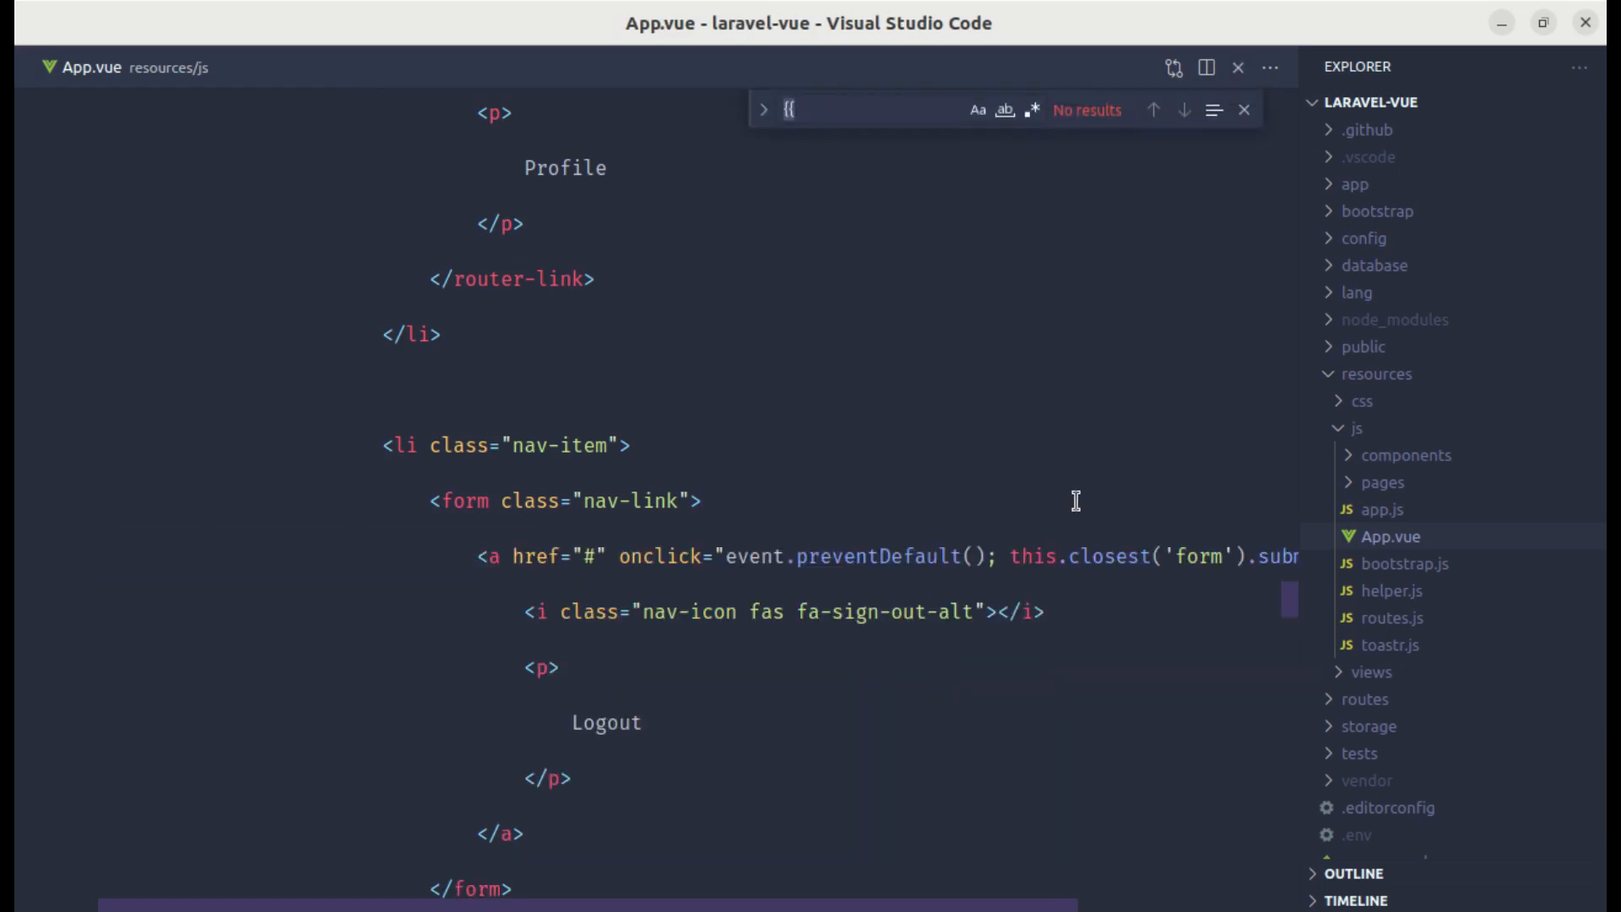
click(1245, 109)
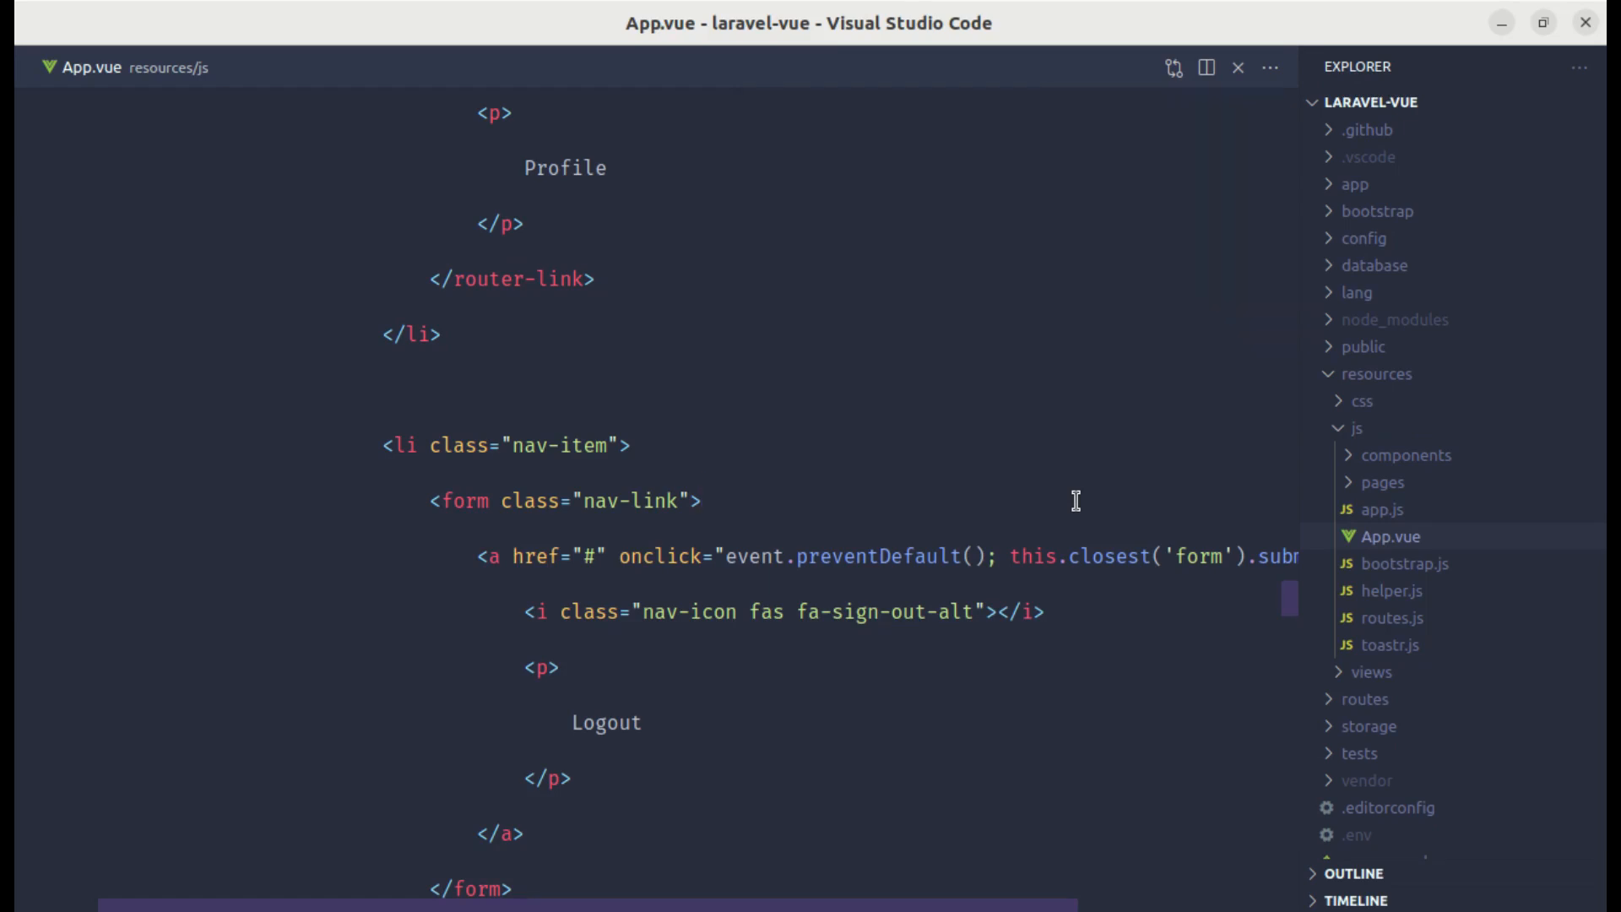
click(703, 500)
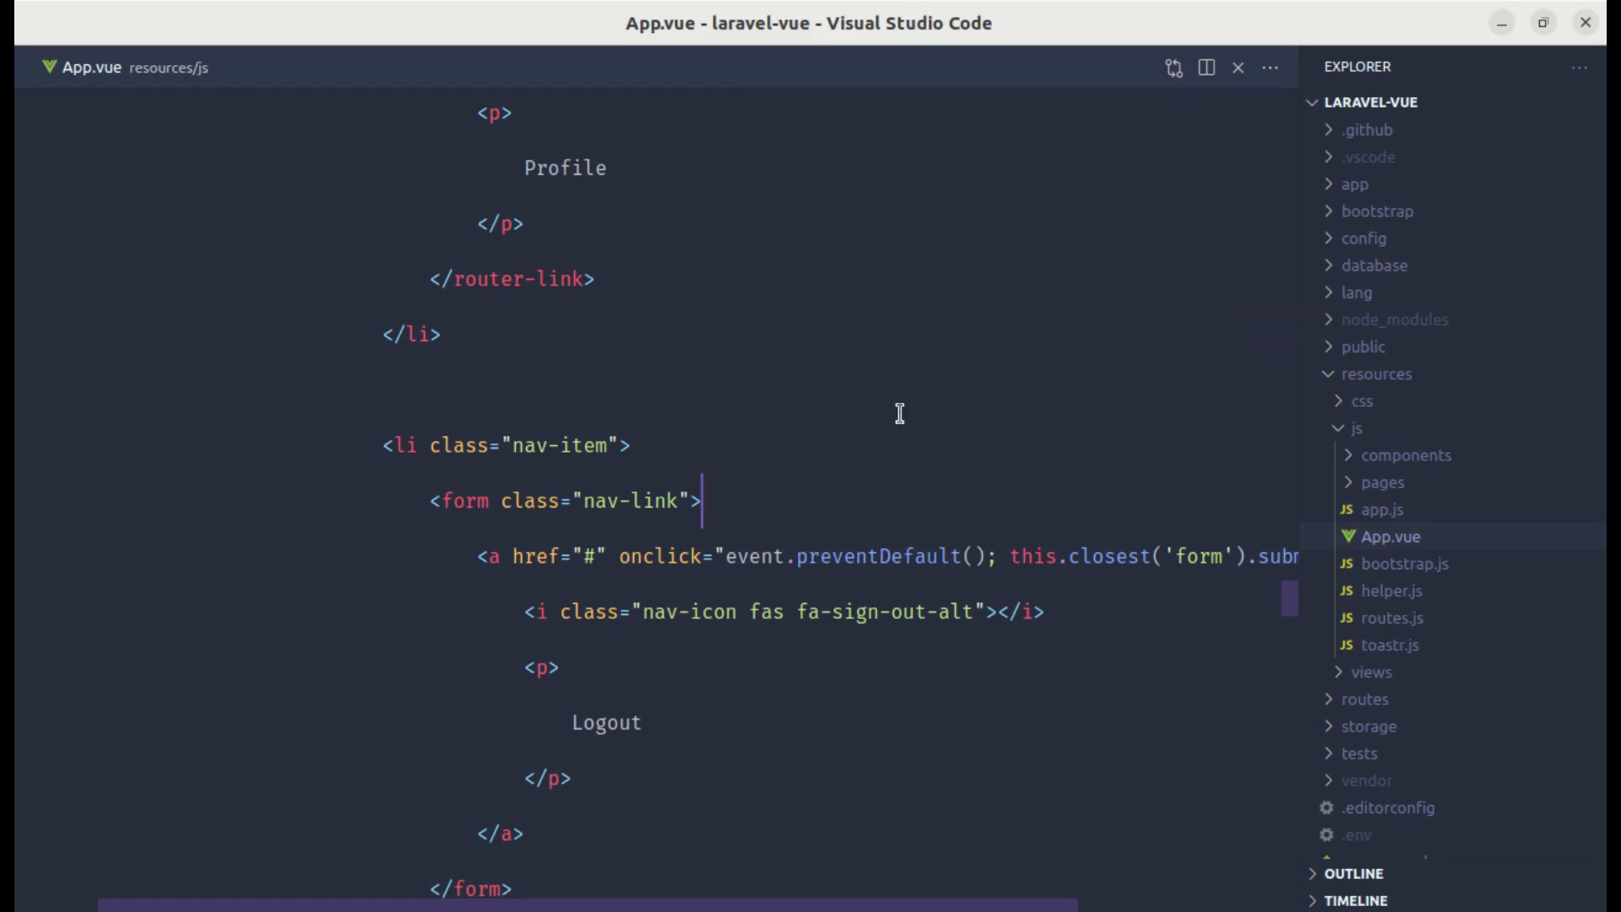
text(app.js)
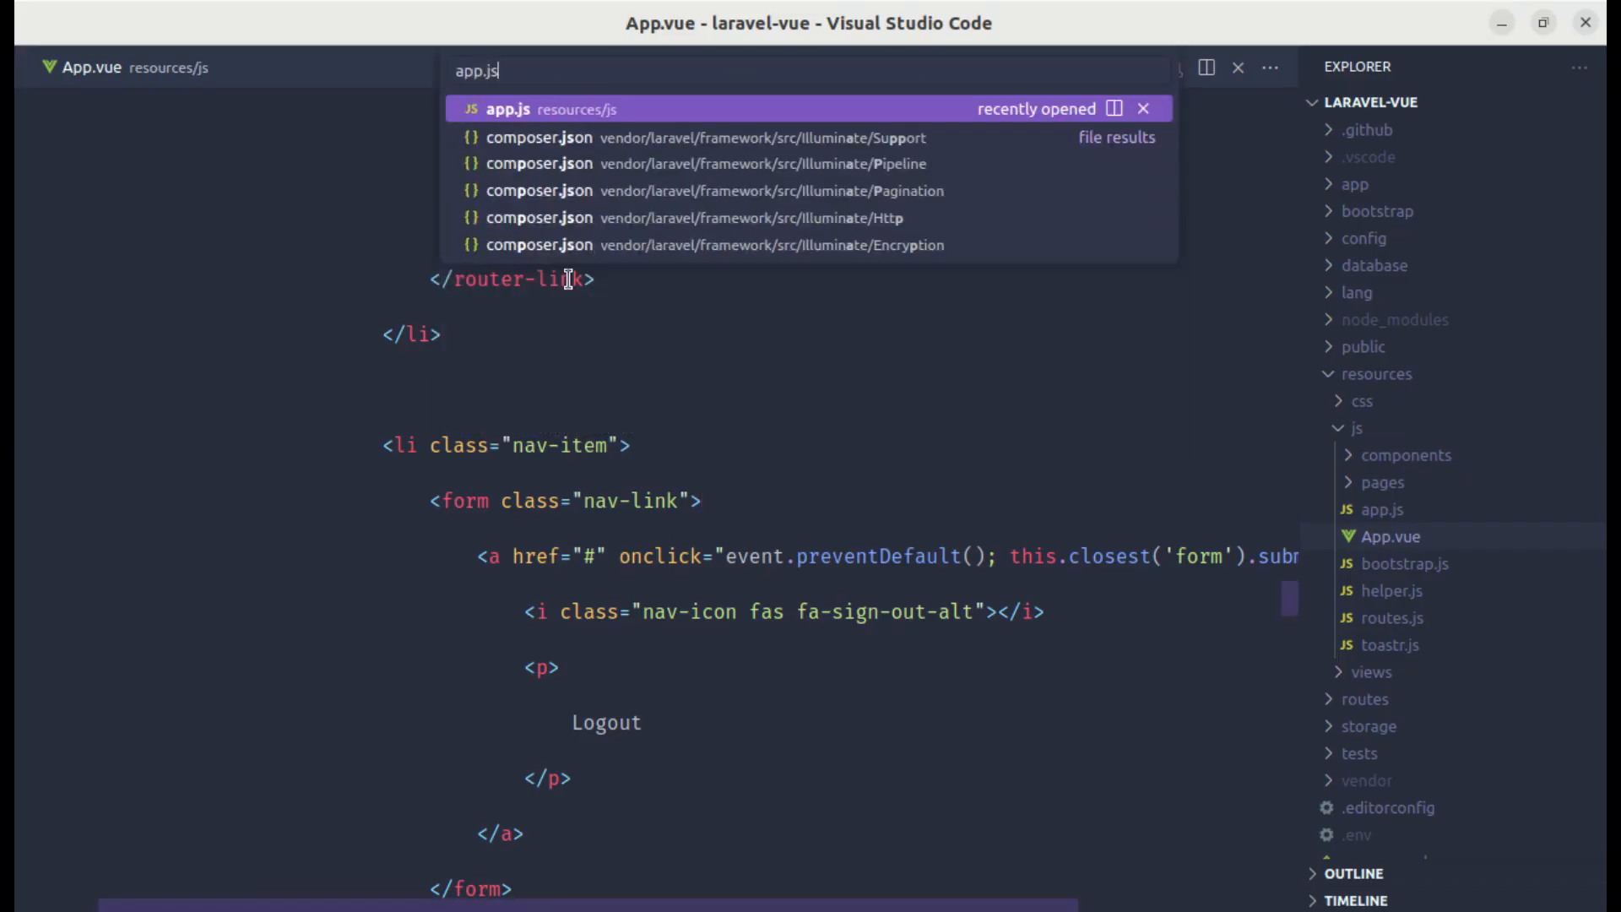
In app.js, pass App to createApp and add import App from './App.vue'
click(525, 109)
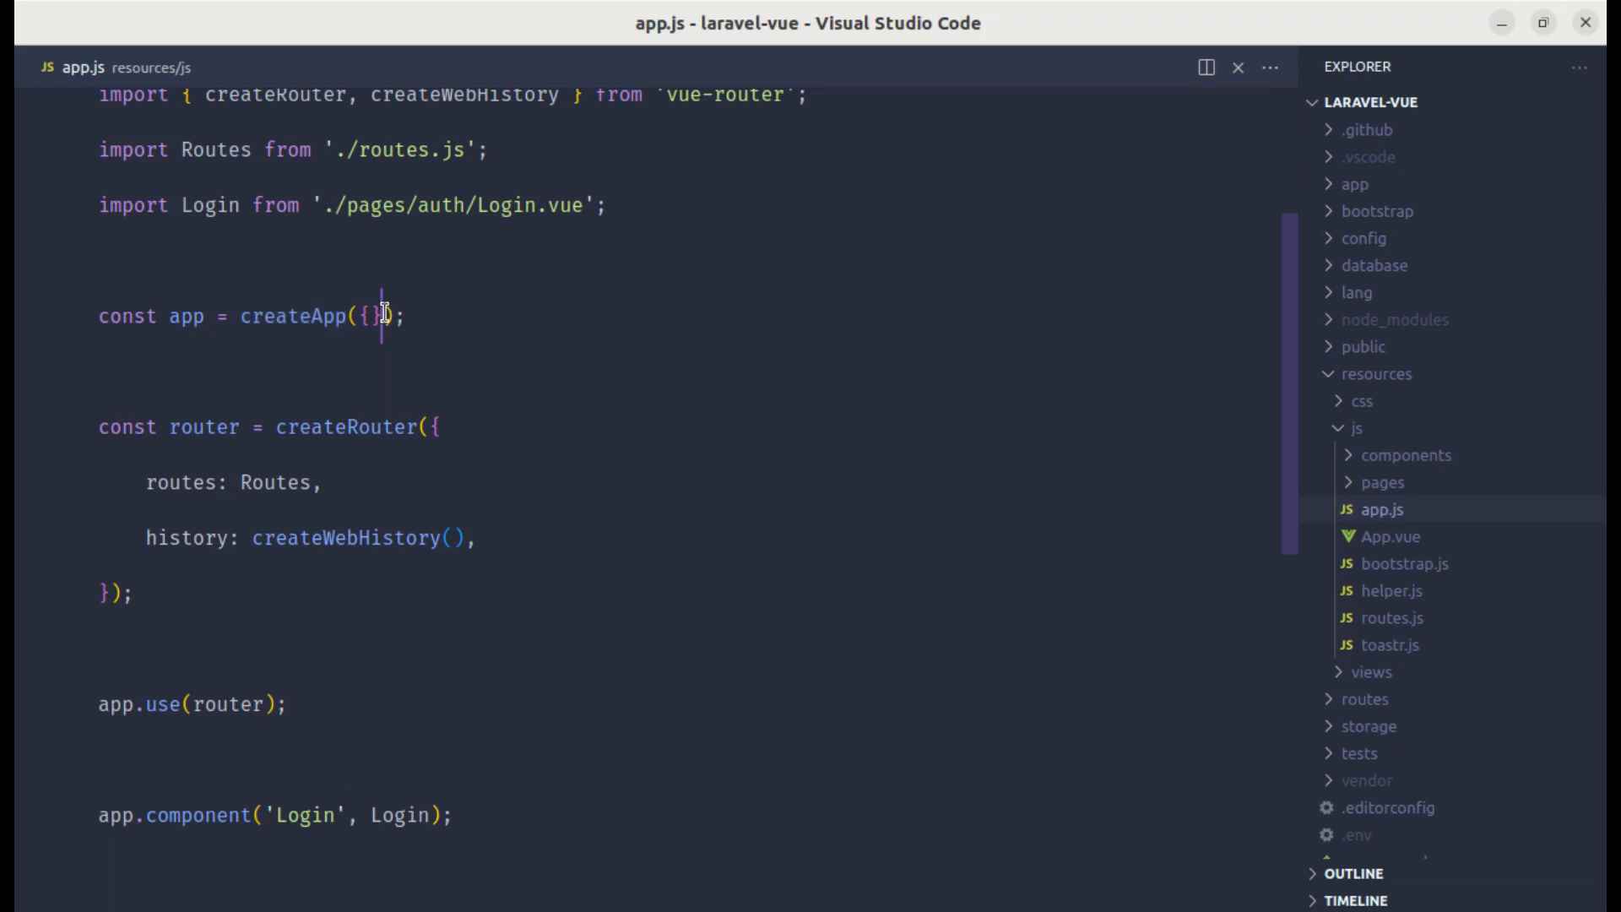
text(App)
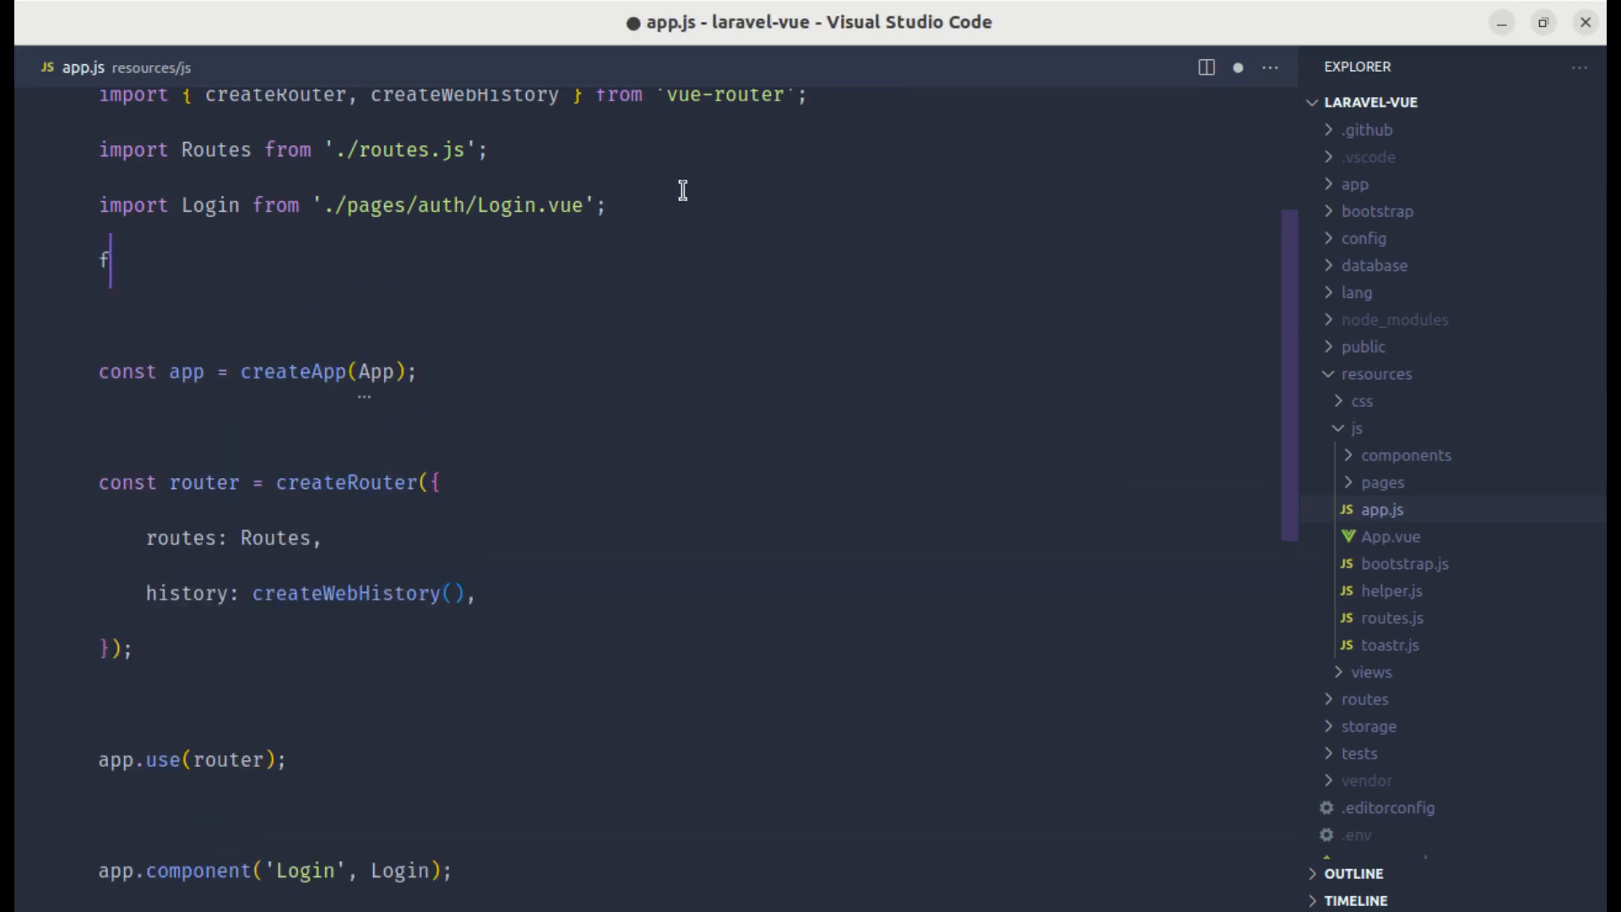
text(import App f)
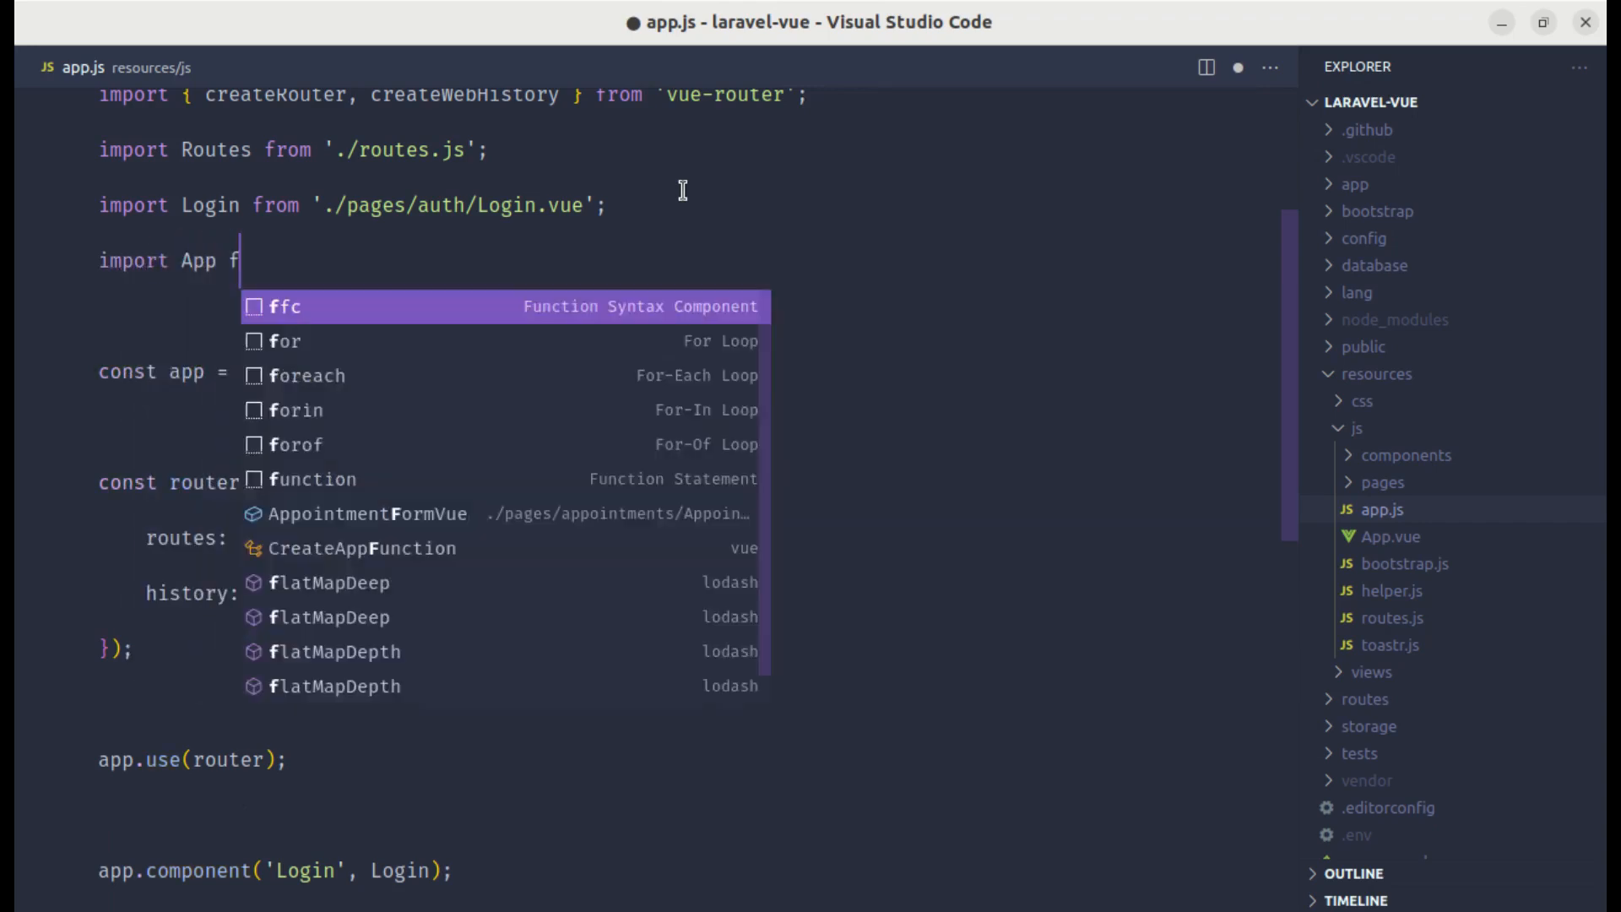
text(rom './App.vue';)
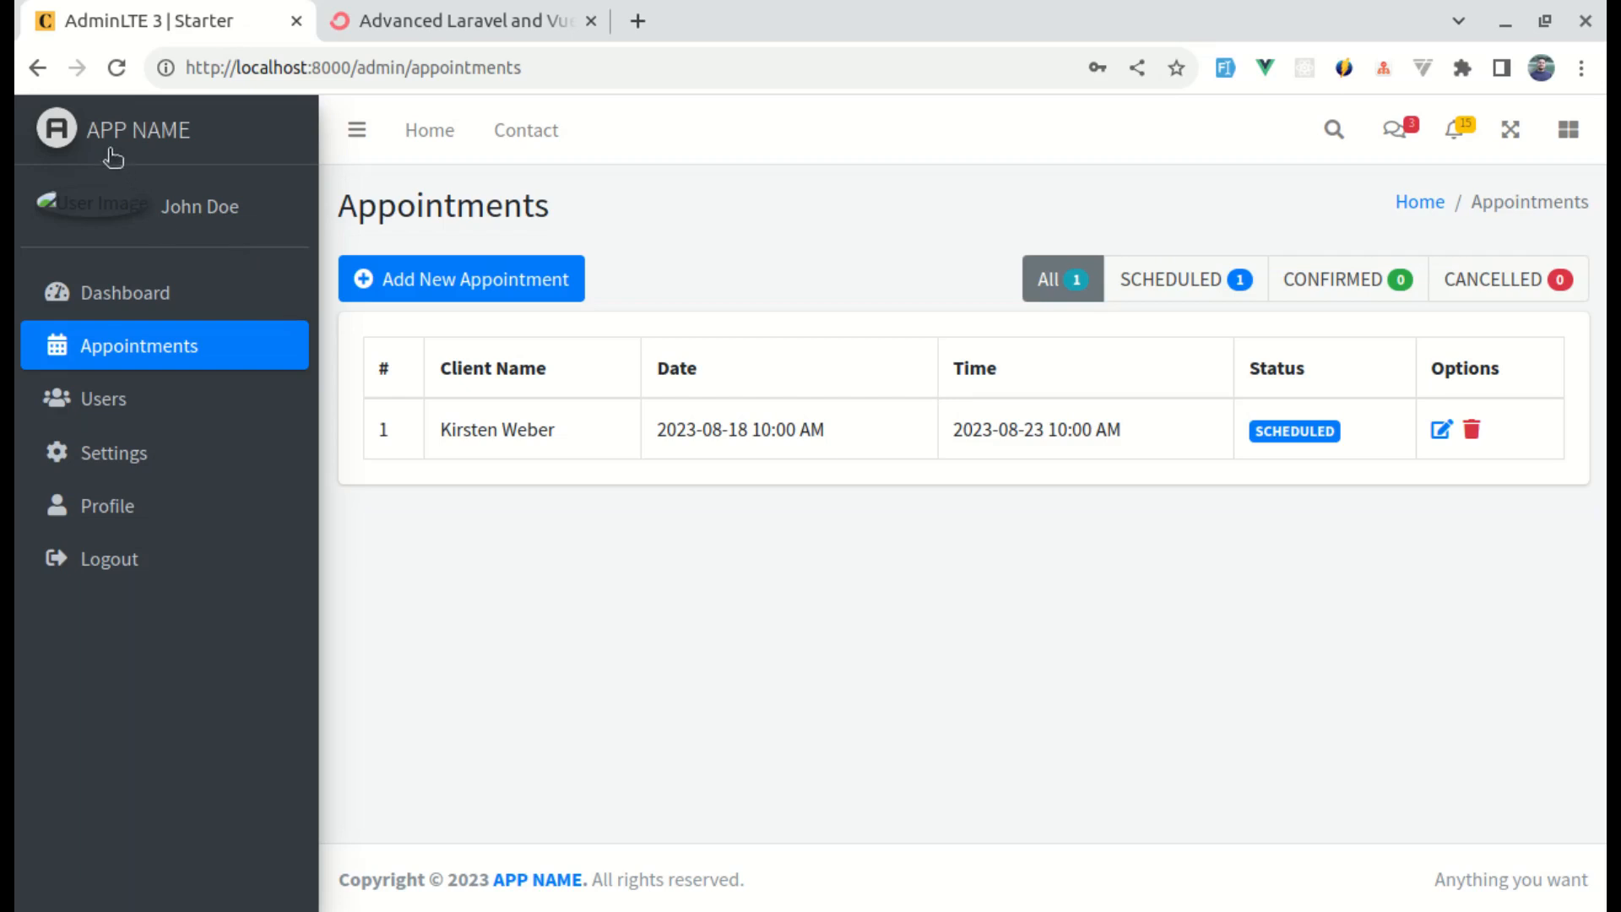
mouse_move(288, 265)
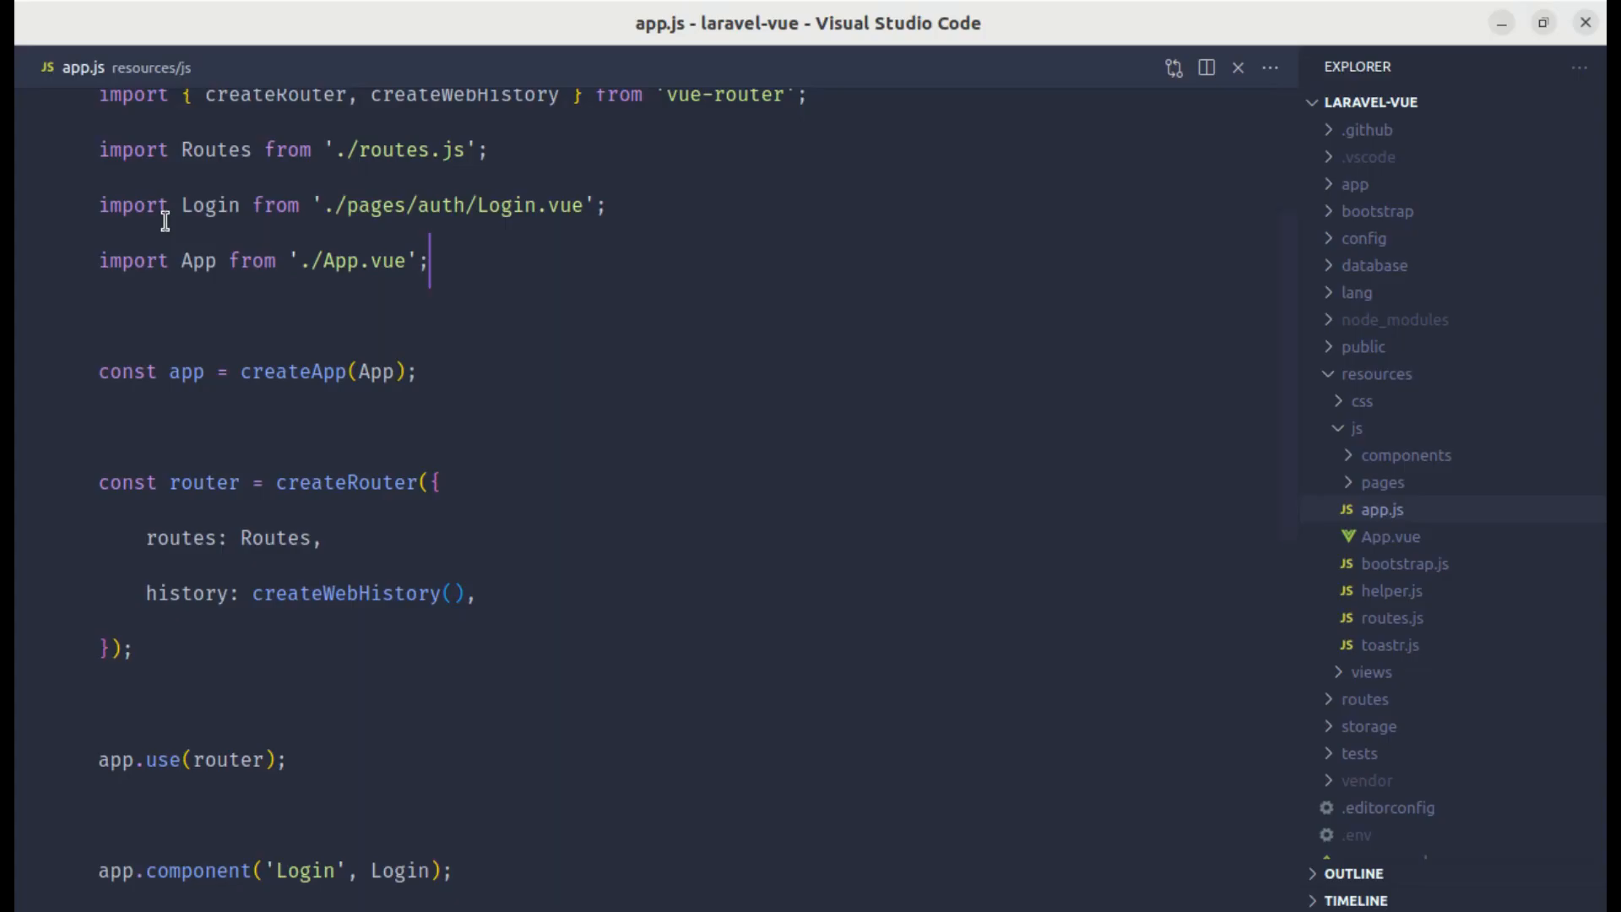
Add a <script setup> to App.vue with an onMounted hook calling fetchSettings()
click(1389, 537)
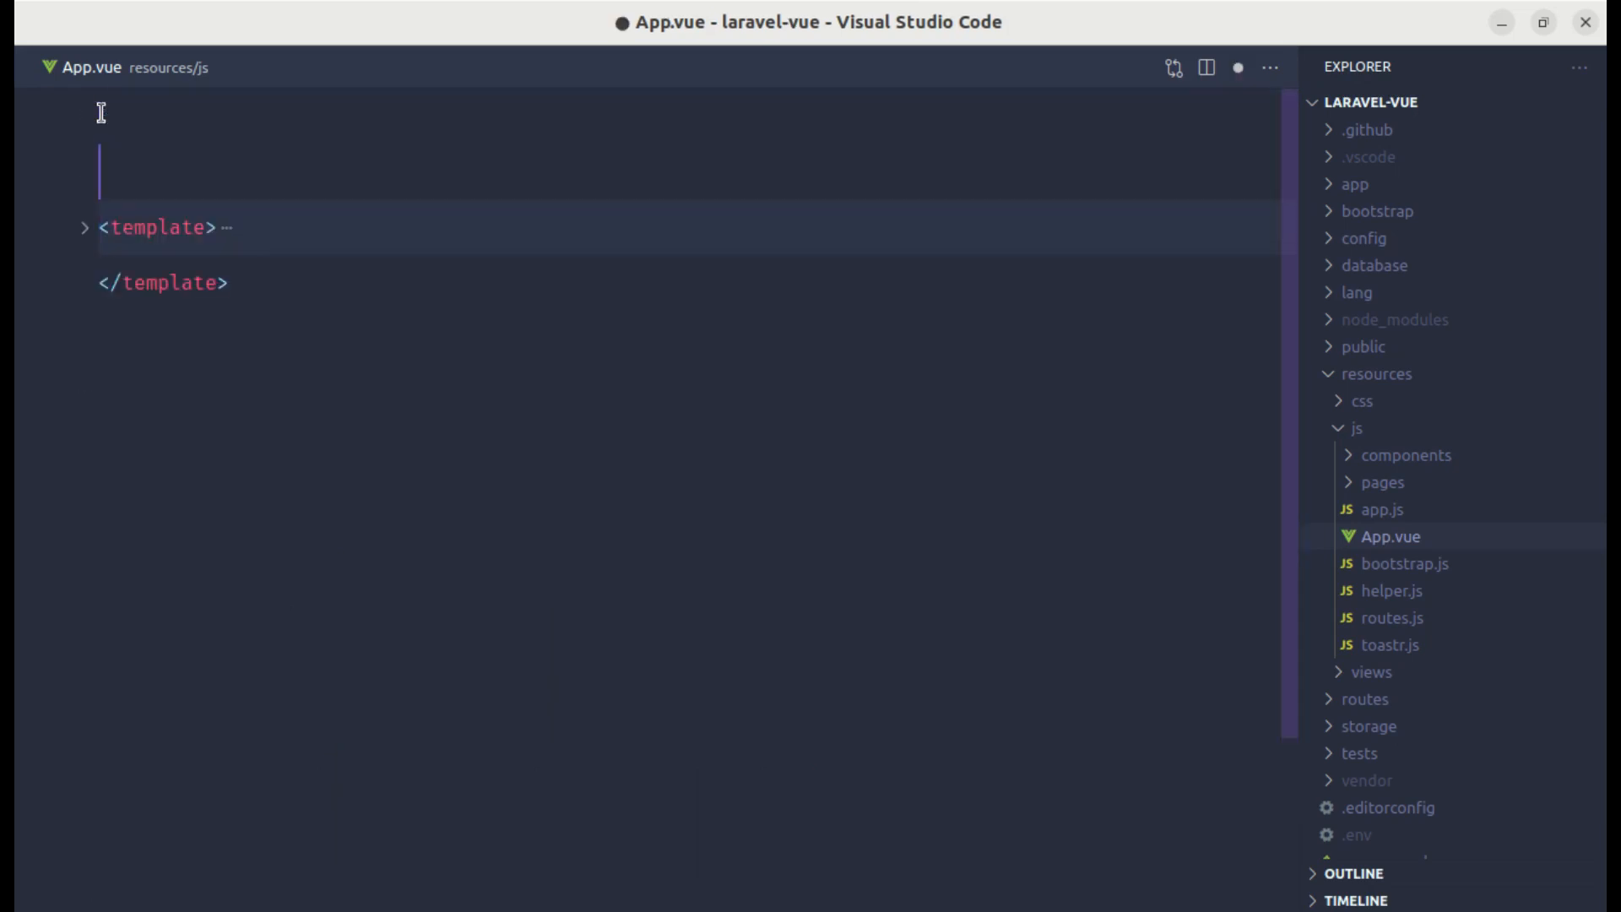
text(<script>)
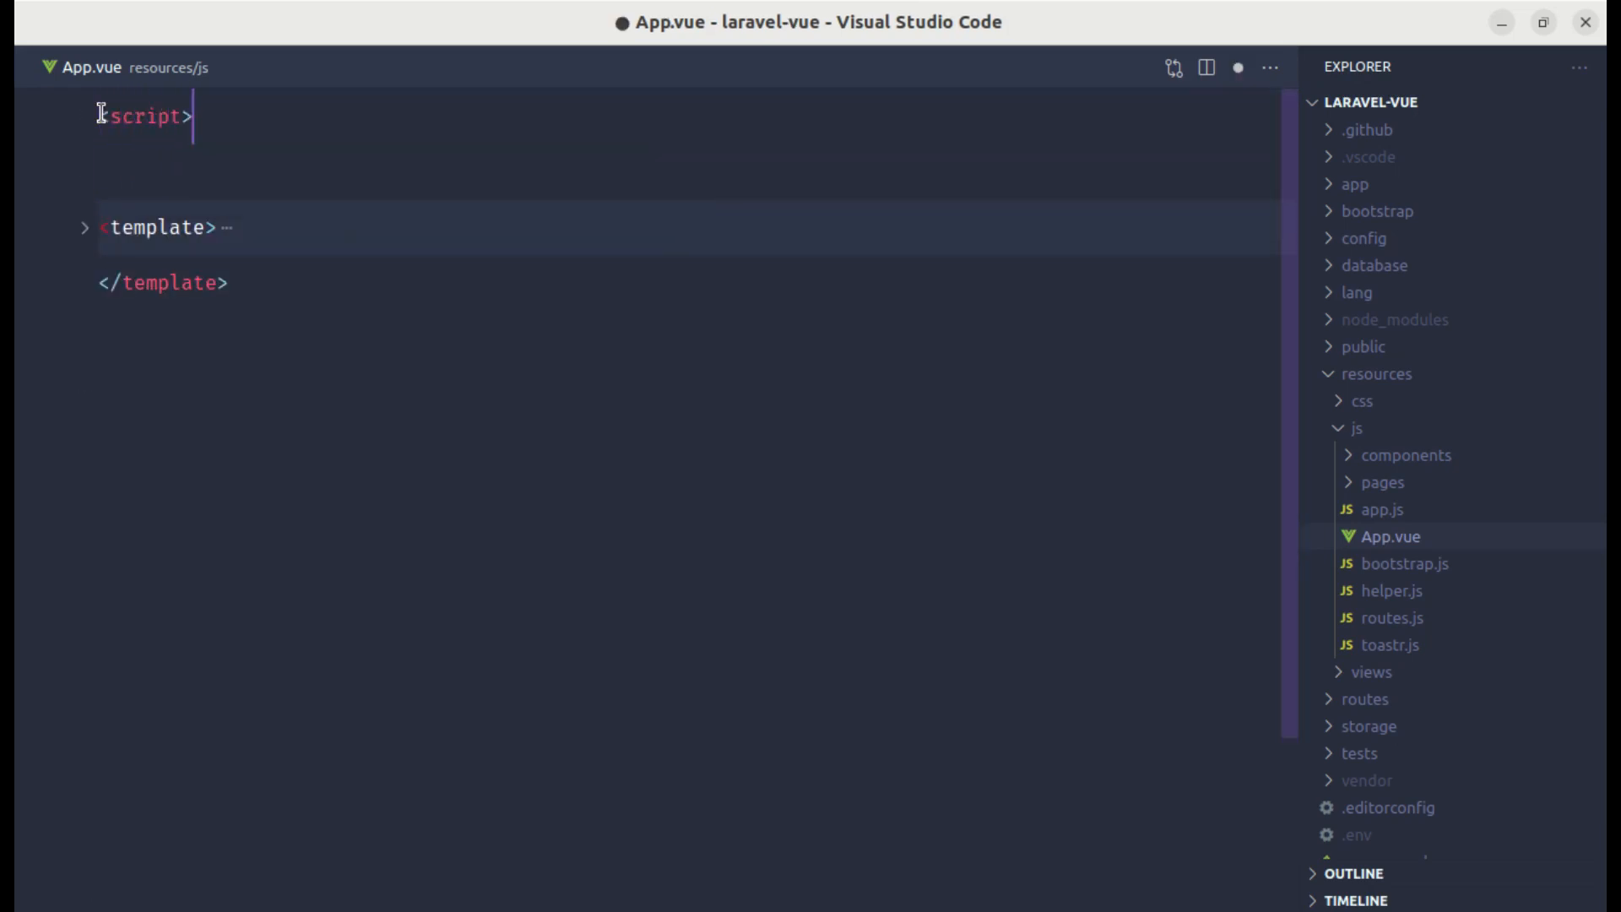
text(setup)
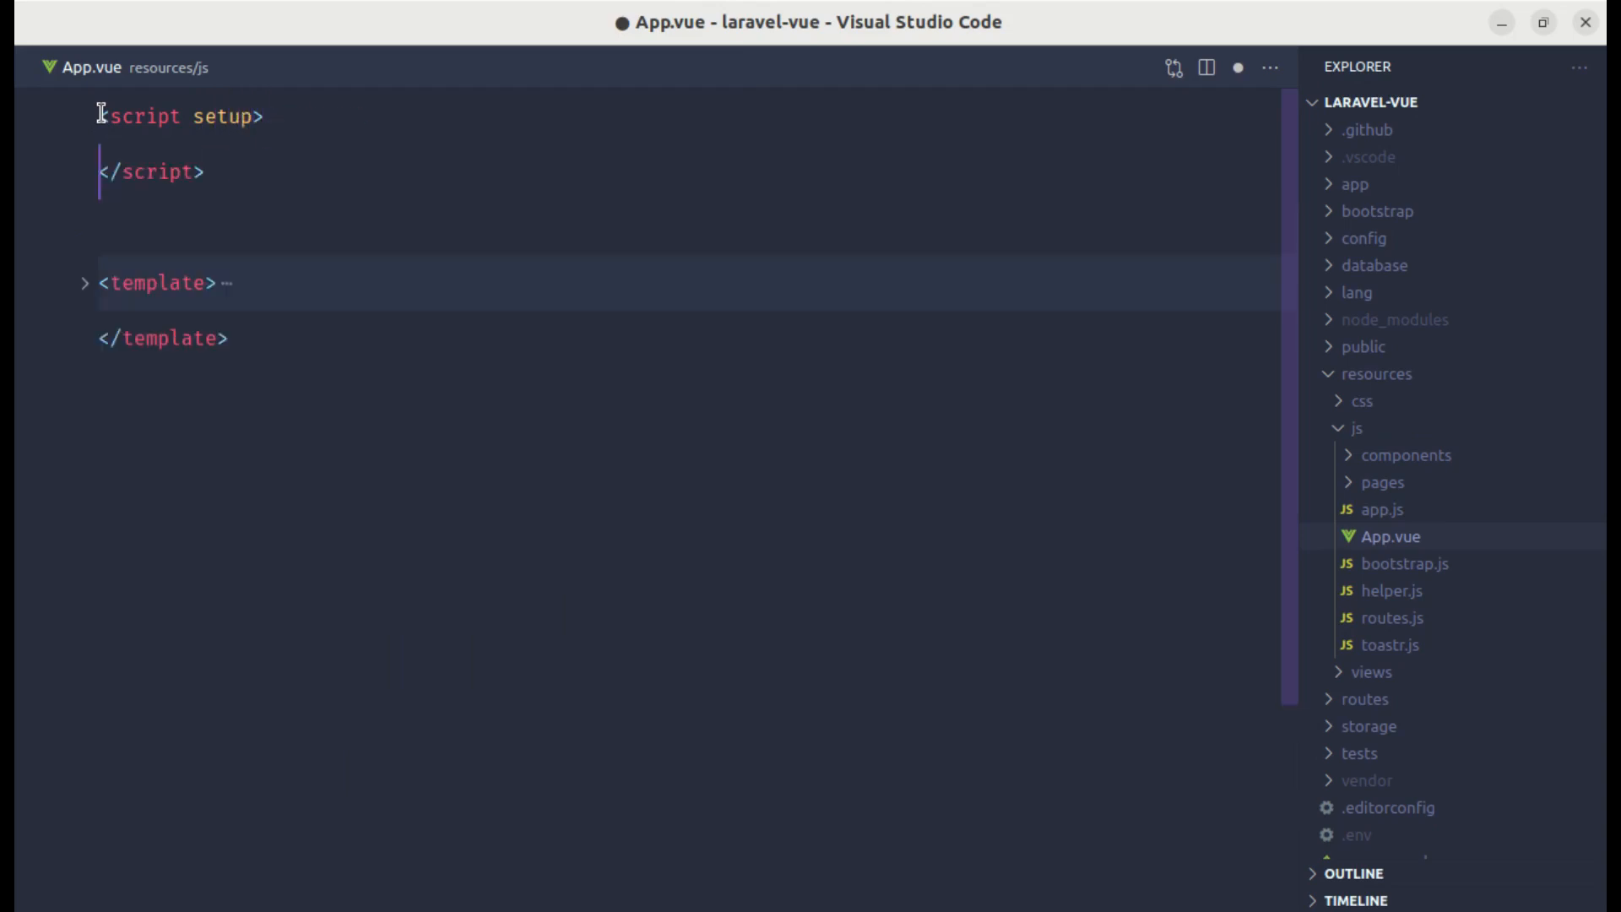
text(onMounted(()
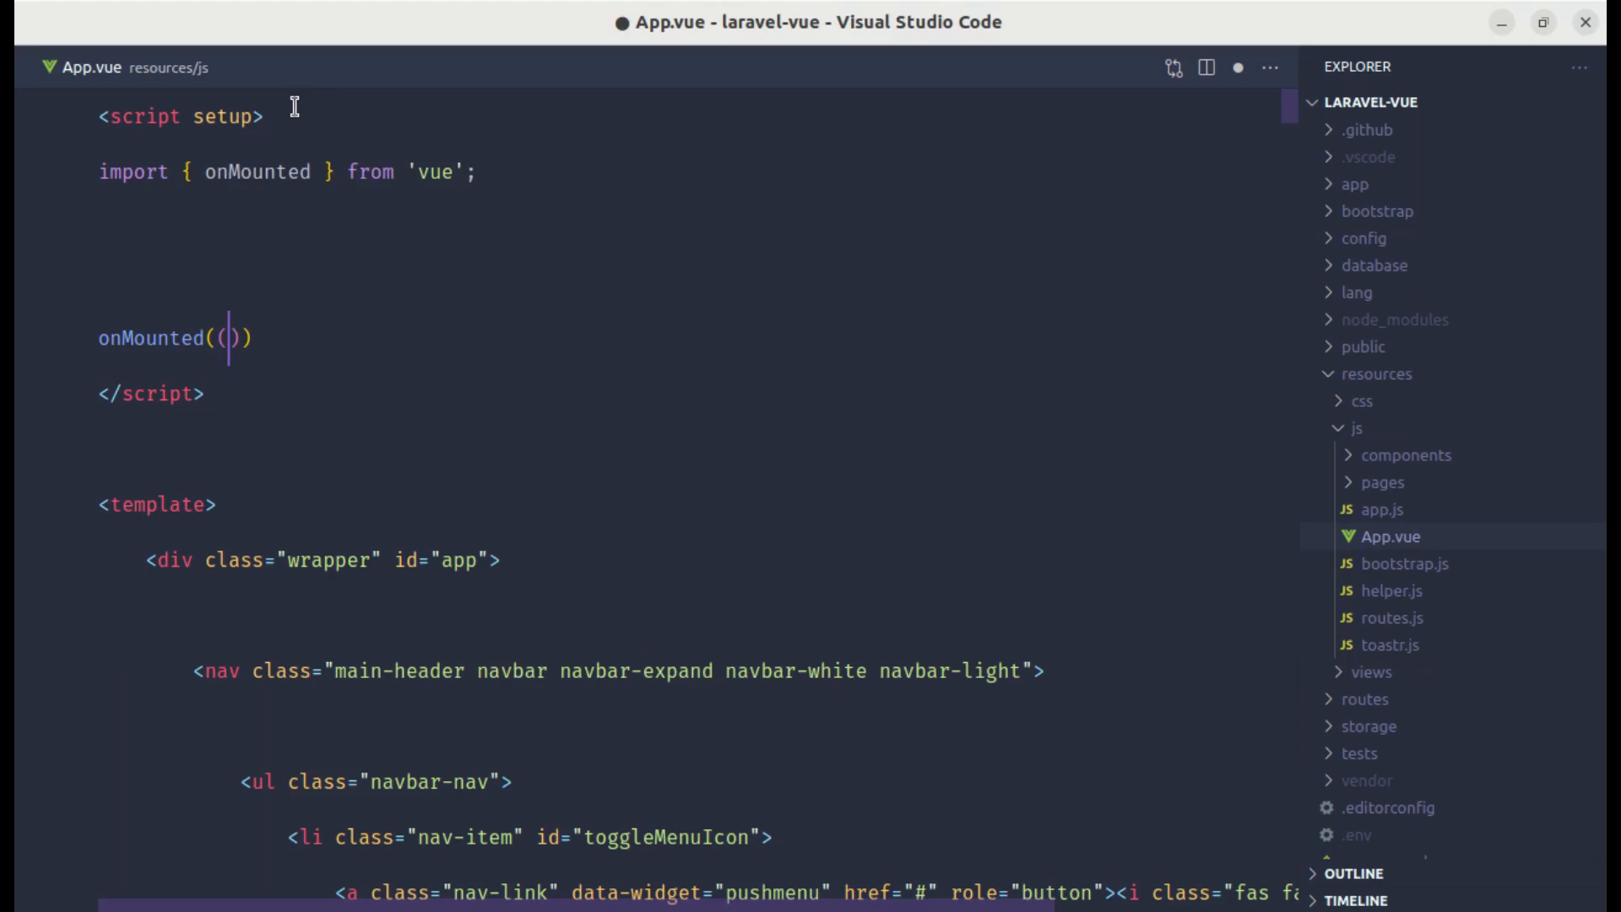
text(() => {});)
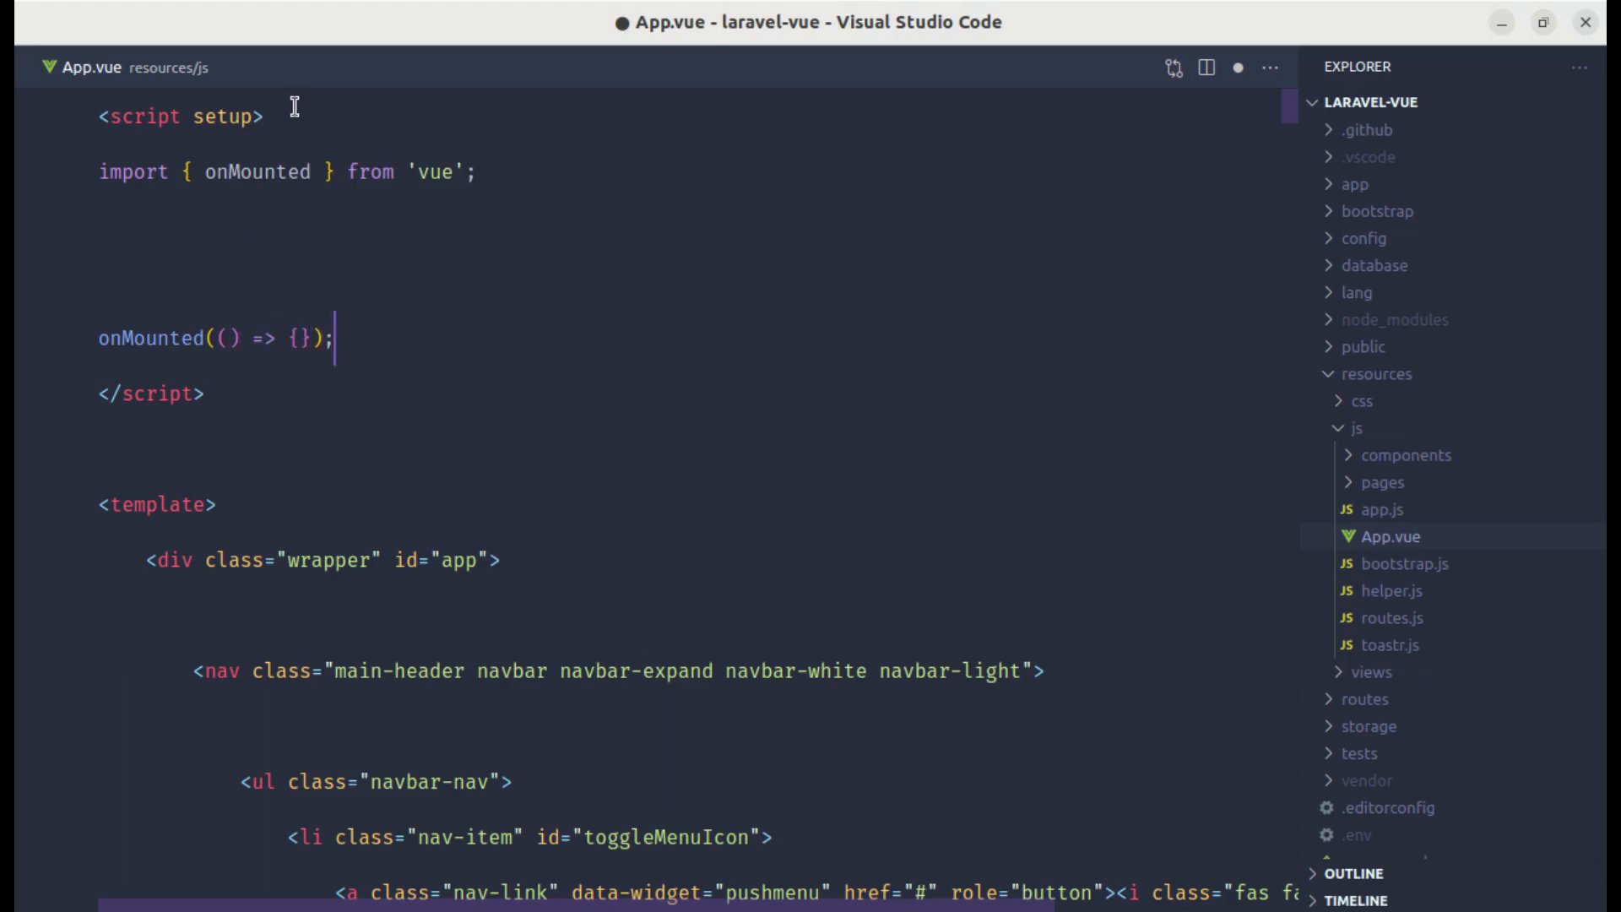
key(Enter)
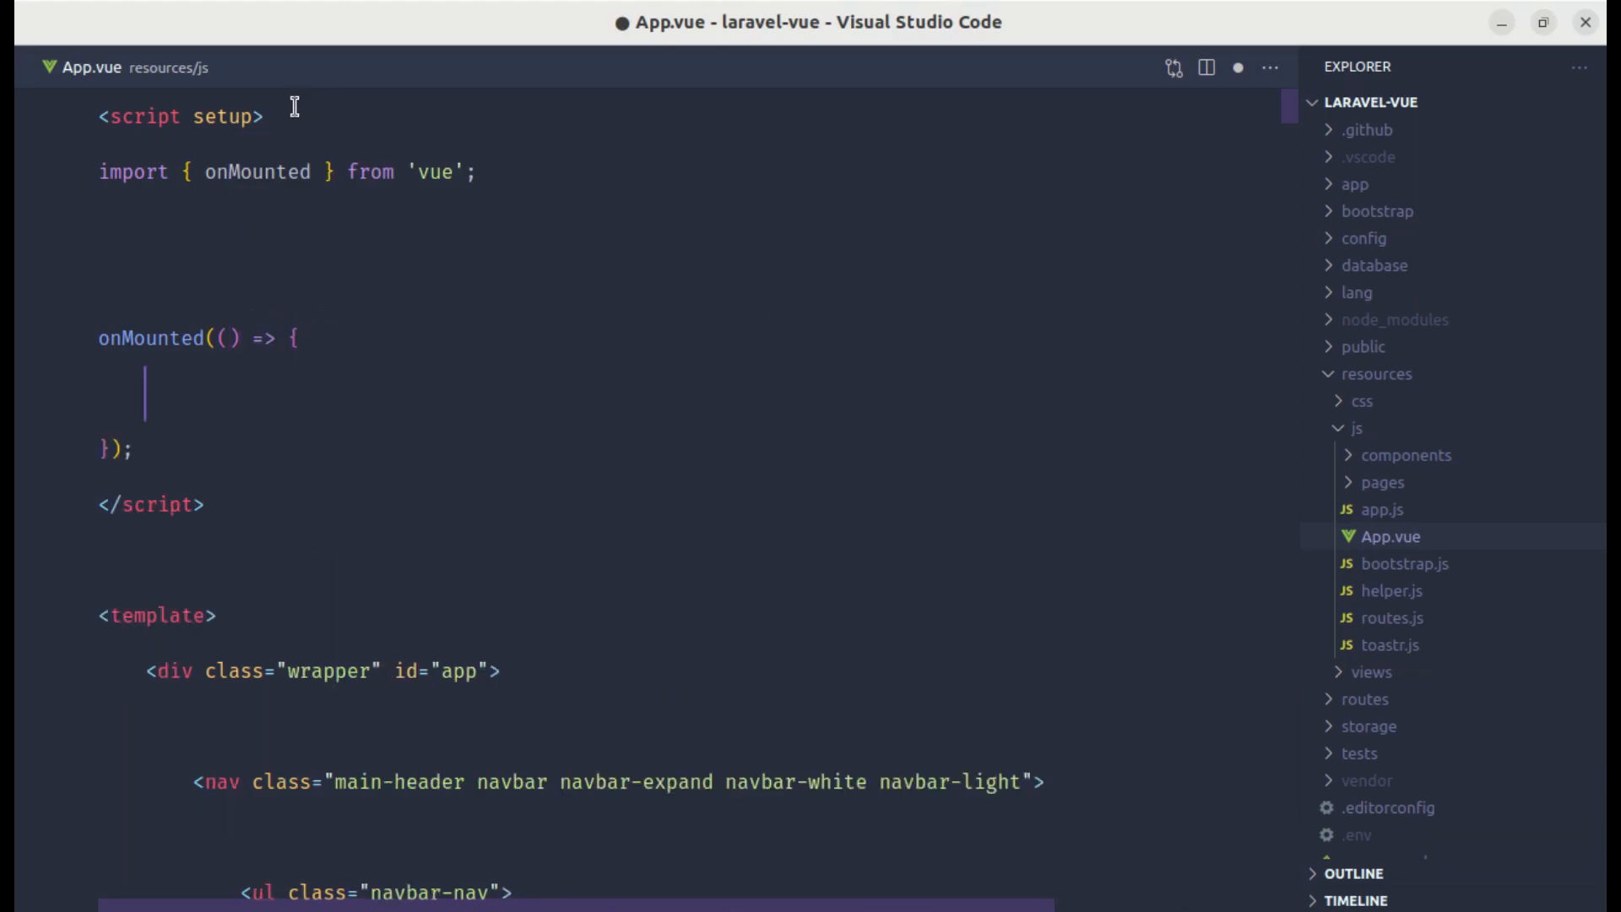
text(fetchSetting)
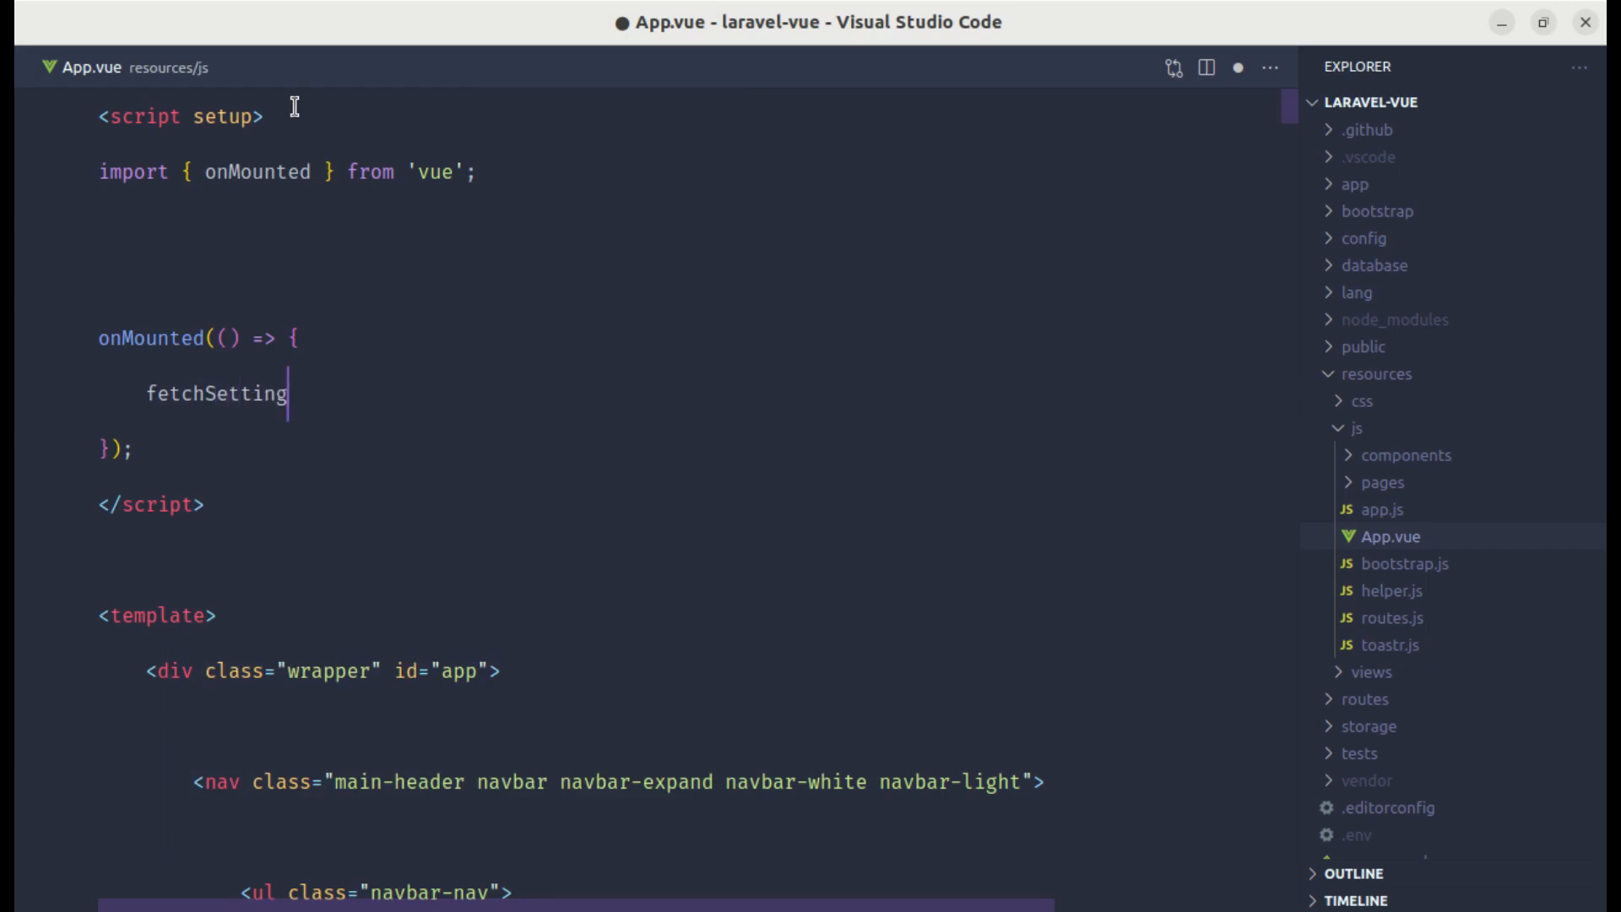
text(s();)
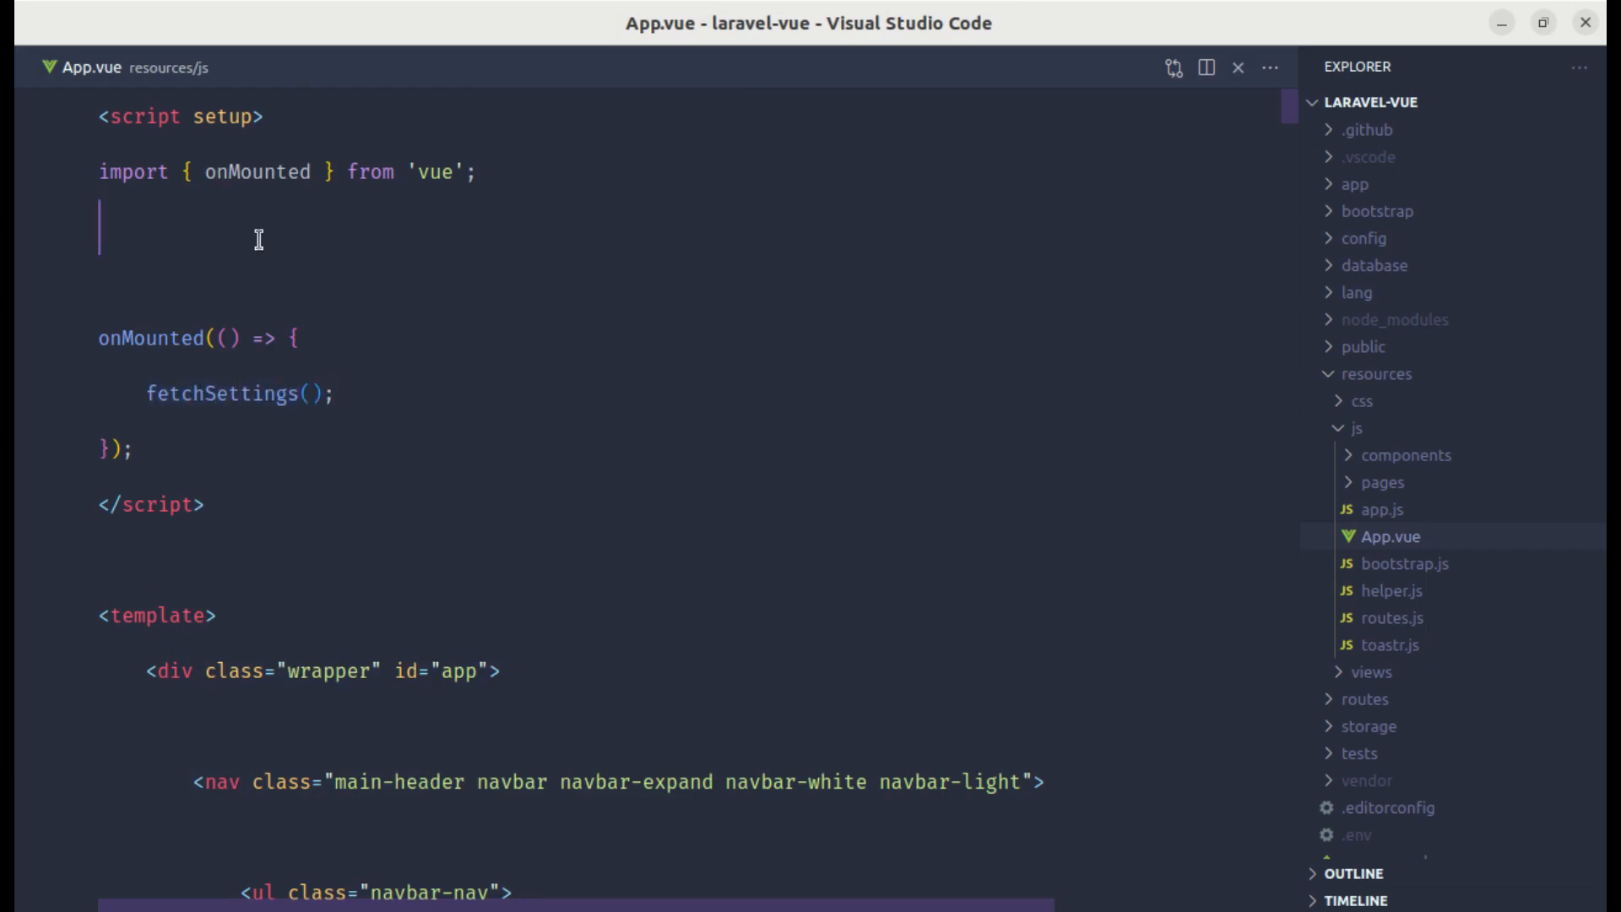
Define fetchSettings to GET /api/settings and store response.data in the settings value
text(const)
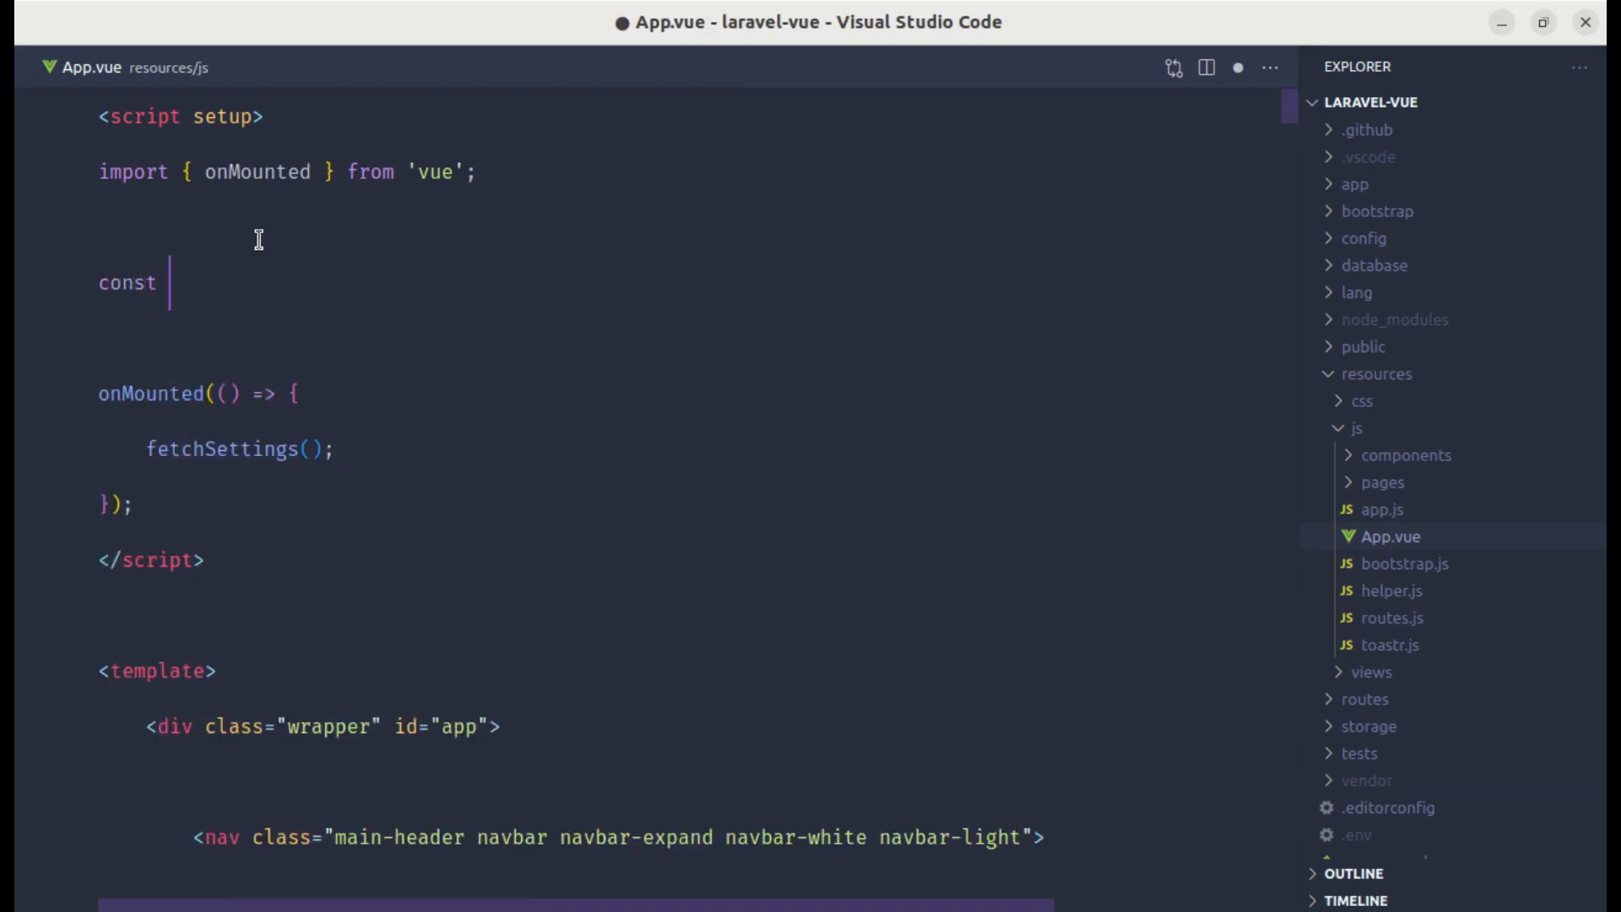
text(fetchSettings = () =>)
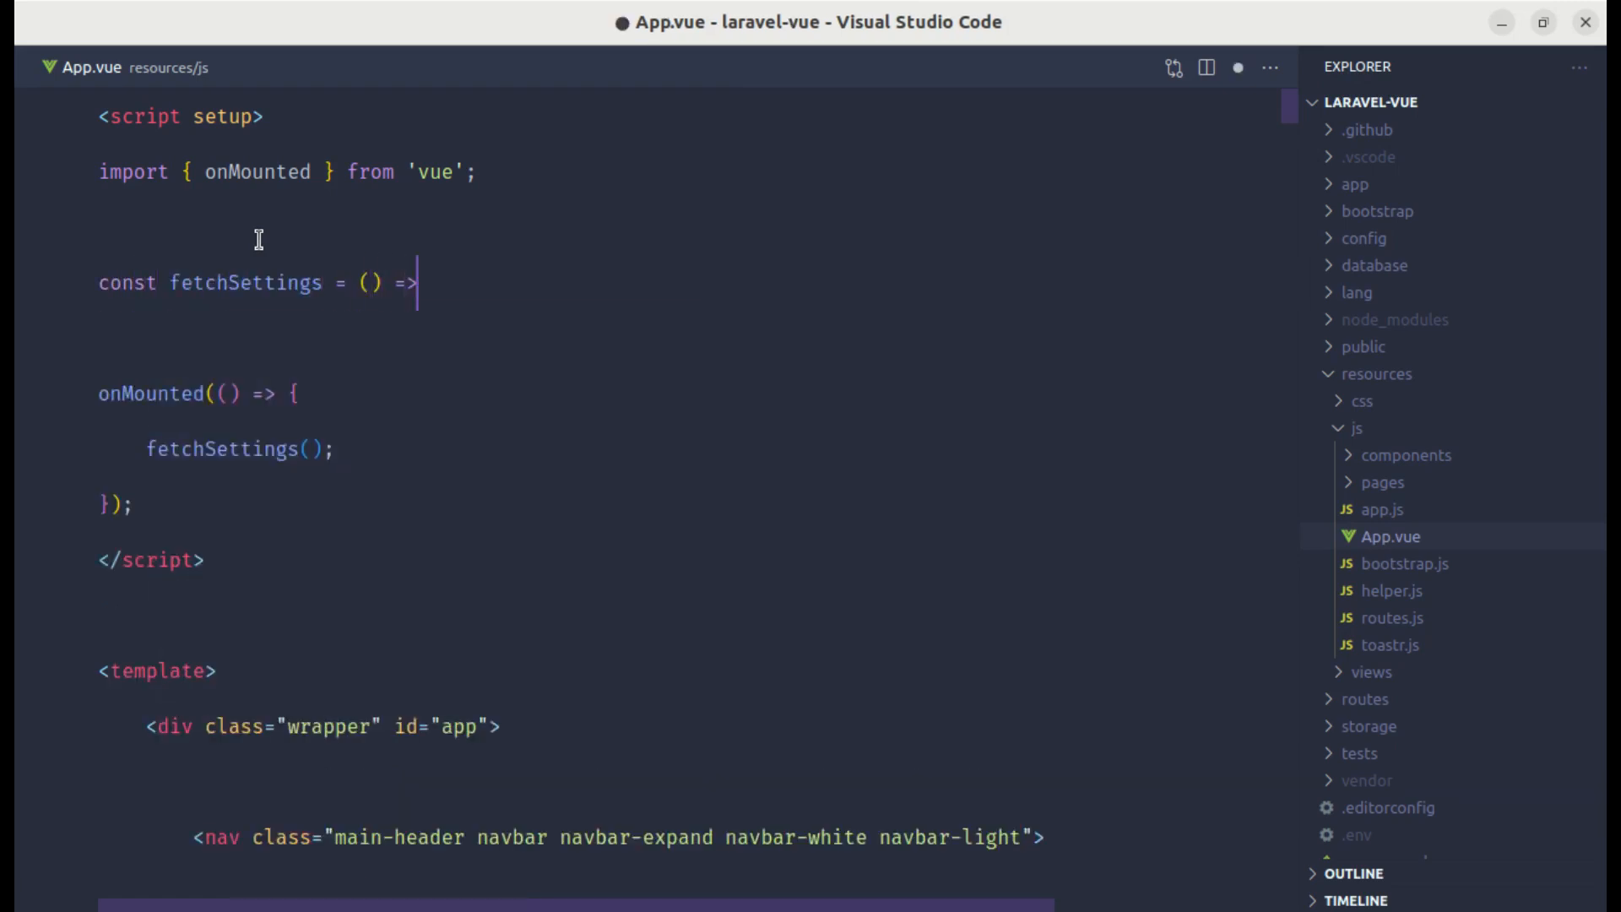
text({)
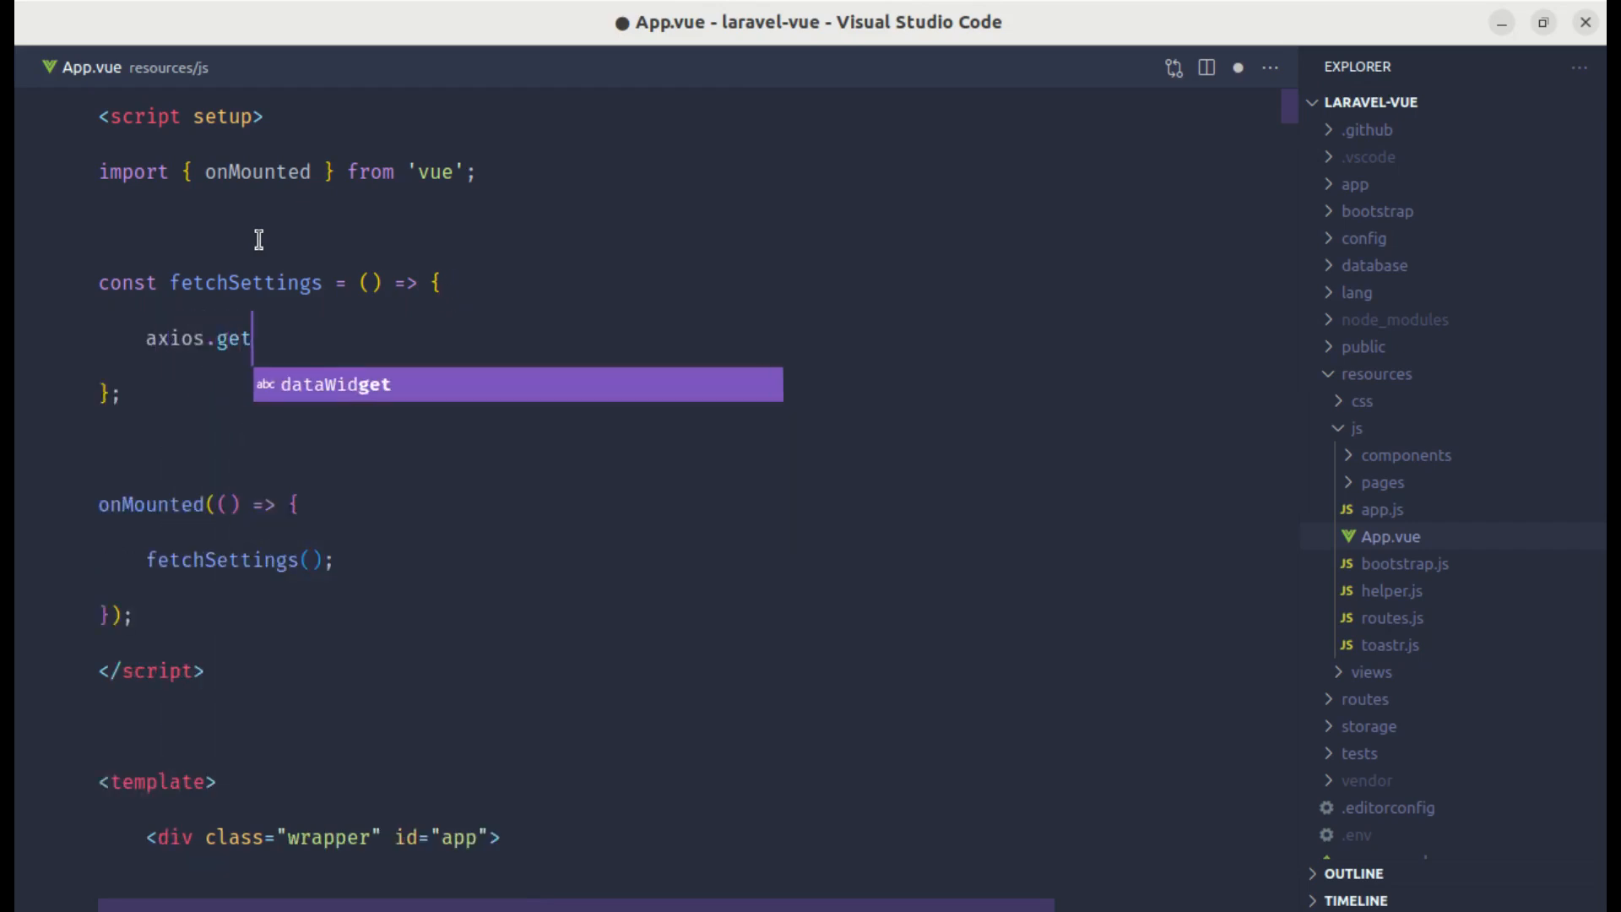
text(('/api/s'))
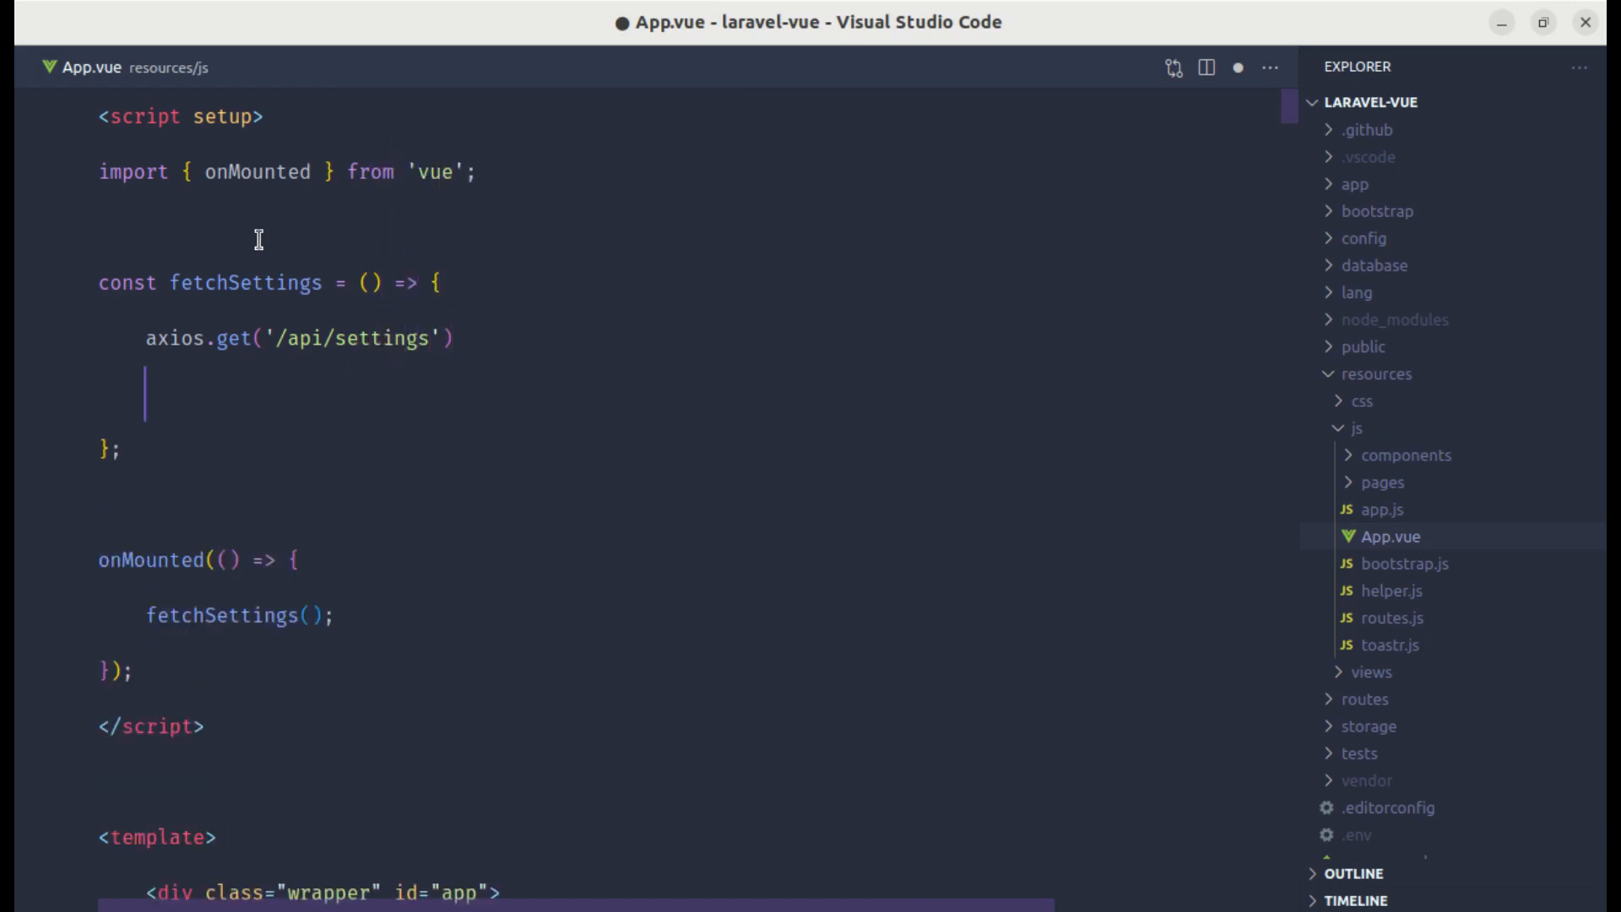
text(.then((response) => {});)
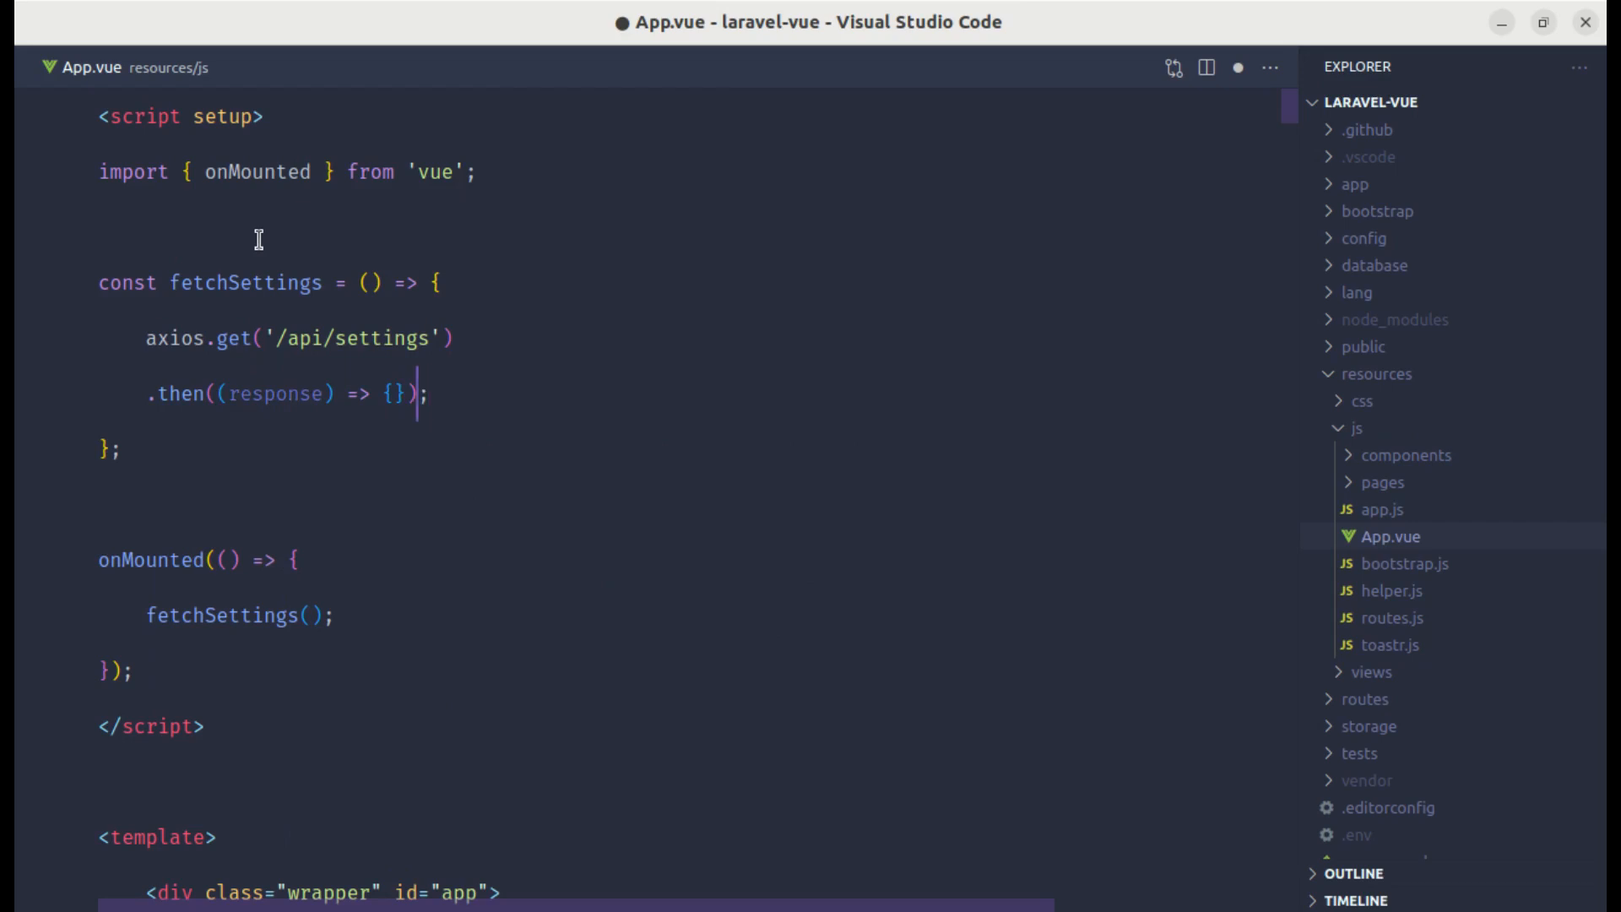
text(se)
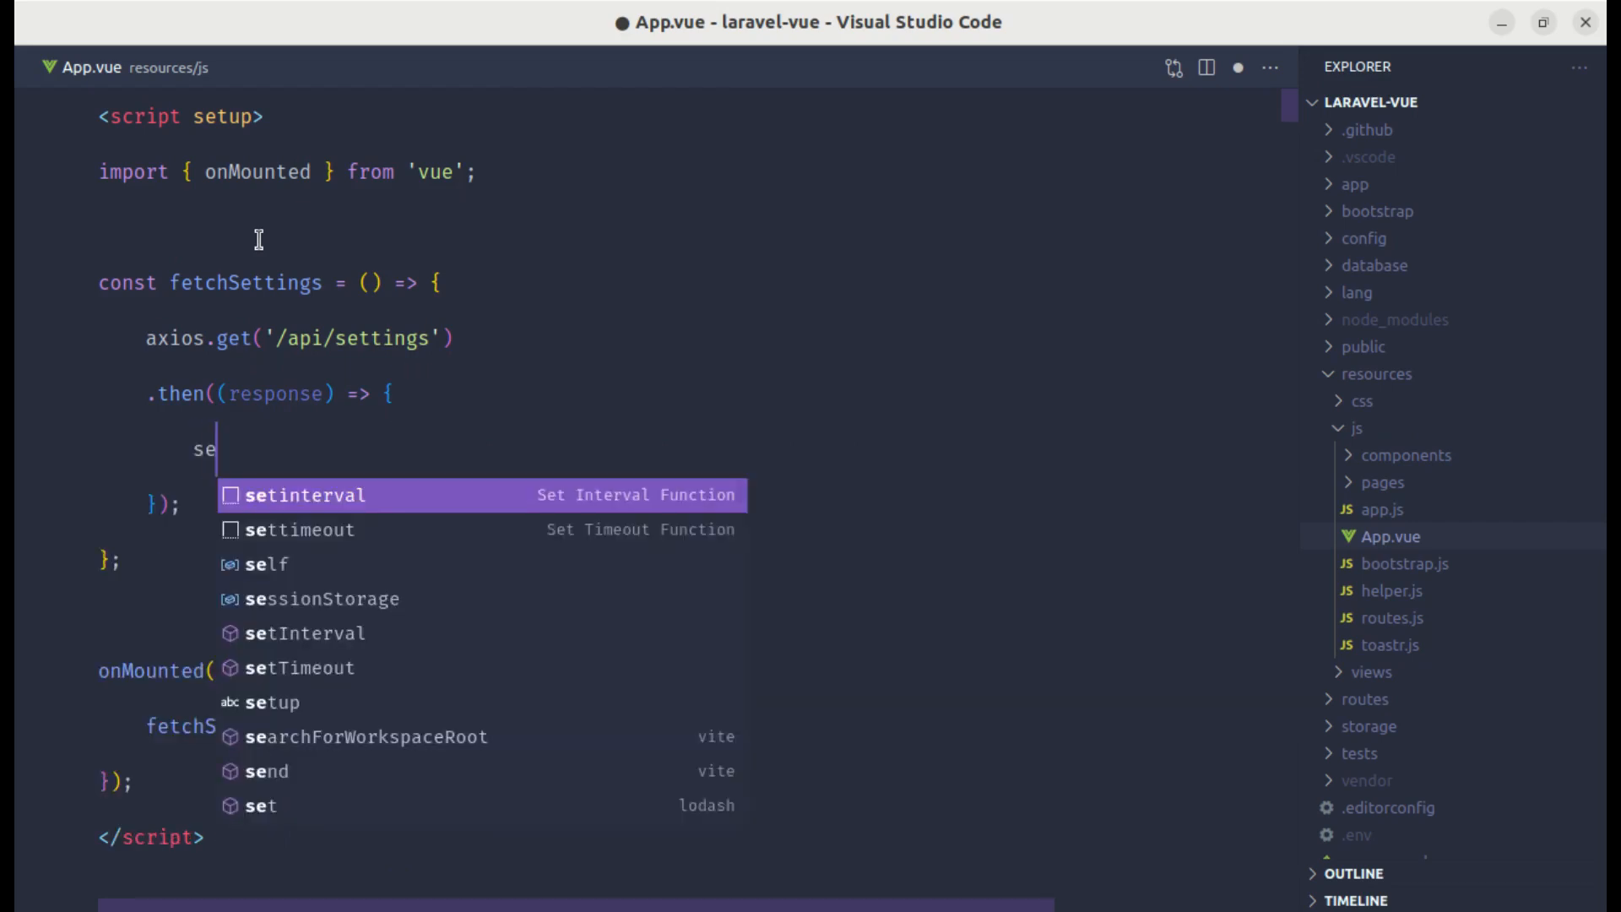
text(fetchSettings.val)
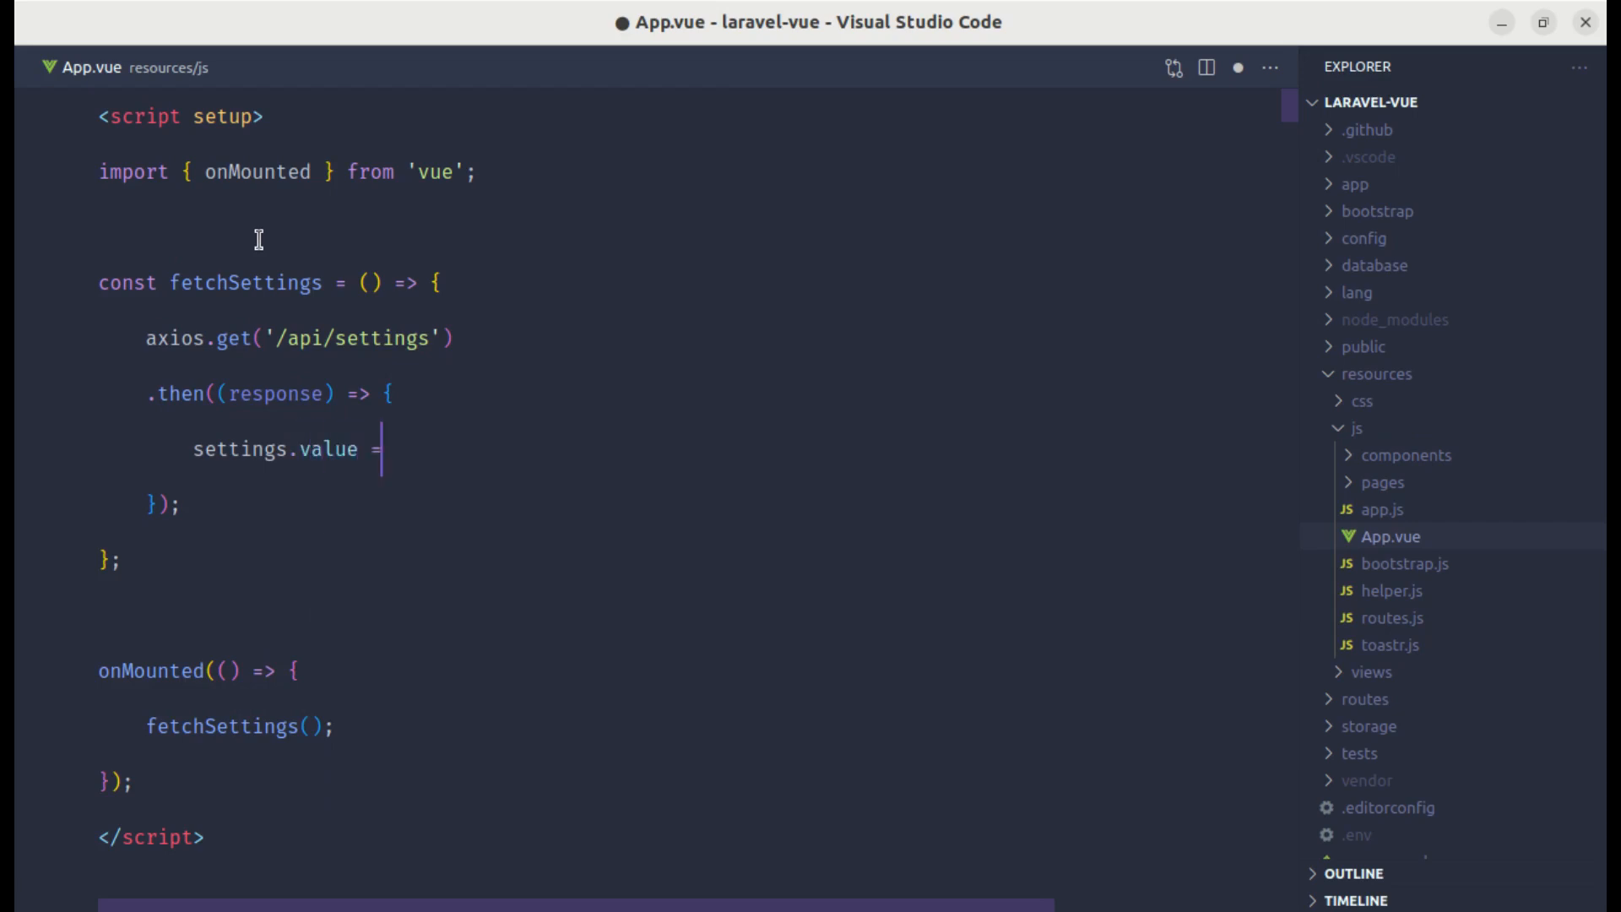
text(response.data;)
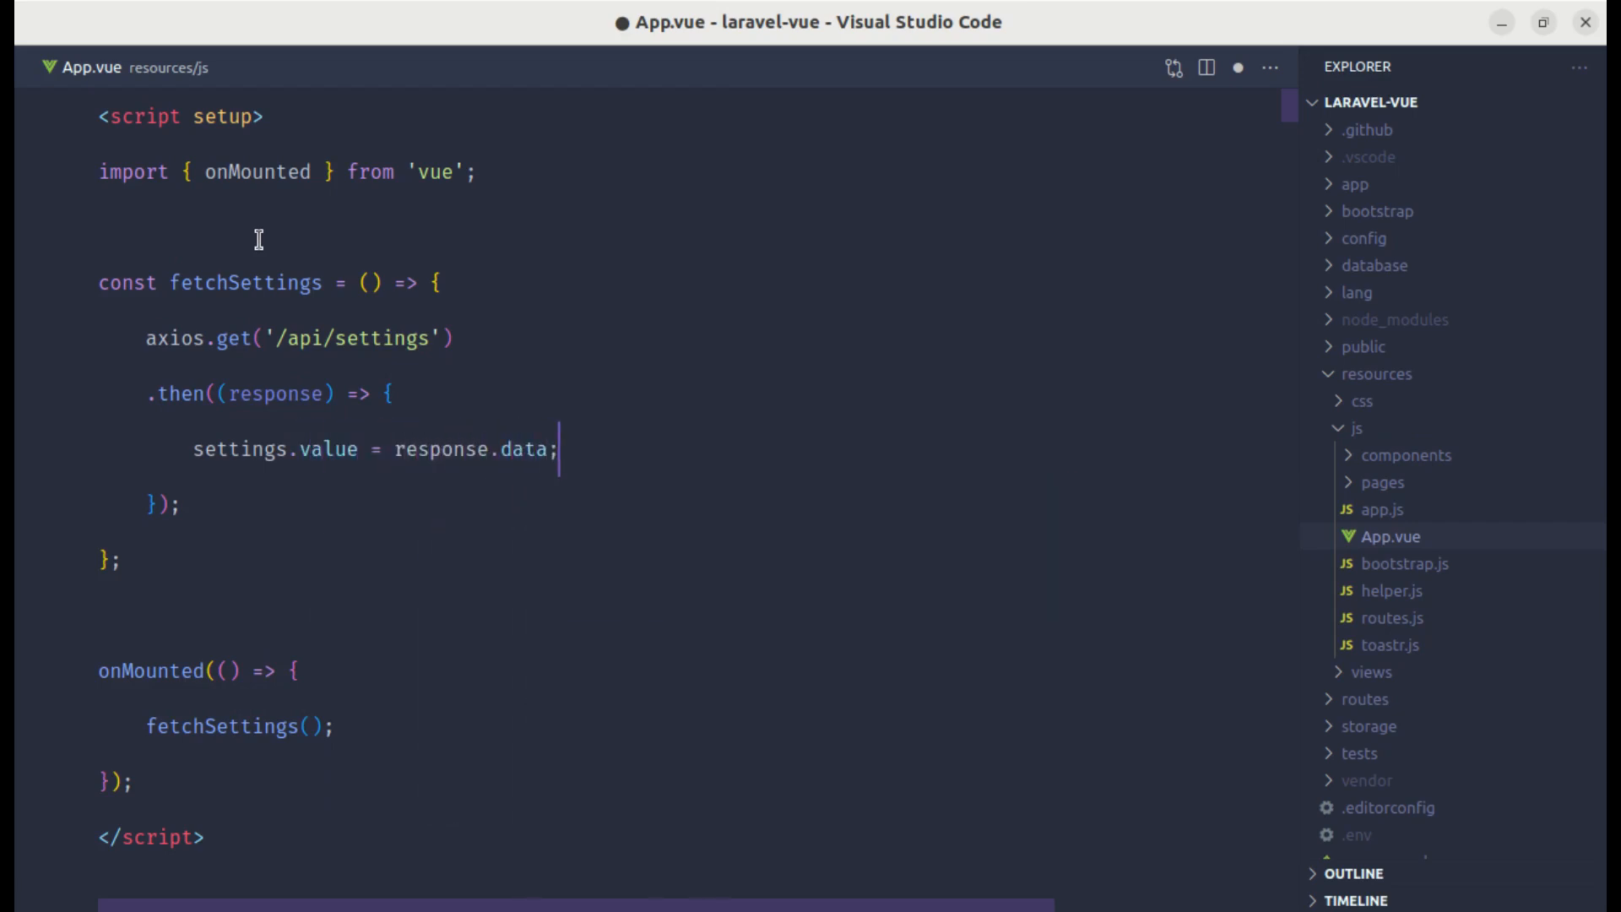
Declare settings as ref(null), import ref, and review the fetchSettings call
text(const settings =)
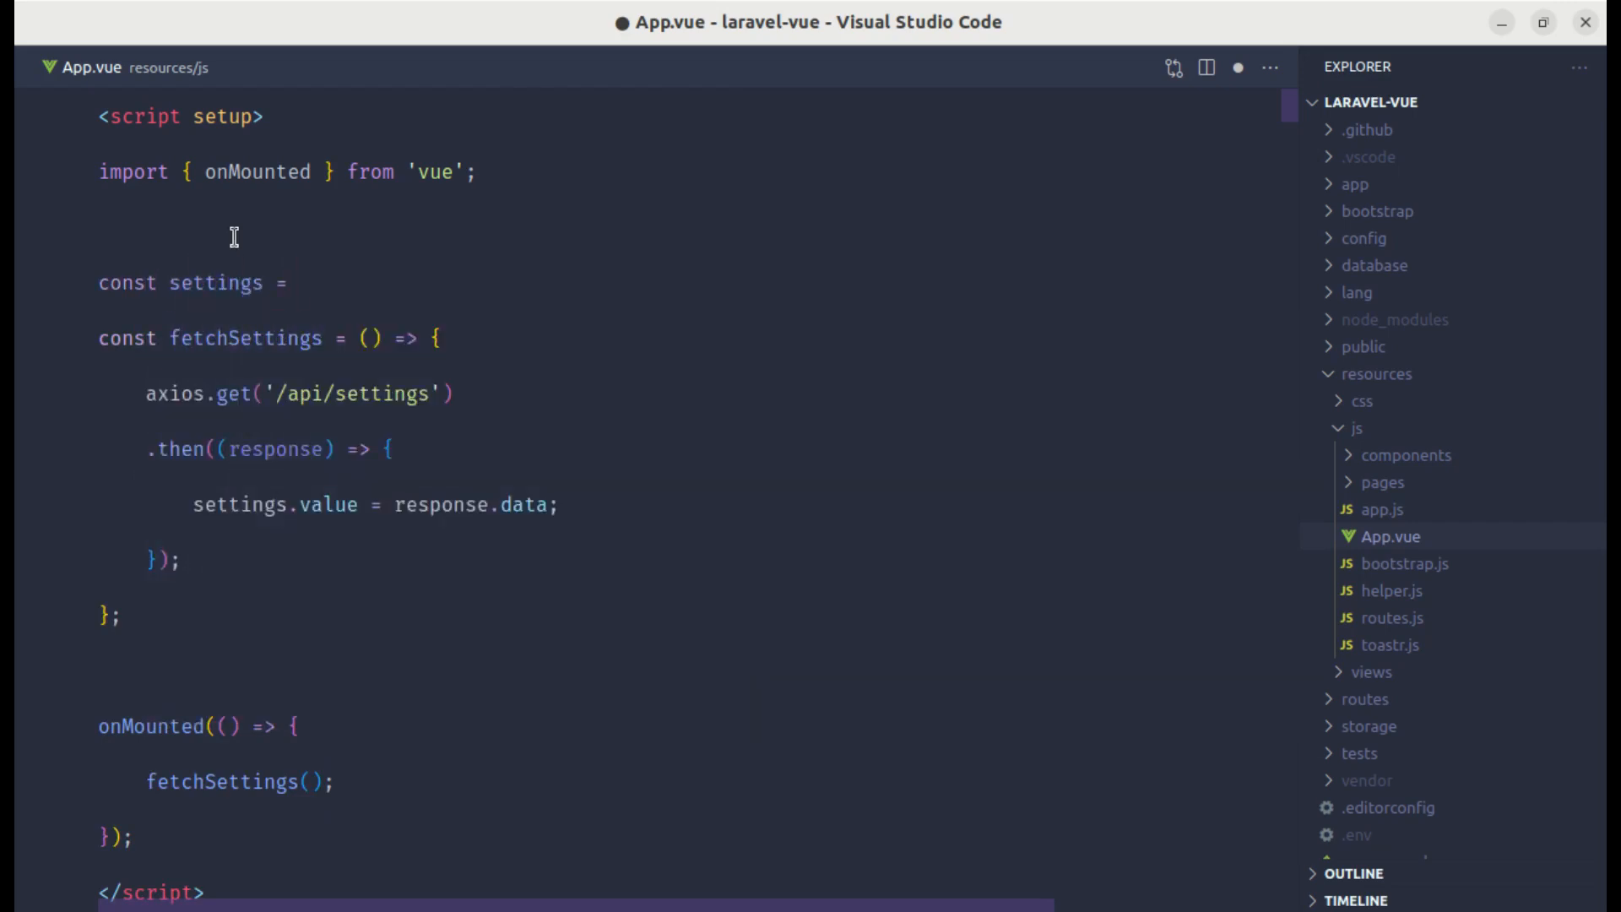
text(ref(null))
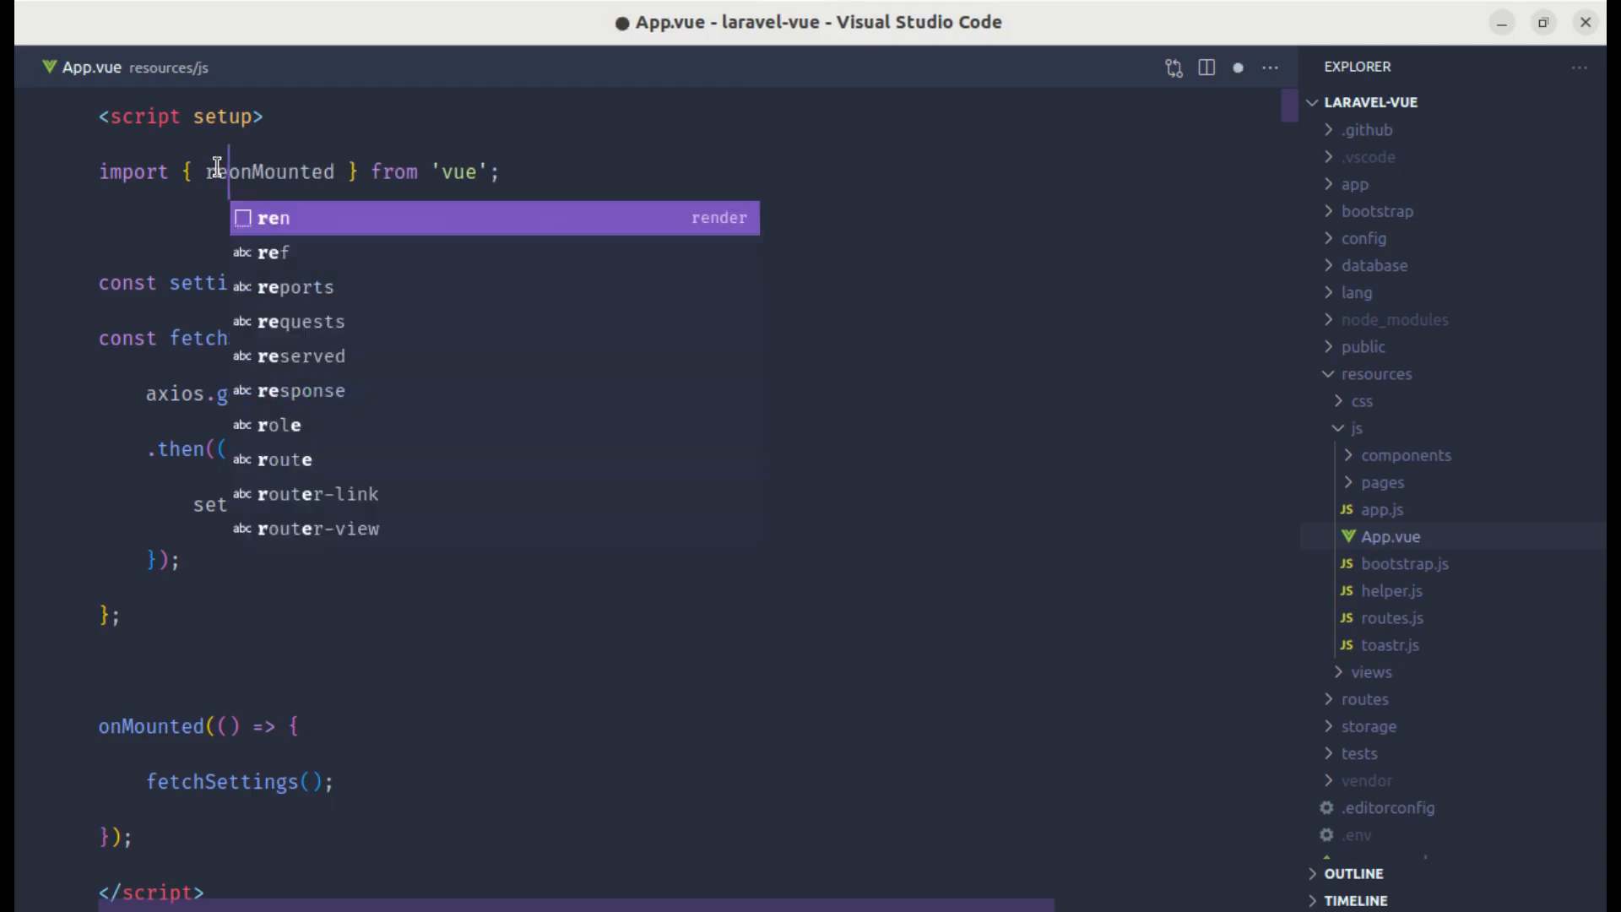
text(ref,)
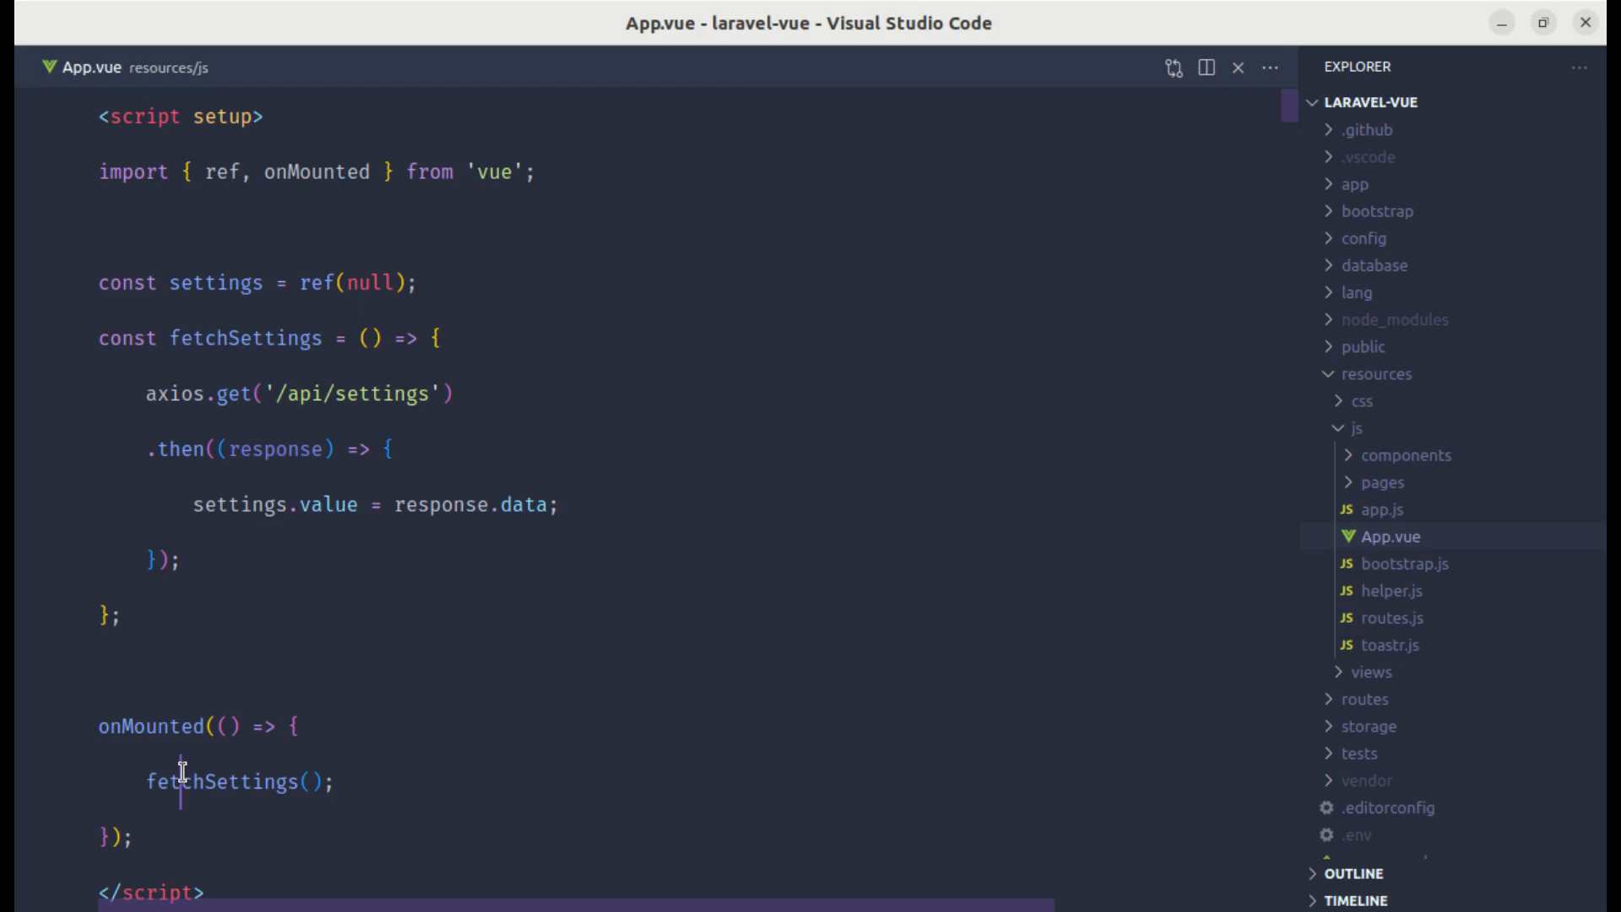
double_click(211, 783)
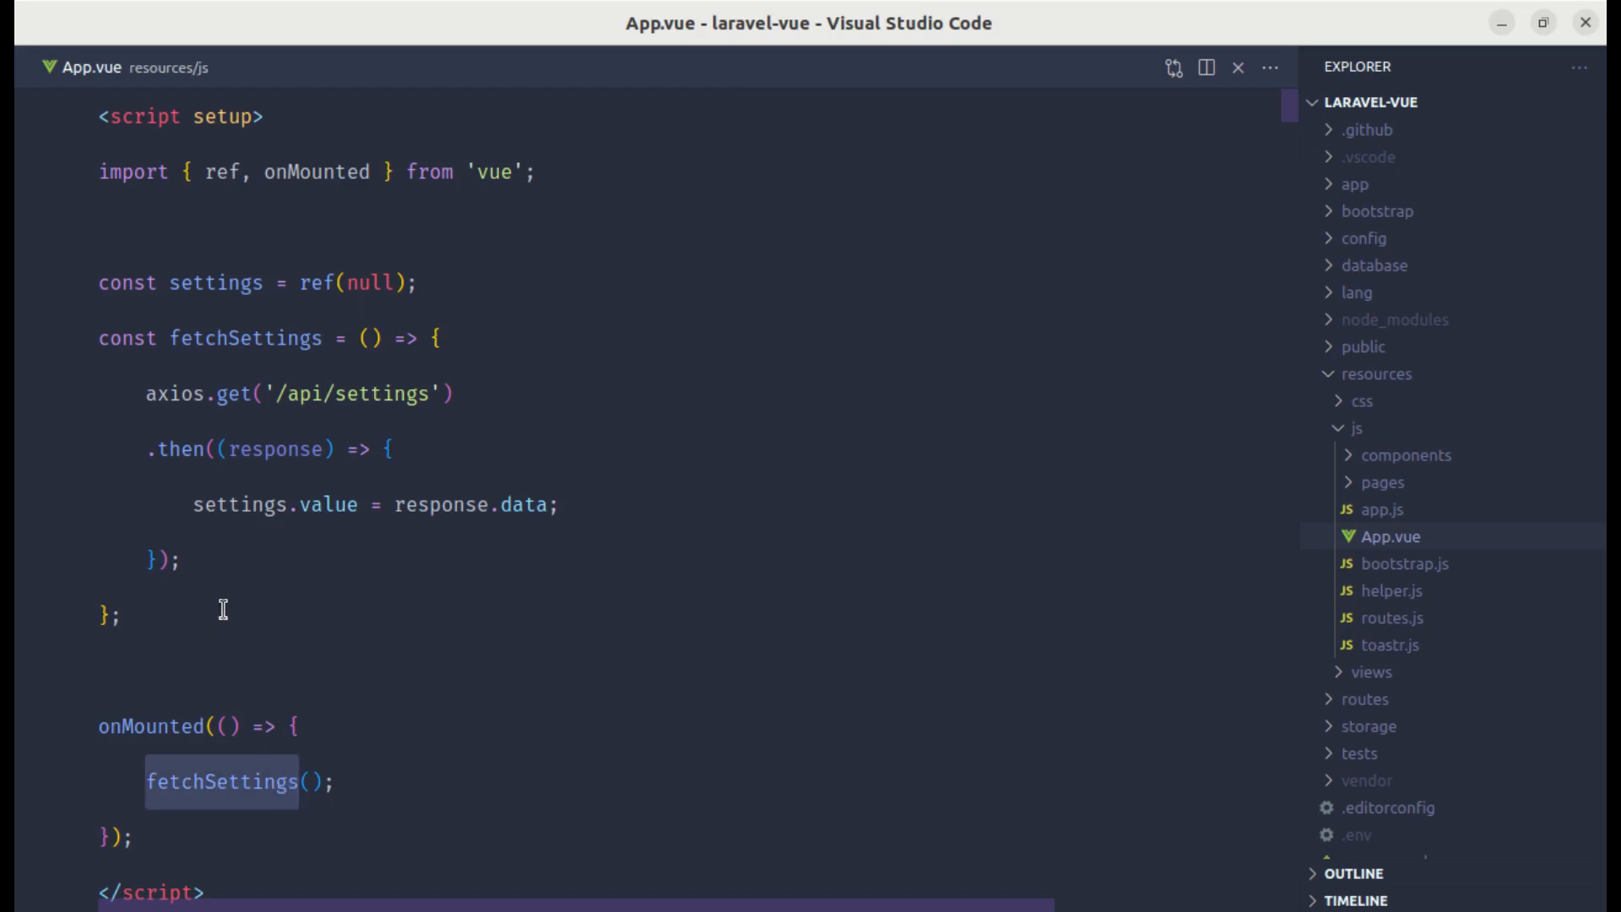
double_click(232, 393)
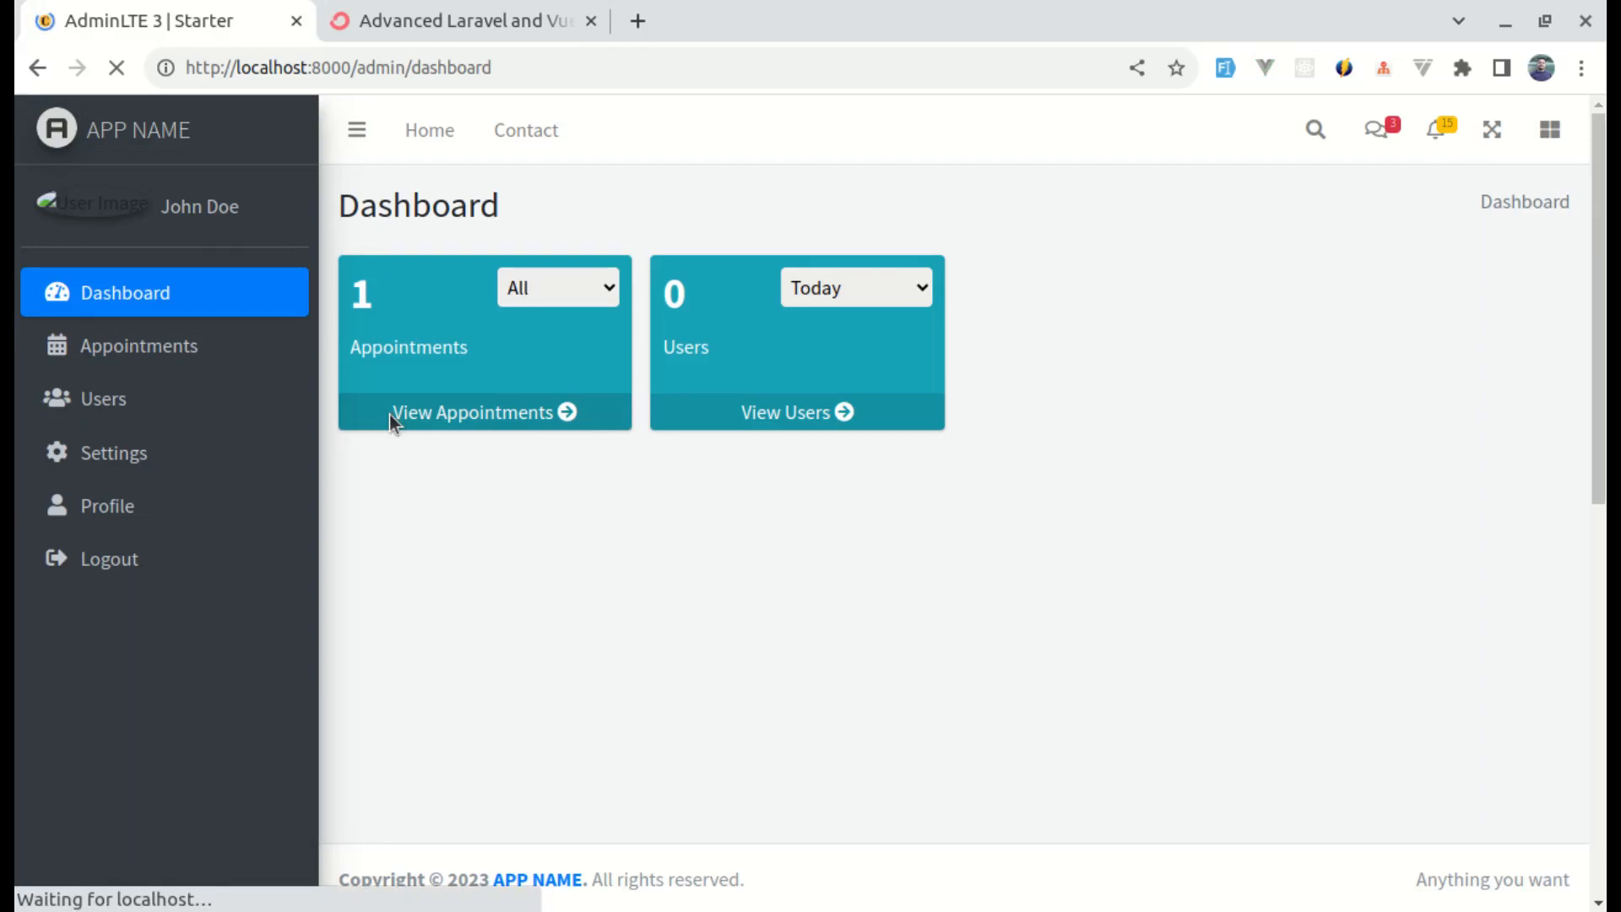
Read the settings request's response in DevTools Network: app name, date format, pagination limit
key(F12)
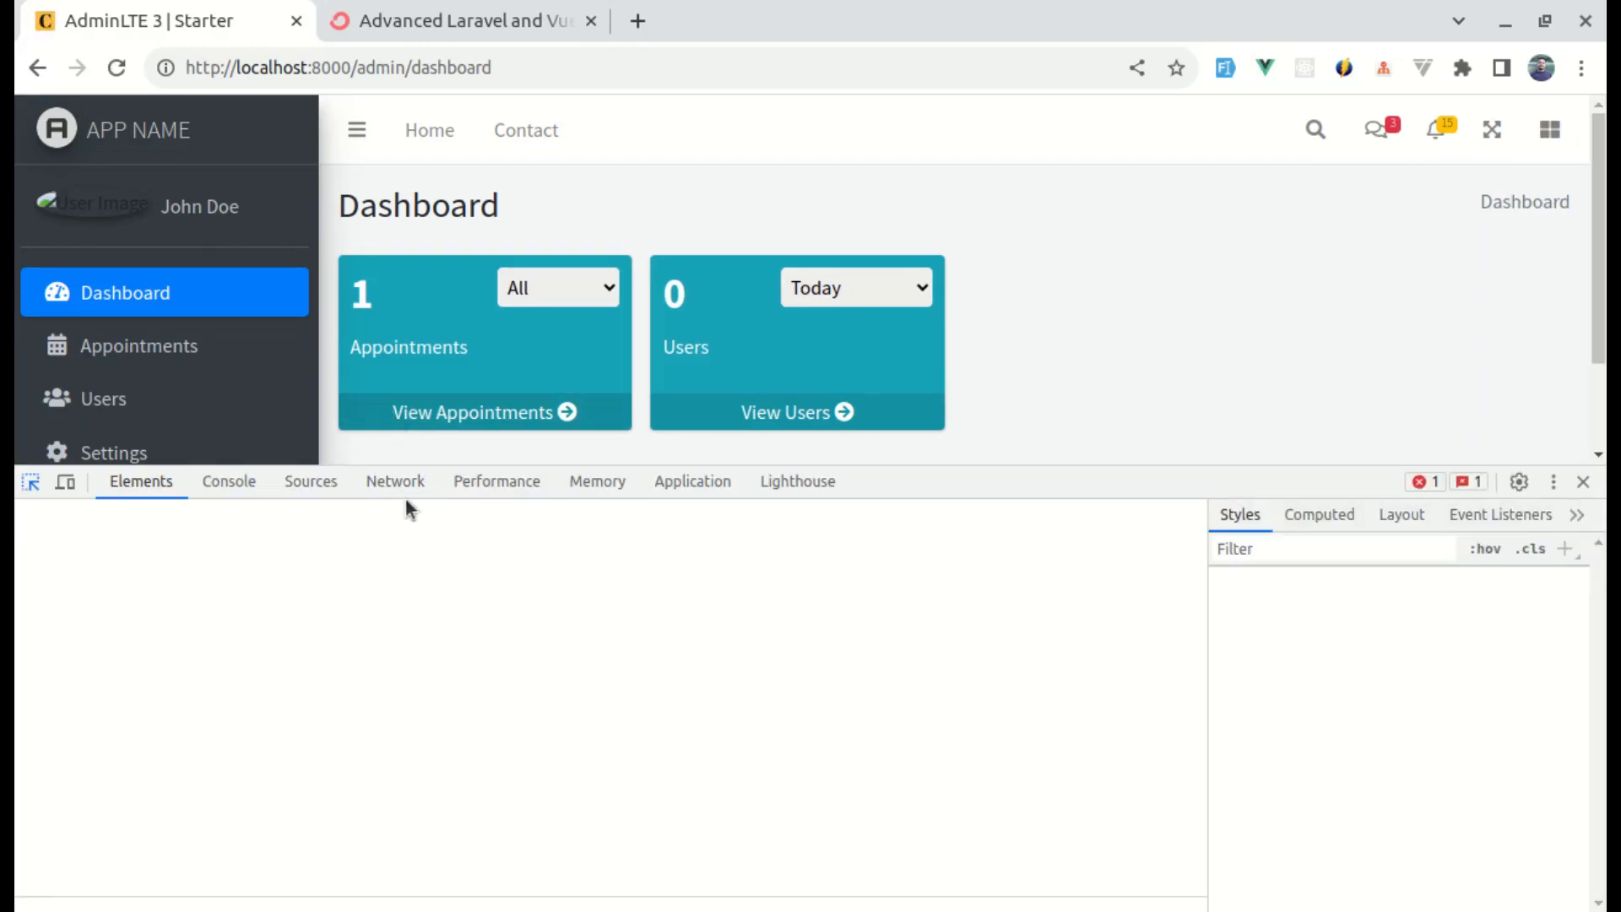
click(394, 481)
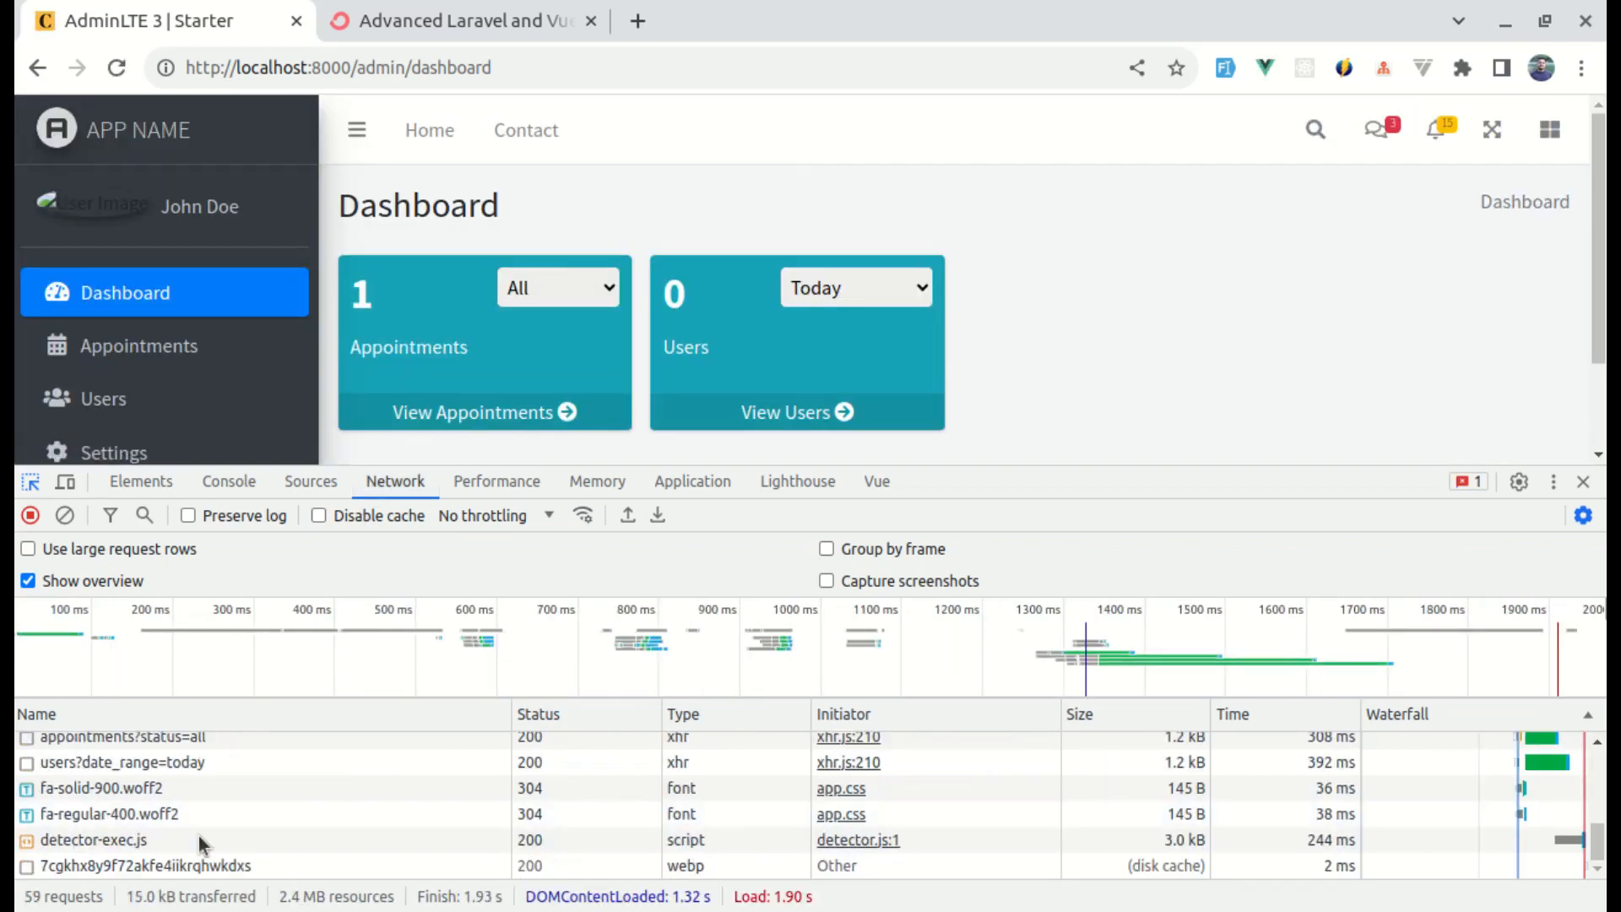
click(64, 863)
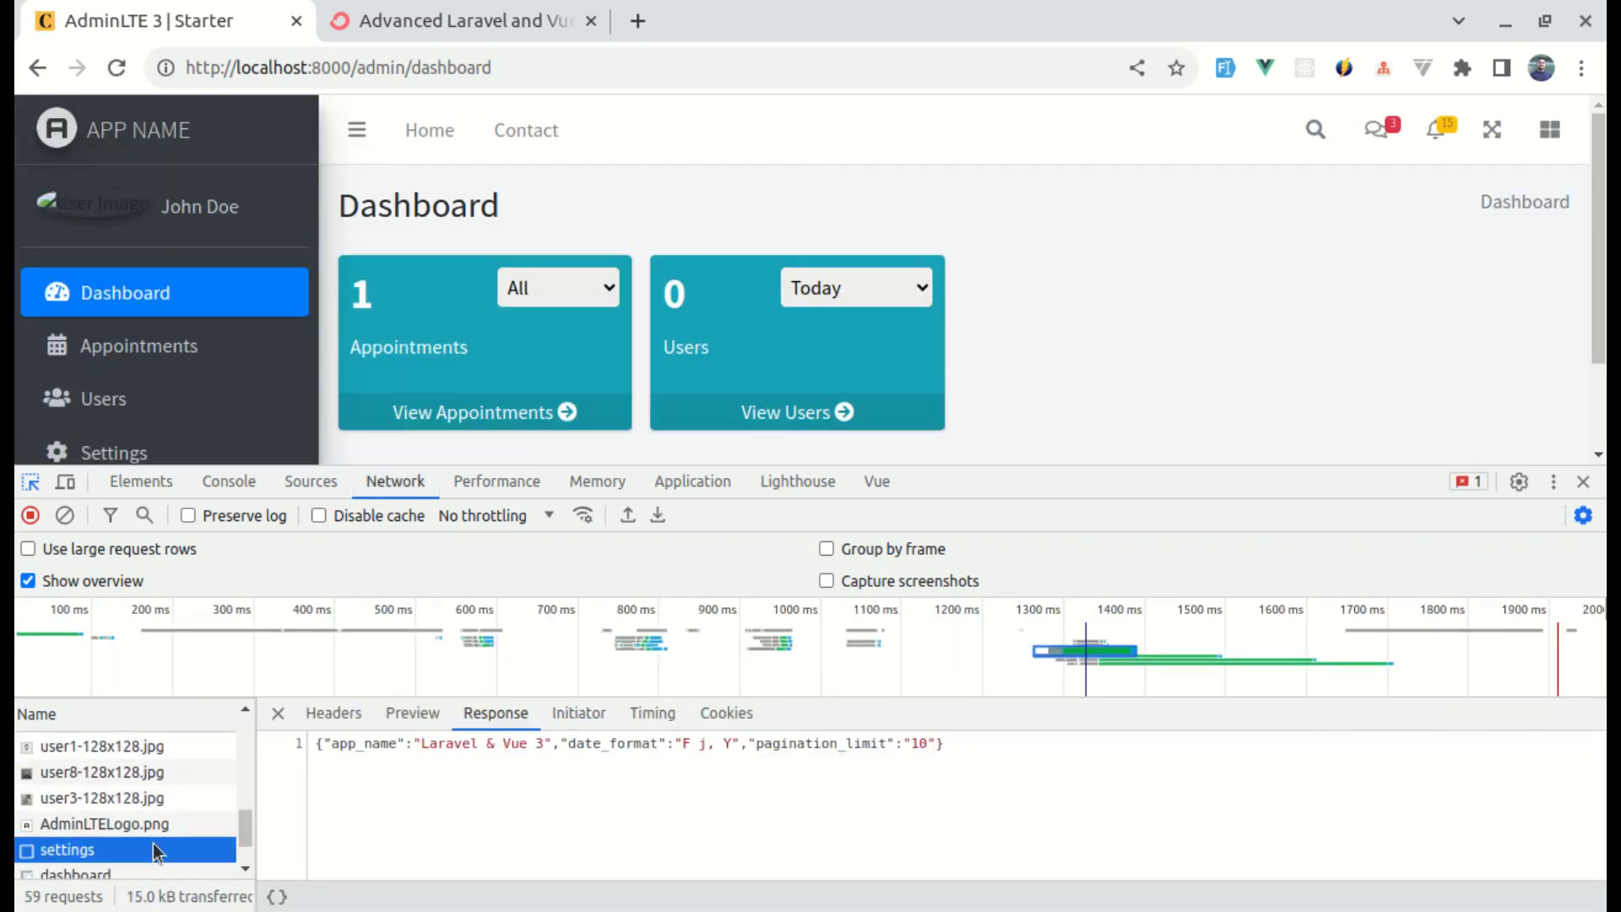
mouse_move(530, 764)
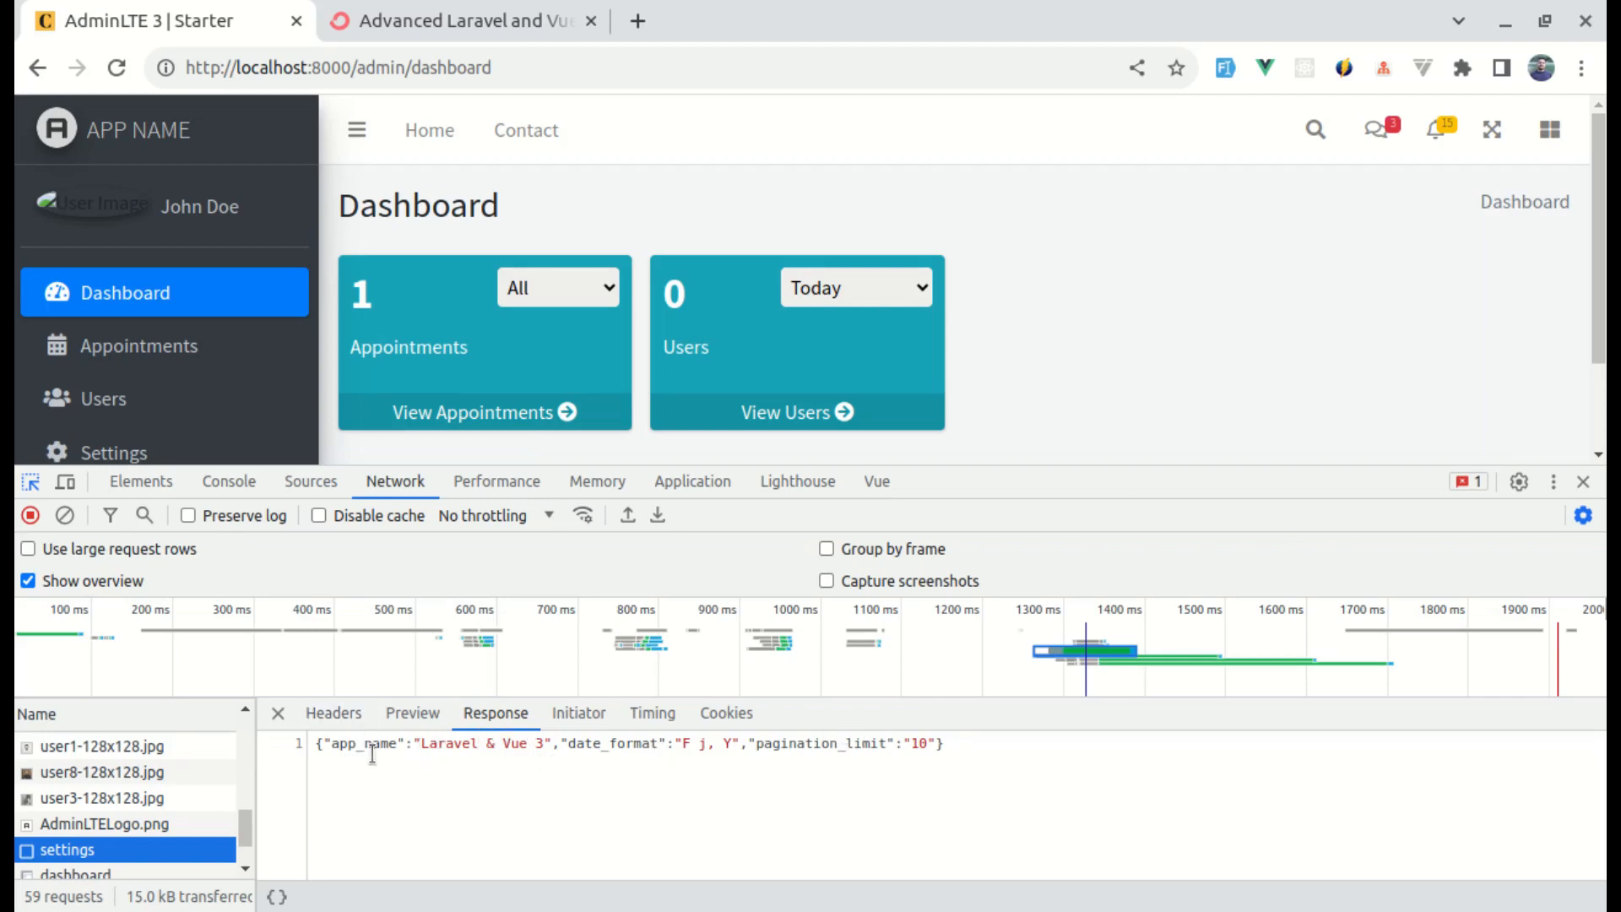
mouse_move(135, 131)
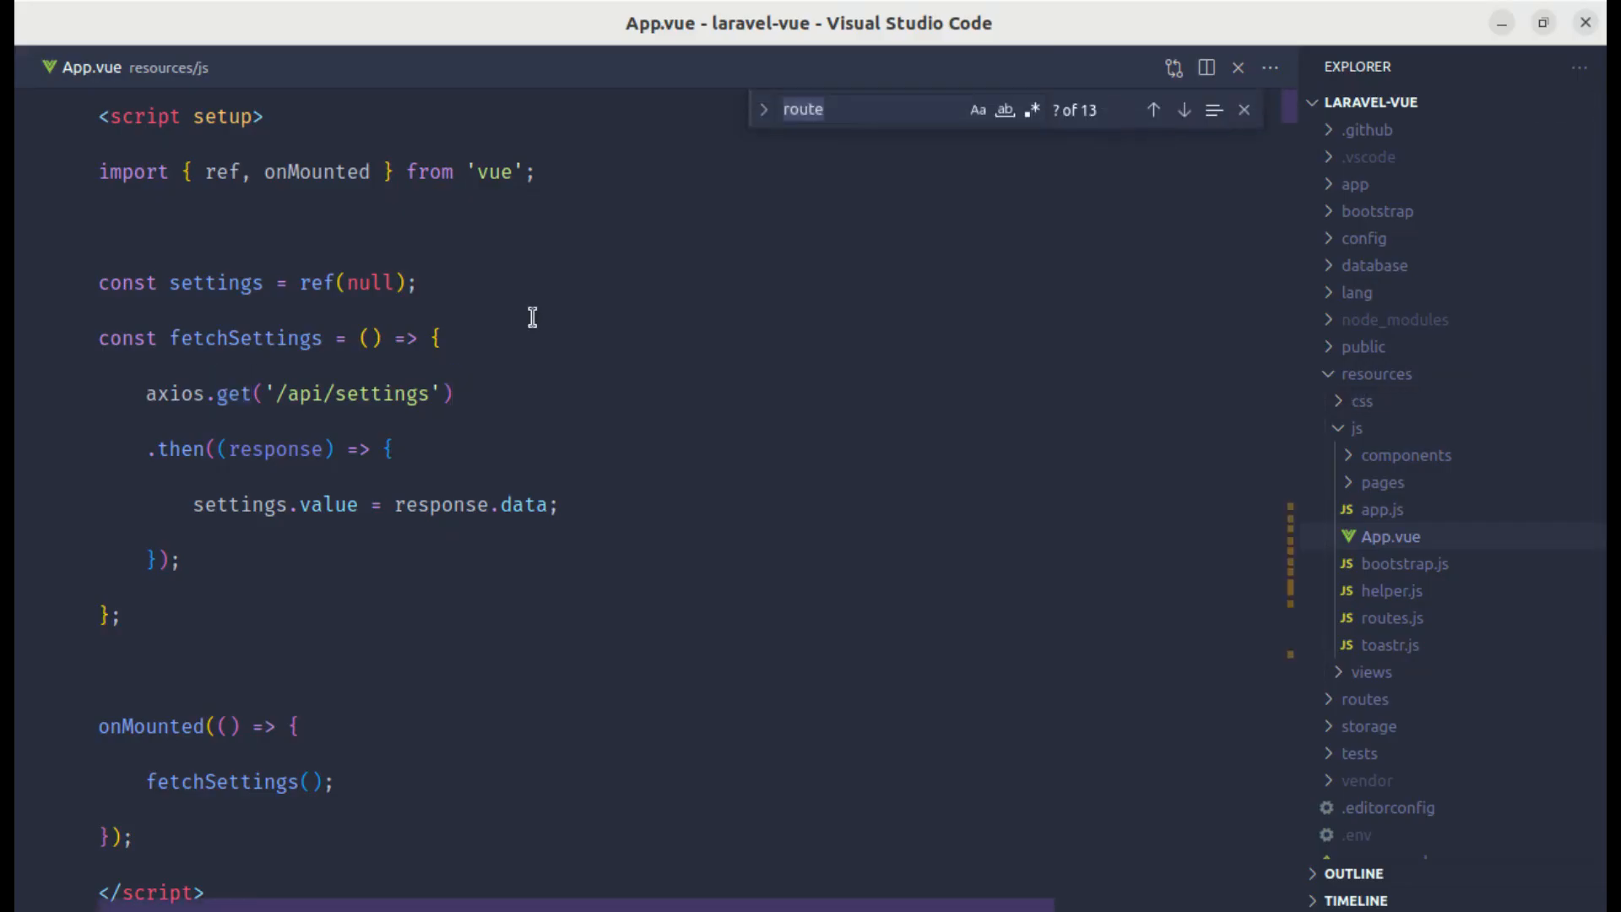
Find APP NAME and replace the brand text with {{ settings.app_name }}
text(APP NAM)
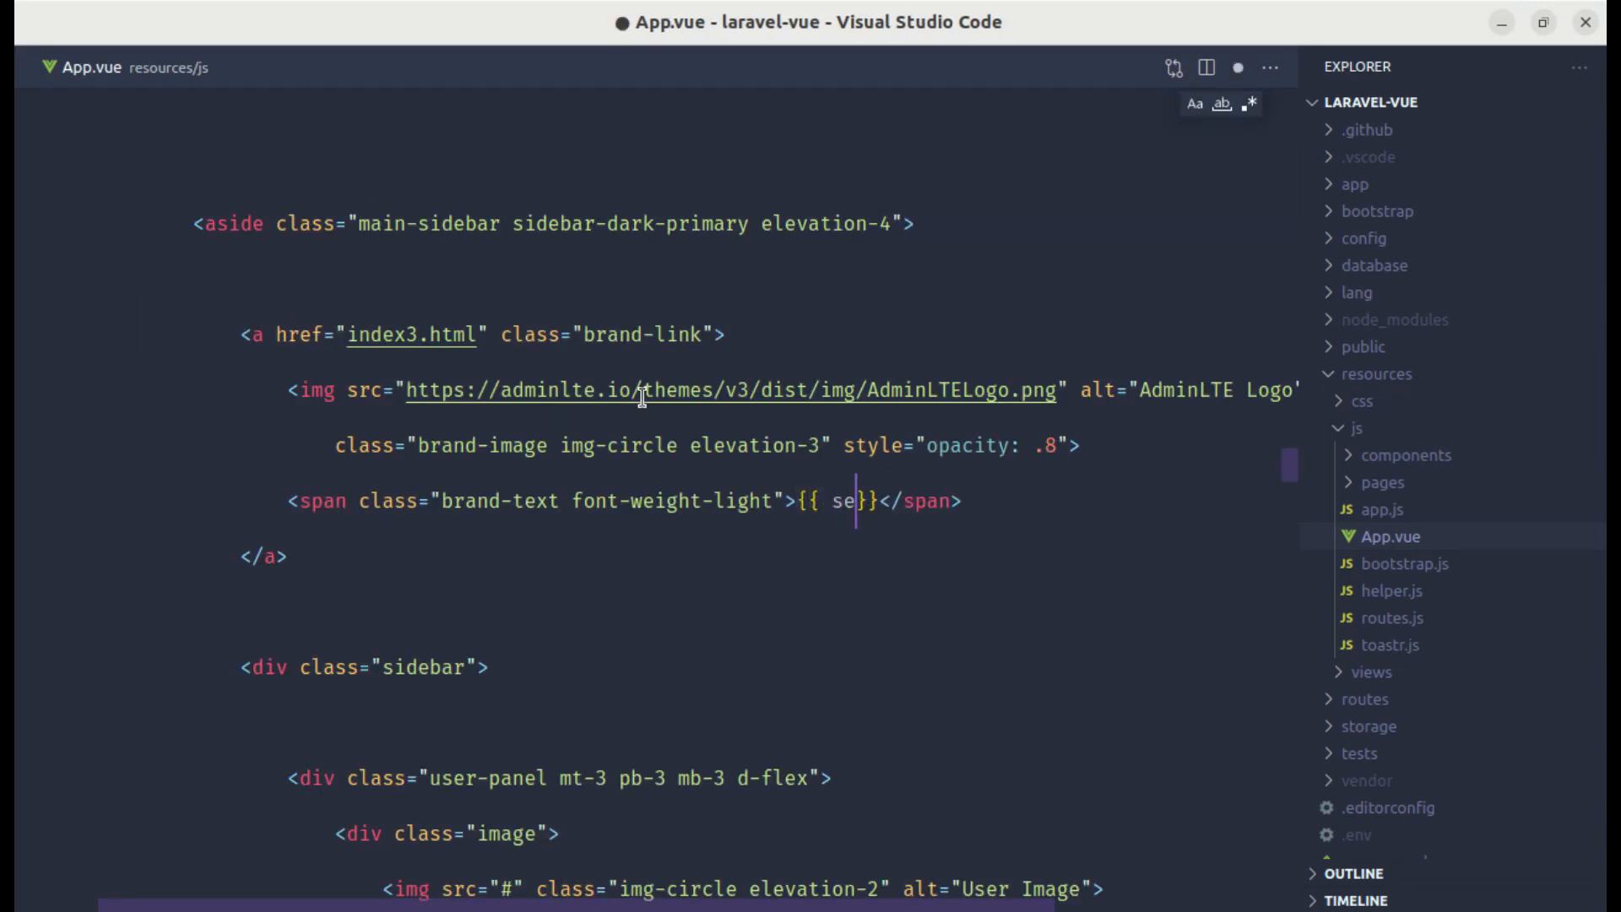
text(ttings.ap)
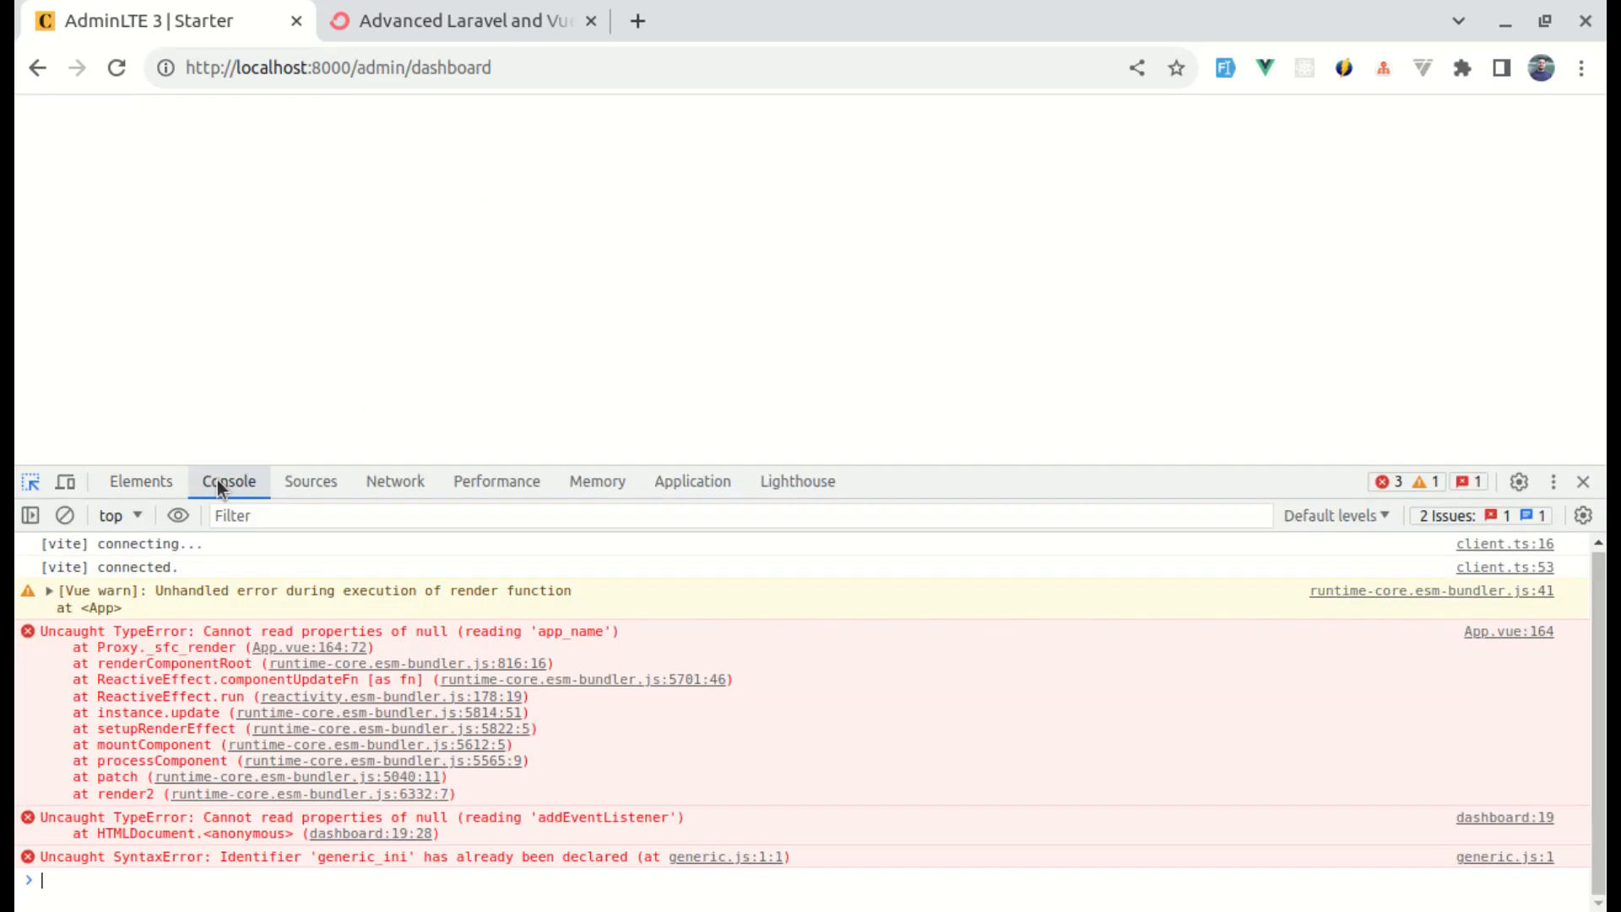
mouse_move(397, 640)
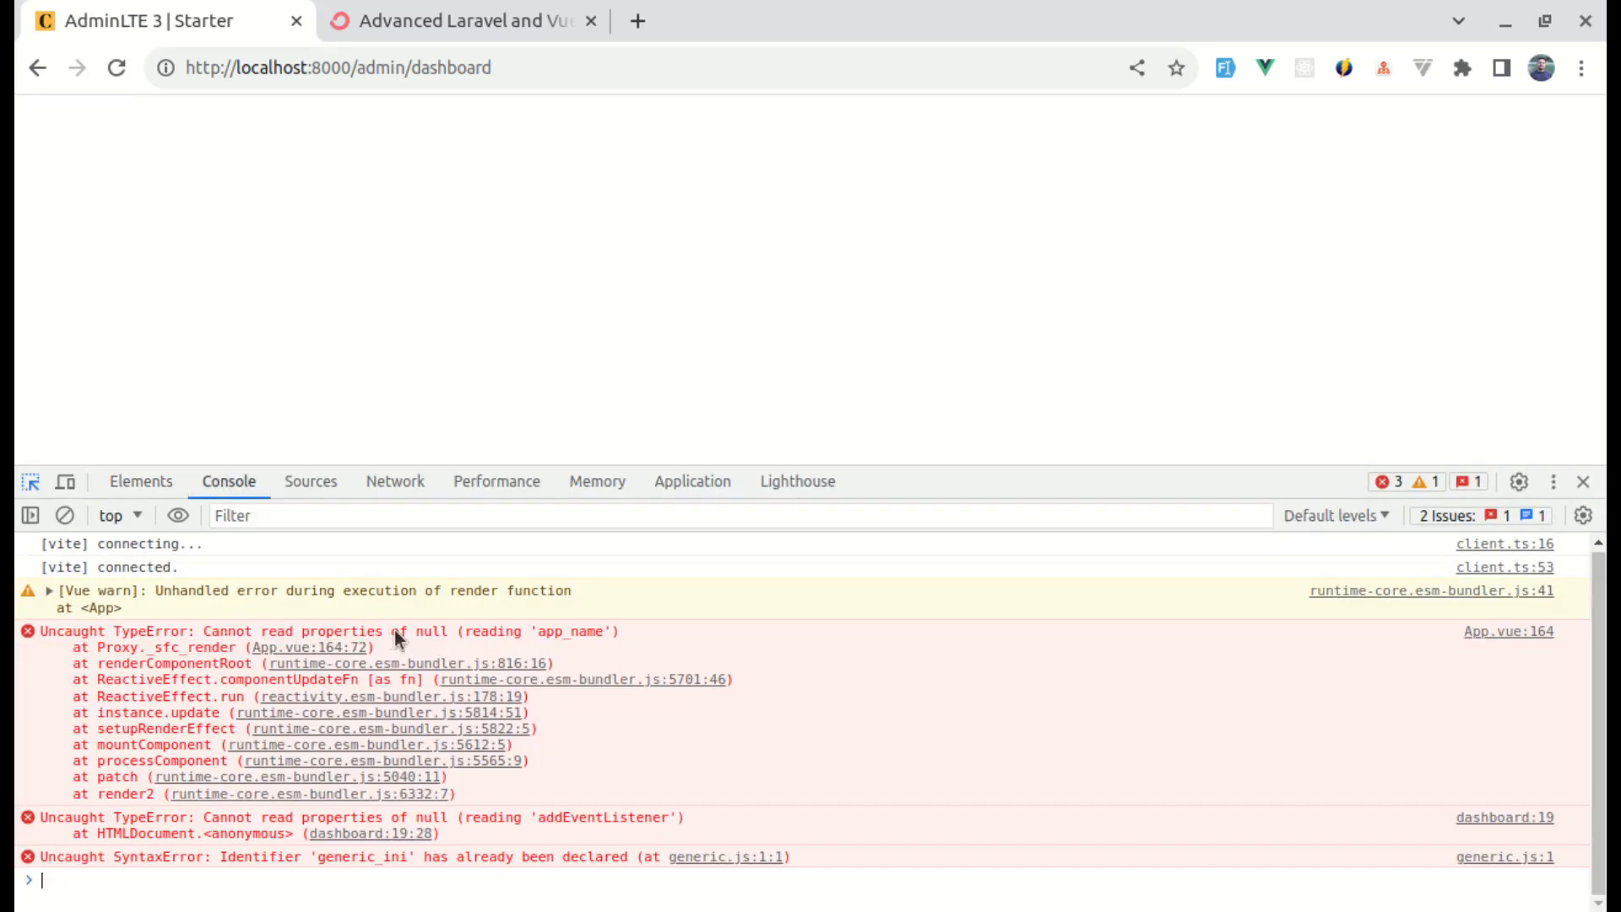
mouse_move(620, 660)
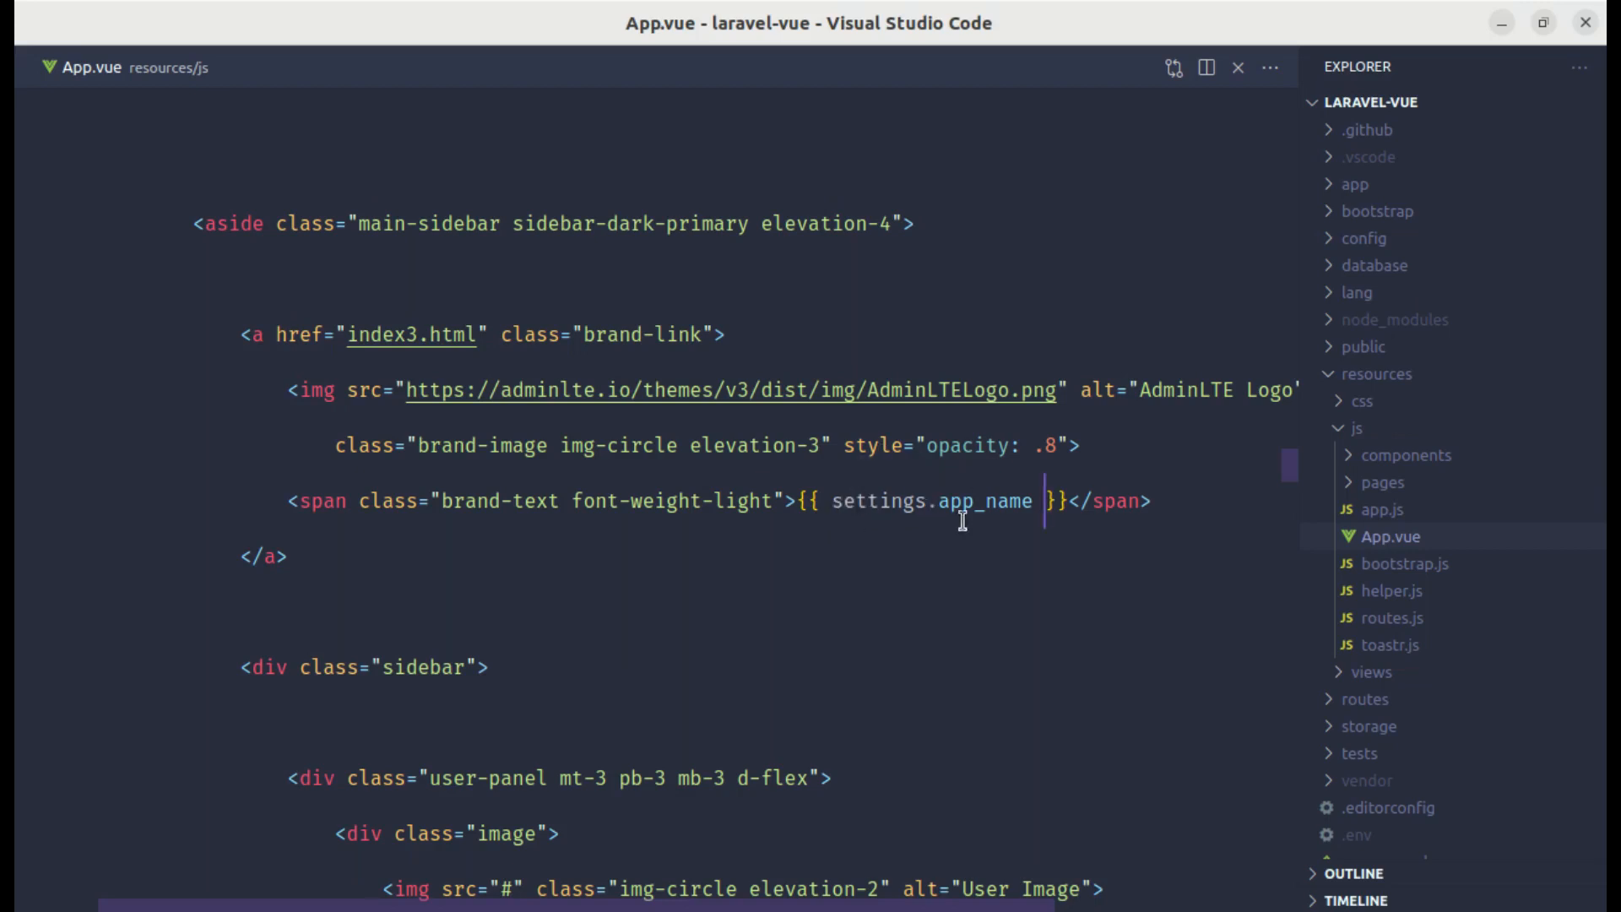
mouse_move(914, 501)
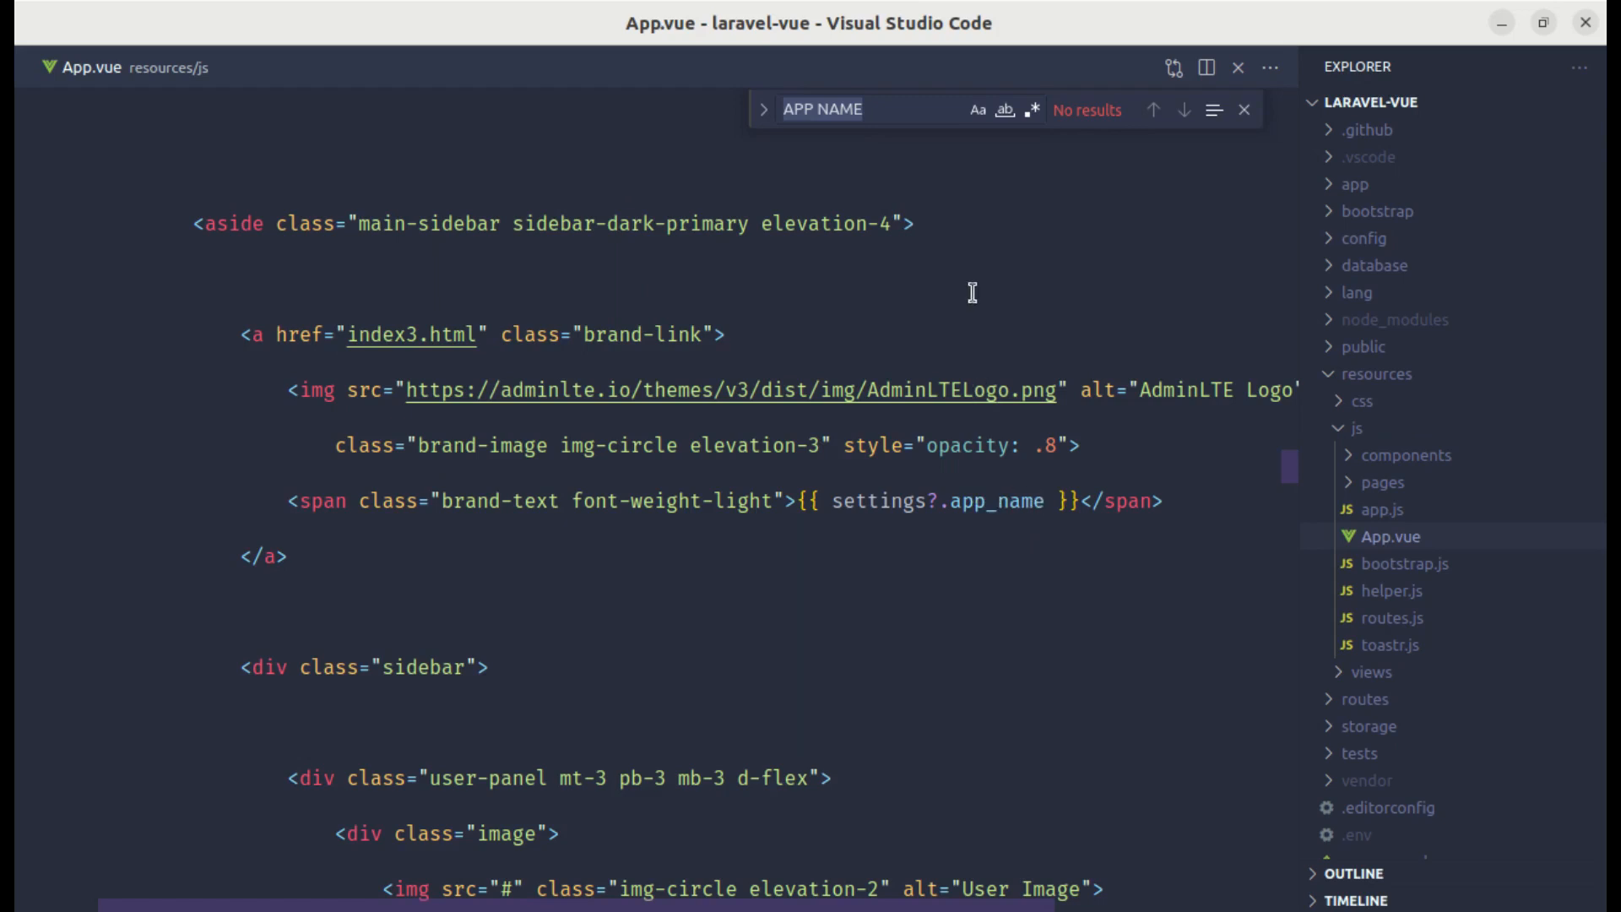
Change the brand and footer to settings?.app_name, then close DevTools
text(settings)
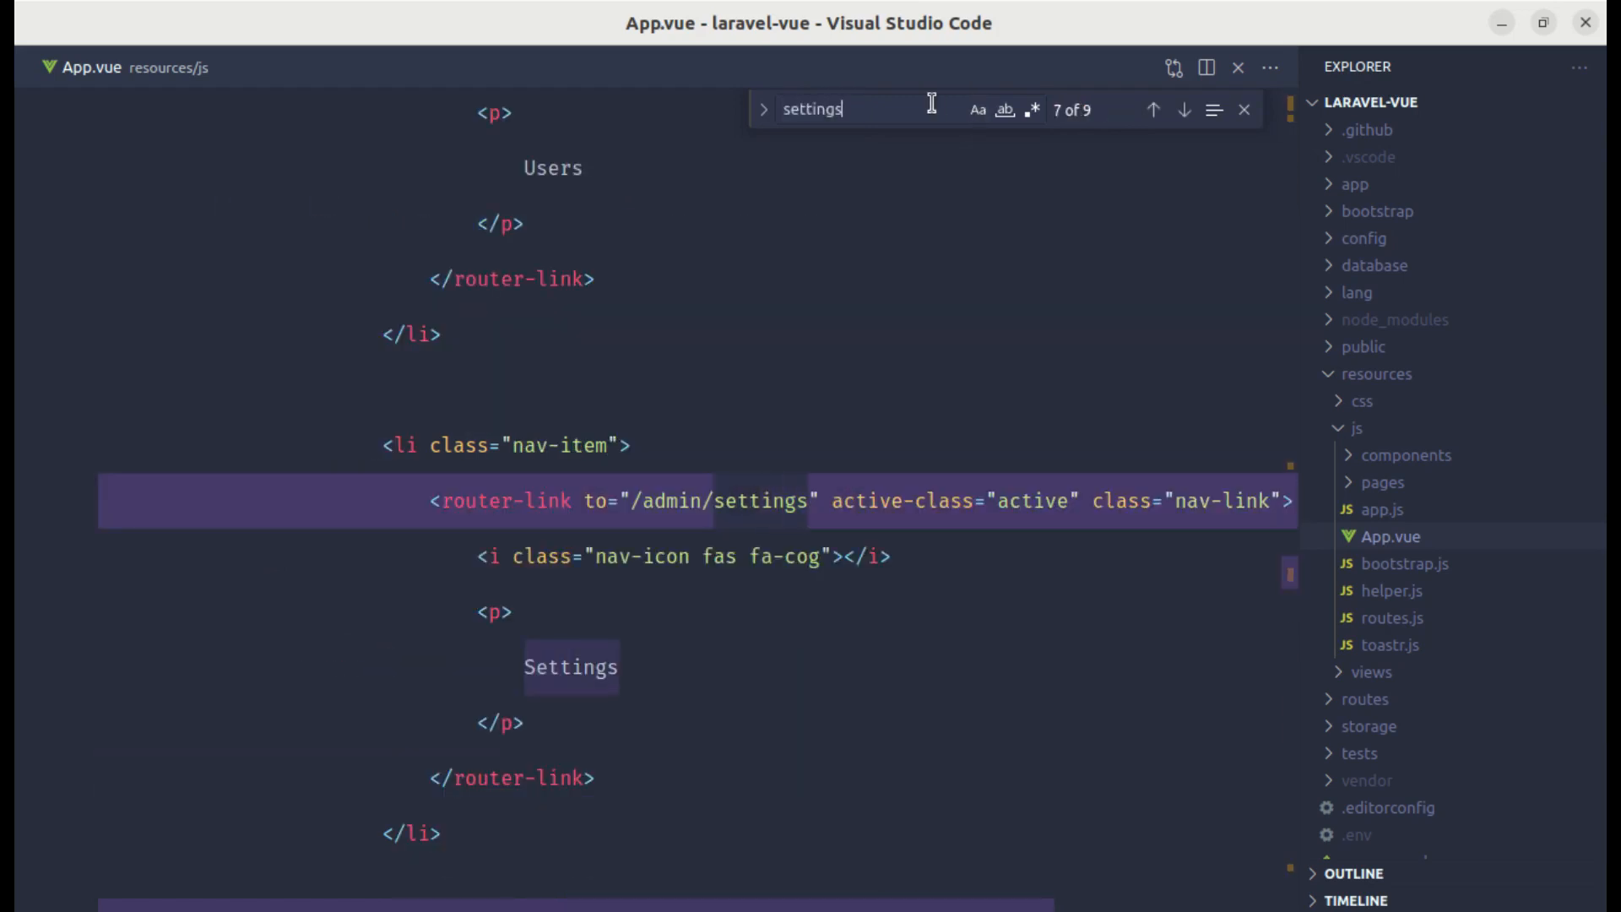
click(1184, 110)
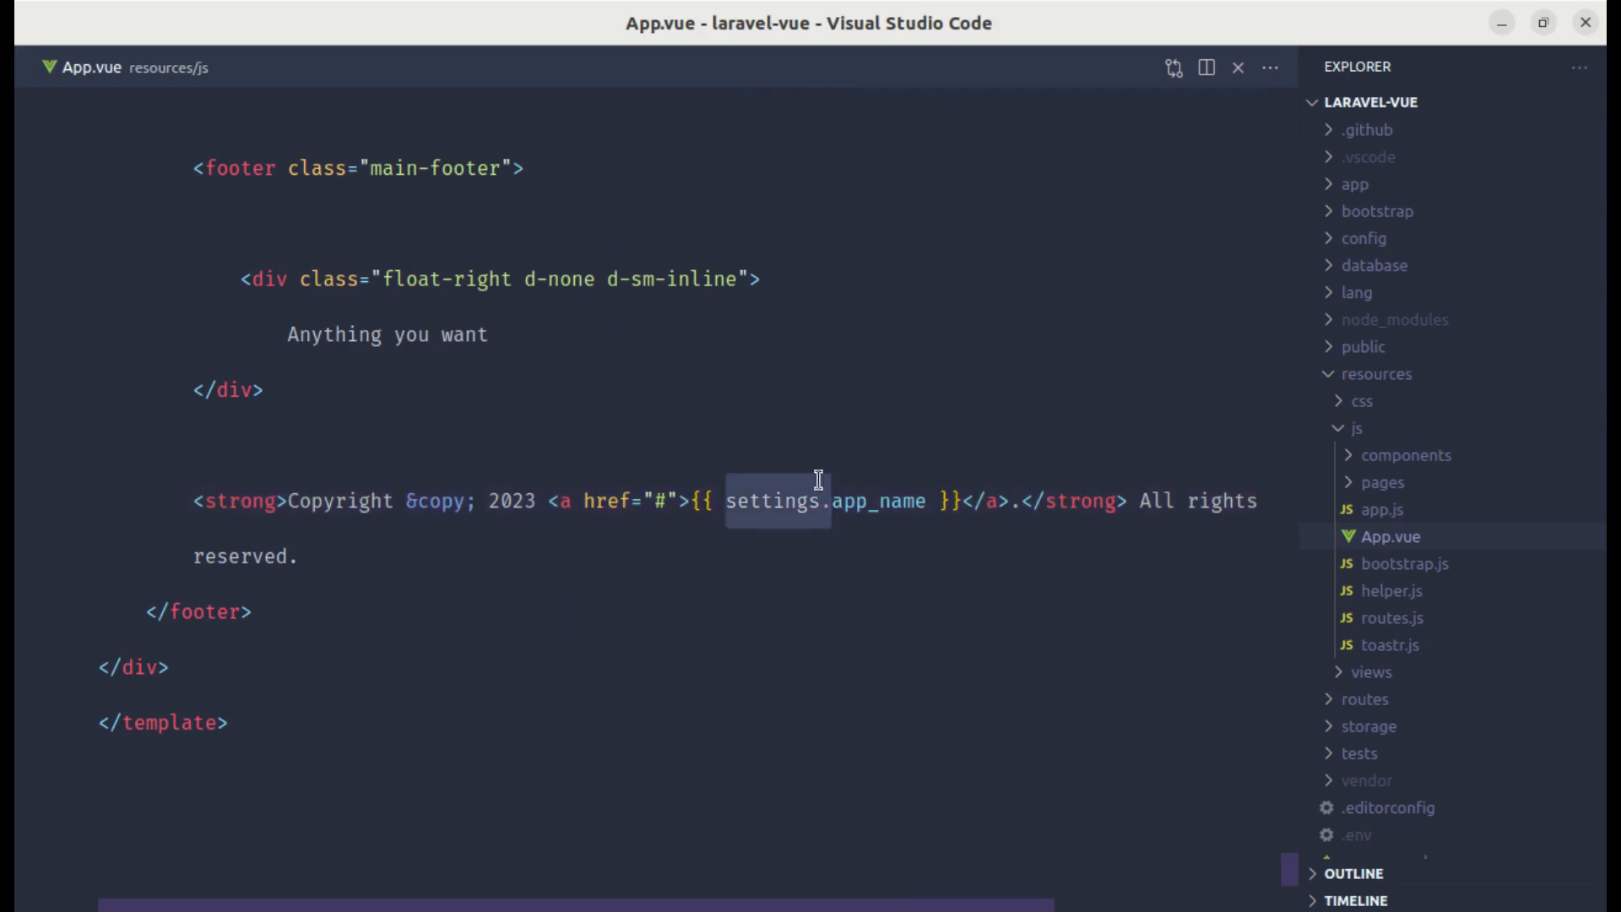
text(?)
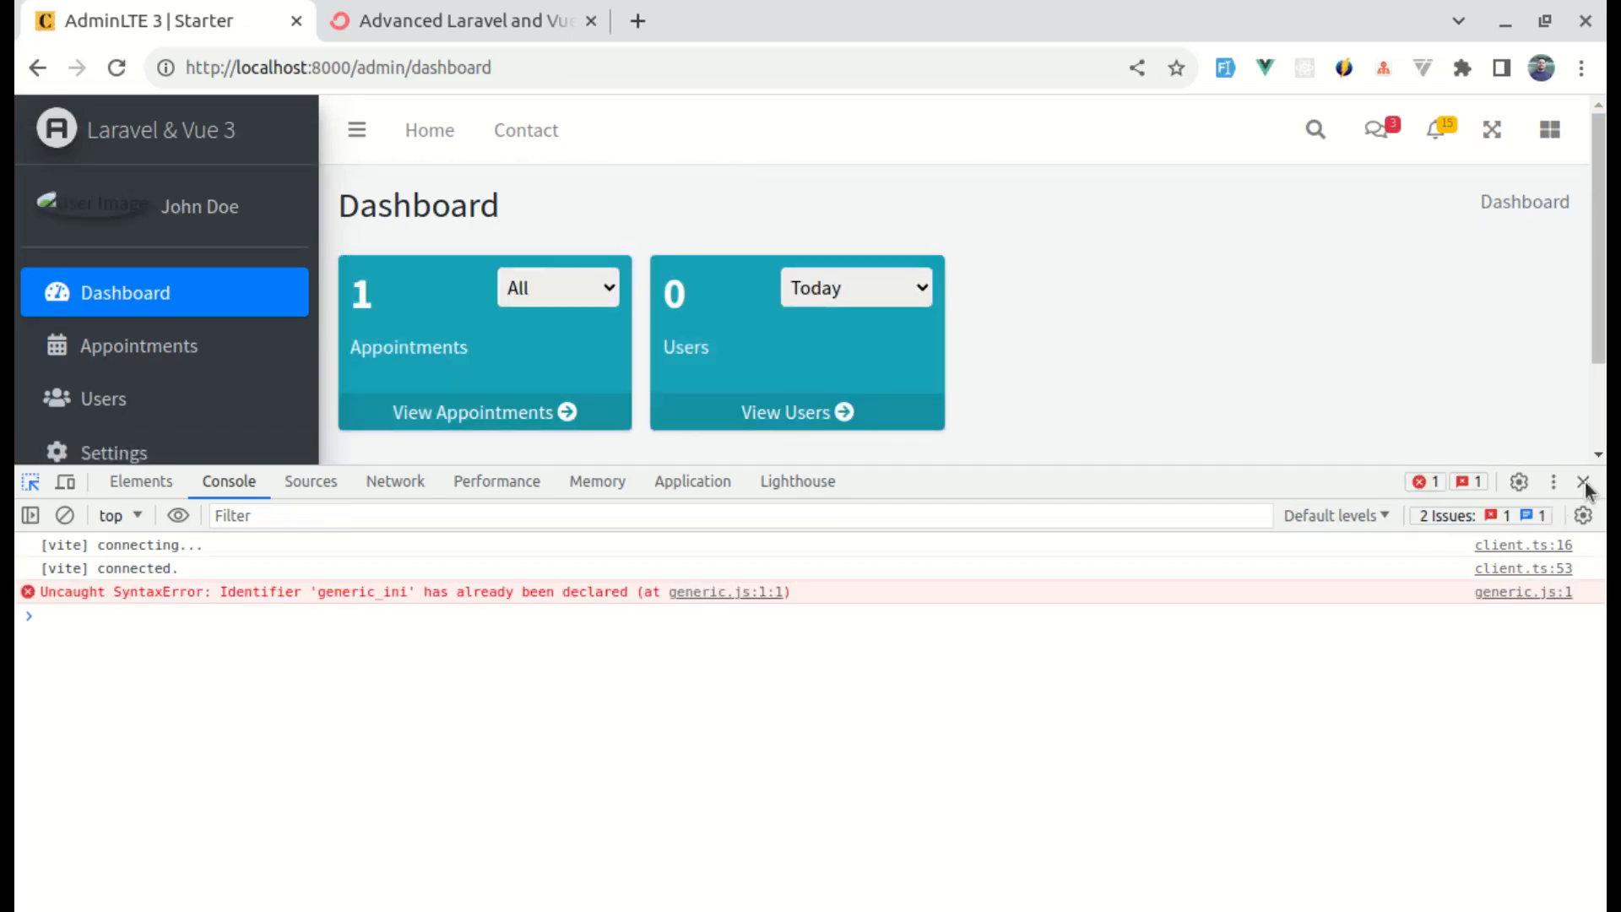
click(1581, 482)
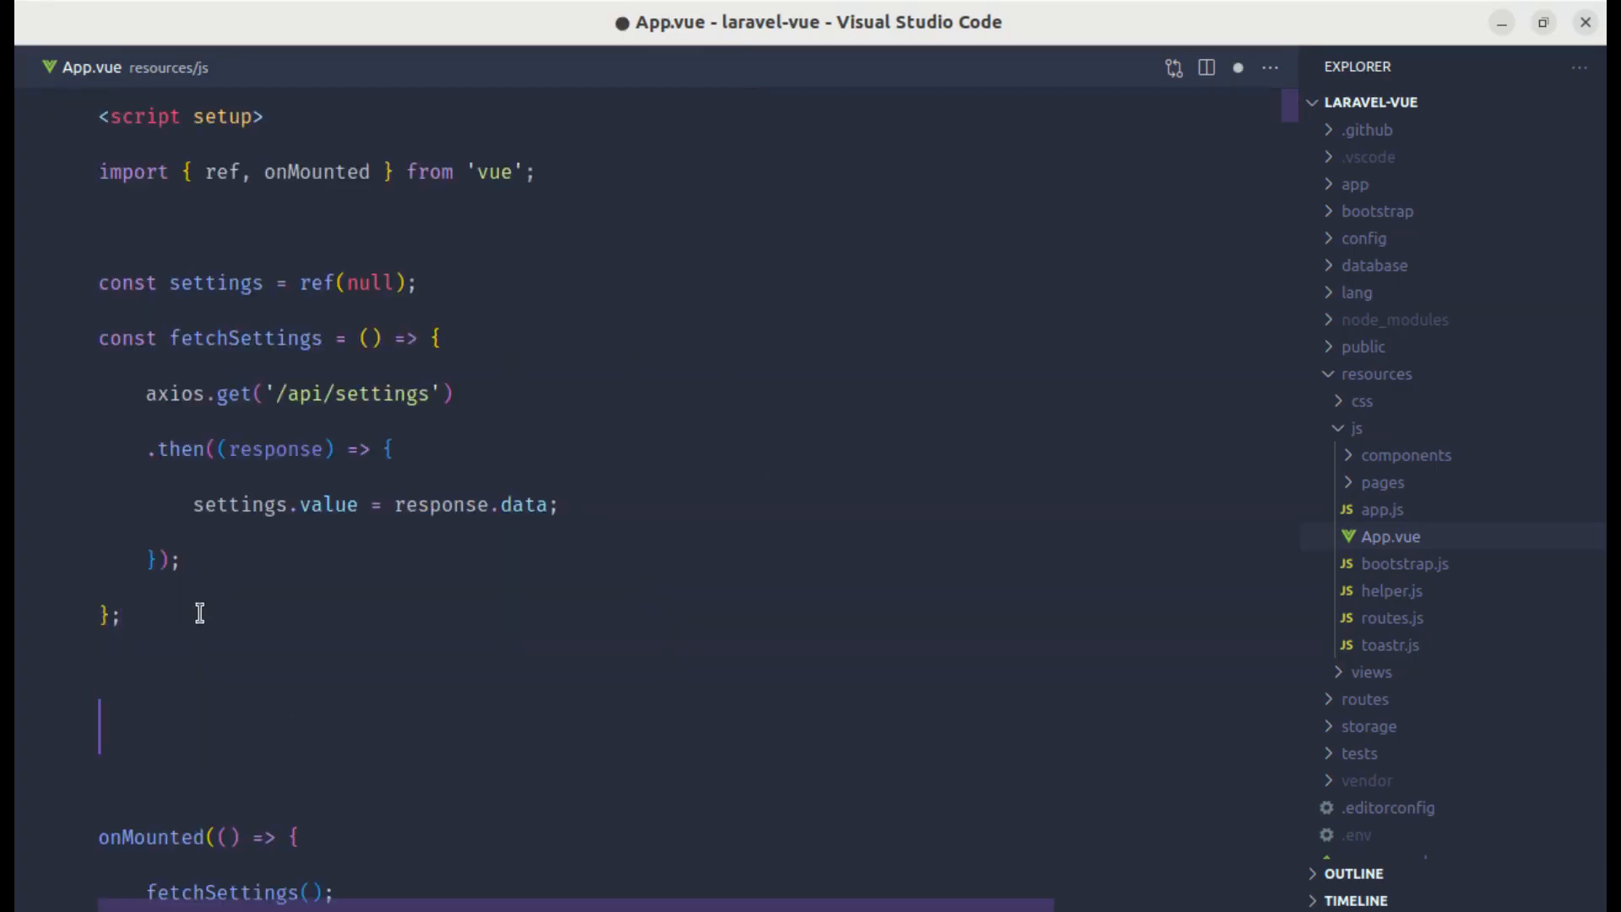
Write a fetchAuthUser arrow function that calls axios.get('/api/profile').then(...)
text(const)
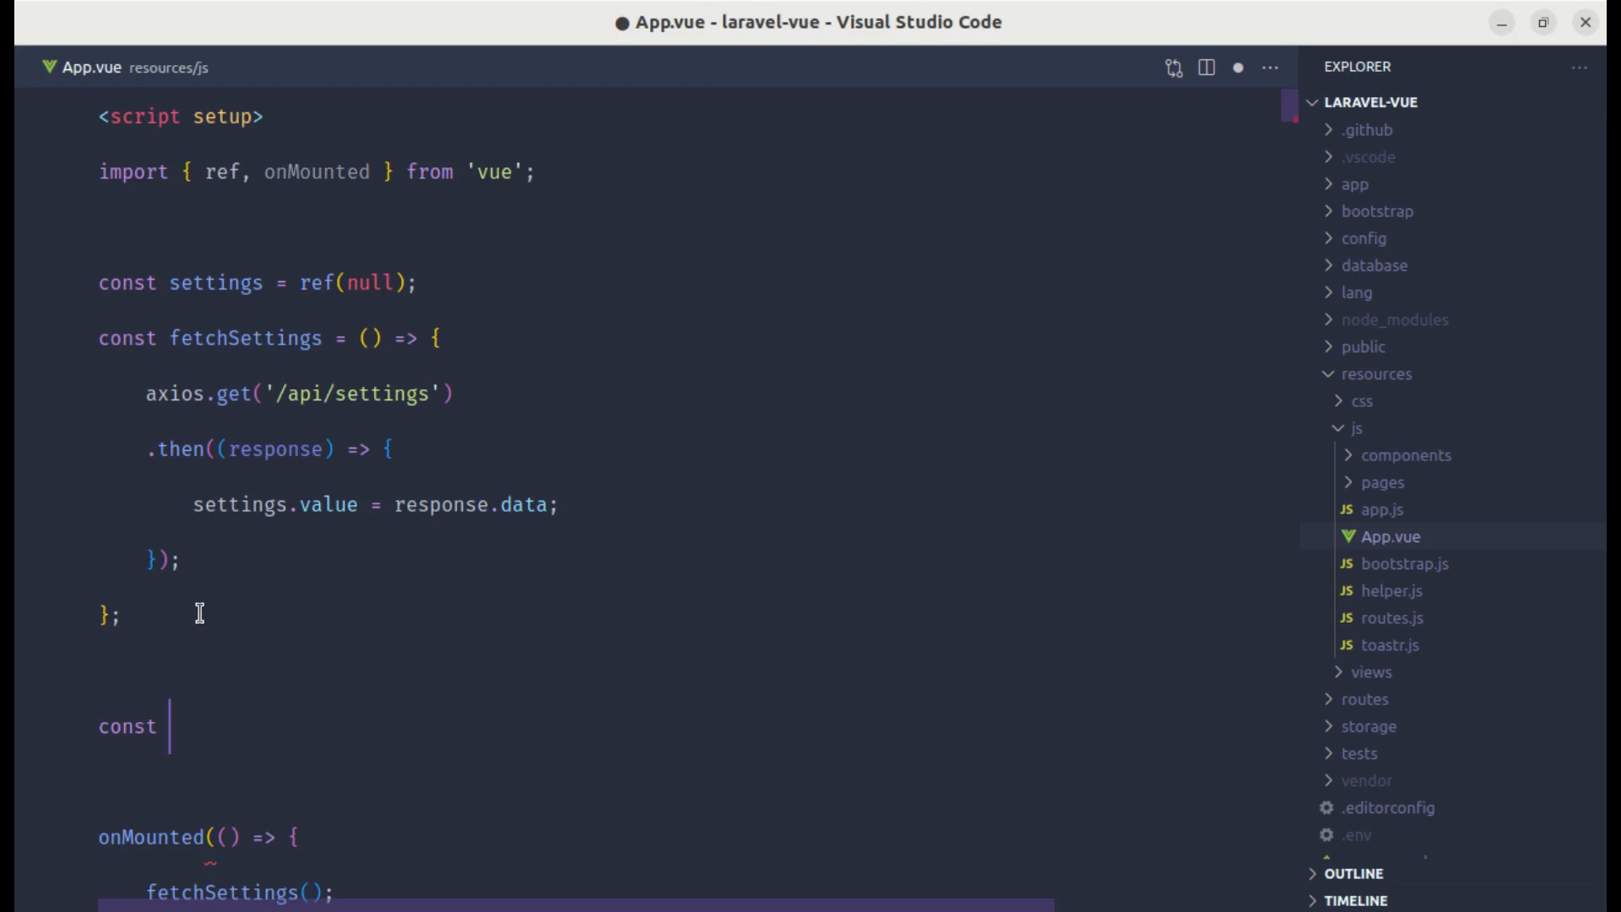
text(fetchAuthUser = ()
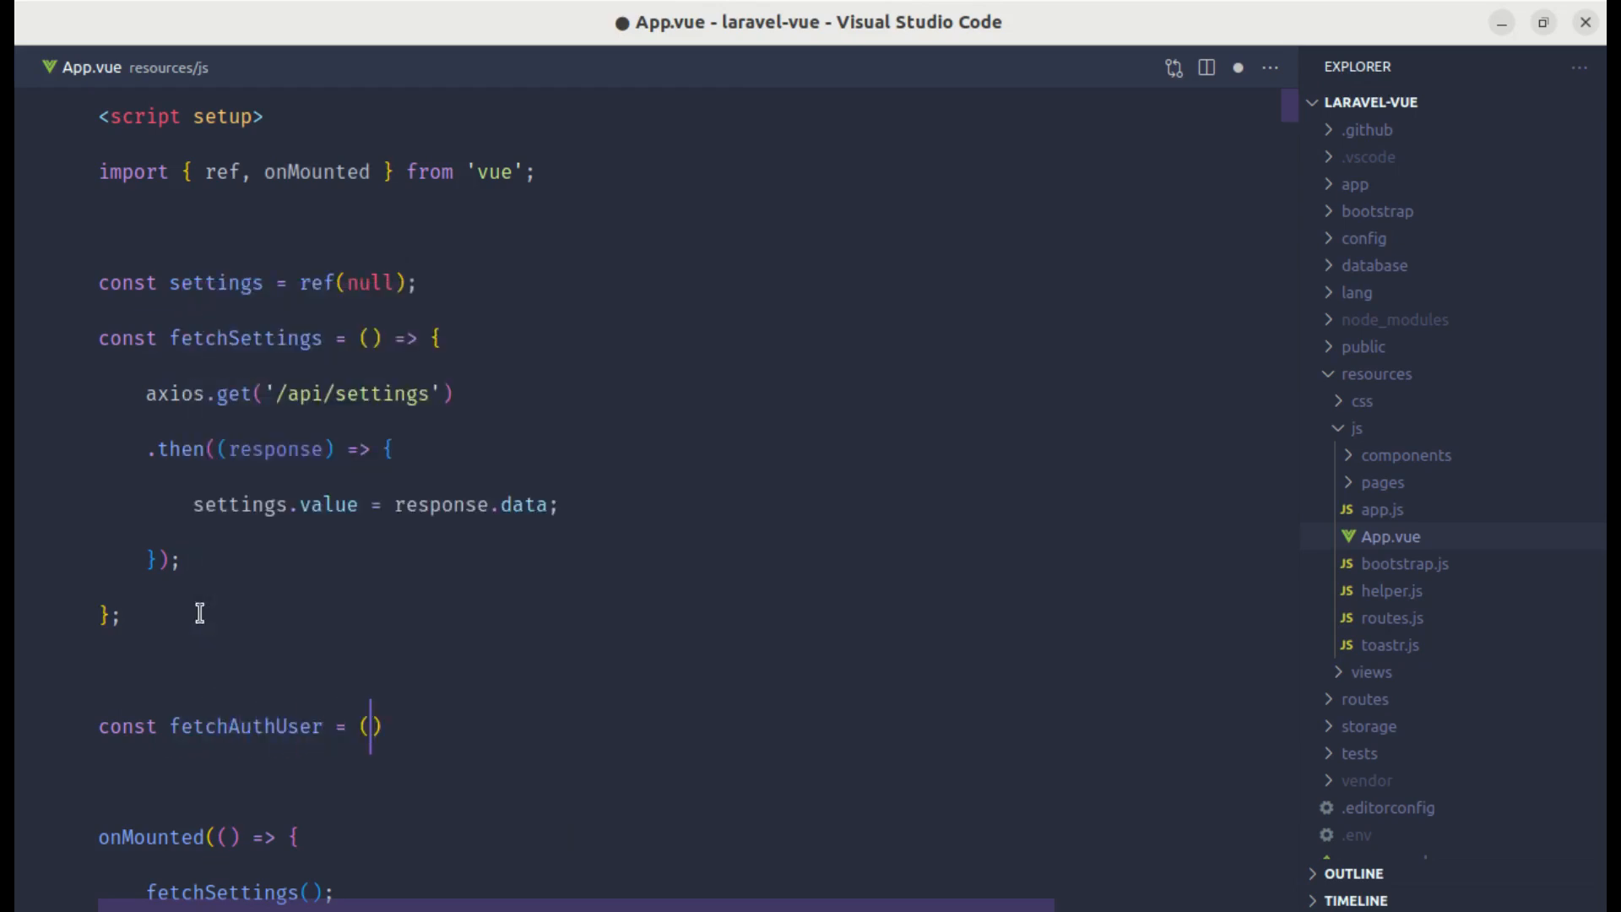
text(=> {};)
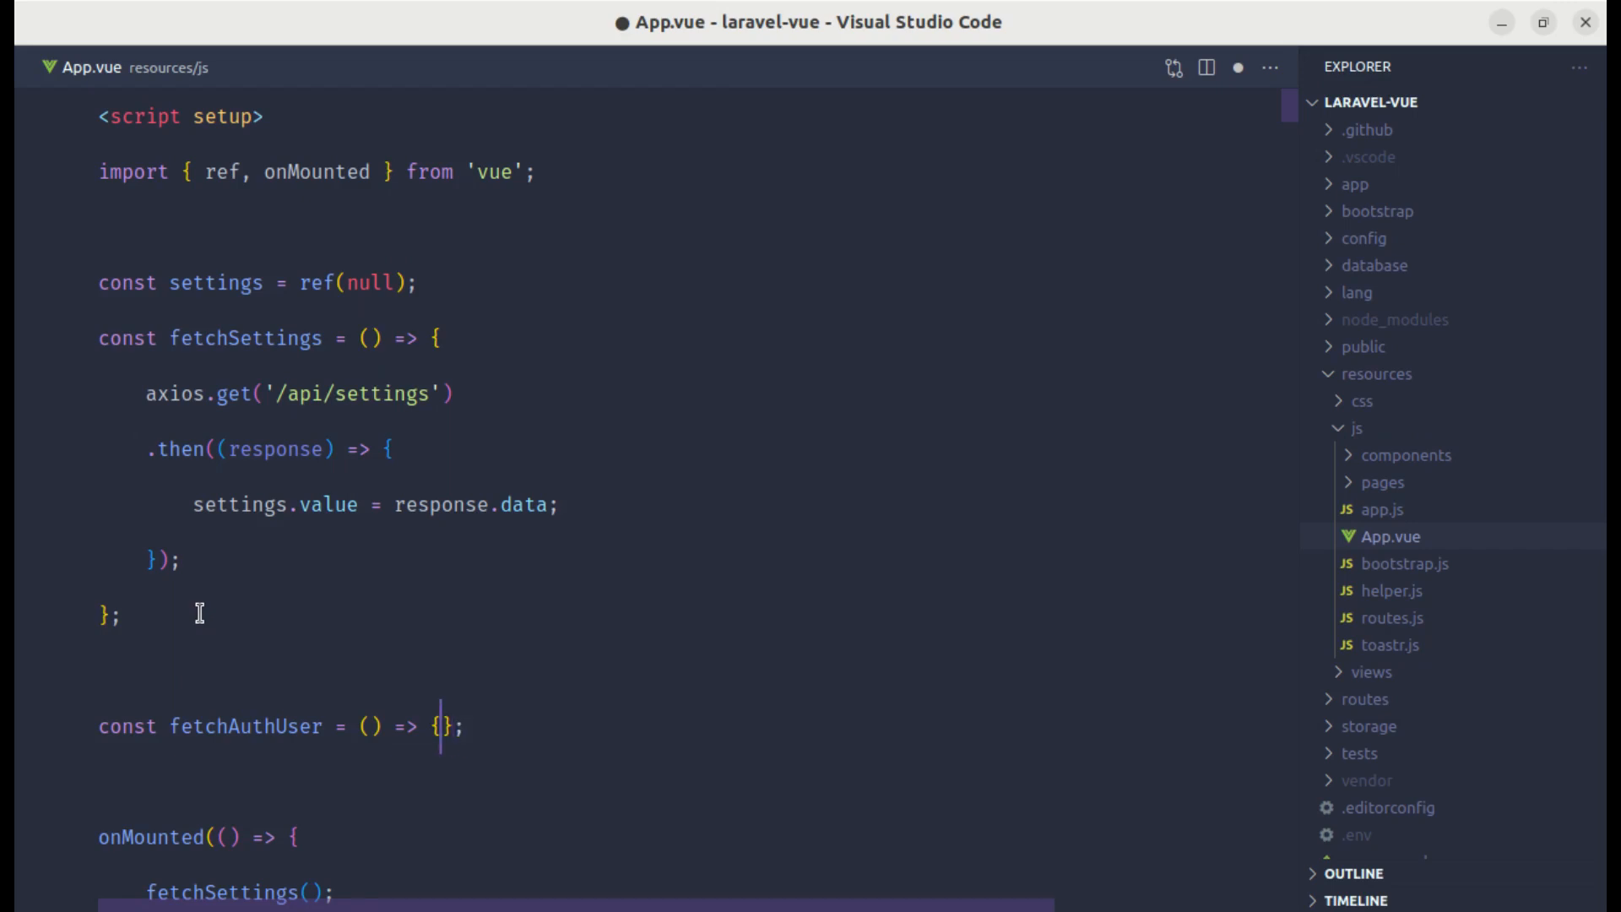
text(axios.get('/api/profile)
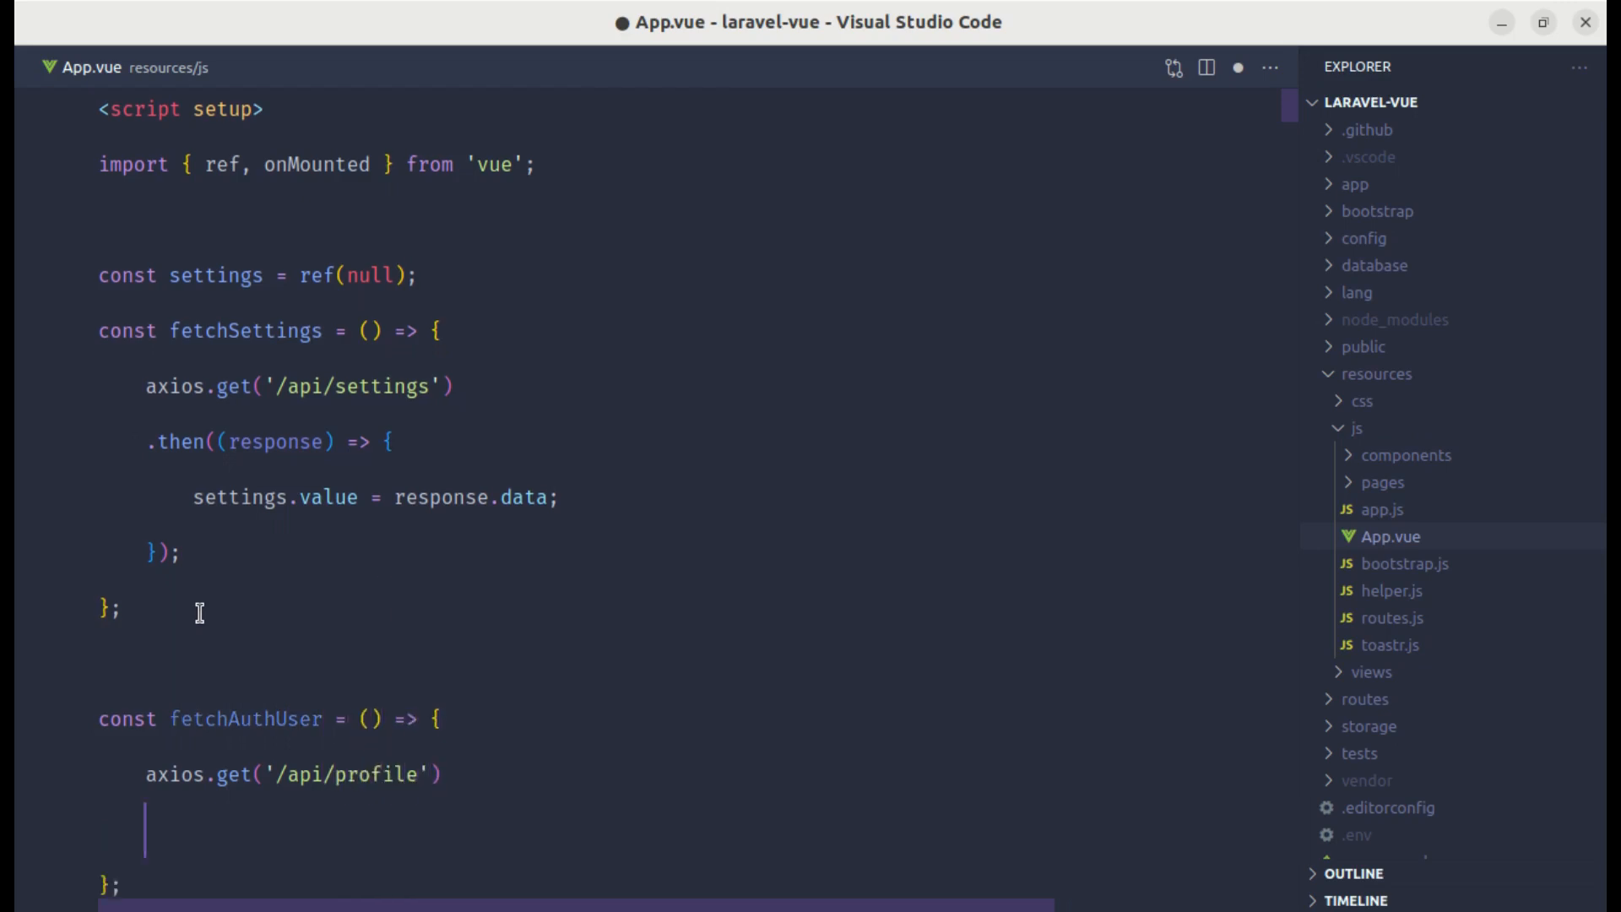
text(.then((response) => {)
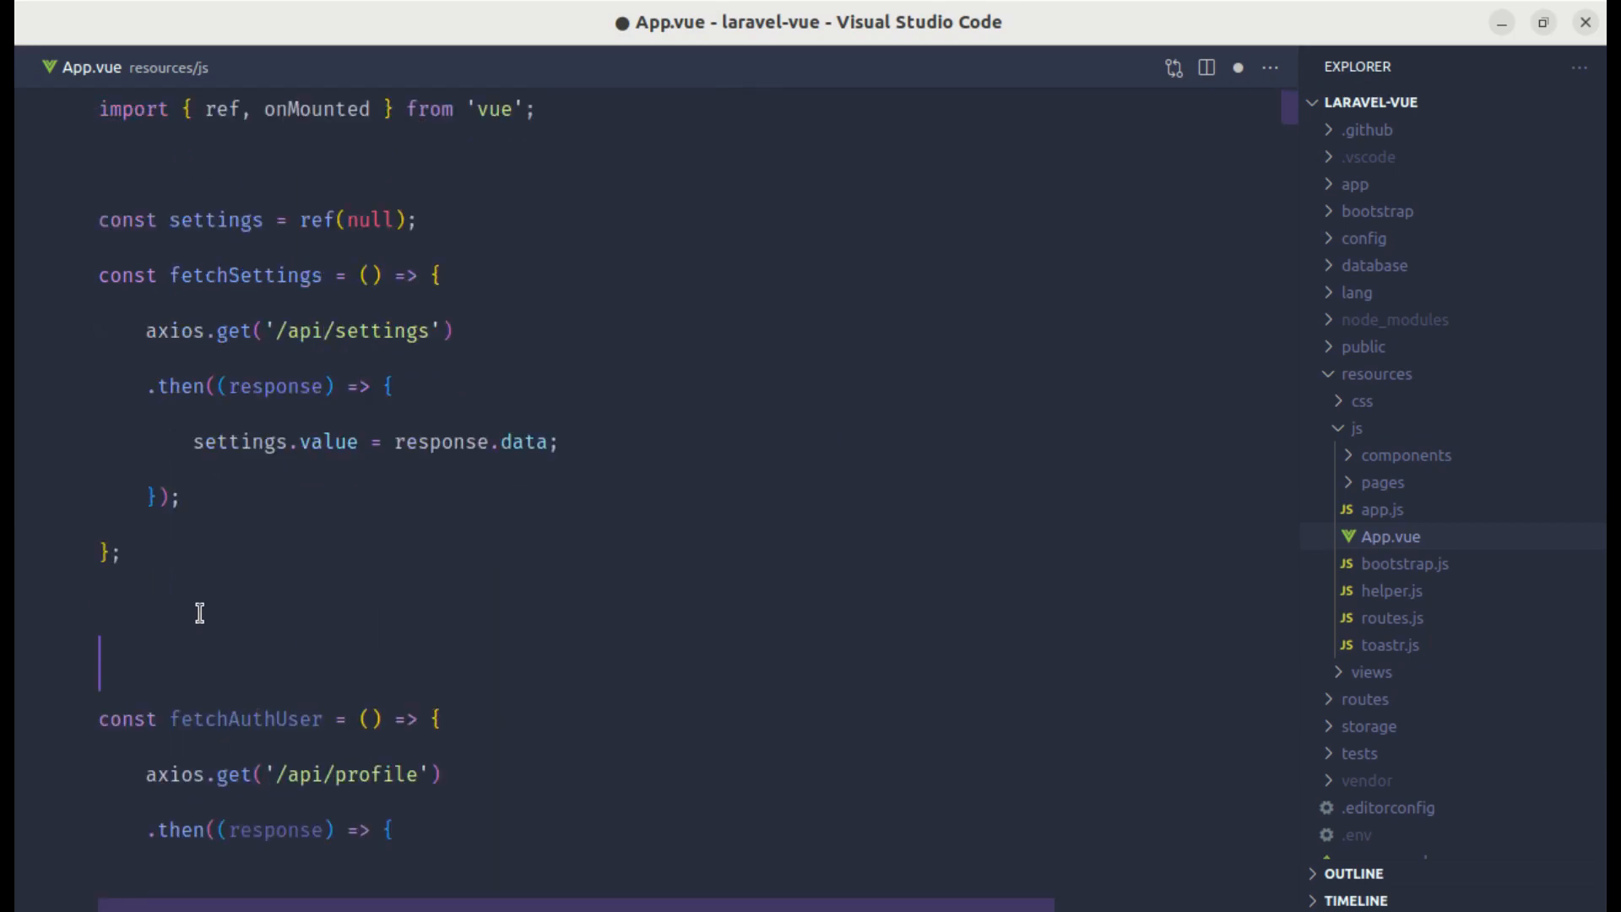
Add const user = ref(null), store the response in user.value, and call fetchAuthUser() in onMounted
text(const user = ref(null);)
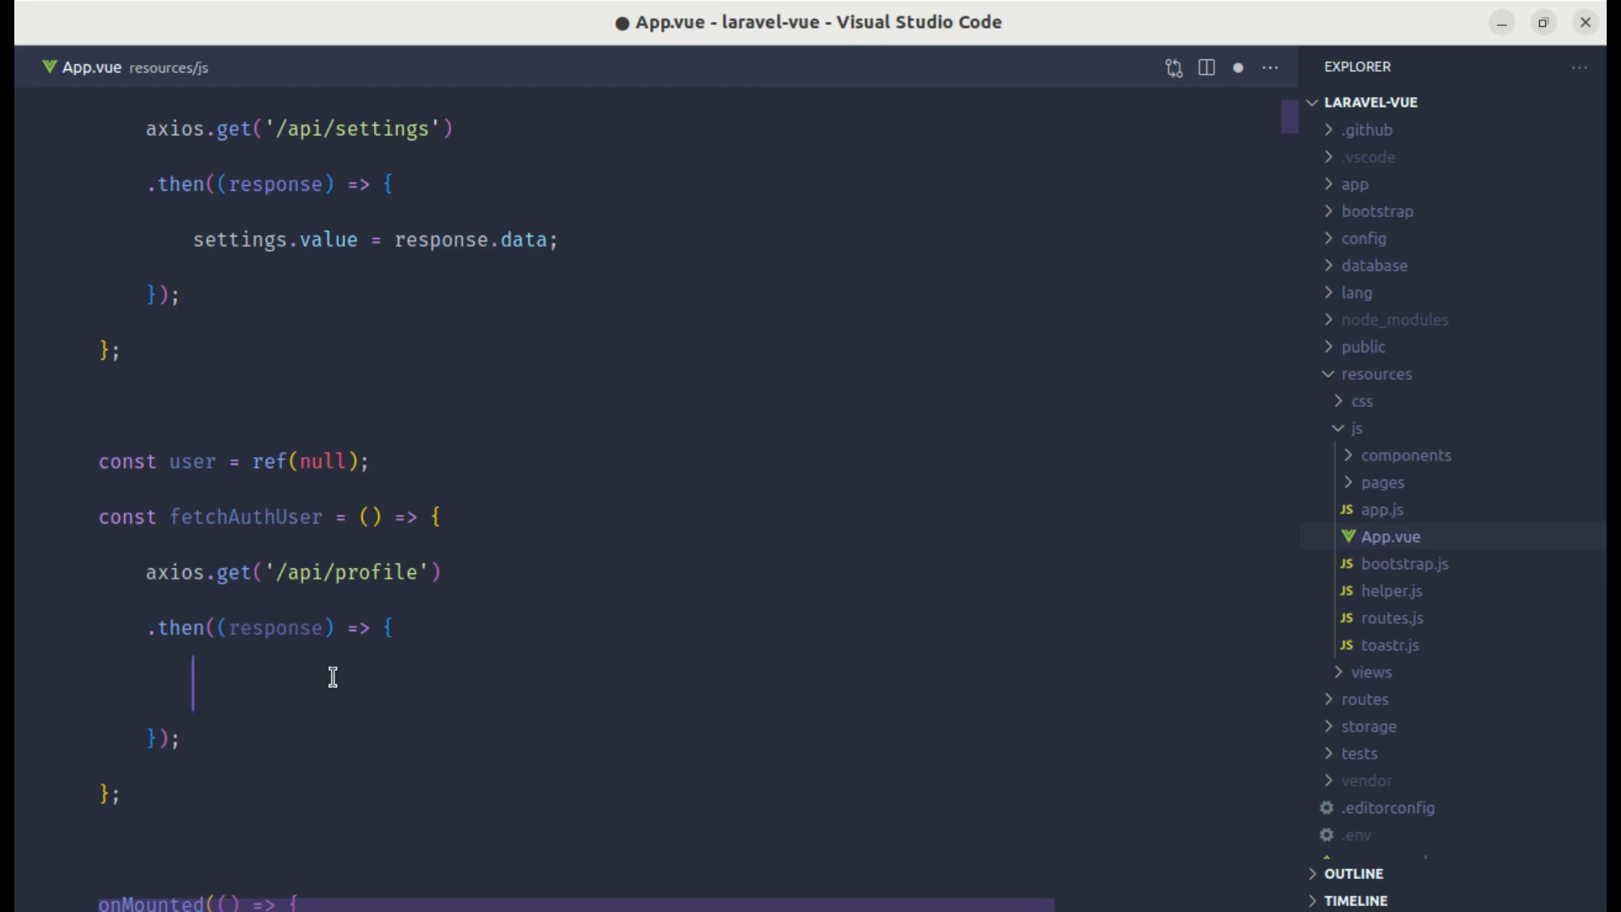
text(user.value = response.data;)
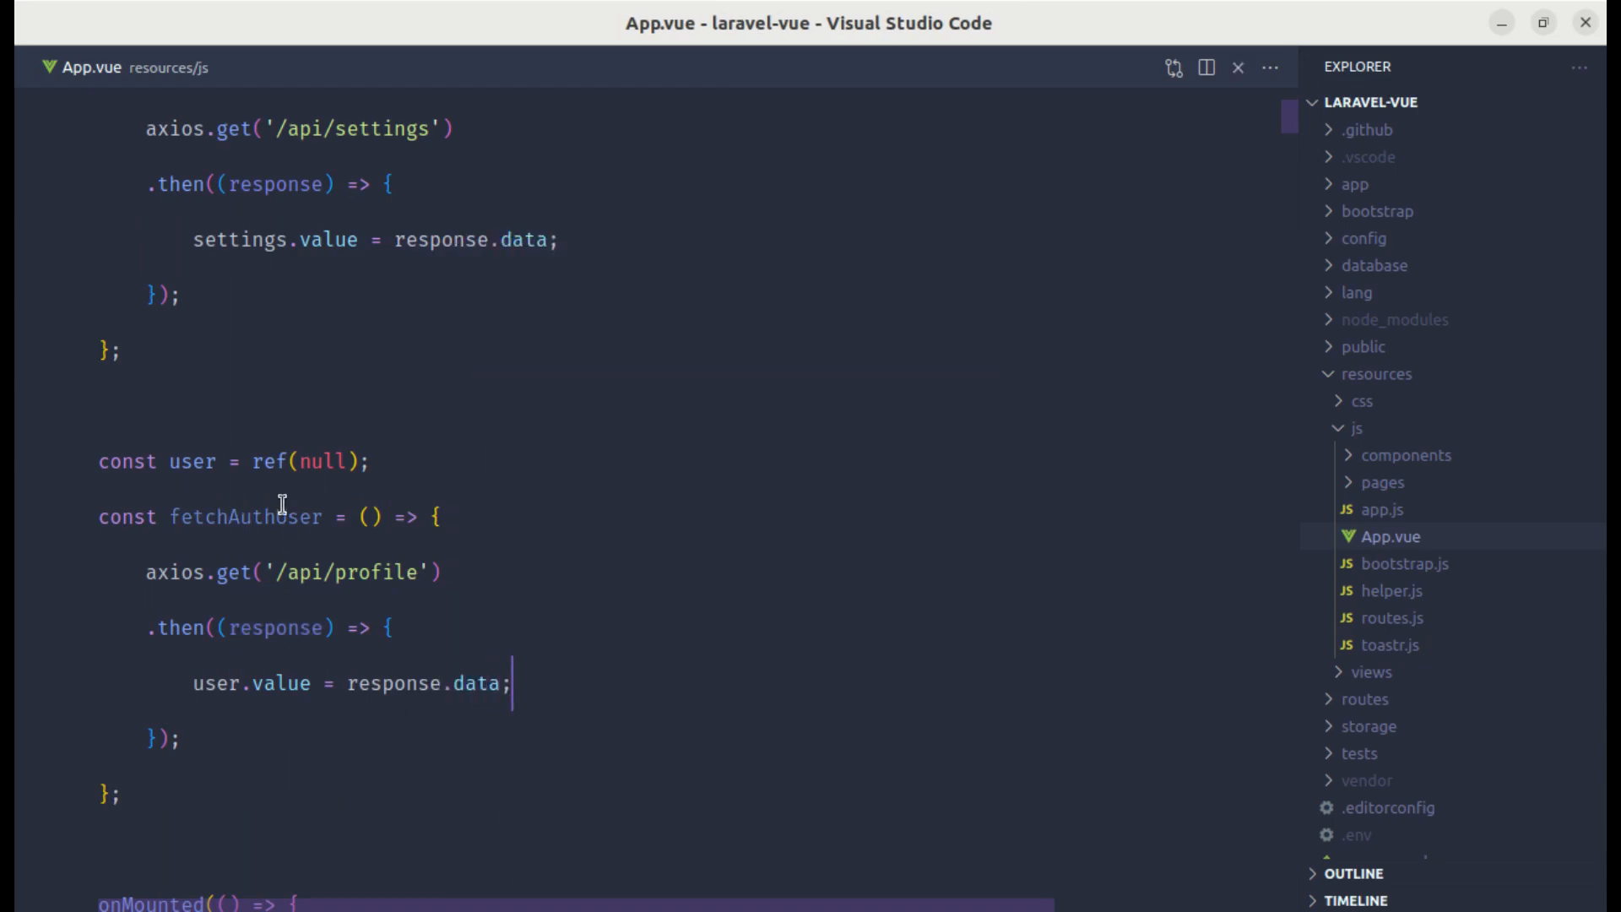
scroll(down, 3)
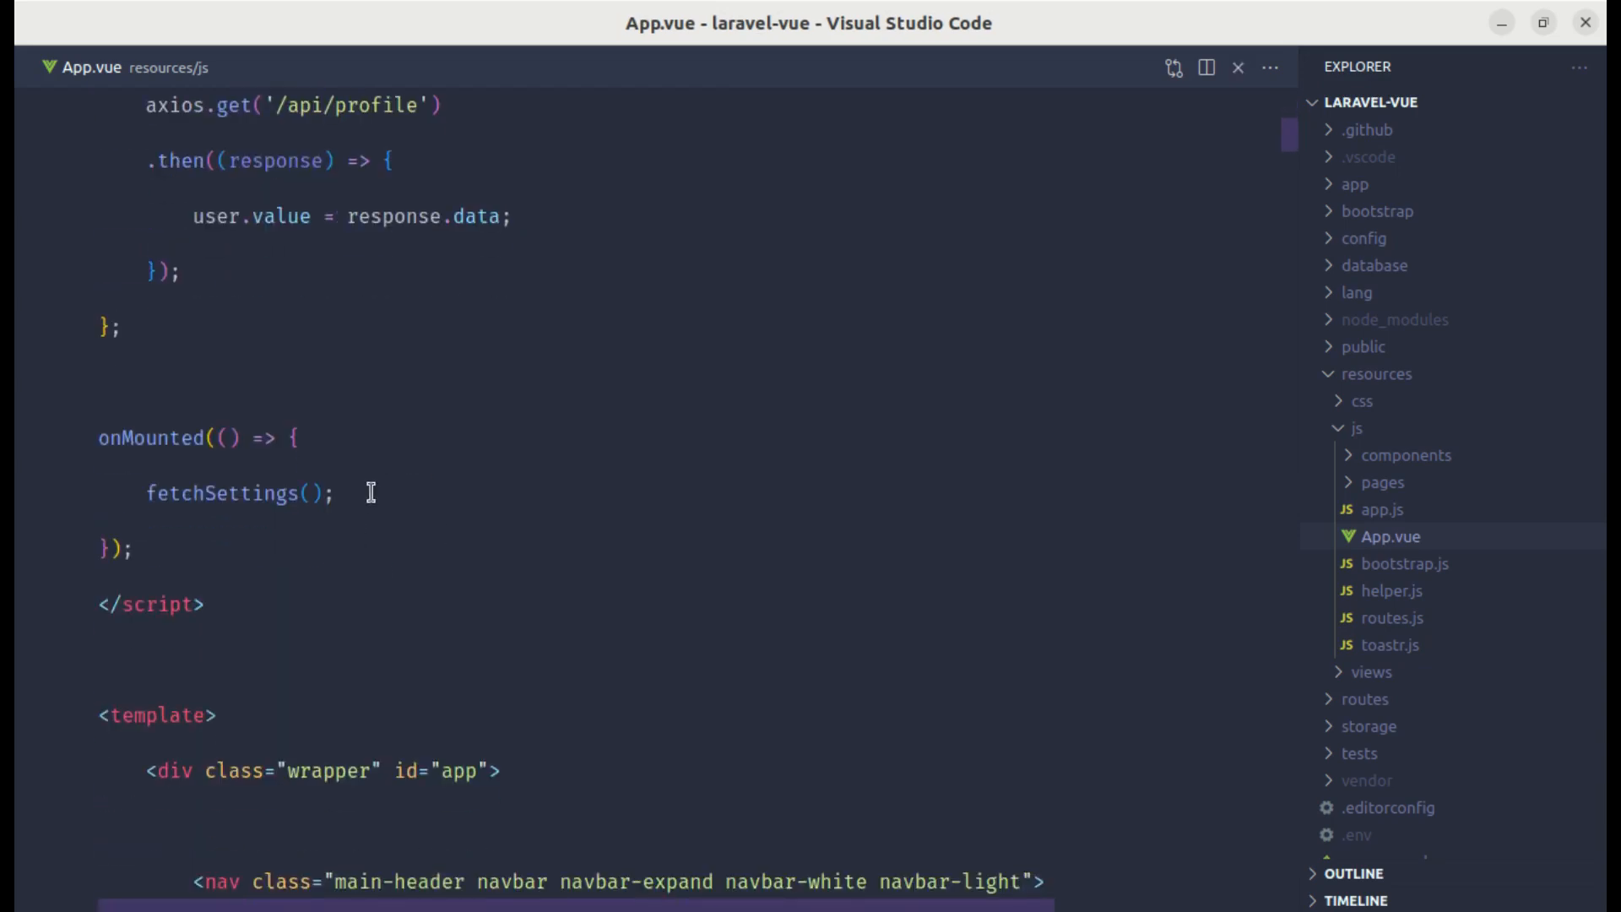
text(fetchAuthUser)
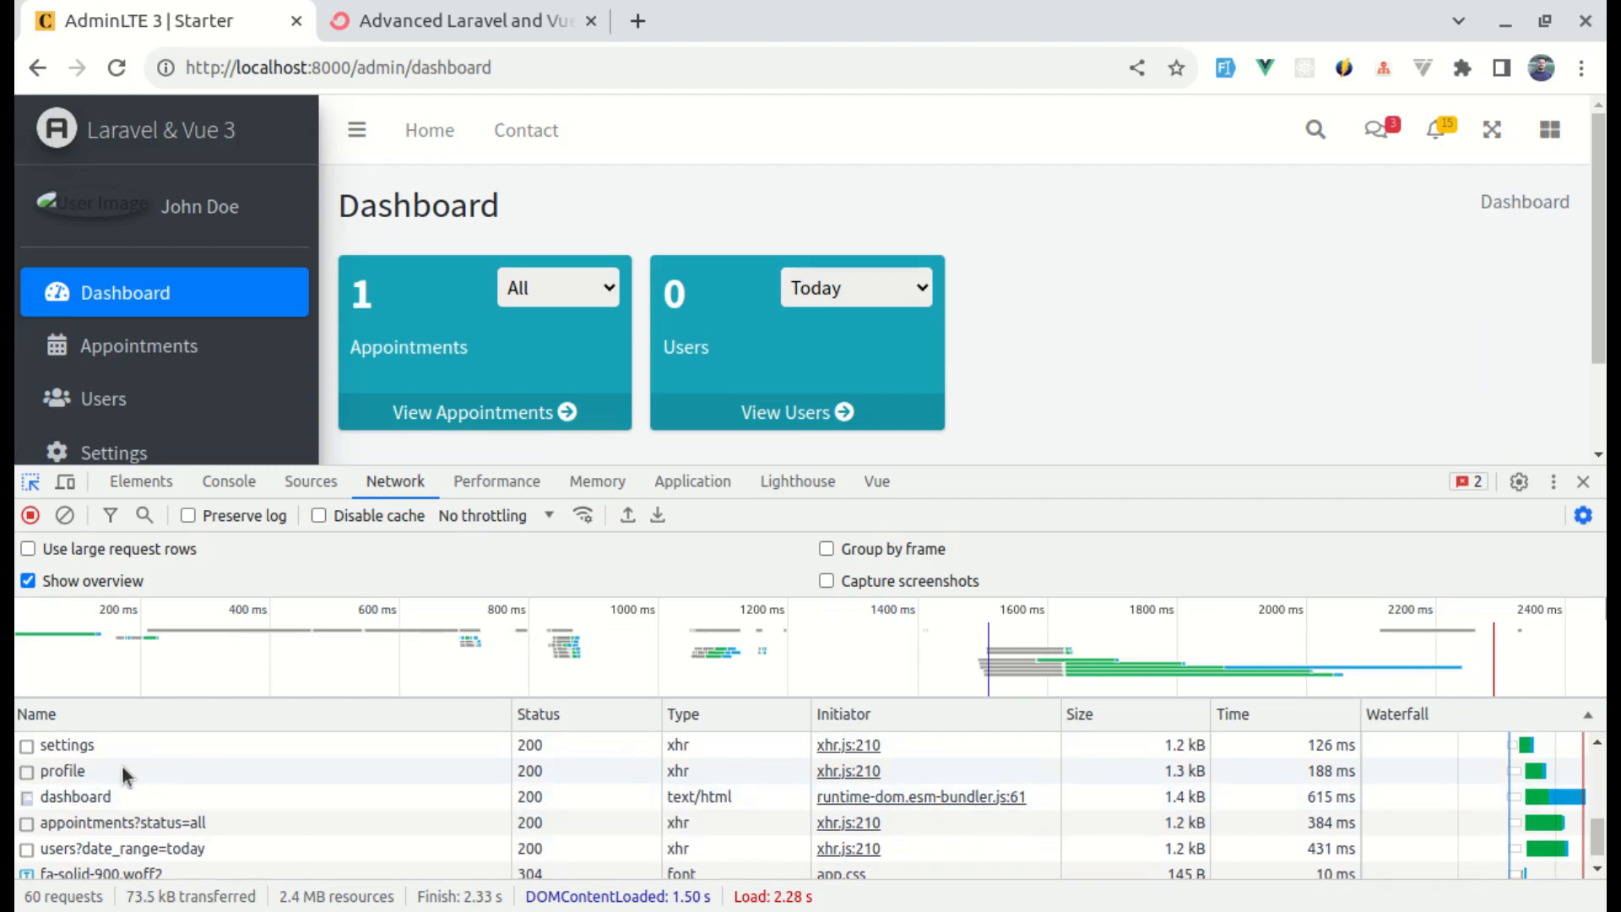
Inspect the profile request's response in the DevTools Network tab
click(62, 771)
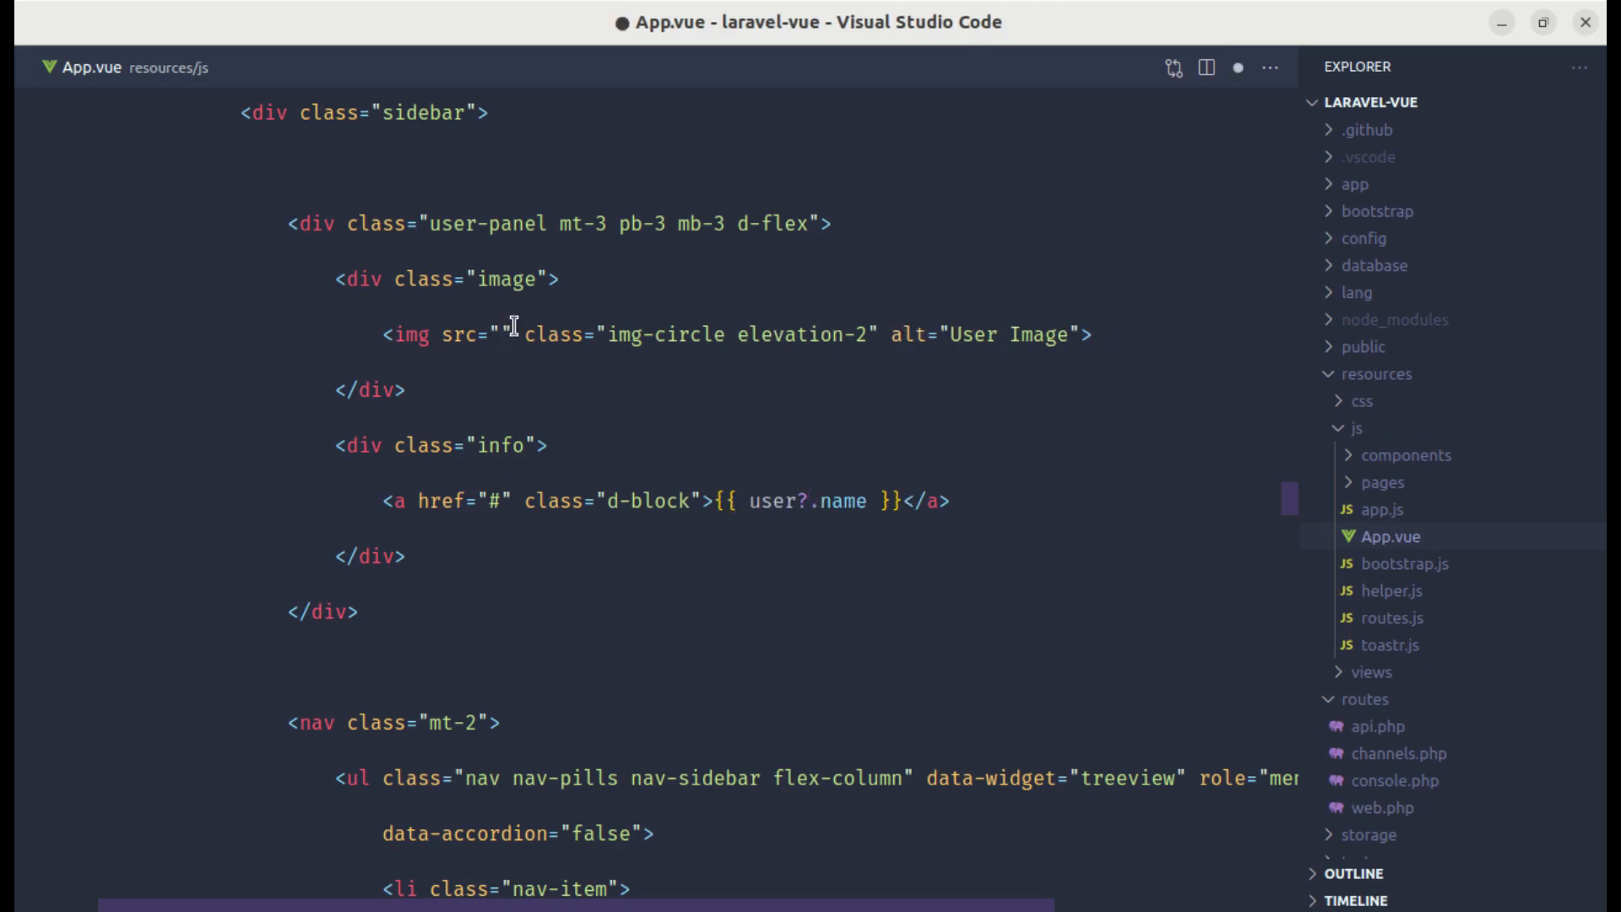
Show {{ user?.name }} as the user-panel link text and bind the image src to user.avatar
text(user.avata)
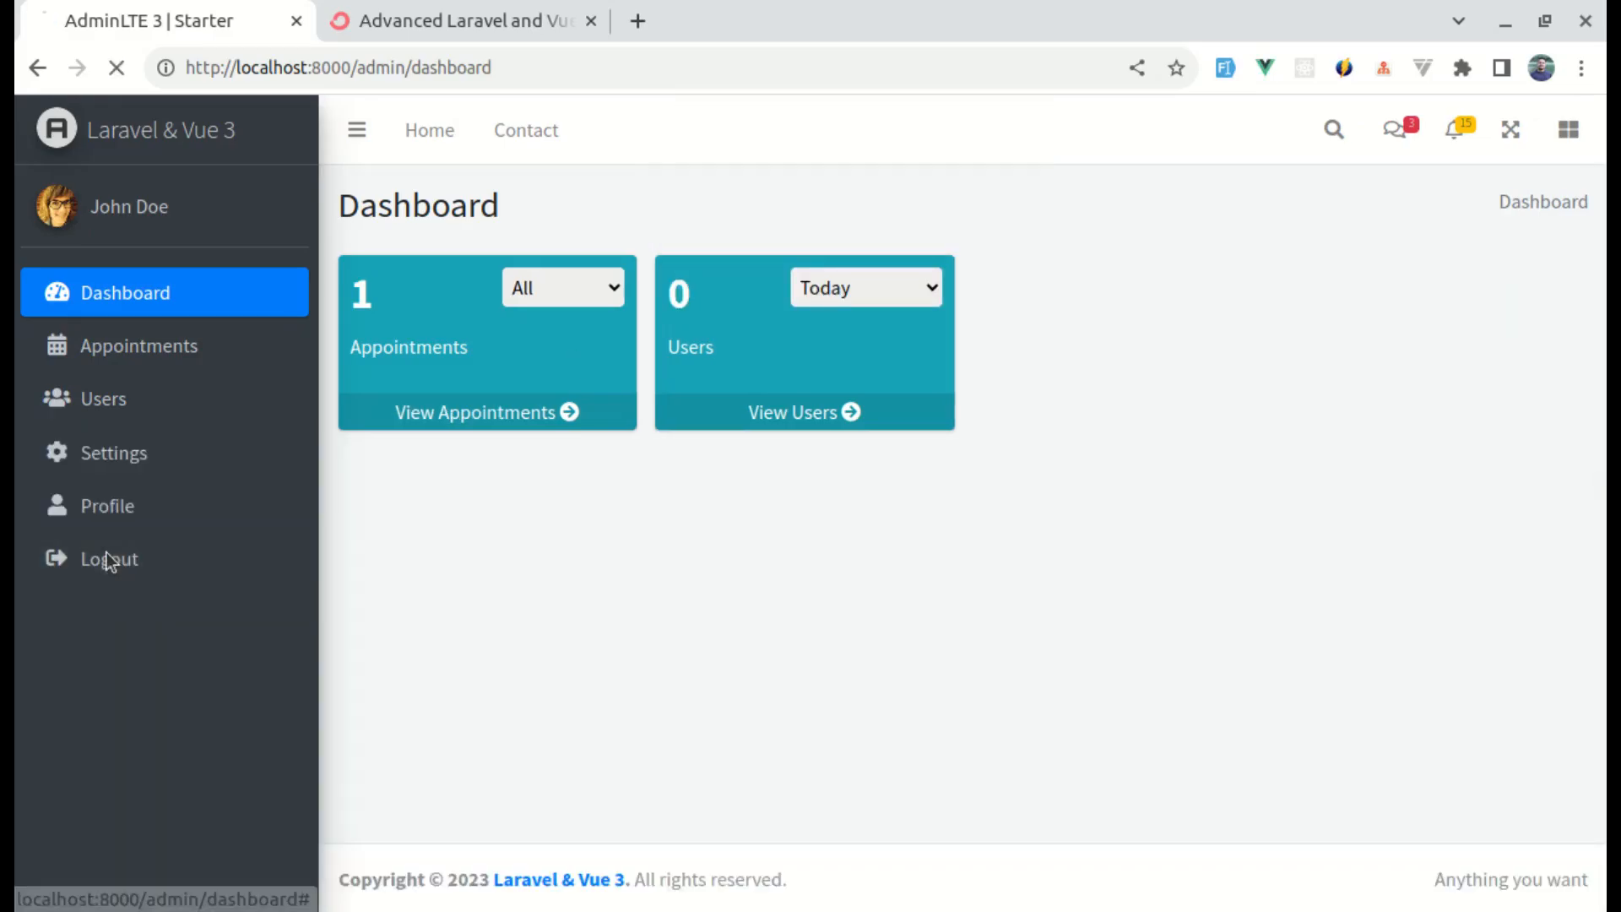
mouse_move(113, 558)
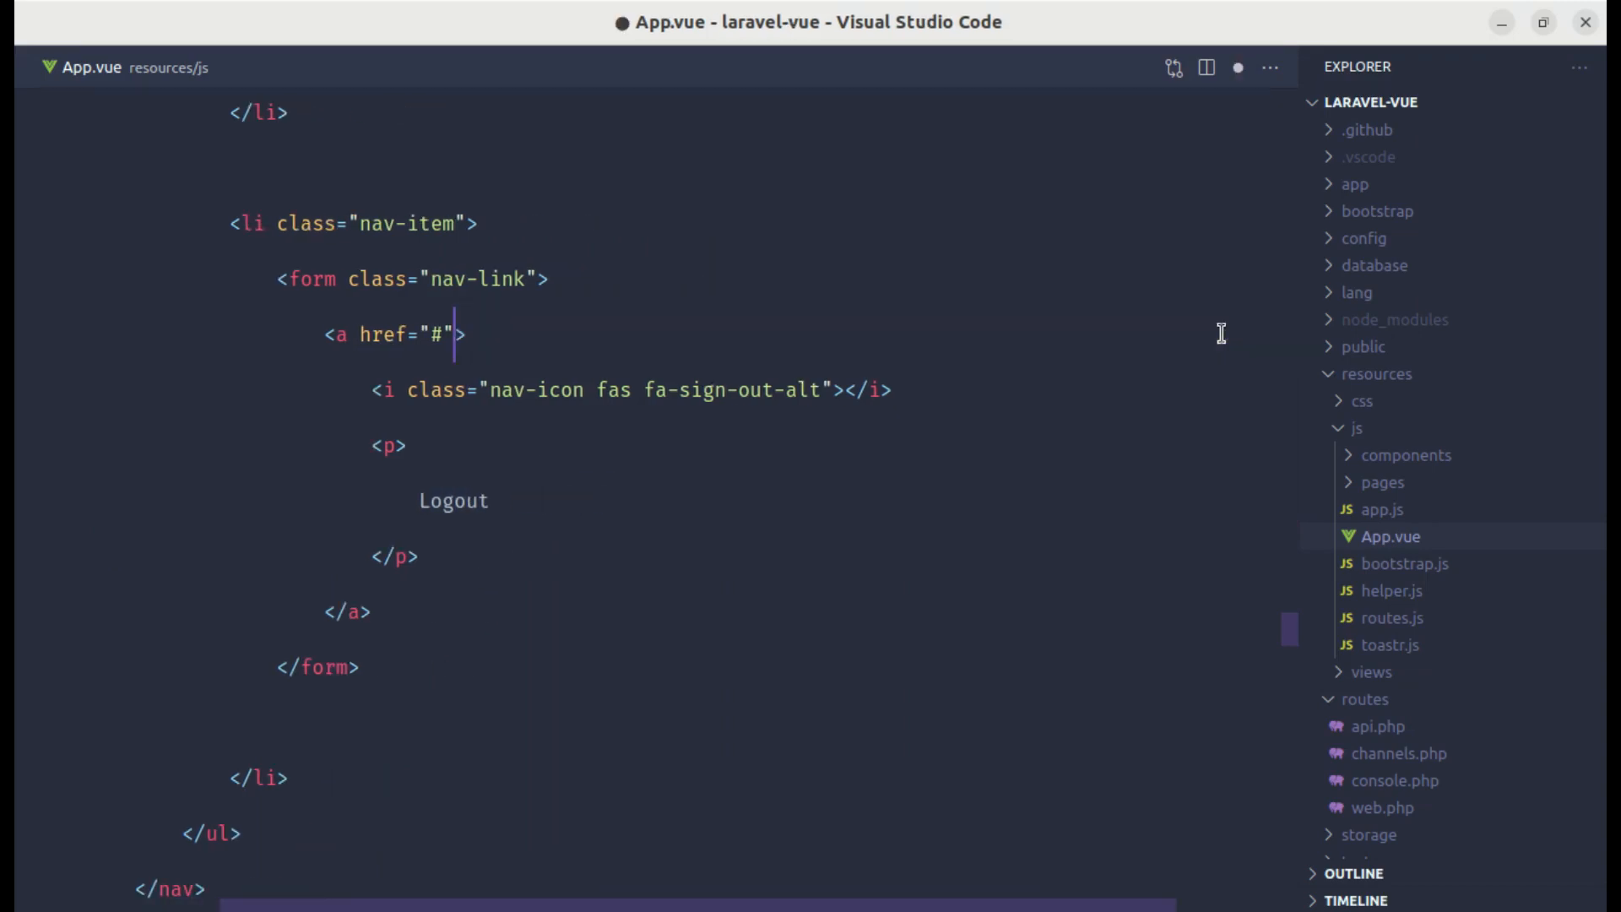
text(@click.prevent=")
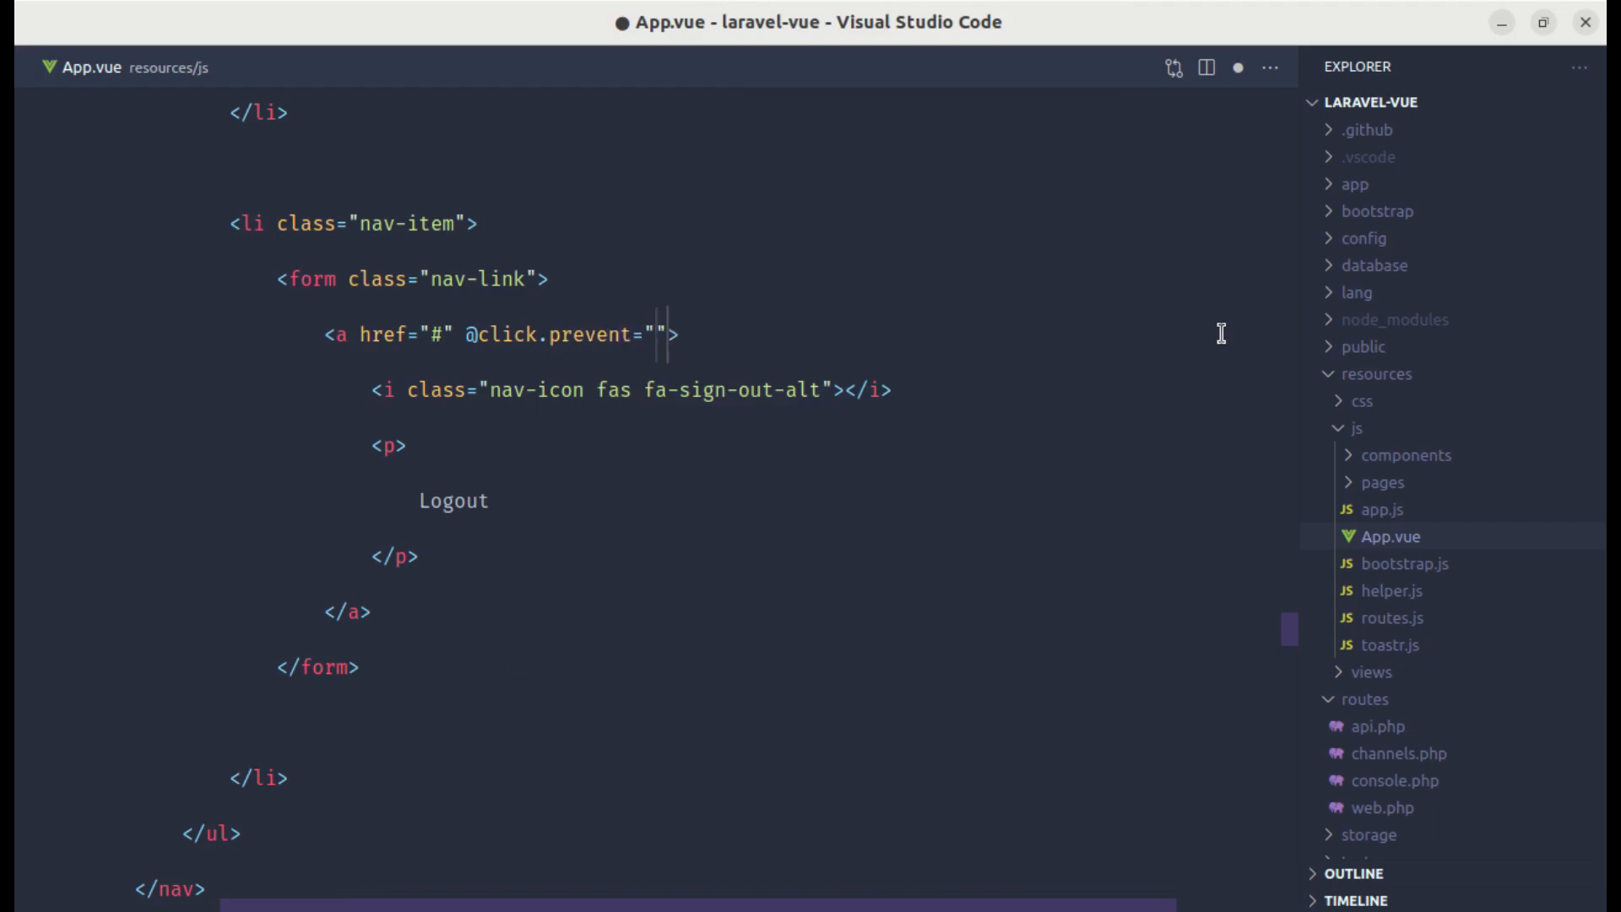
text(logout)
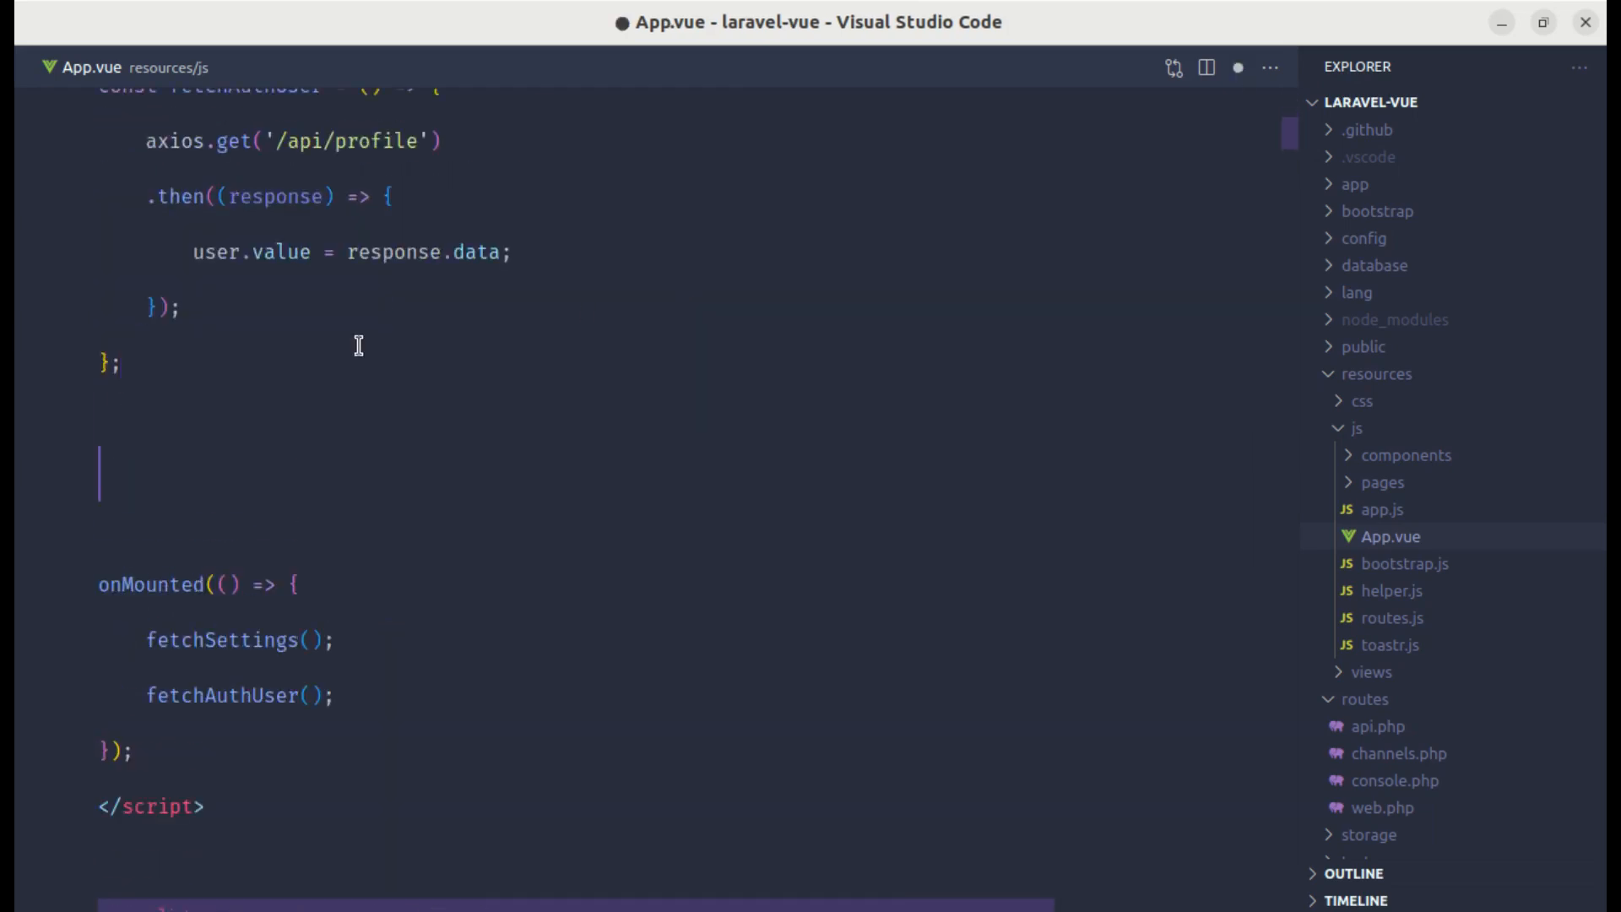
text(const logout =)
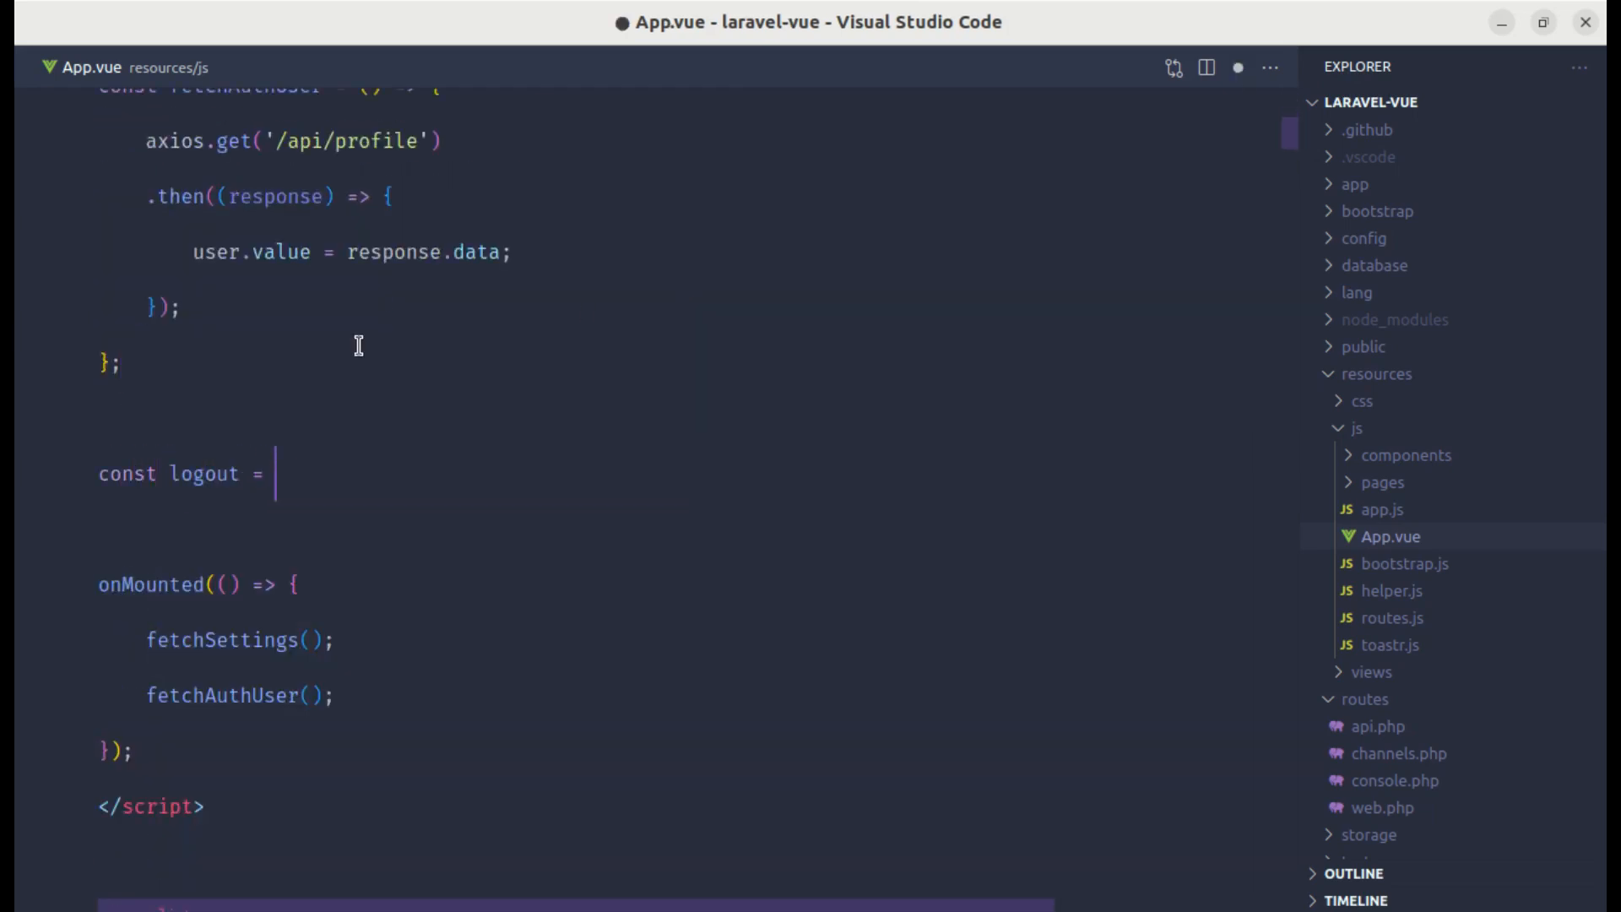
text(() => {};)
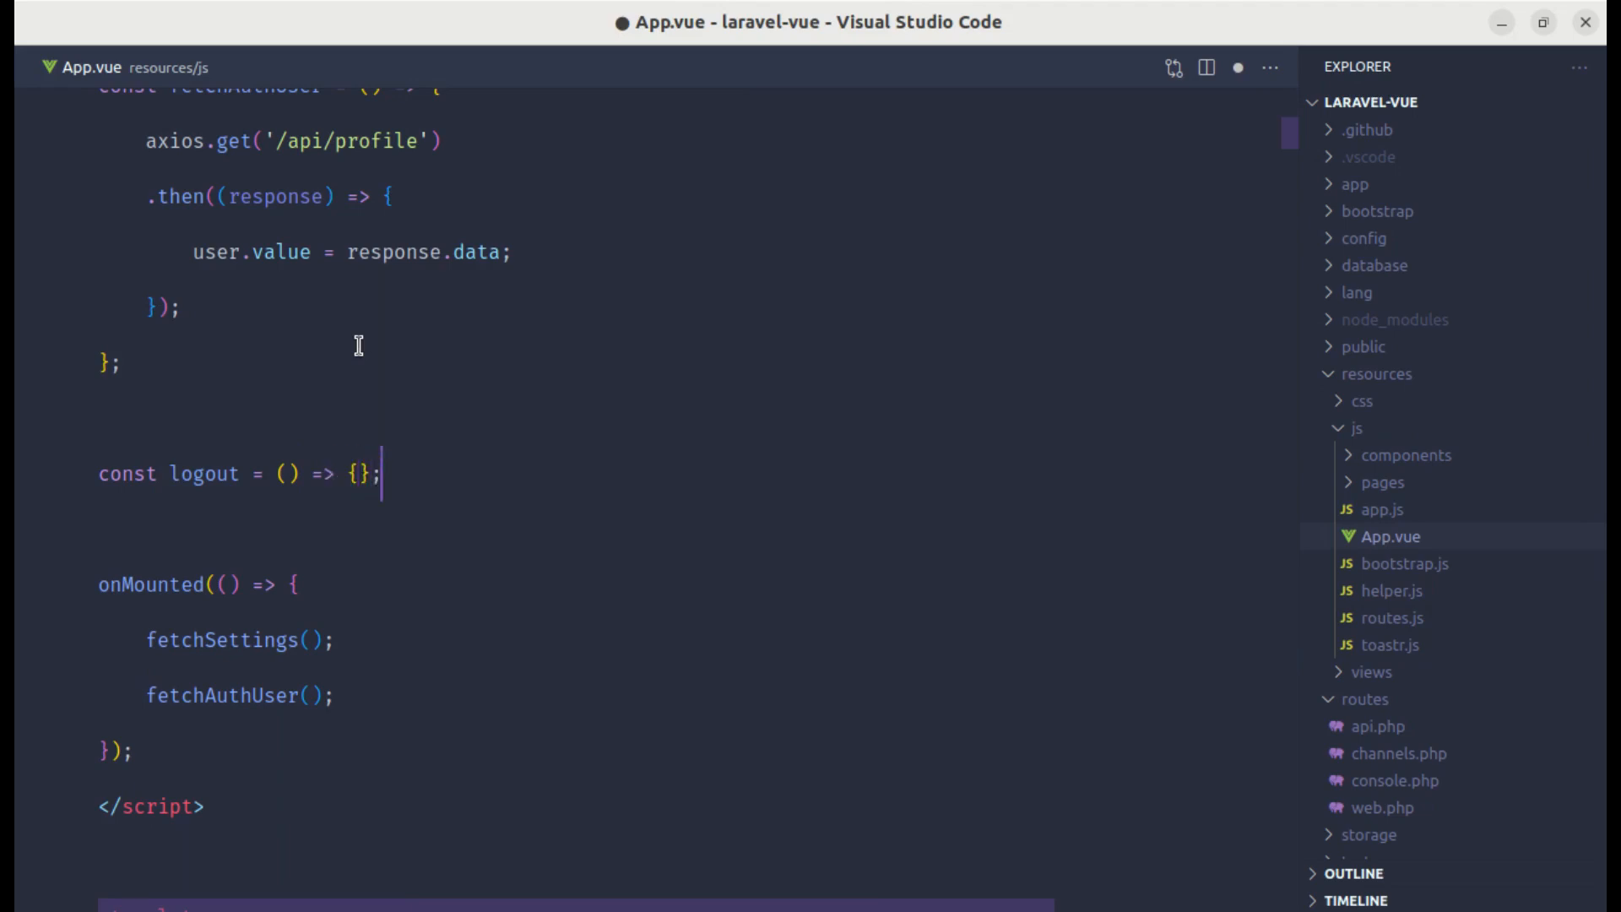
text(a)
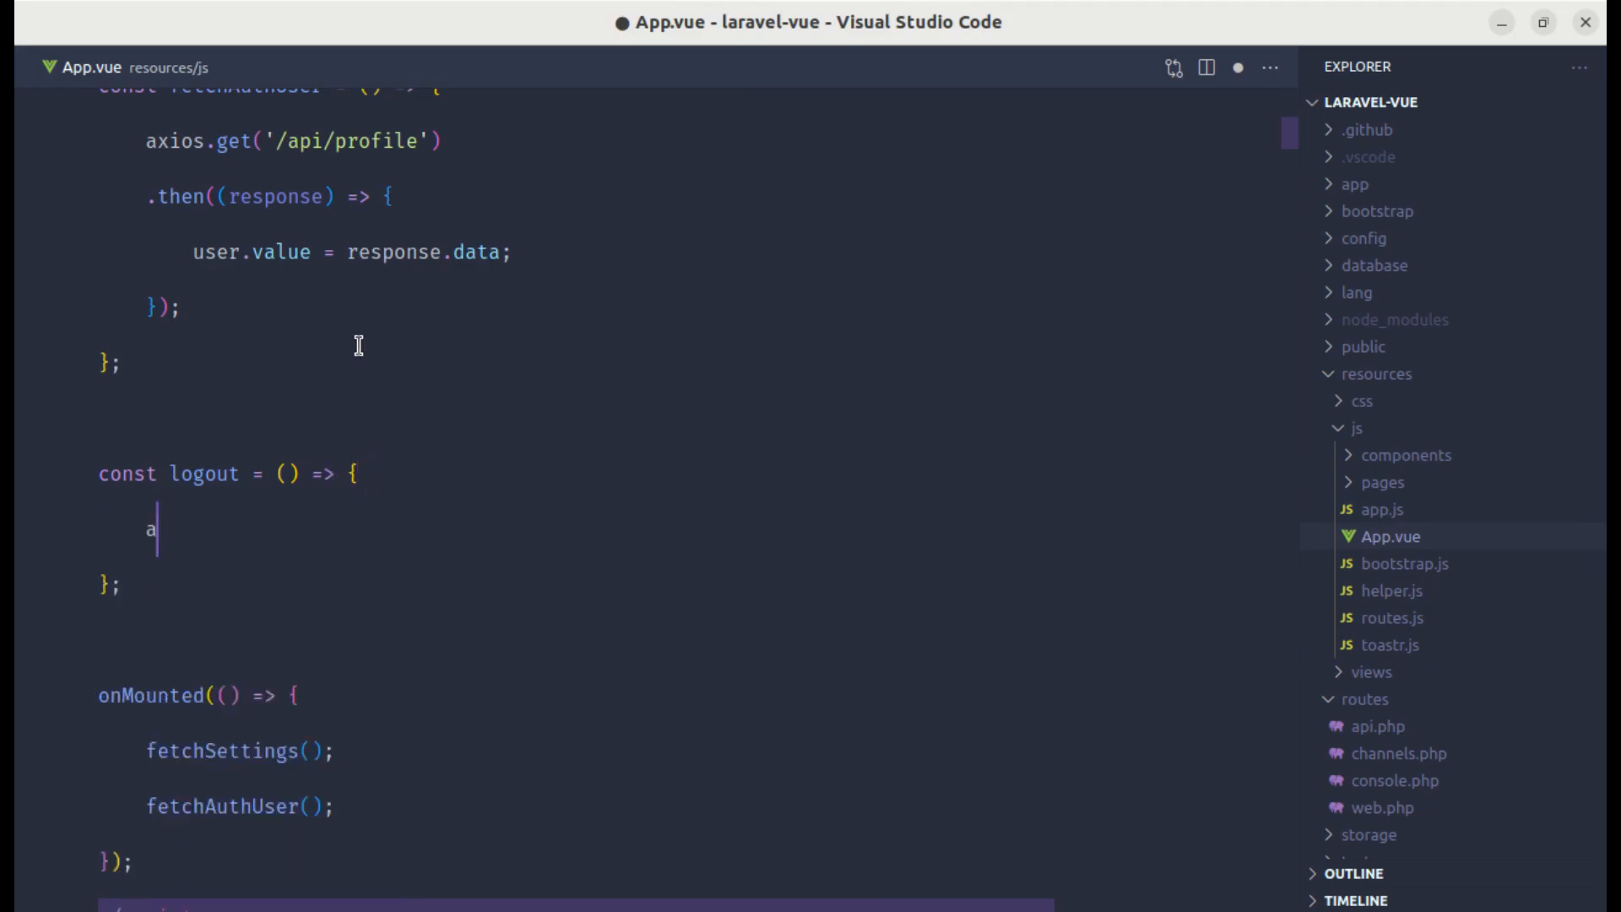
text(xios.post)
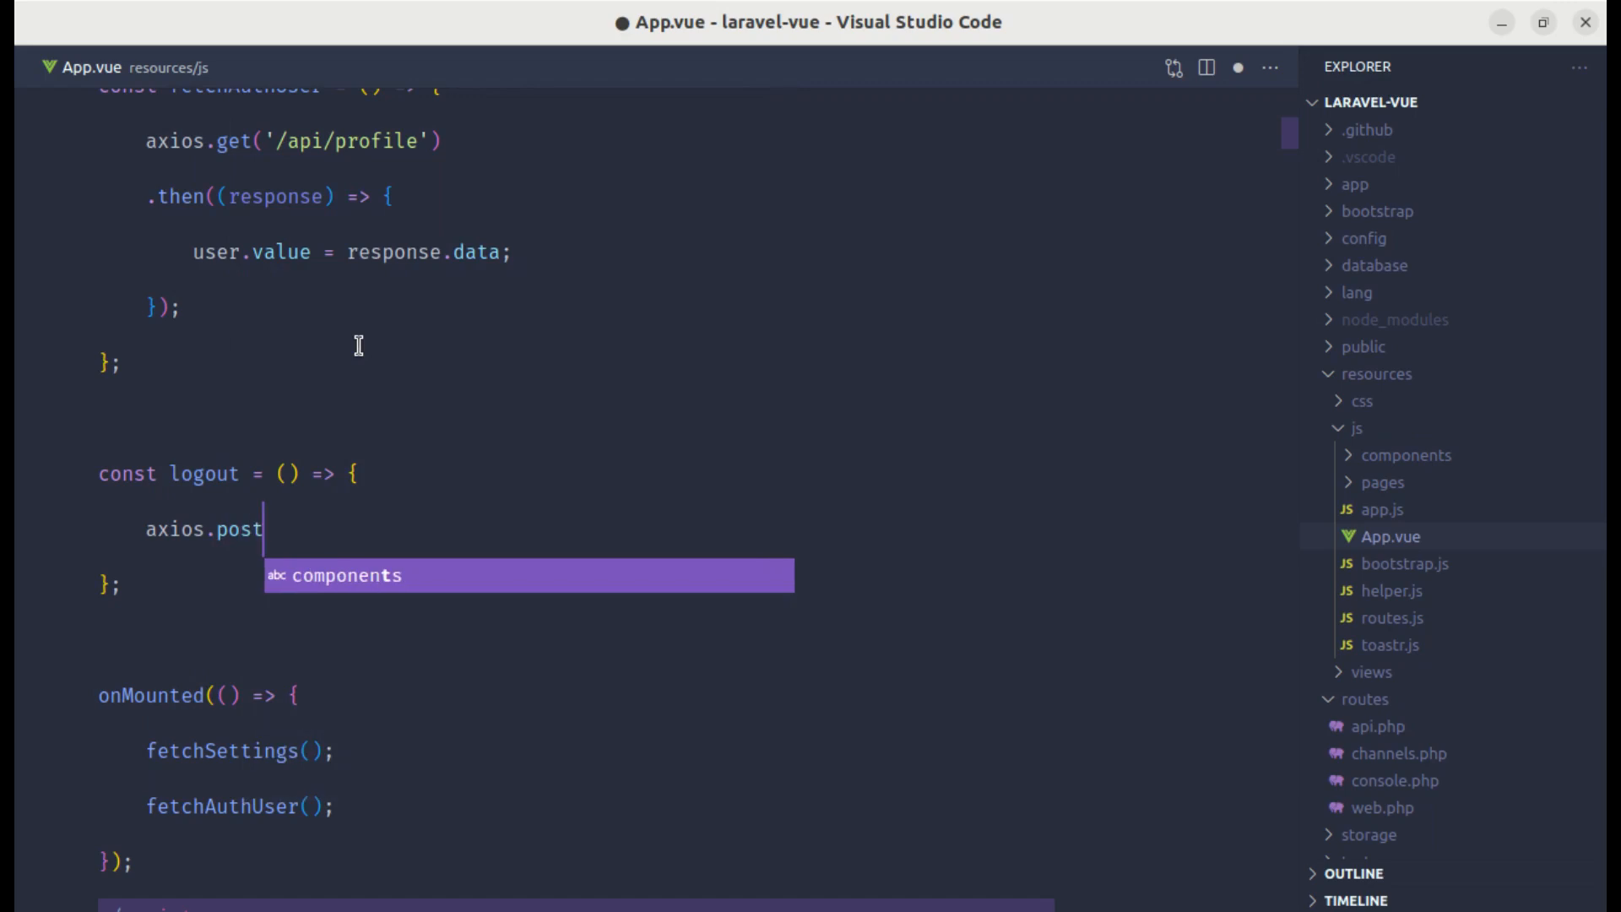
text(('/logout'))
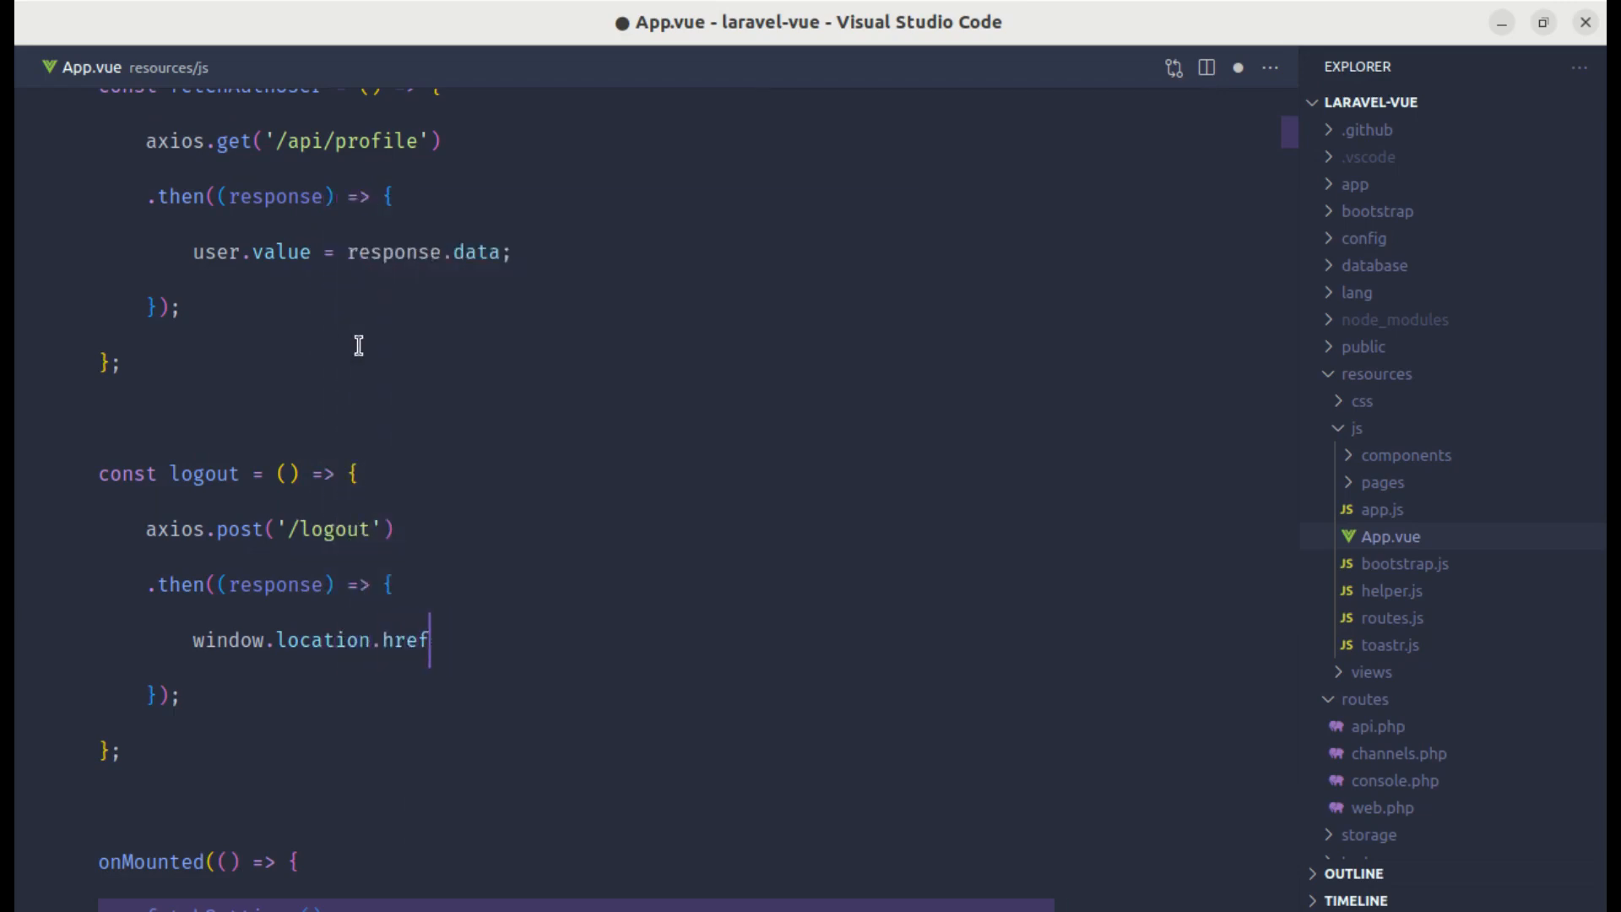
text(= '/login')
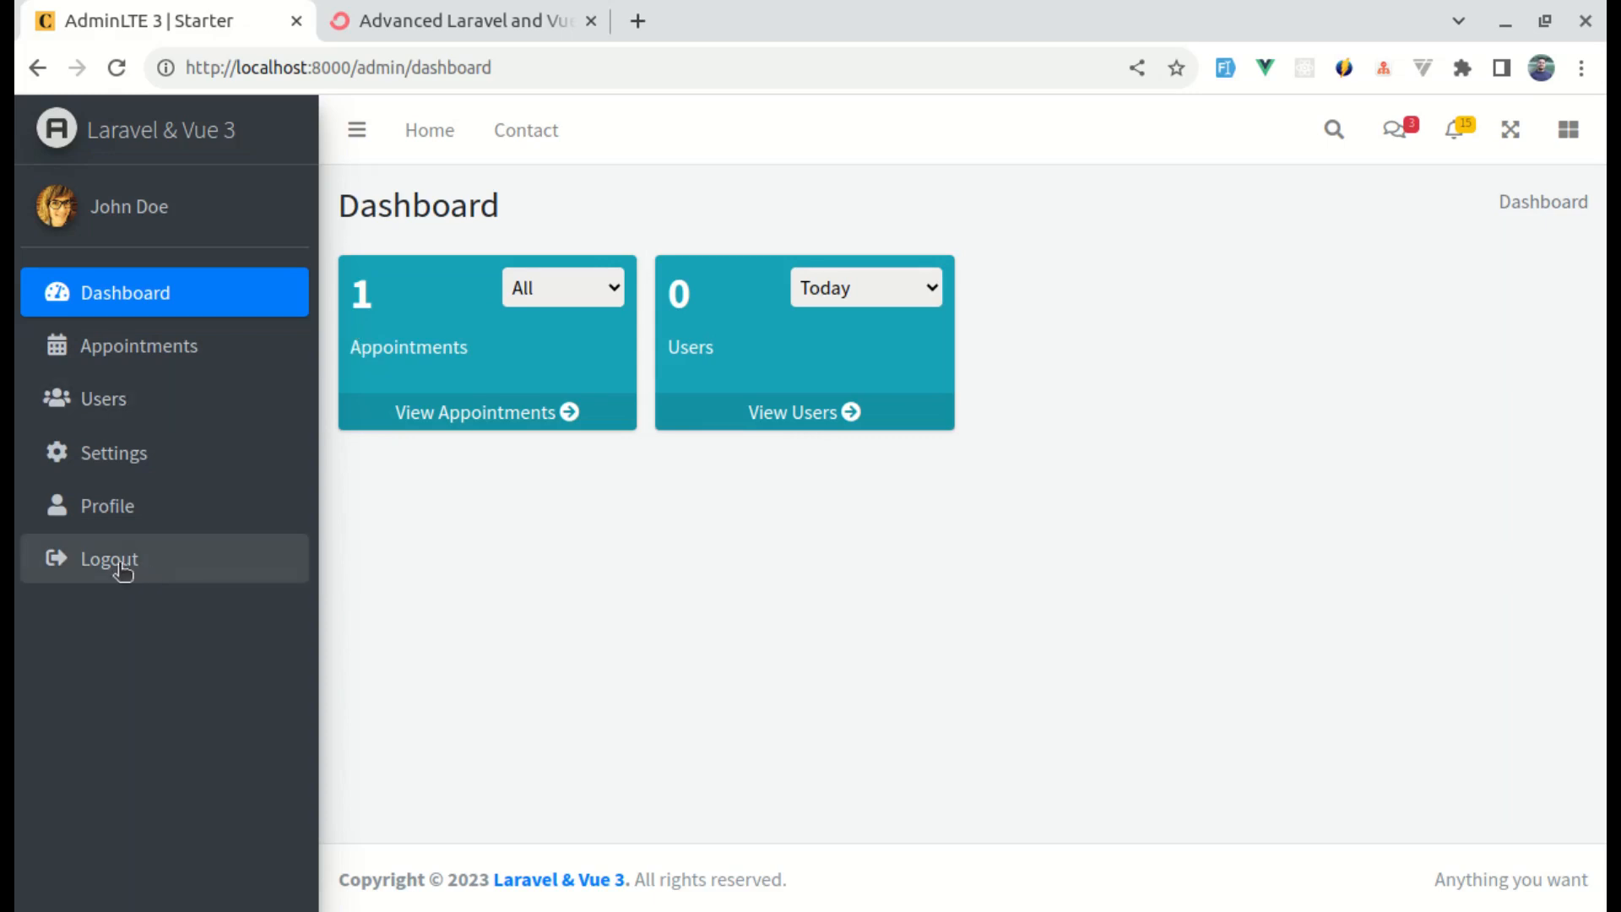
Log out via the sidebar, sign back in as admin, and dismiss the password warning
click(108, 559)
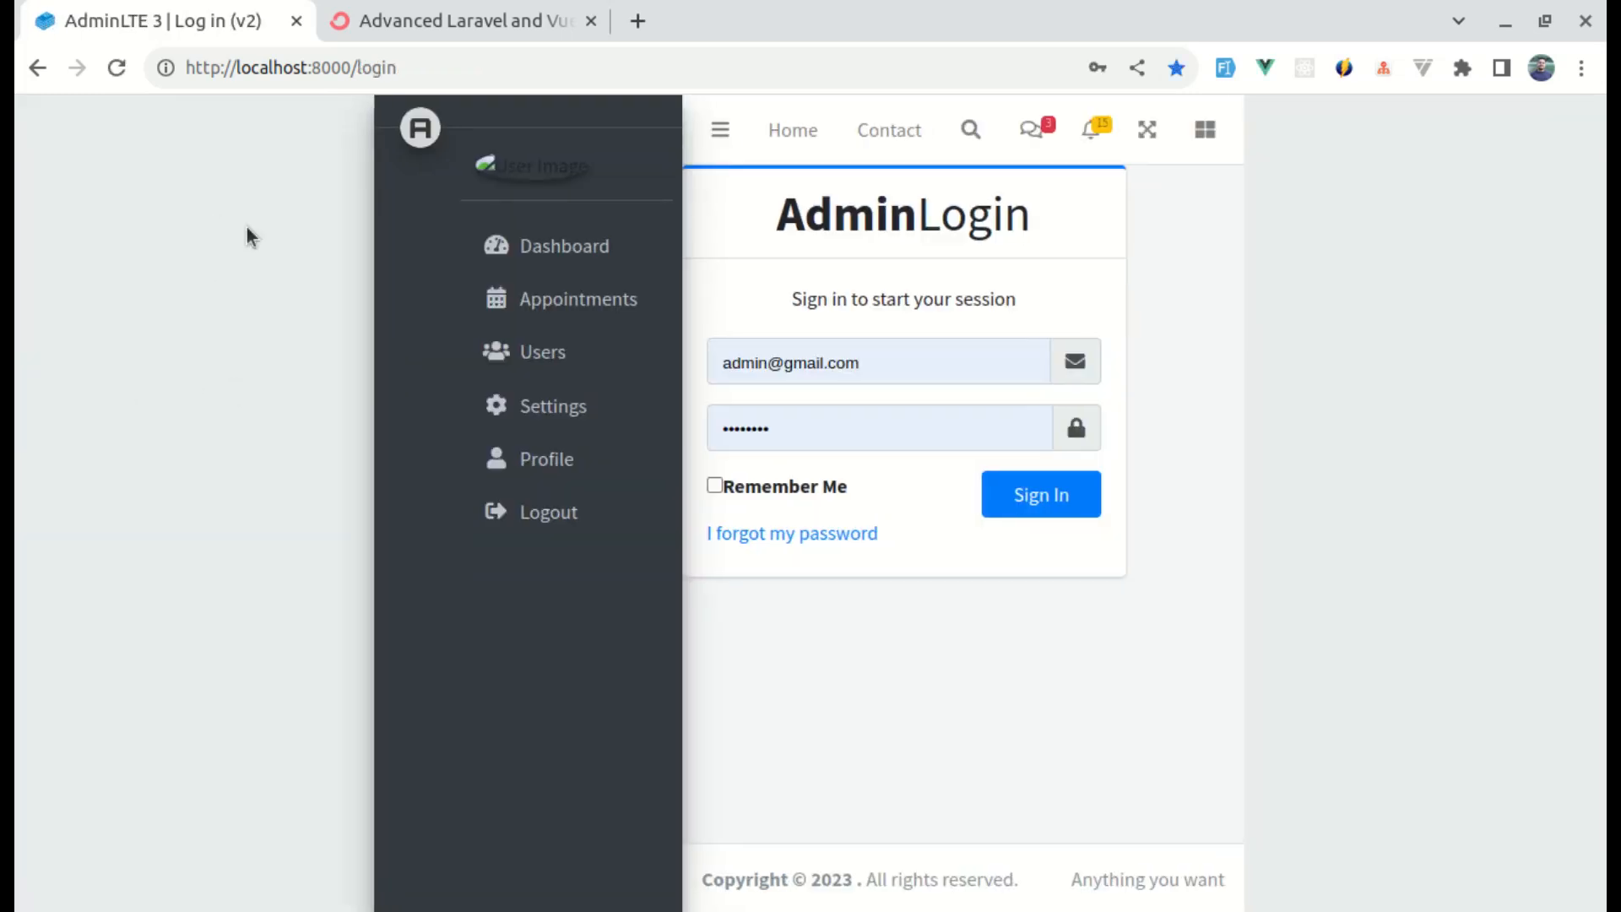
mouse_move(417, 228)
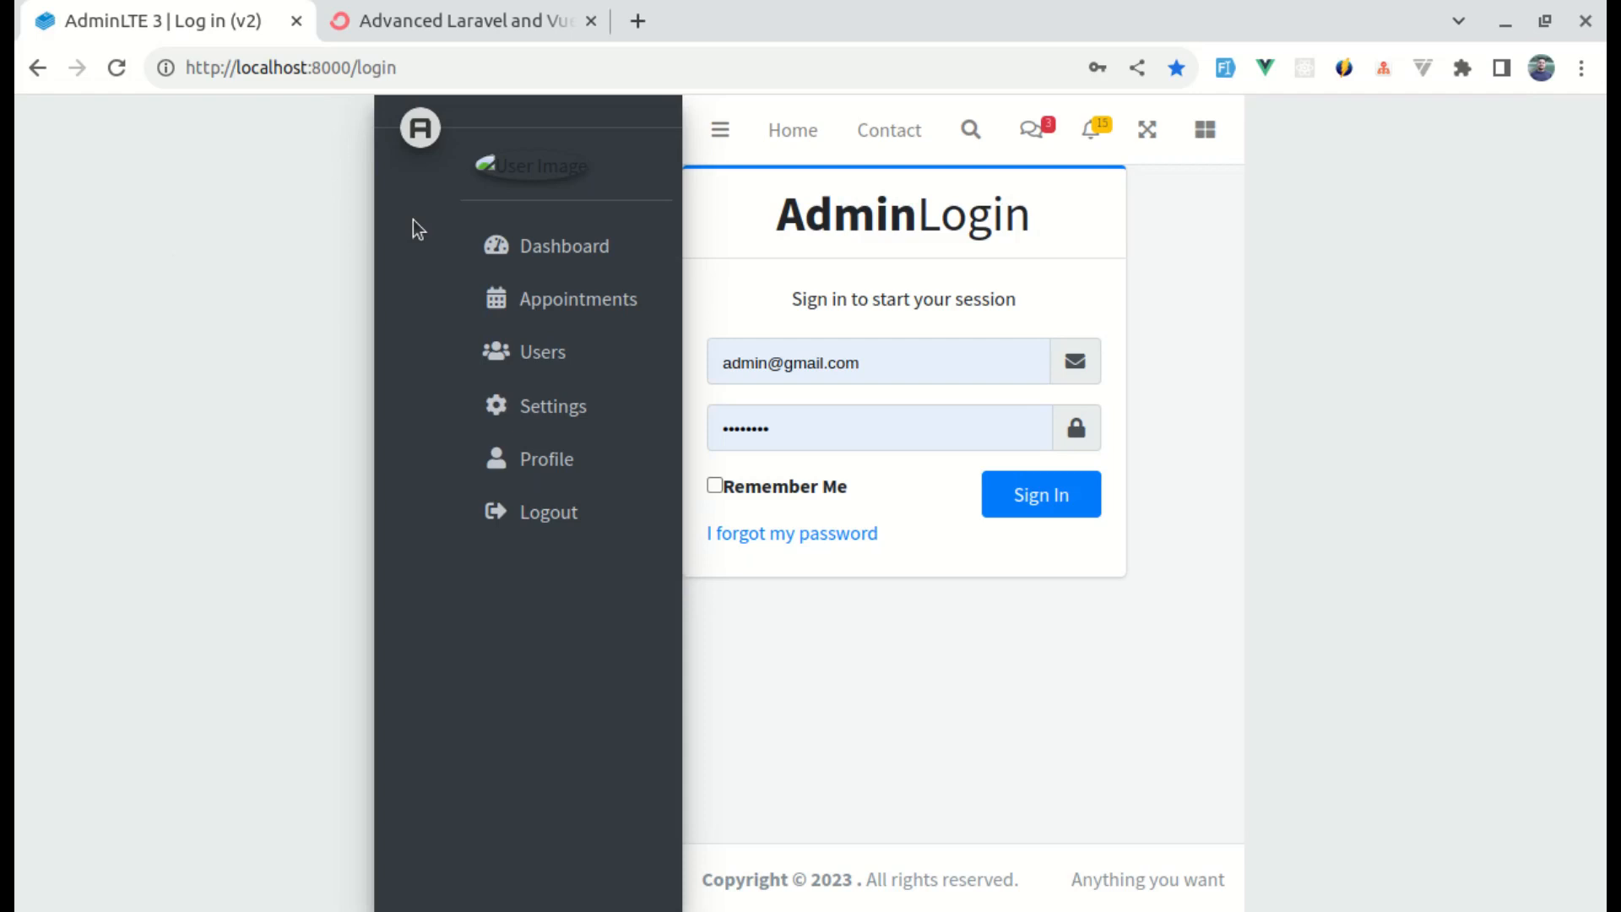
mouse_move(648, 173)
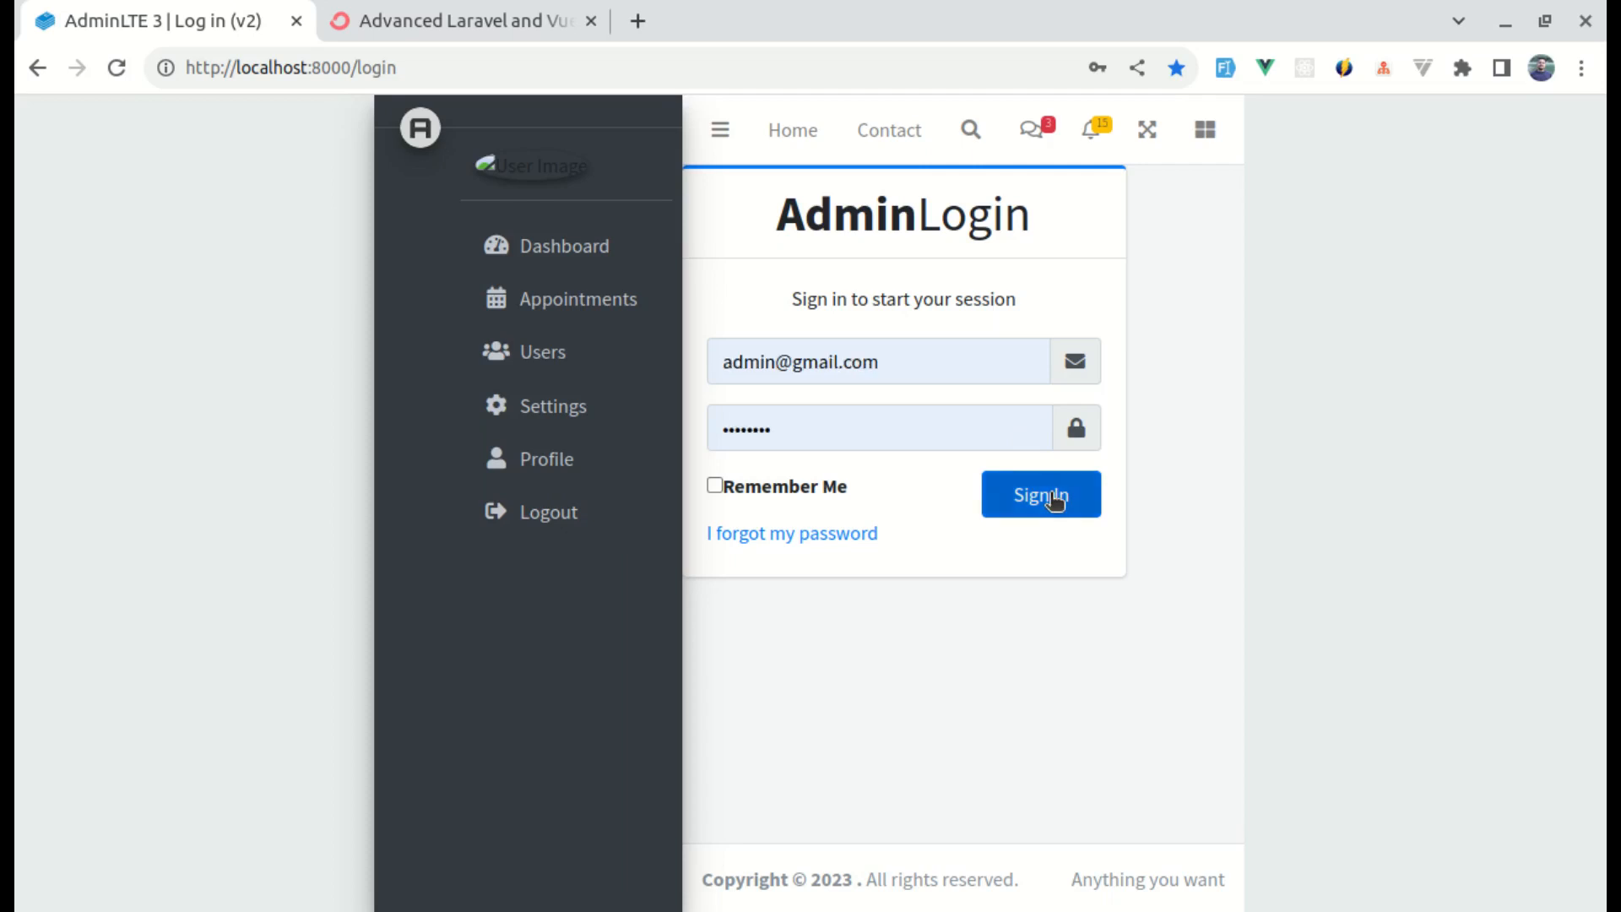
click(1041, 494)
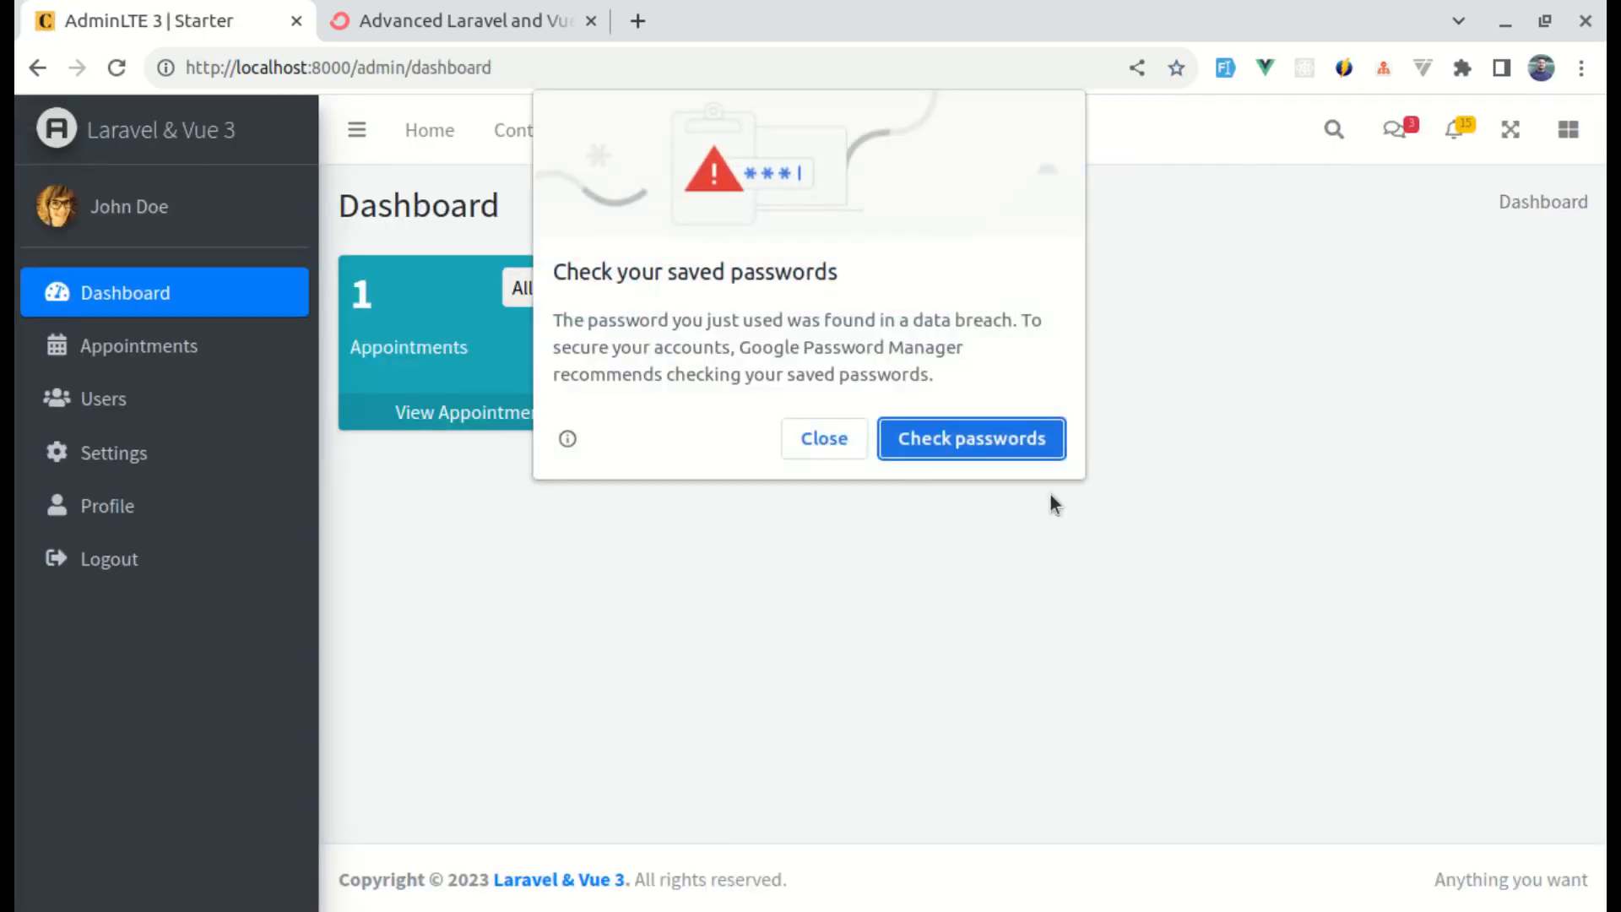
click(824, 439)
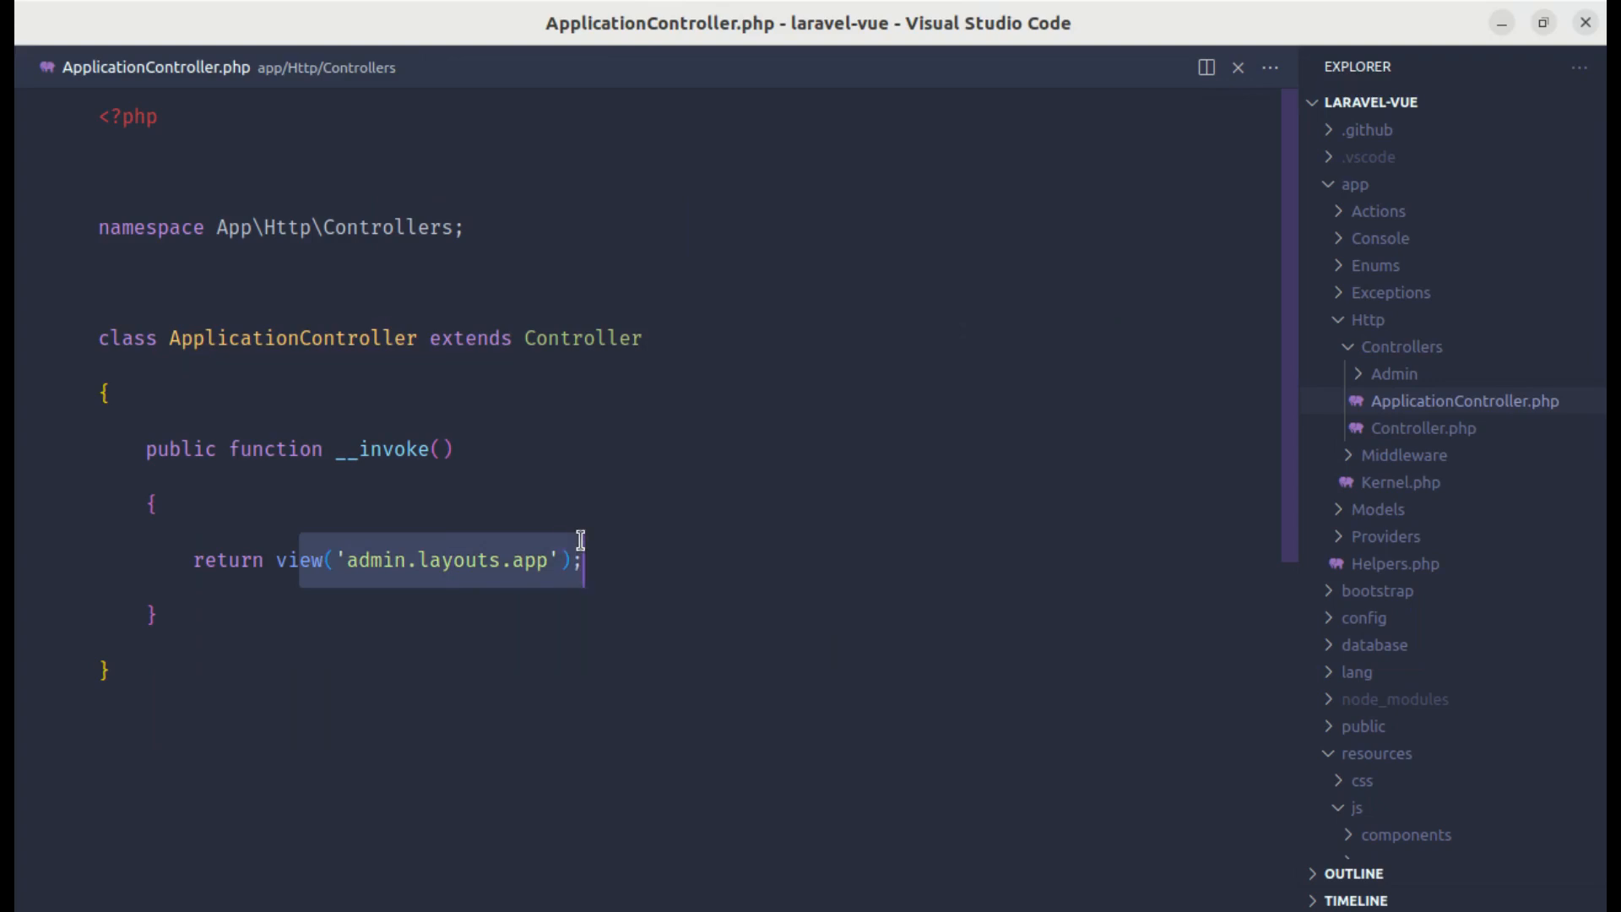
Open app.blade.php, fold its script block, and select the <div id="app"> line
key(Ctrl+P)
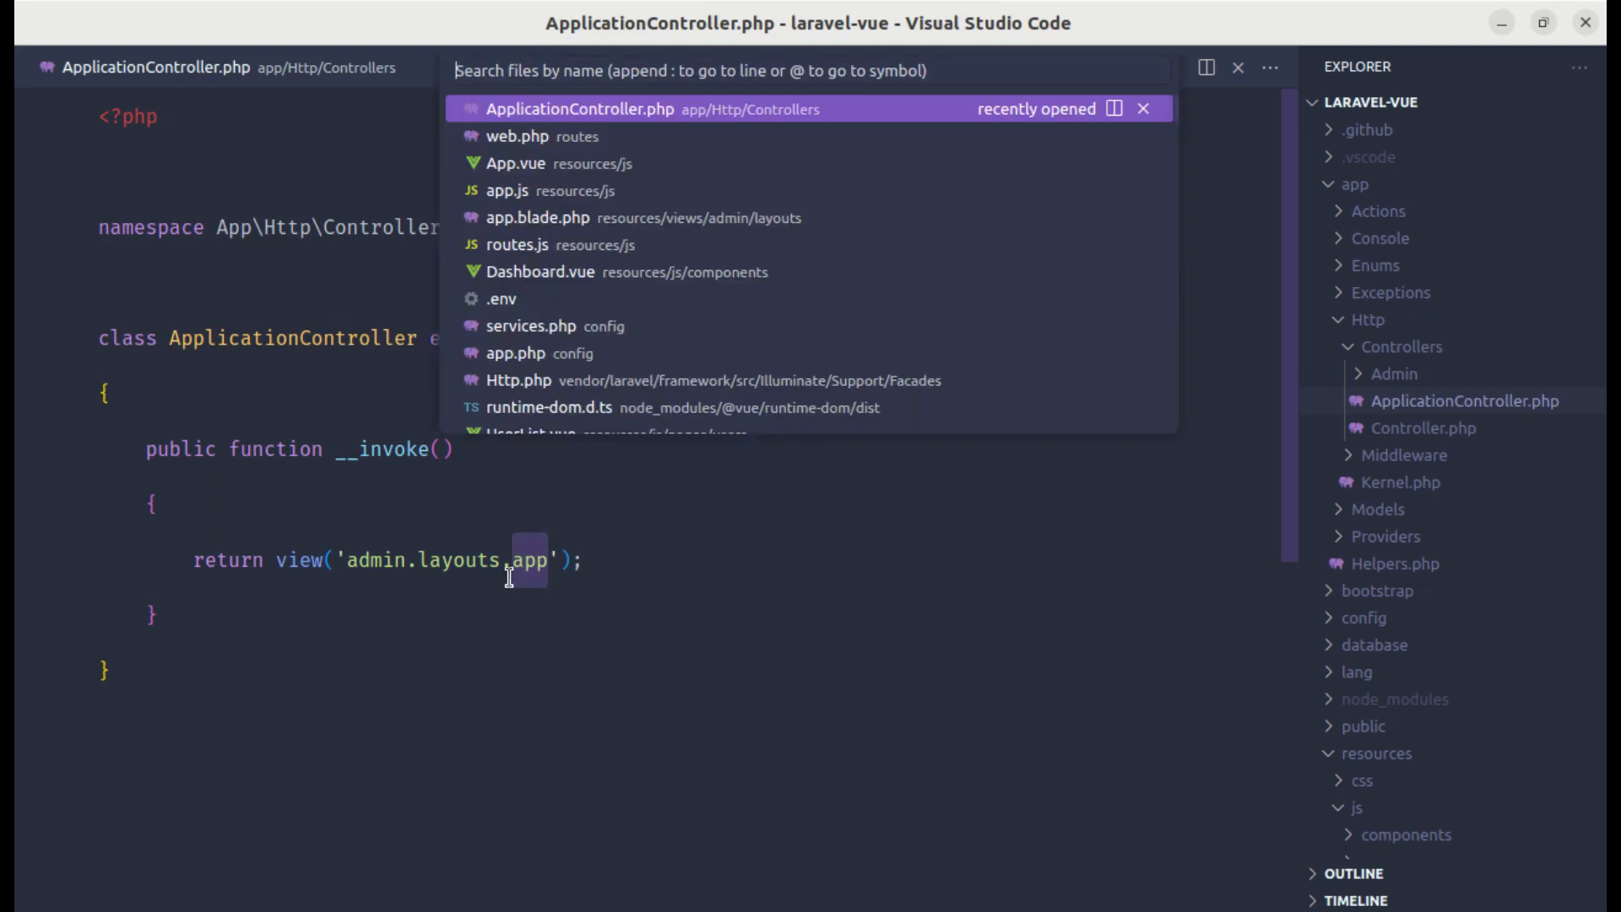
text(app.blade)
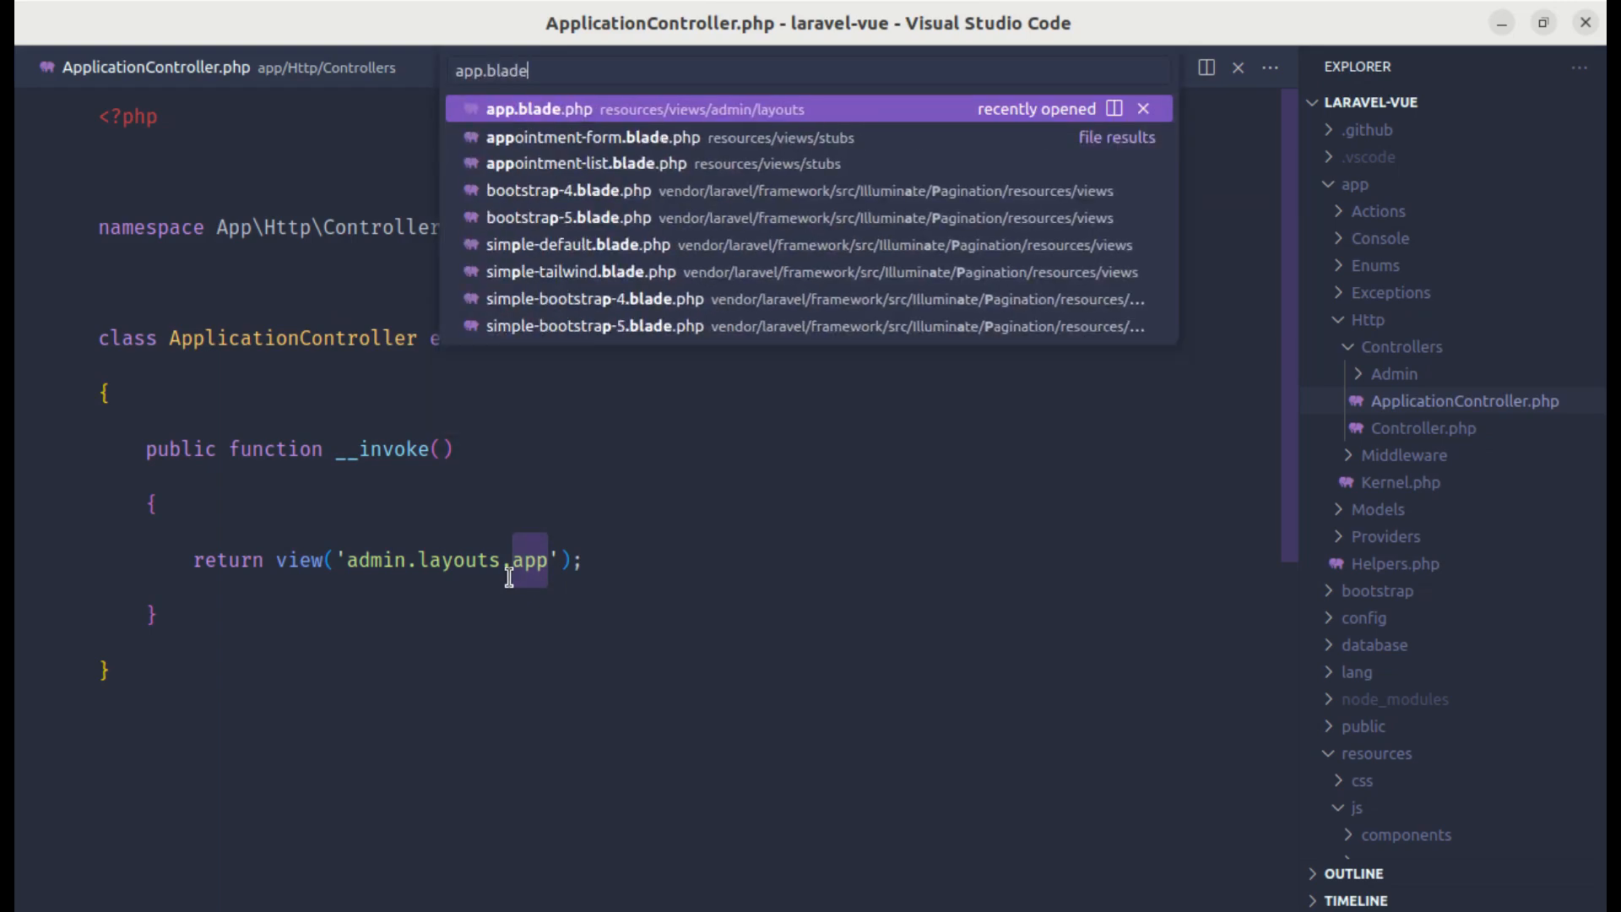
click(538, 109)
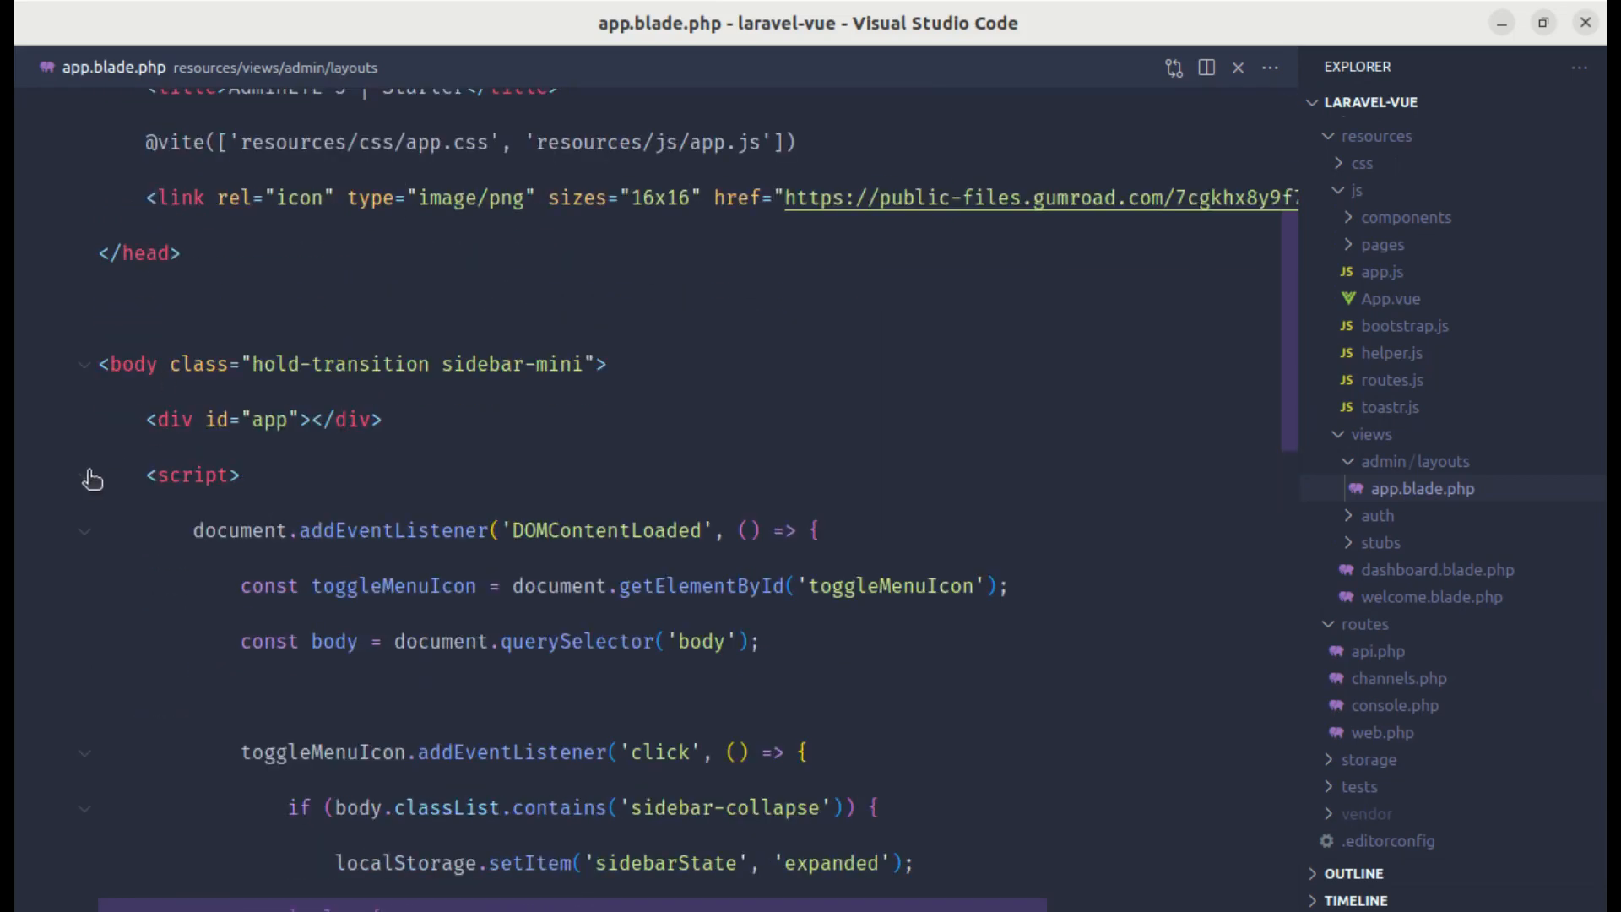
click(85, 476)
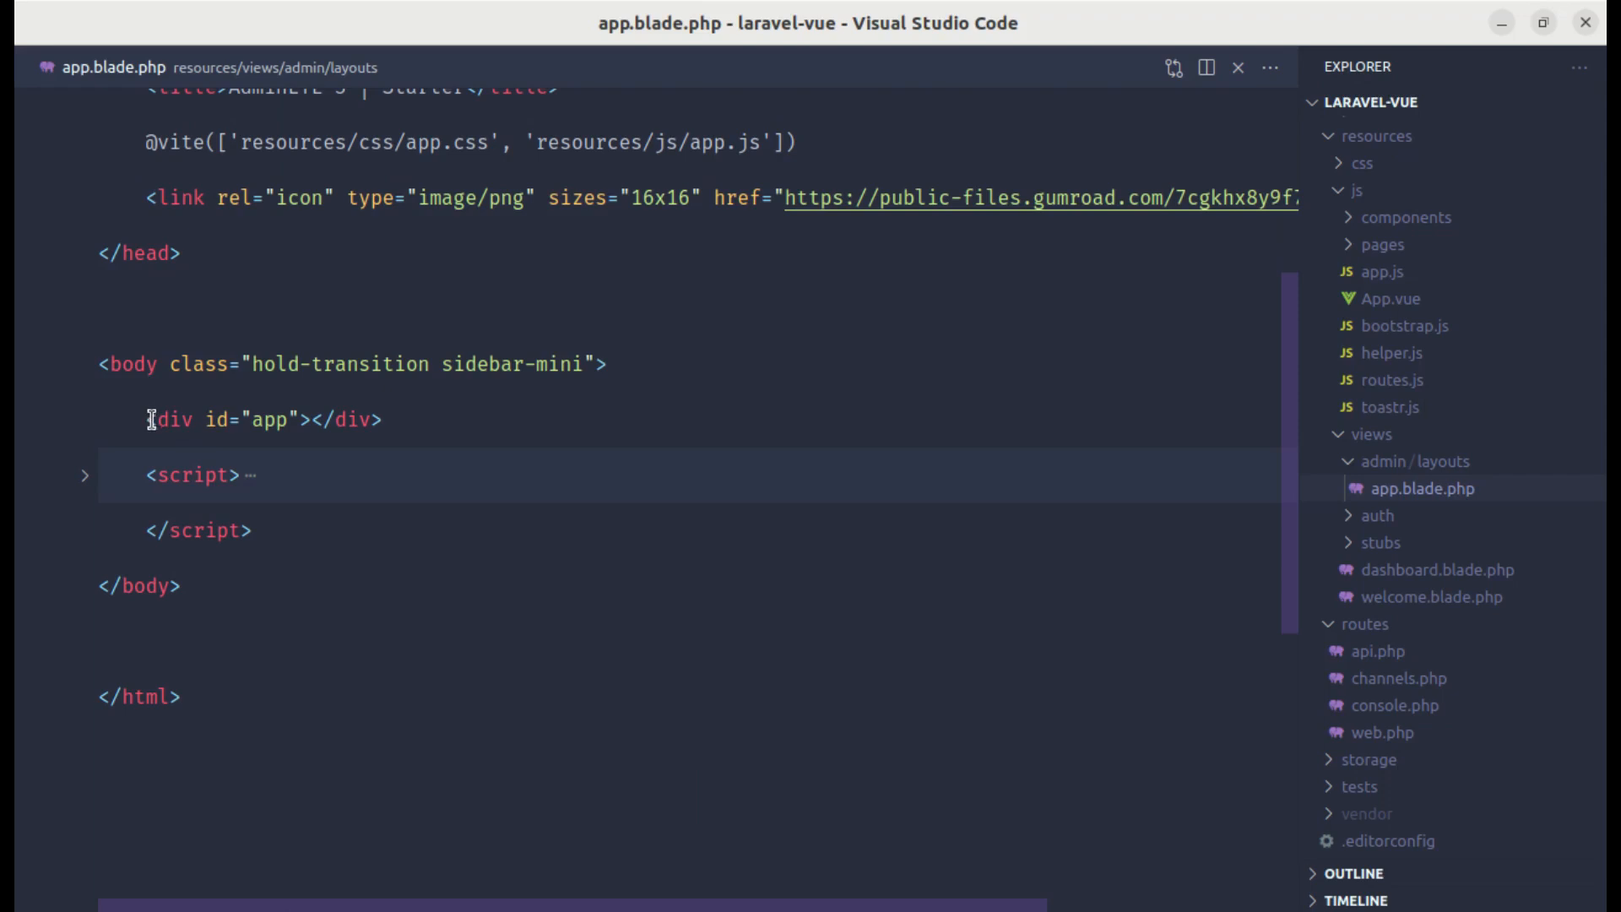
click(380, 420)
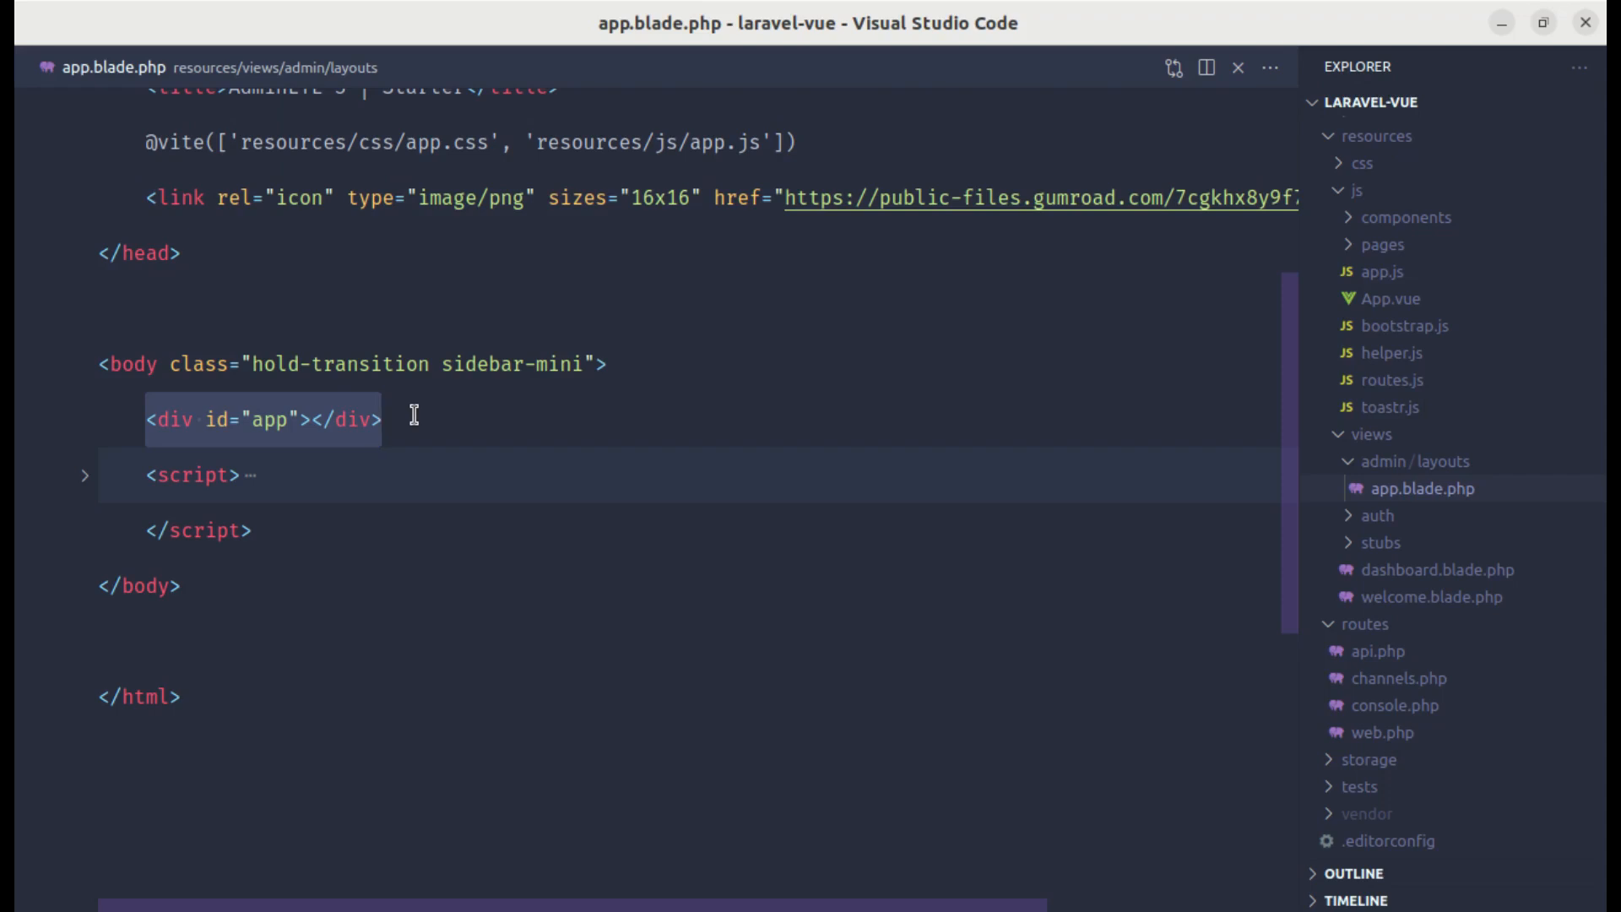
text(ap)
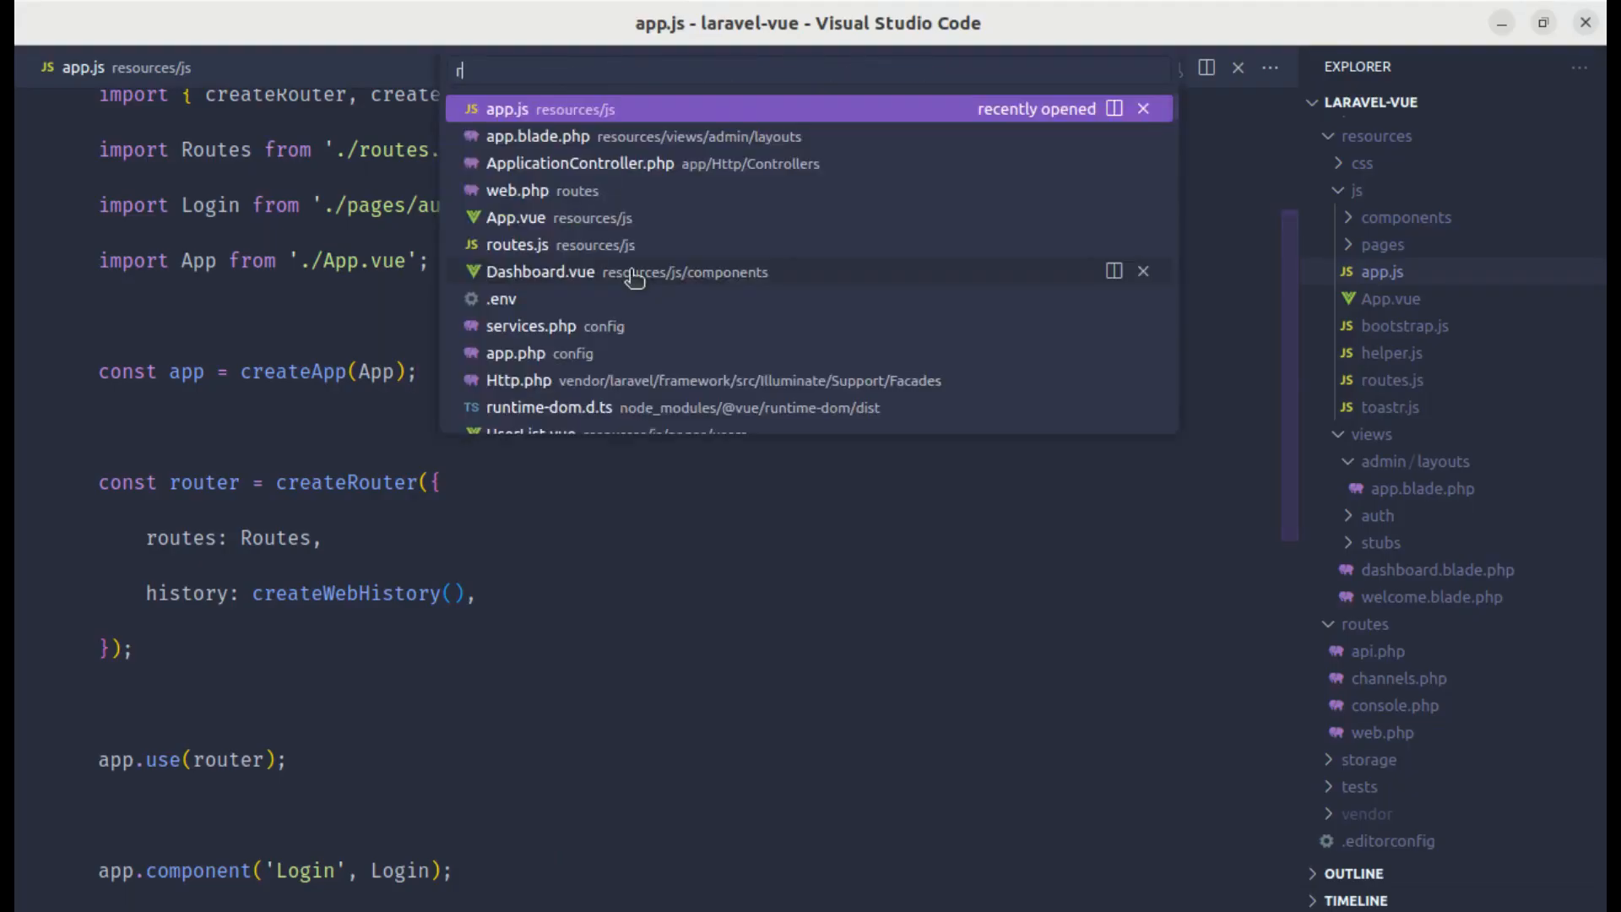
Open routes.js and scroll through the login and admin dashboard routes
click(517, 245)
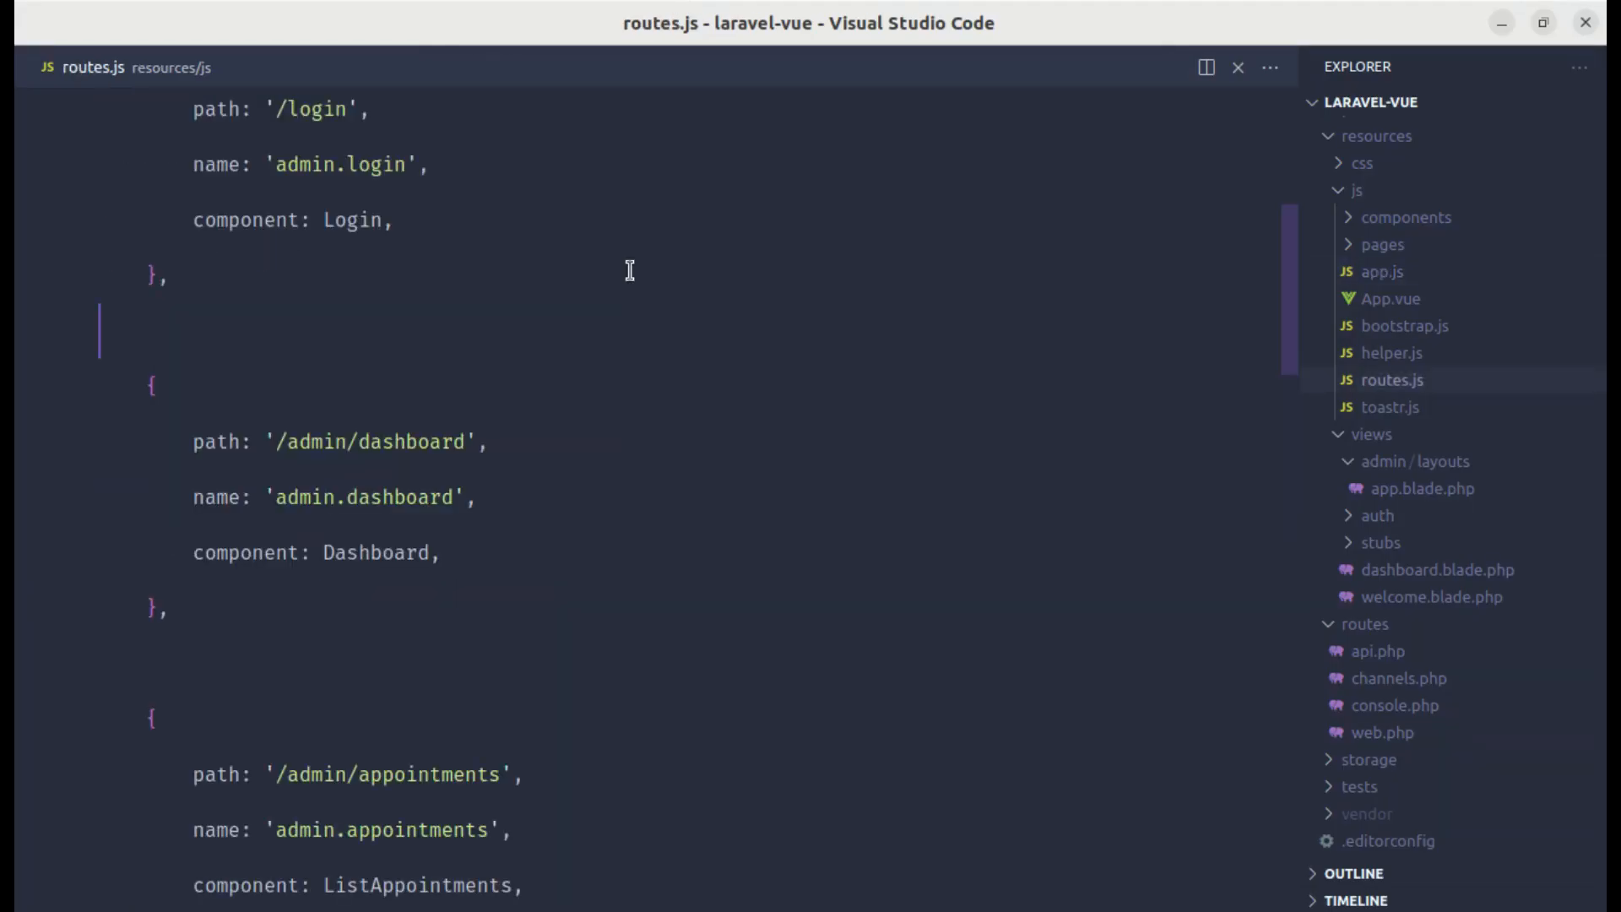
drag(150, 386, 169, 608)
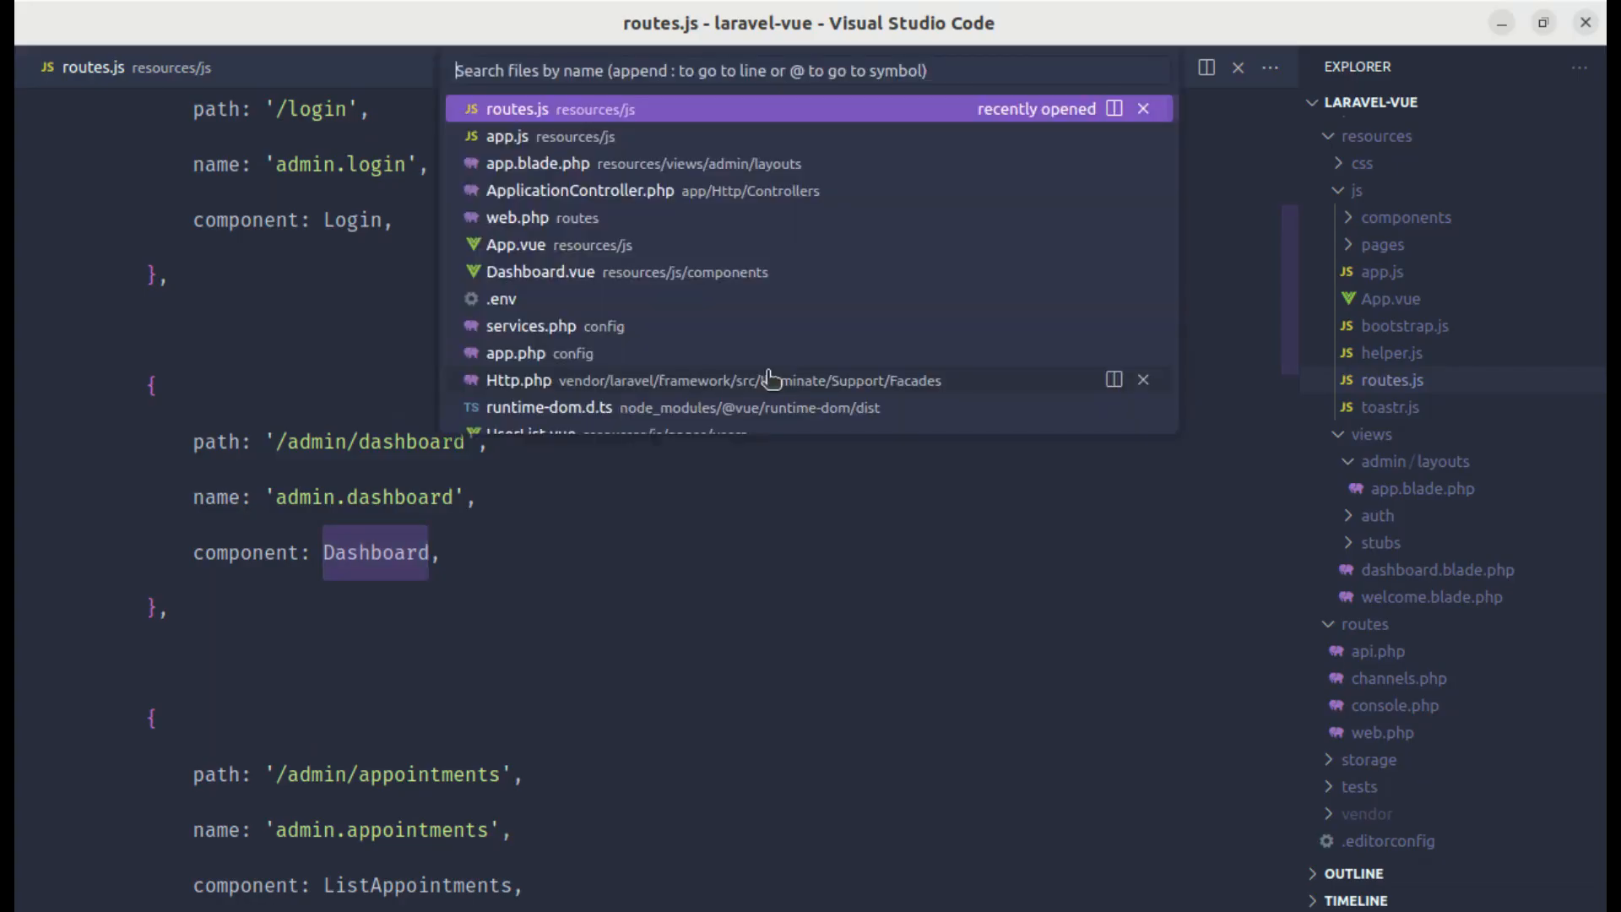
click(515, 245)
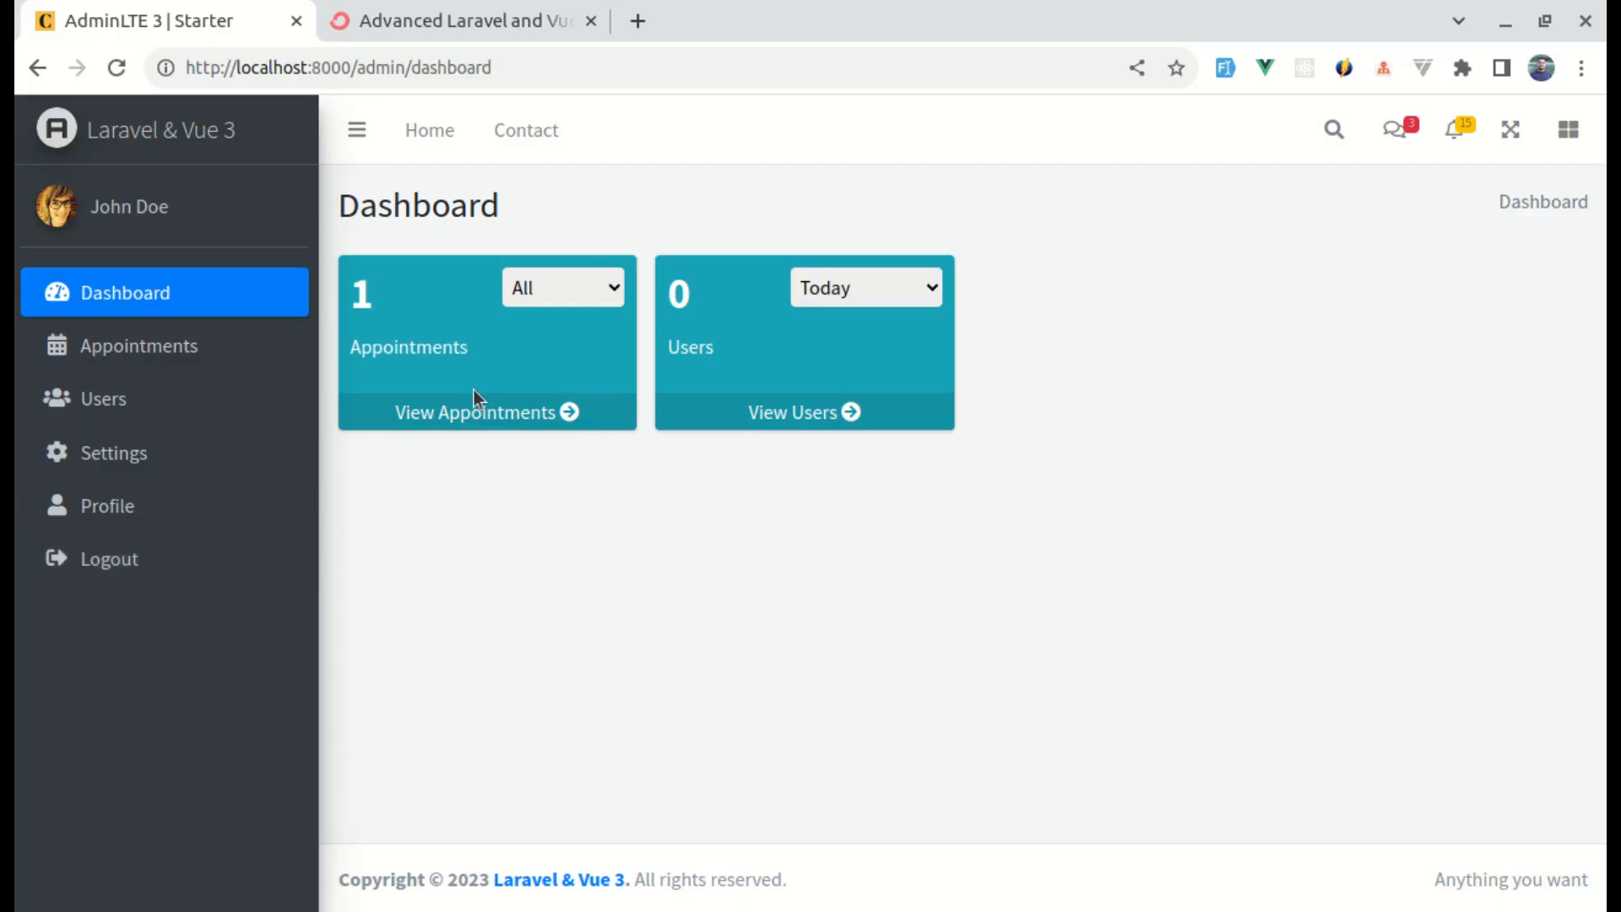
mouse_move(535, 487)
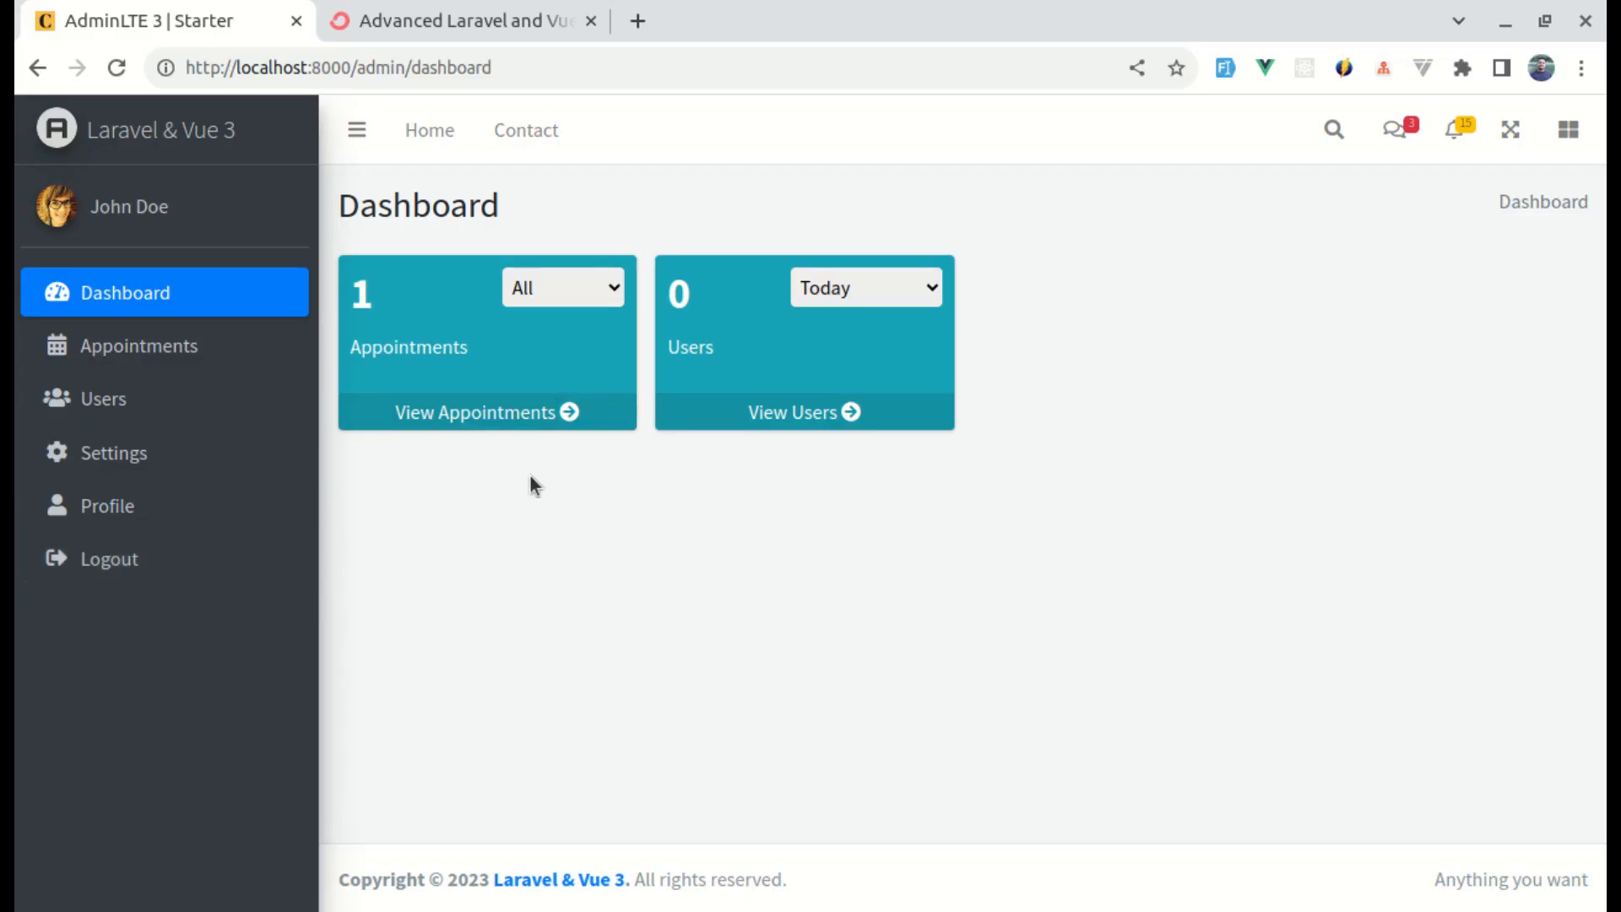